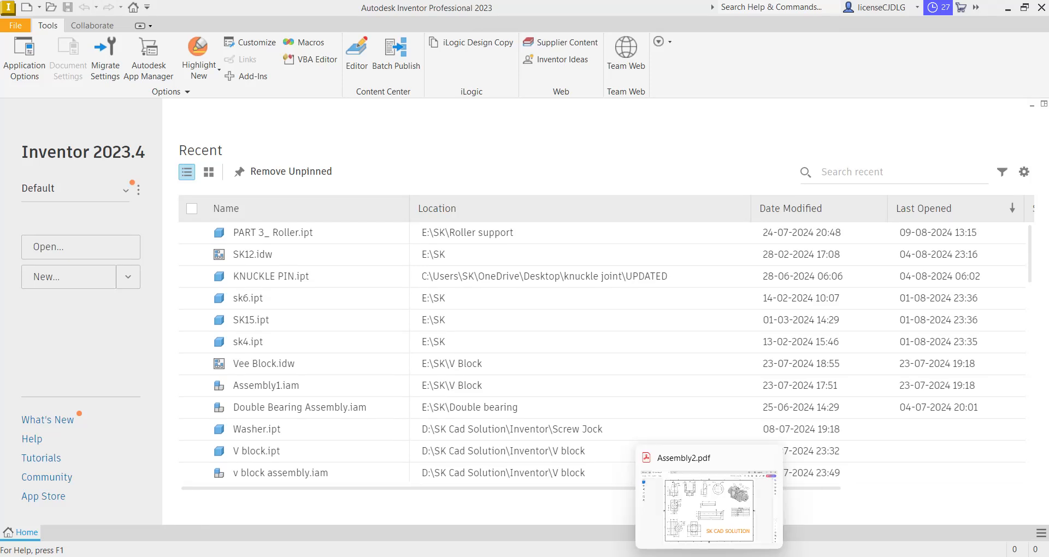
# - Open the Create New File template chooser from the Home screen
pyautogui.click(707, 498)
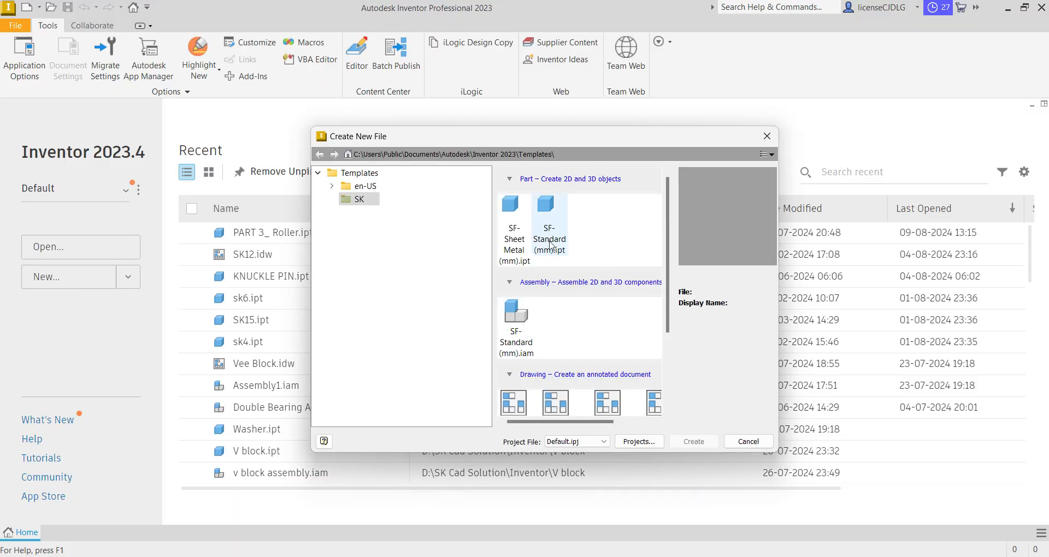
# - Create Part1 from the metric Standard (mm).ipt template
pyautogui.click(546, 208)
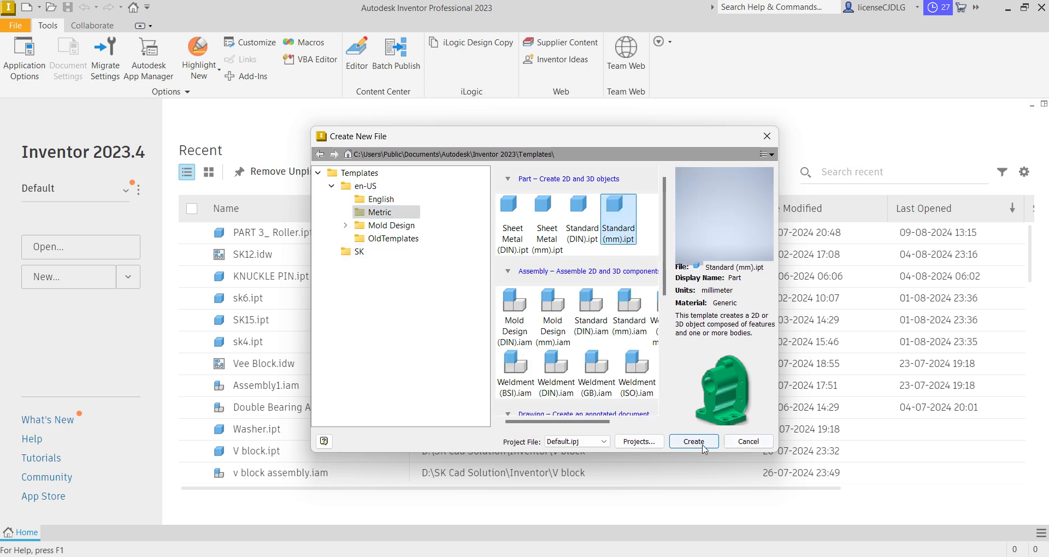
pyautogui.click(693, 441)
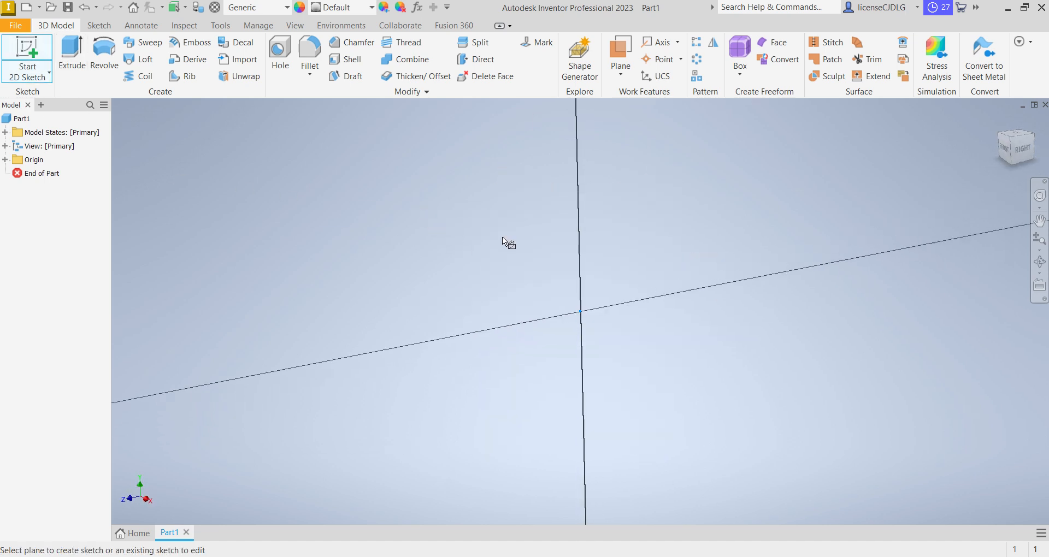
# - Sketch a 60 × 90 mm centre rectangle at the origin and extrude it 15 mm
pyautogui.click(188, 65)
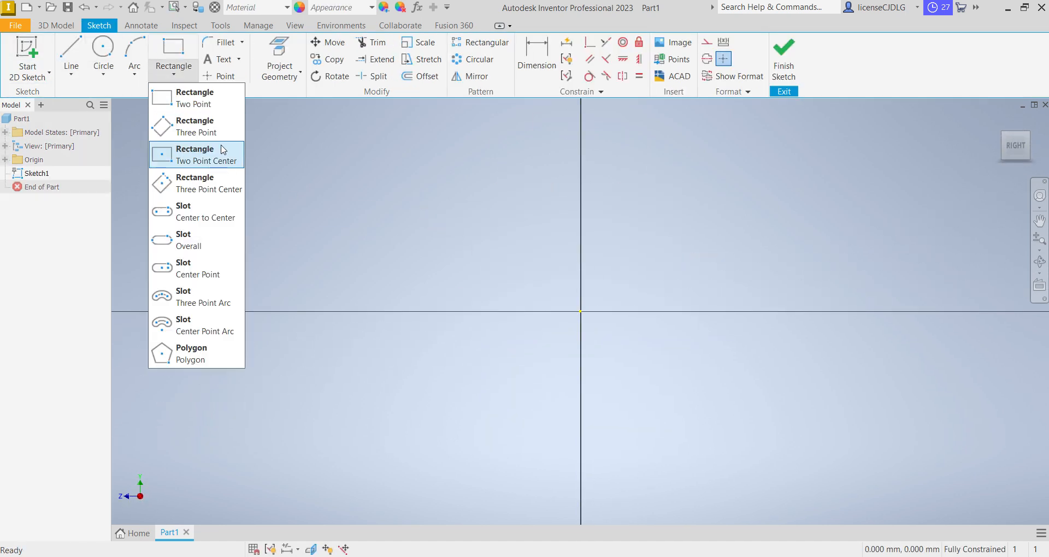
pyautogui.click(194, 154)
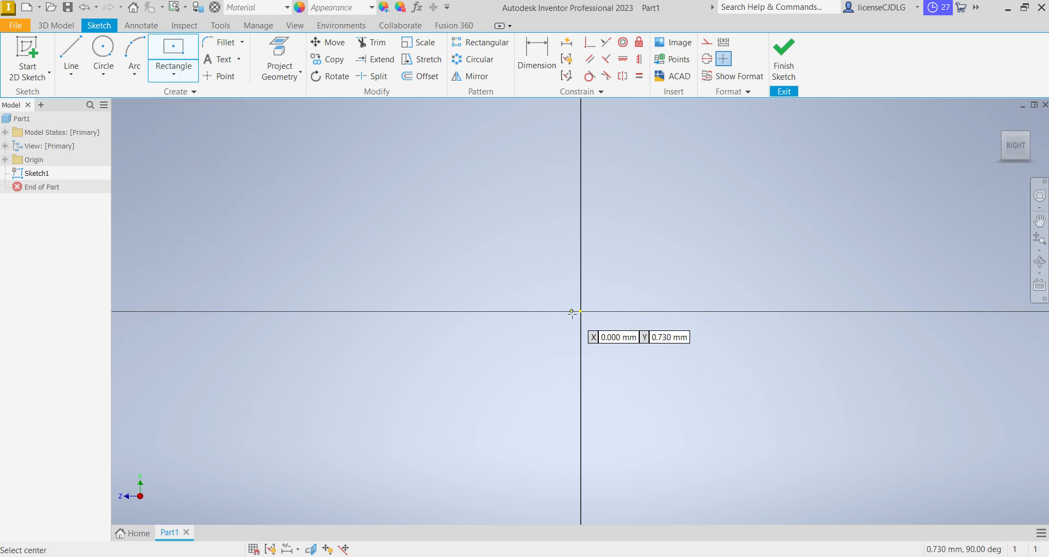
pyautogui.moveTo(579, 311); pyautogui.dragTo(697, 413)
pyautogui.write('90.000')
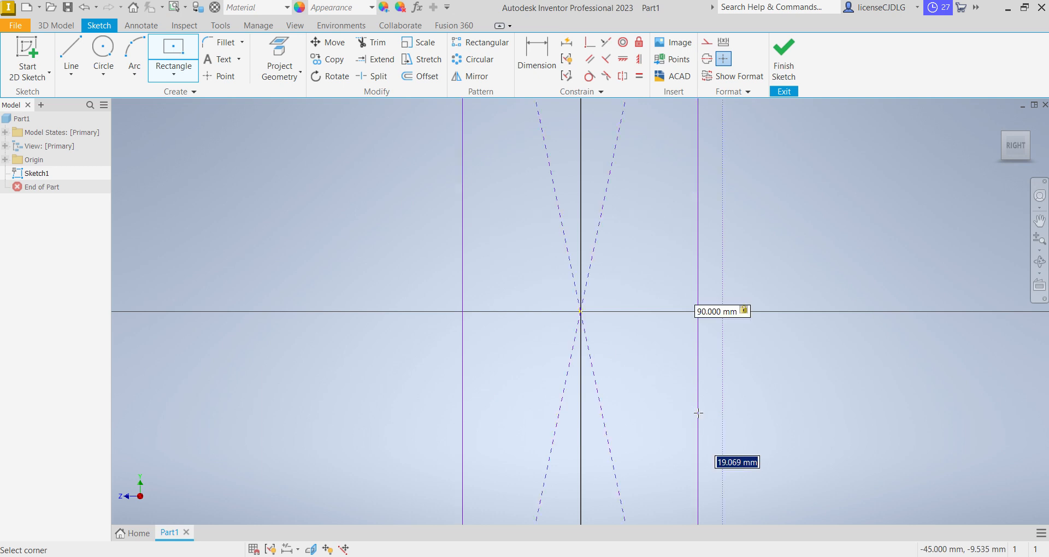
pyautogui.moveTo(700, 418)
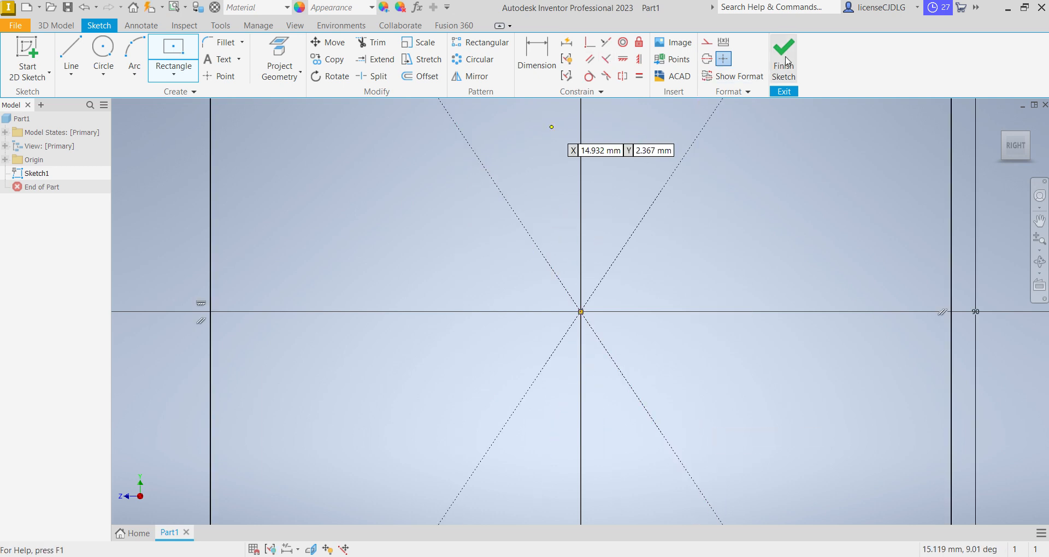
pyautogui.click(783, 60)
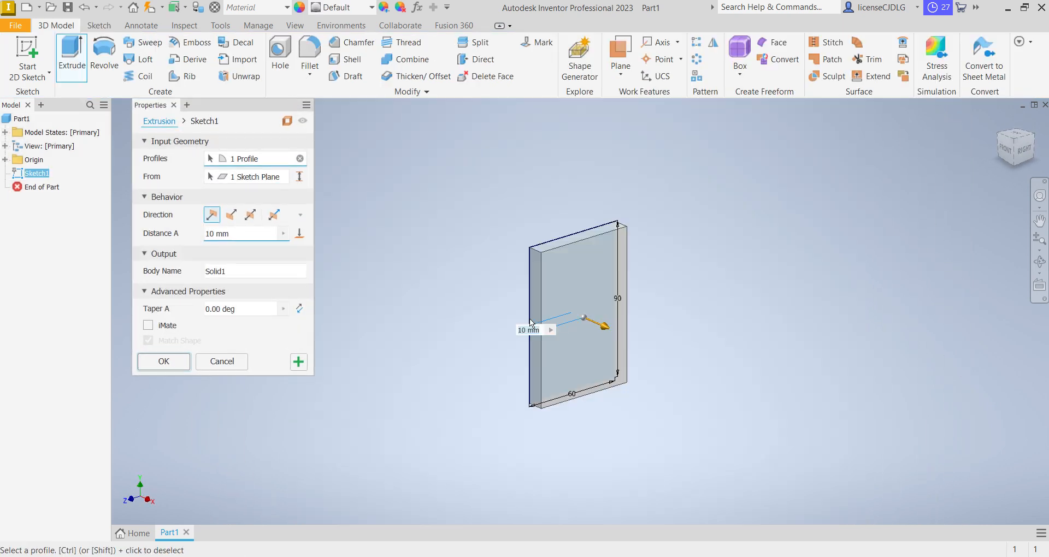
pyautogui.write('15')
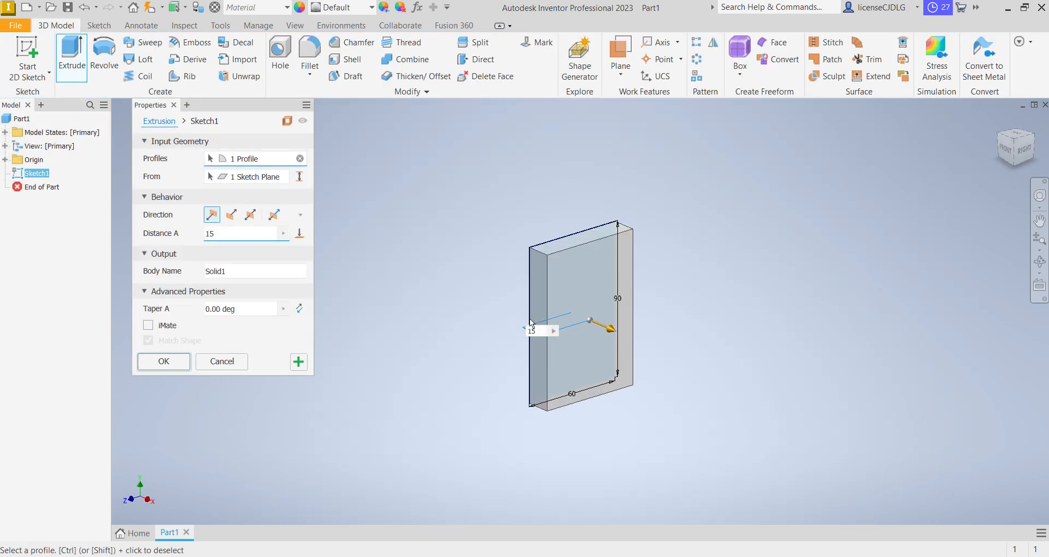
pyautogui.click(164, 361)
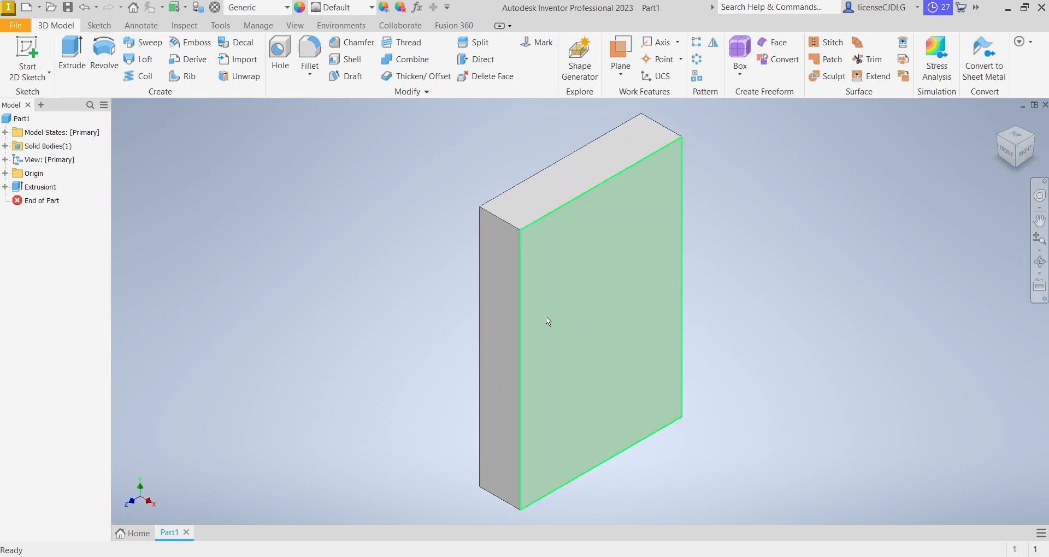
pyautogui.moveTo(557, 343)
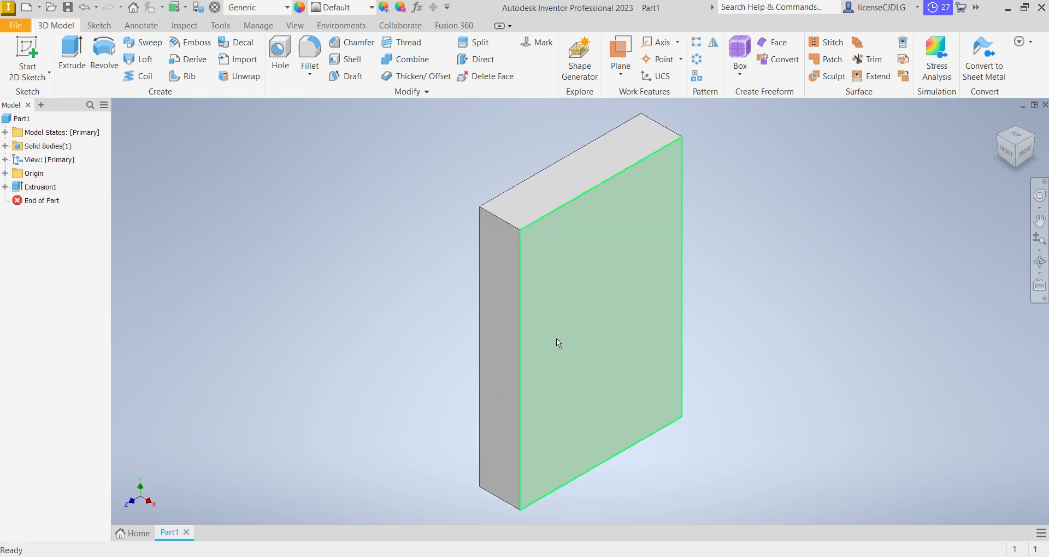
# - Start a sketch on the plate's narrow top face with a 46 mm circle 50 mm out
pyautogui.click(558, 343)
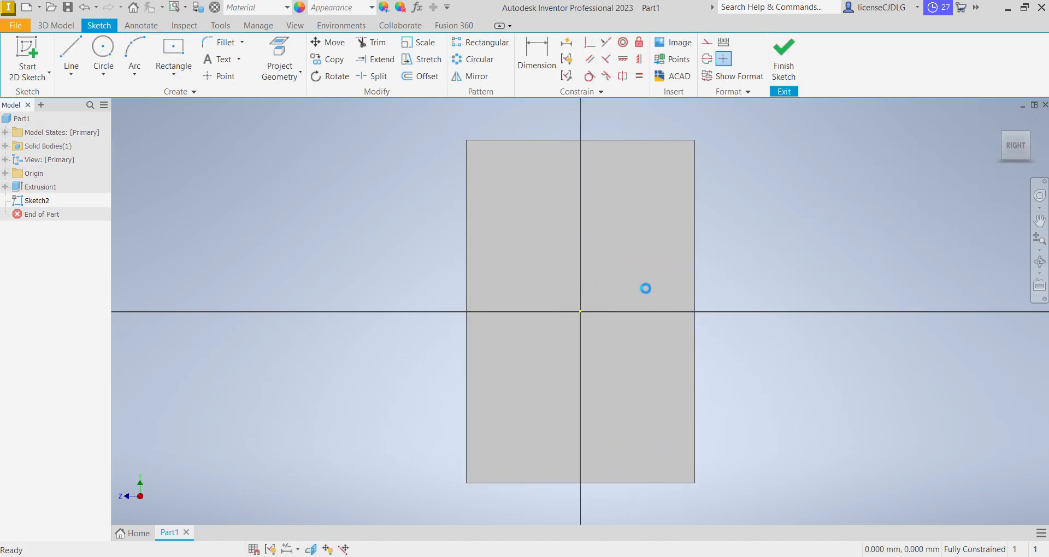
pyautogui.click(783, 59)
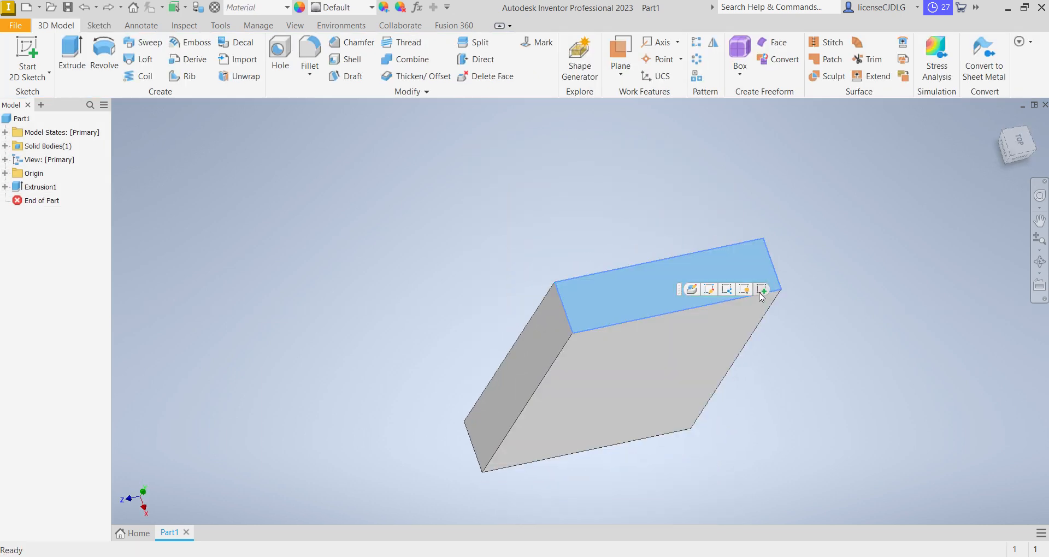
pyautogui.click(761, 289)
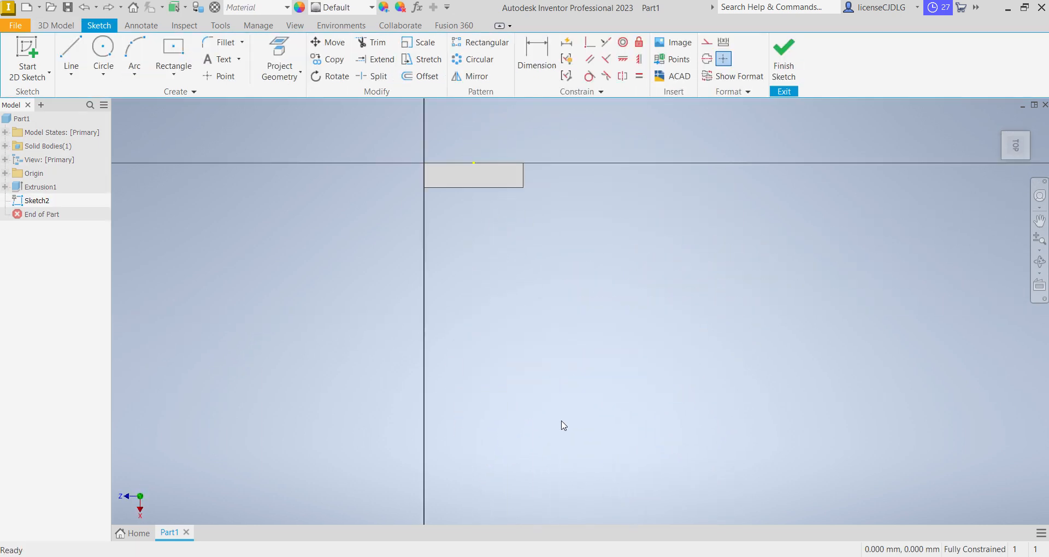
pyautogui.click(102, 53)
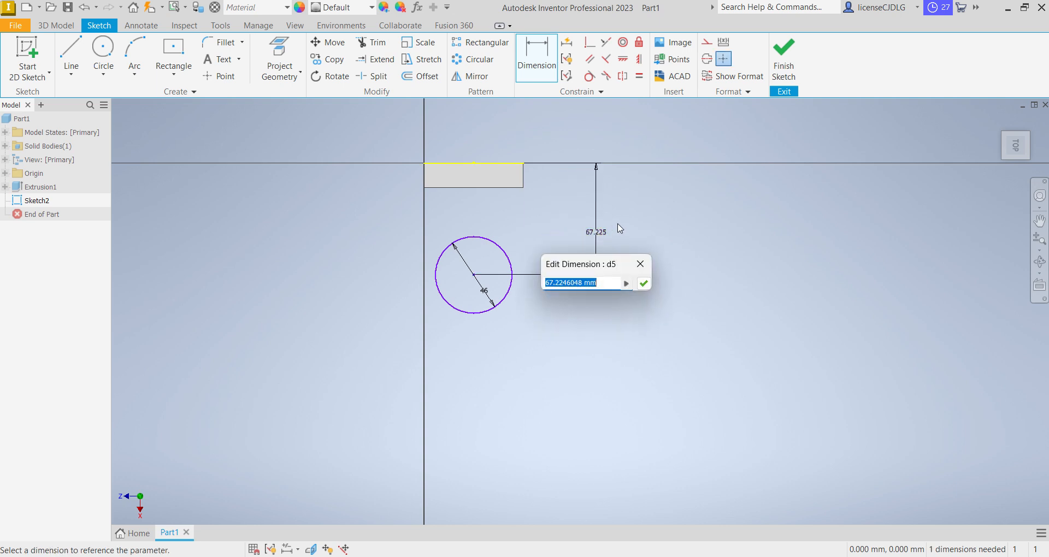
pyautogui.click(643, 283)
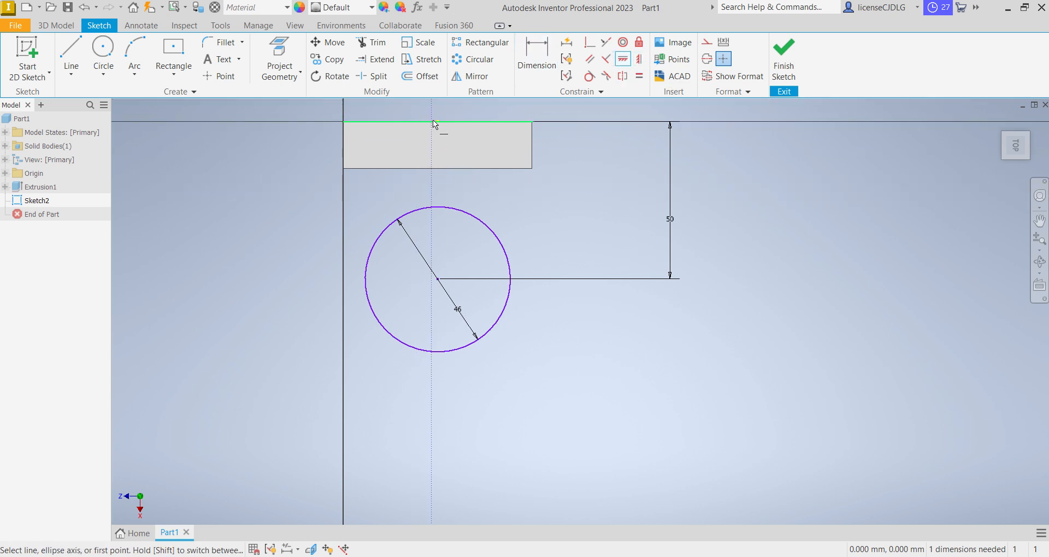
# - Draw tangent side lines from the block corners and trim away the unneeded arc
pyautogui.click(437, 122)
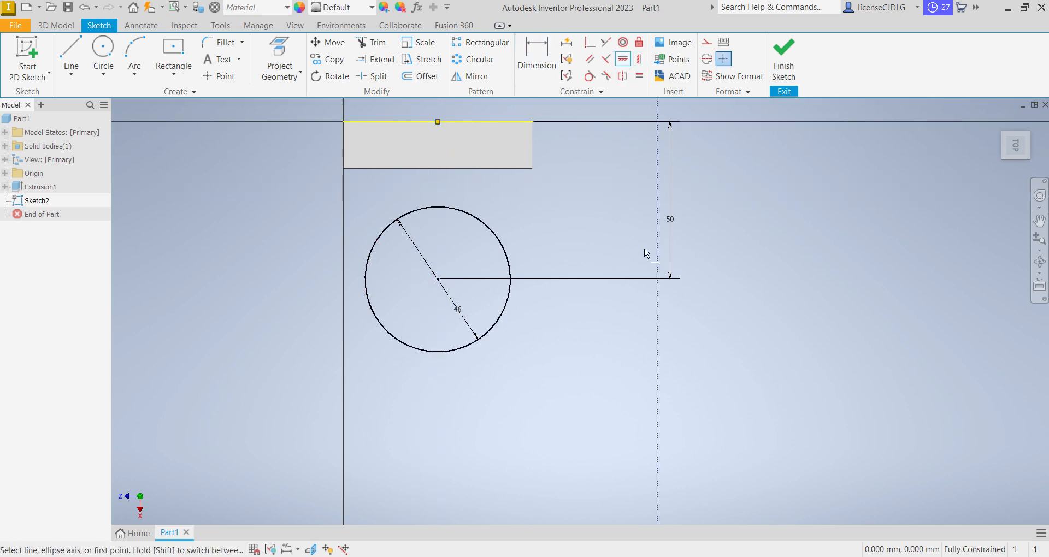
pyautogui.click(71, 54)
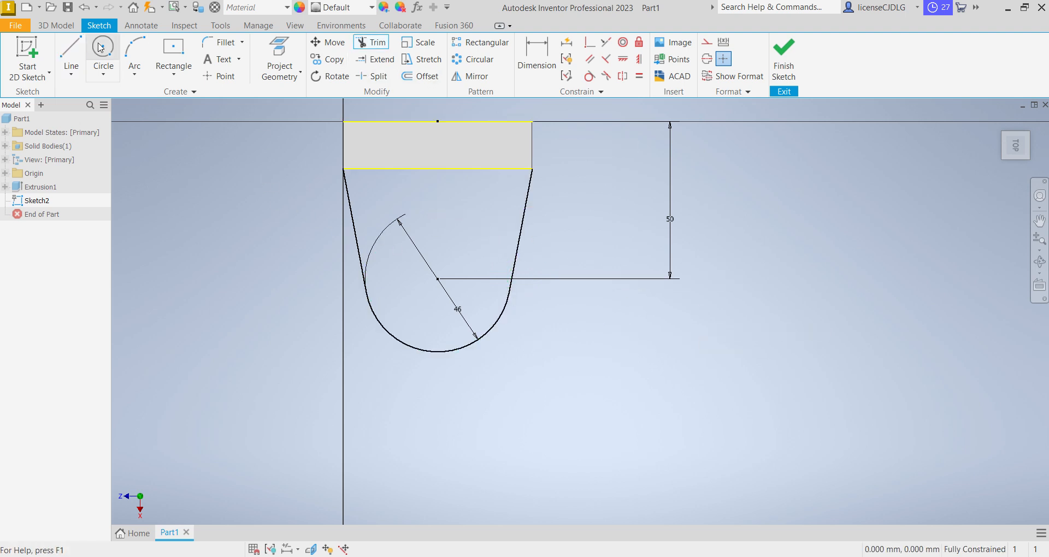
pyautogui.click(102, 55)
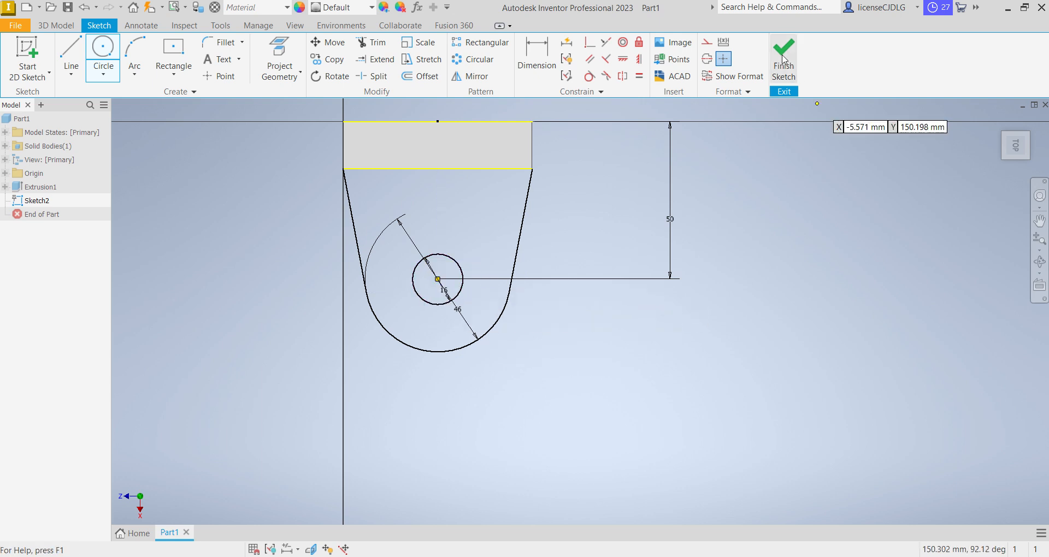
# - Finish the lug sketch and extrude it 15 mm with the direction flipped
pyautogui.click(783, 56)
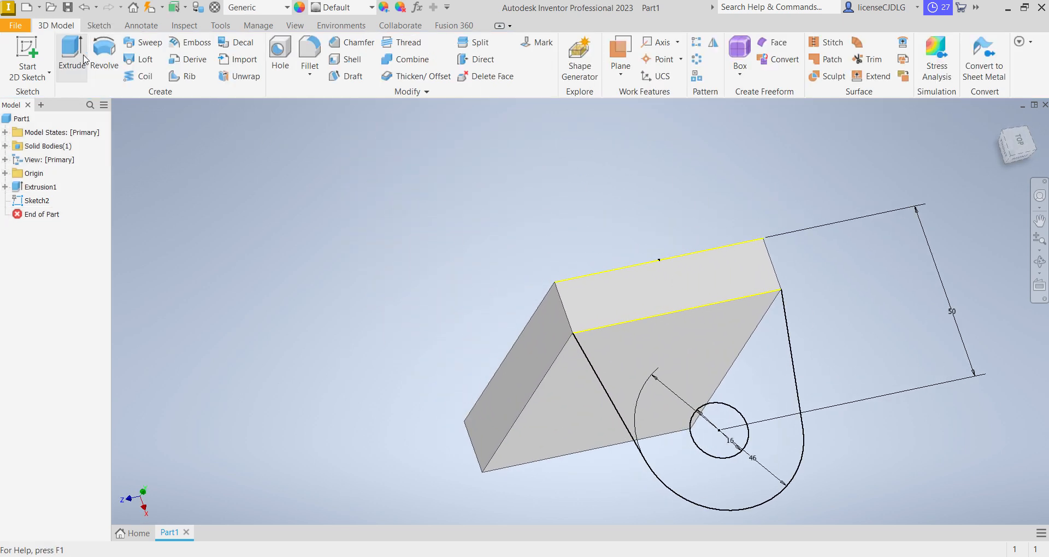
pyautogui.click(71, 53)
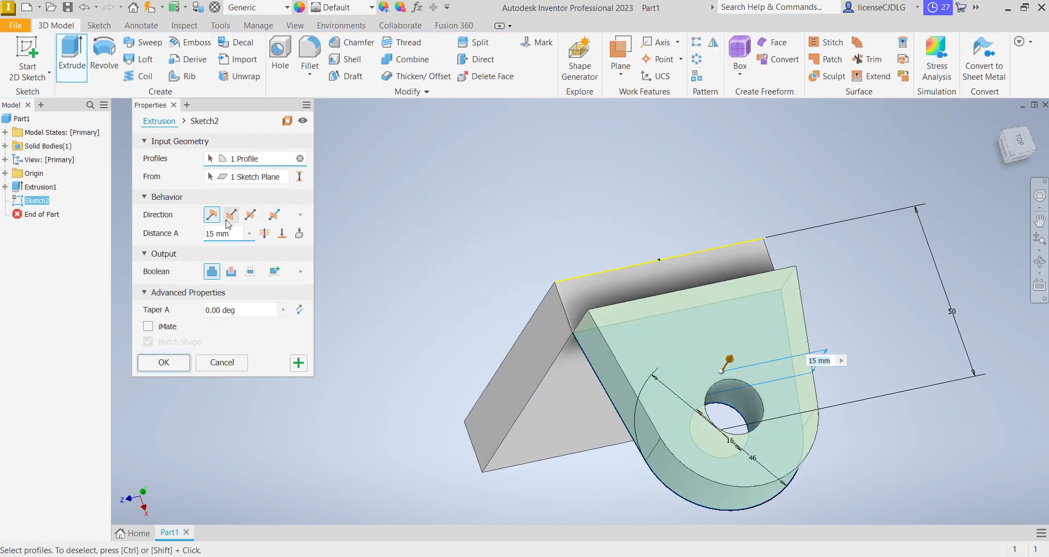
pyautogui.click(231, 215)
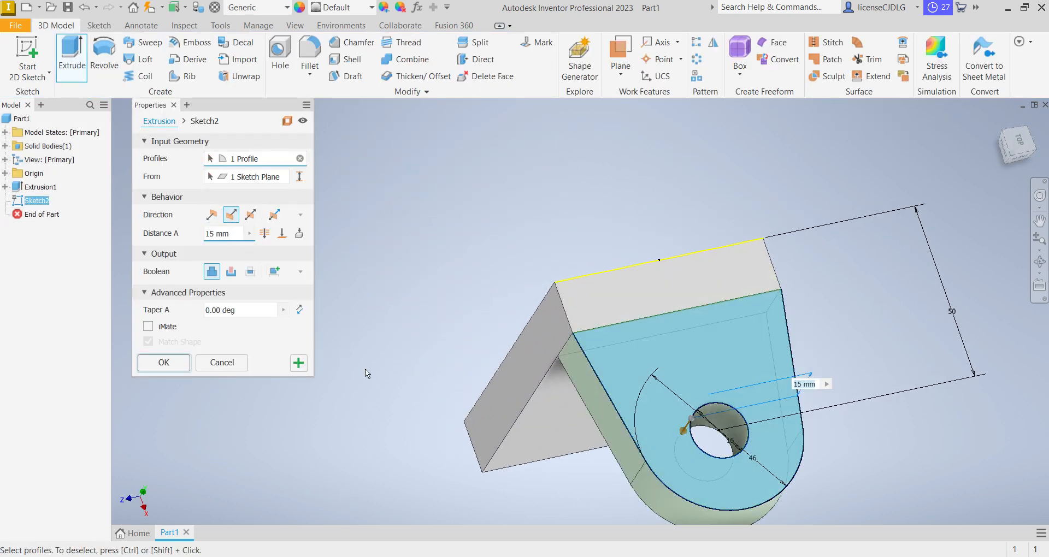
pyautogui.click(164, 362)
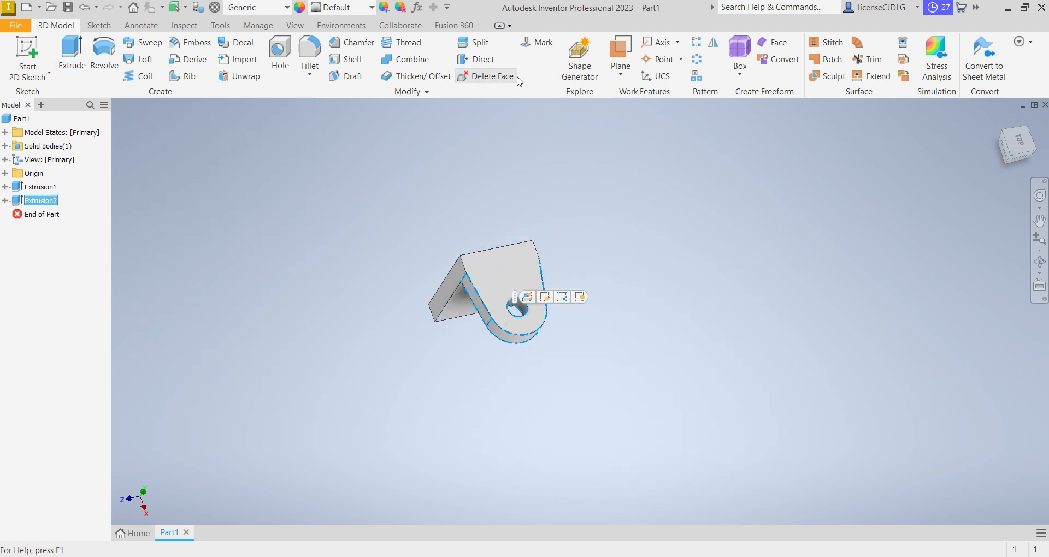
# - Mirror Extrusion2 across the origin XZ Plane
pyautogui.click(712, 41)
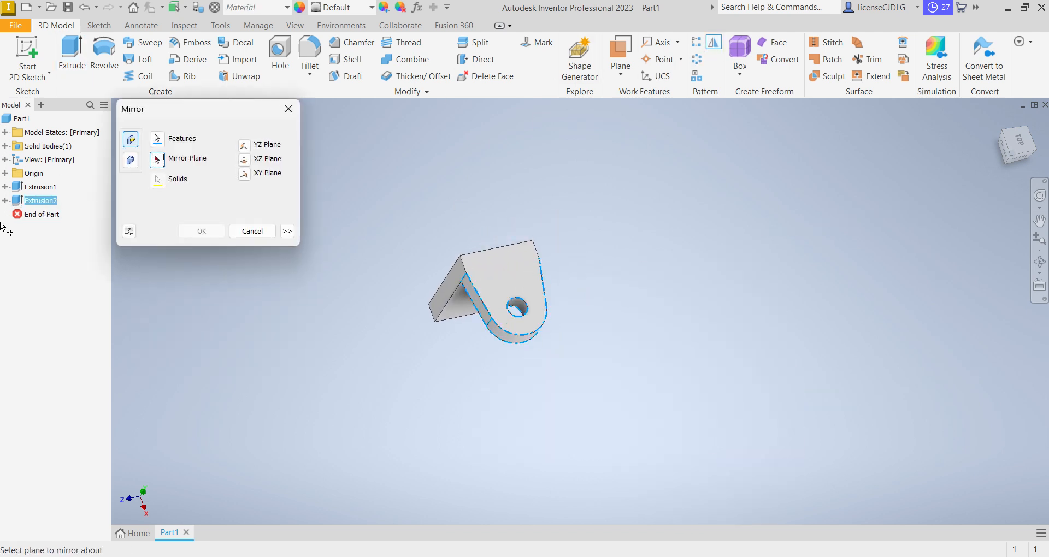
pyautogui.click(50, 200)
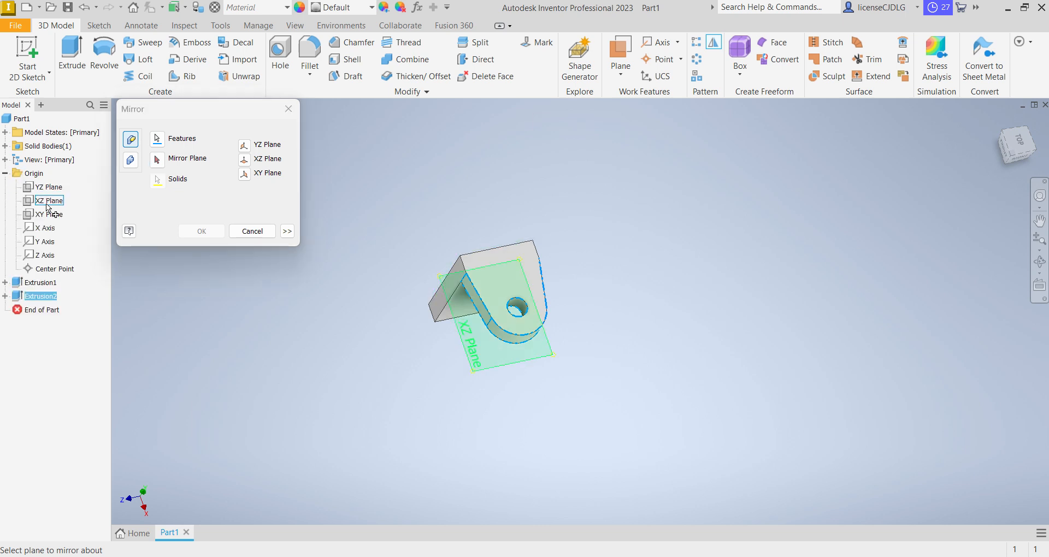
pyautogui.click(200, 230)
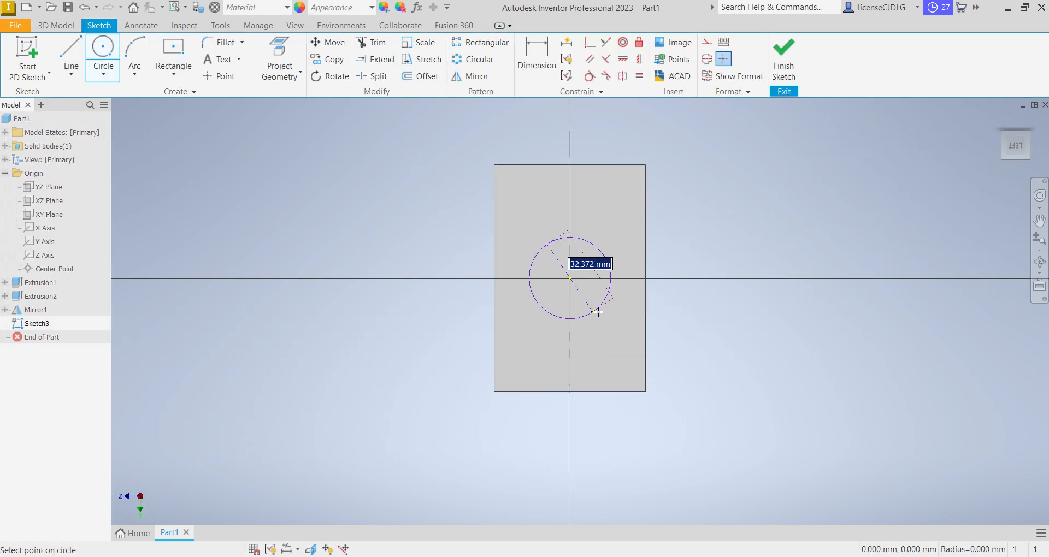
# - Draw a 30 mm circle at the origin and a two-corner rectangle for the 8 mm keyway
pyautogui.moveTo(596, 311); pyautogui.dragTo(646, 273)
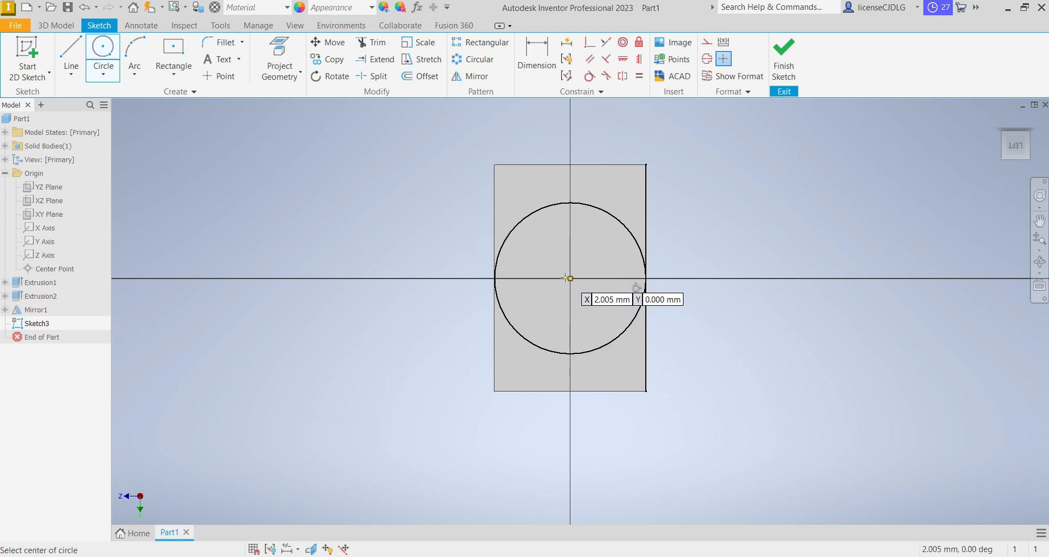
pyautogui.click(569, 277)
pyautogui.write('30')
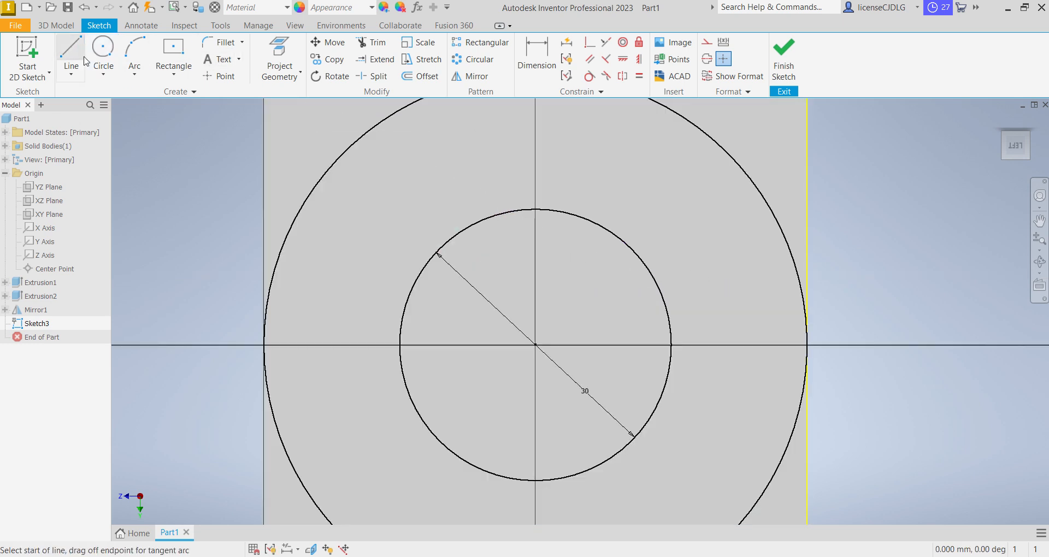
pyautogui.click(194, 66)
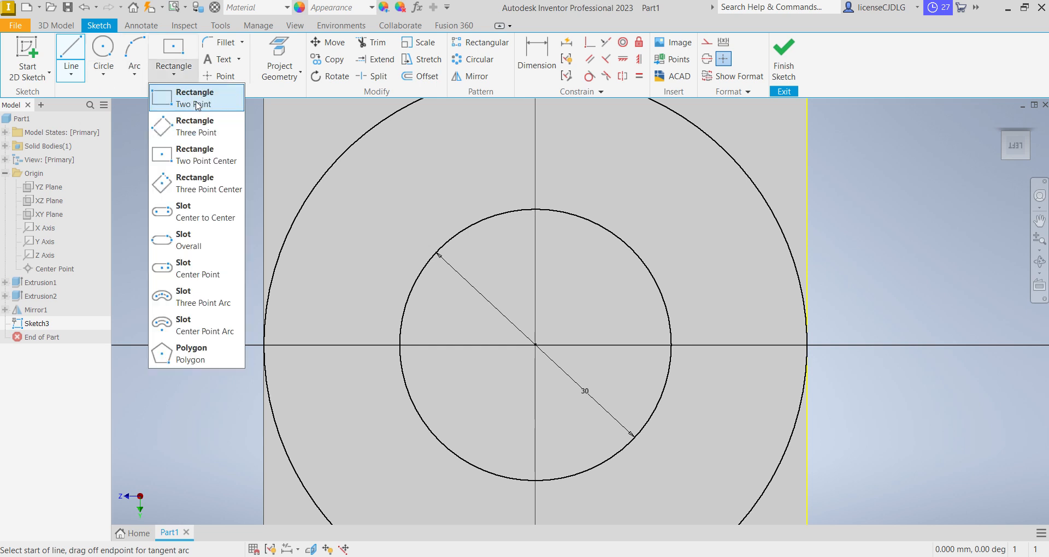
pyautogui.click(196, 98)
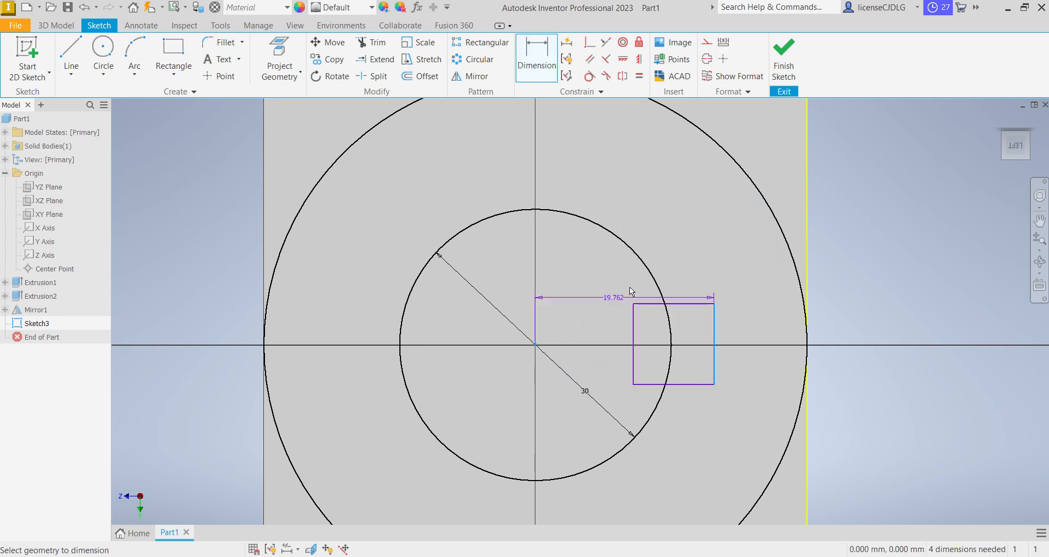
pyautogui.click(629, 296)
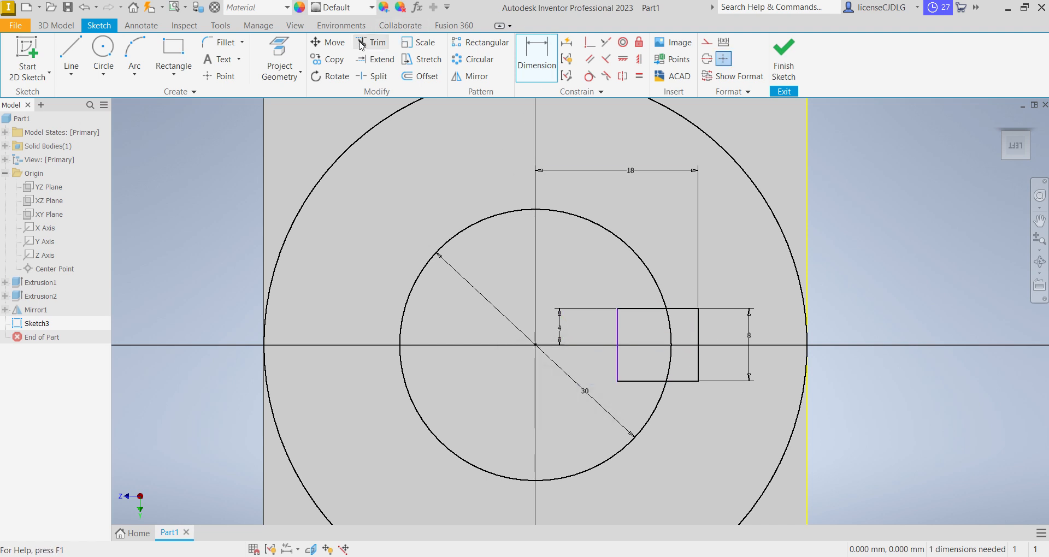
# - Trim the inner rectangle edge and the arc between its corners, then finish Sketch3
pyautogui.click(371, 42)
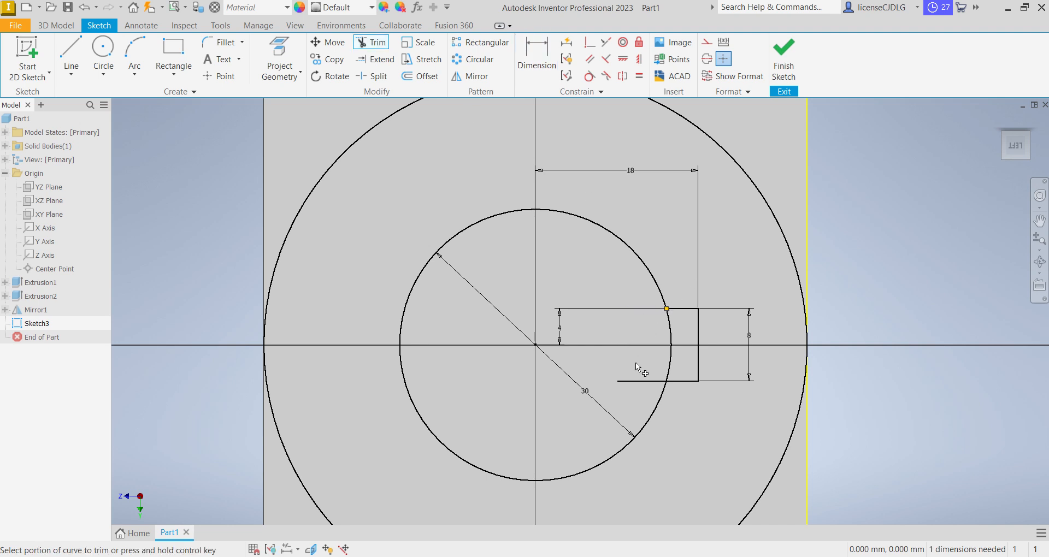
pyautogui.click(639, 367)
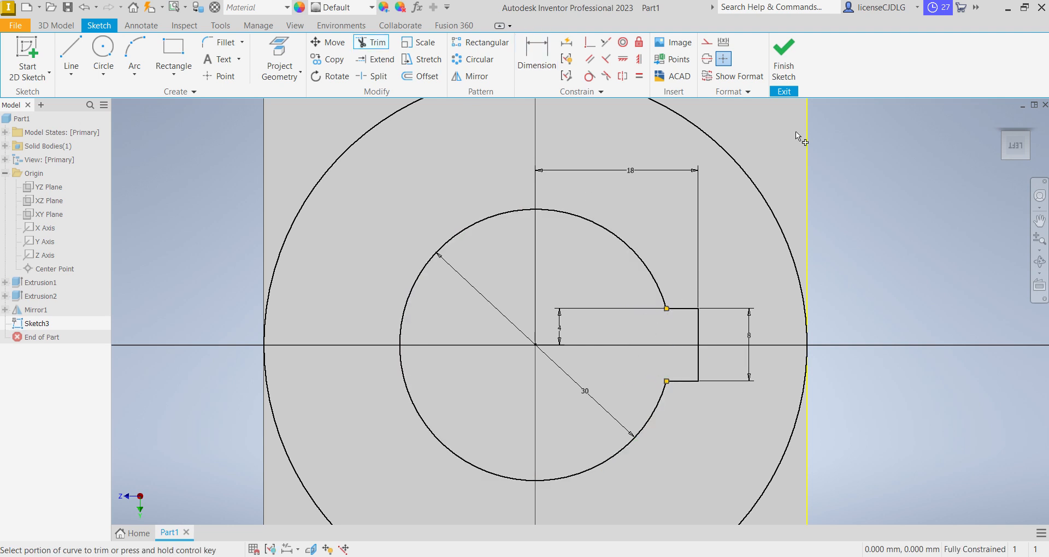
pyautogui.click(783, 57)
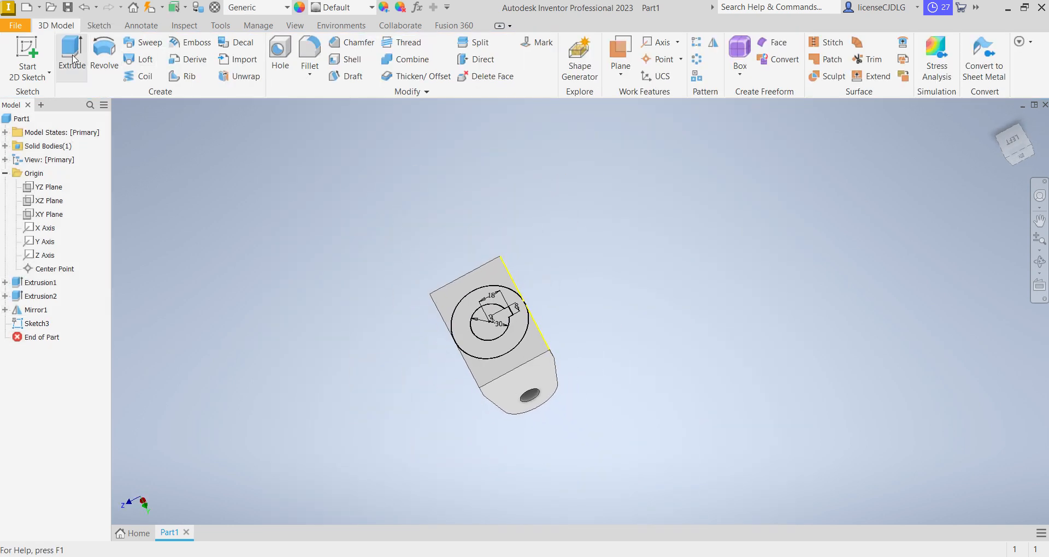
# - Extrude Sketch3 15 mm into a round boss on the plate's back
pyautogui.click(71, 55)
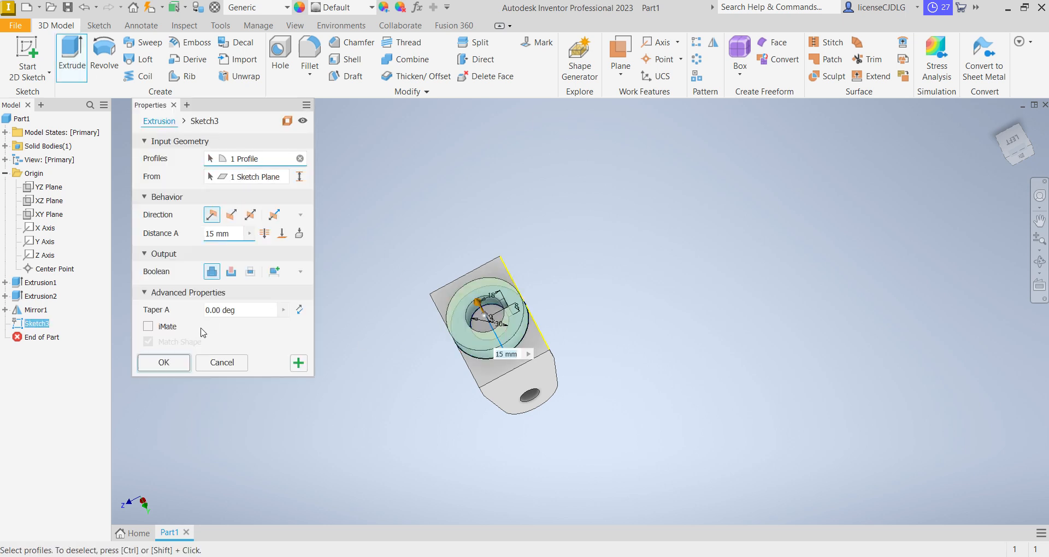
pyautogui.click(164, 363)
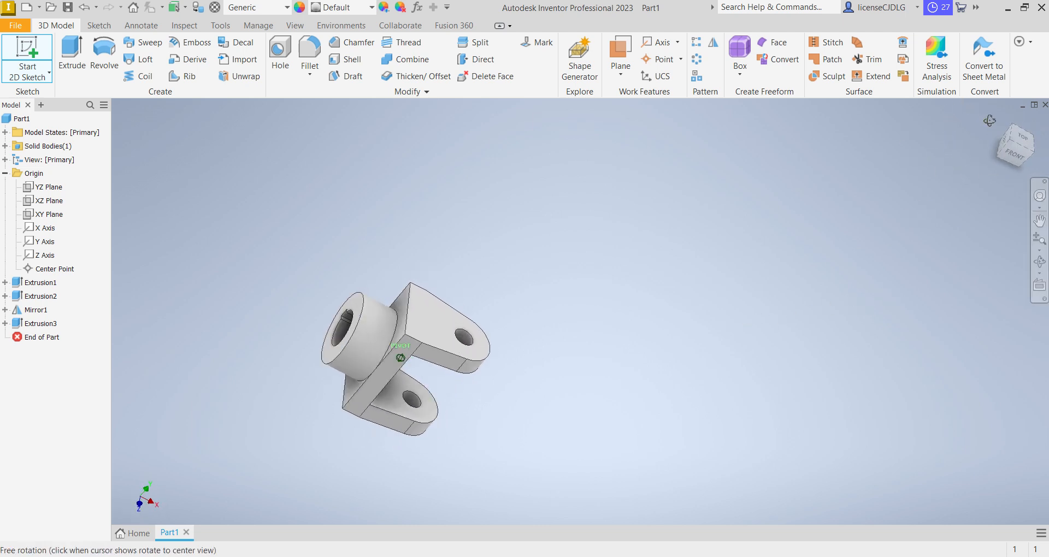
pyautogui.click(1014, 145)
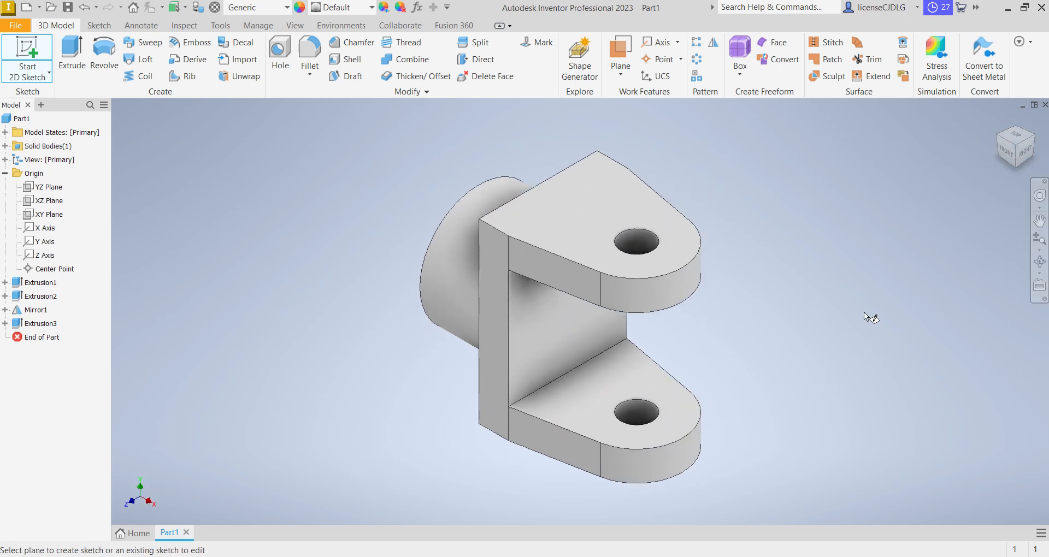
pyautogui.moveTo(774, 328)
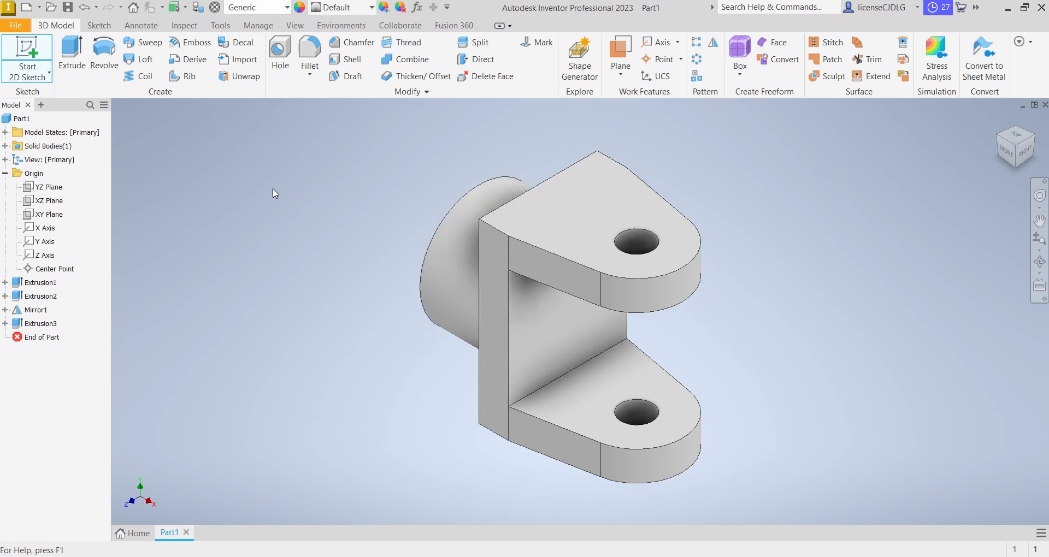
# - Open the Material dropdown and scroll down to the steel entries
pyautogui.click(257, 7)
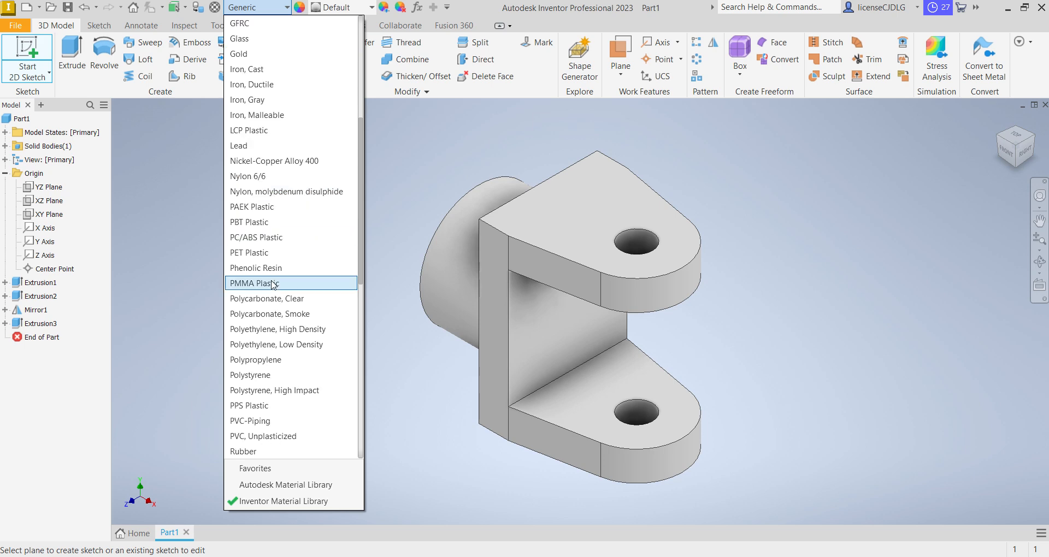
pyautogui.scroll(-3)
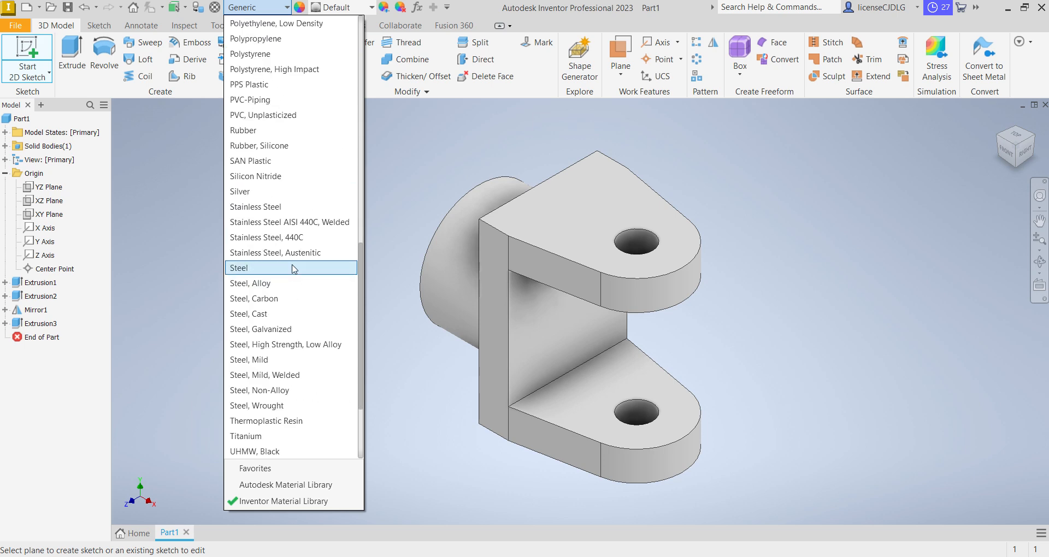
# - Set material Steel then Stainless Steel, and appearance Steel - Polished then Steel Blue
pyautogui.click(239, 268)
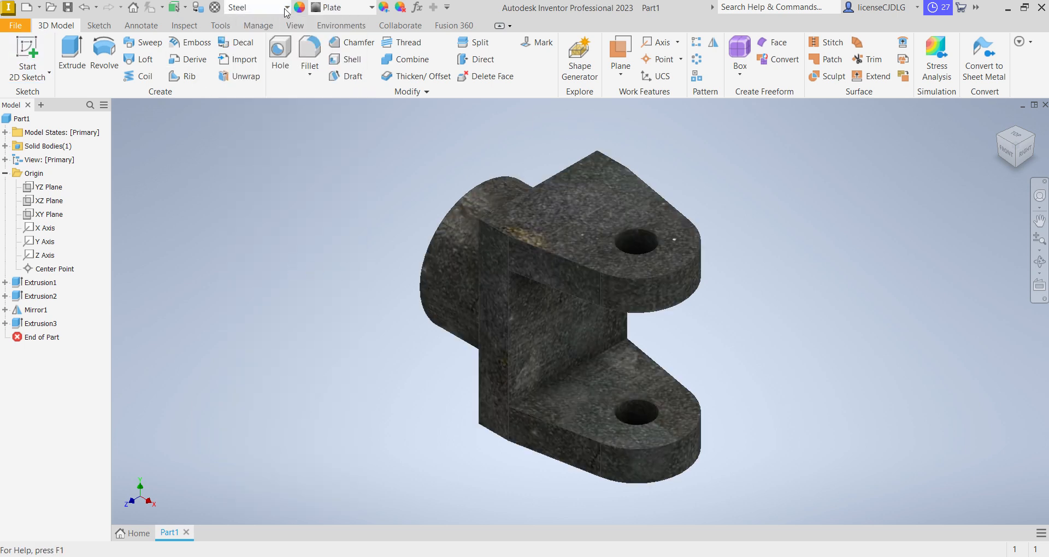
pyautogui.click(287, 7)
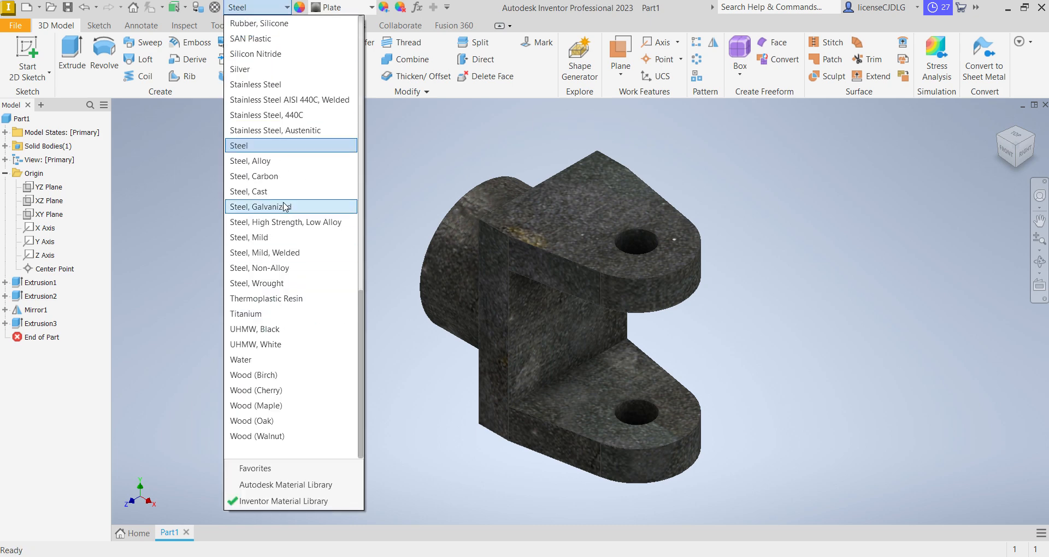
pyautogui.moveTo(271, 85)
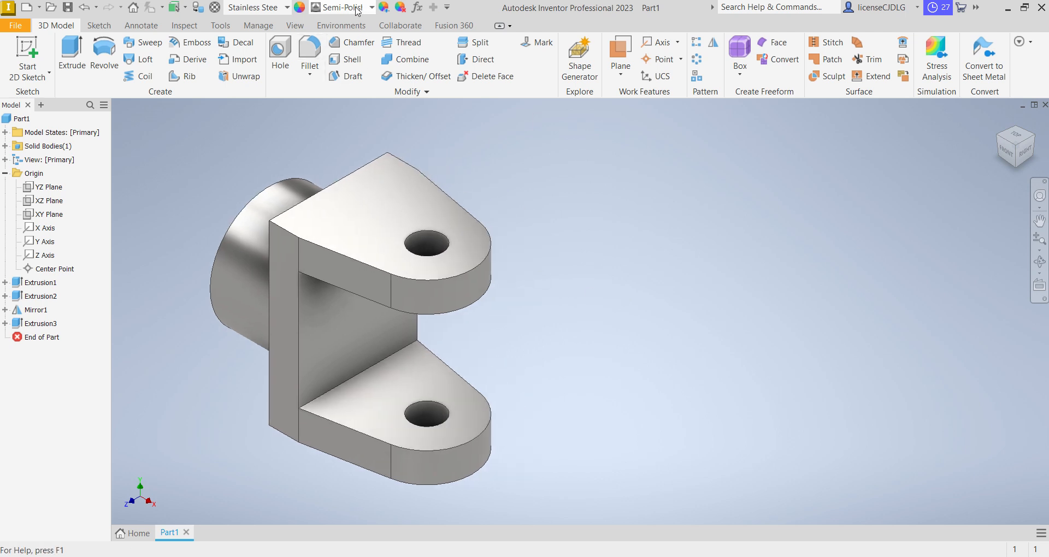
pyautogui.click(370, 7)
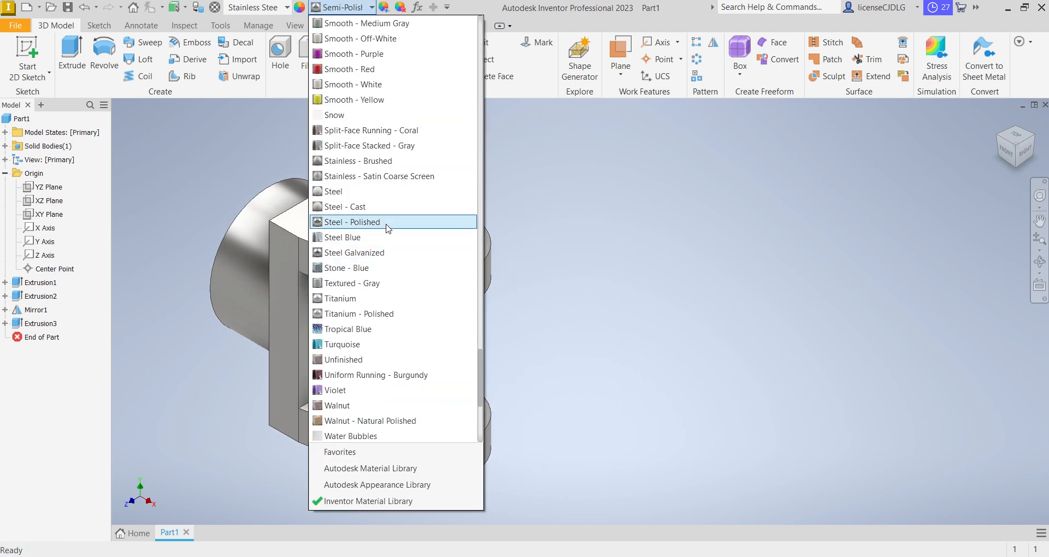
pyautogui.click(351, 221)
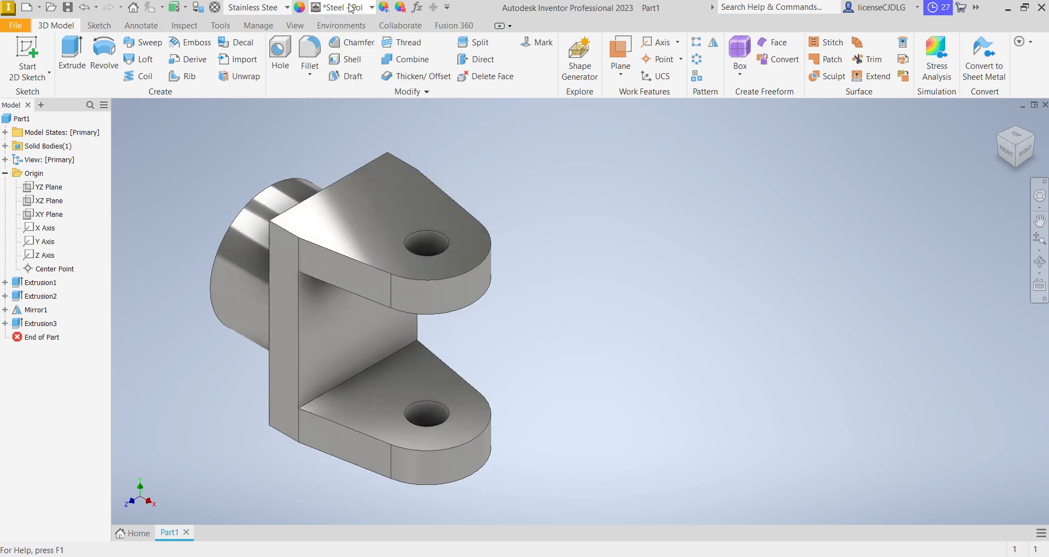
pyautogui.click(343, 7)
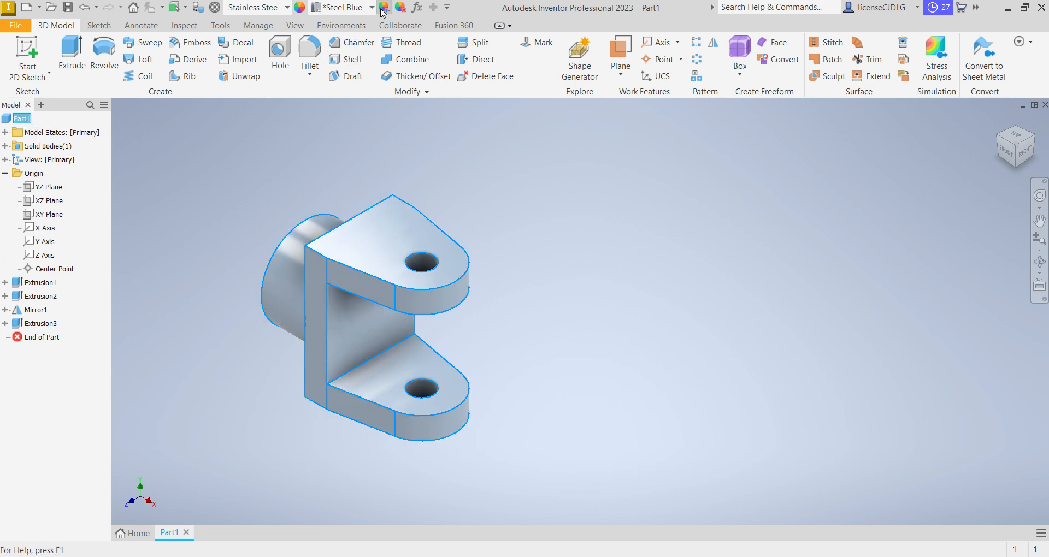
# - Adjust the yoke's appearance colour to a warm tan shade and accept it
pyautogui.click(382, 6)
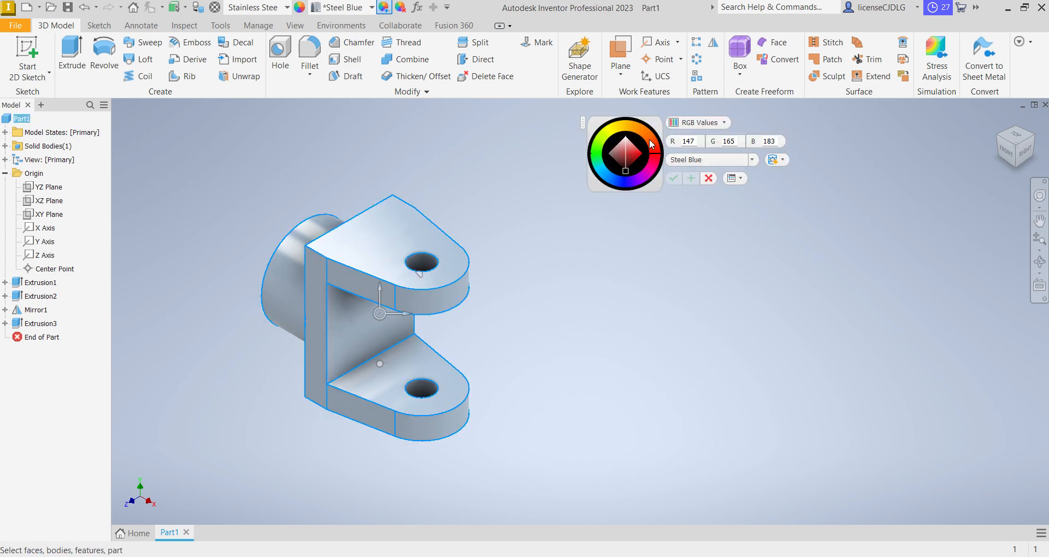
pyautogui.click(622, 153)
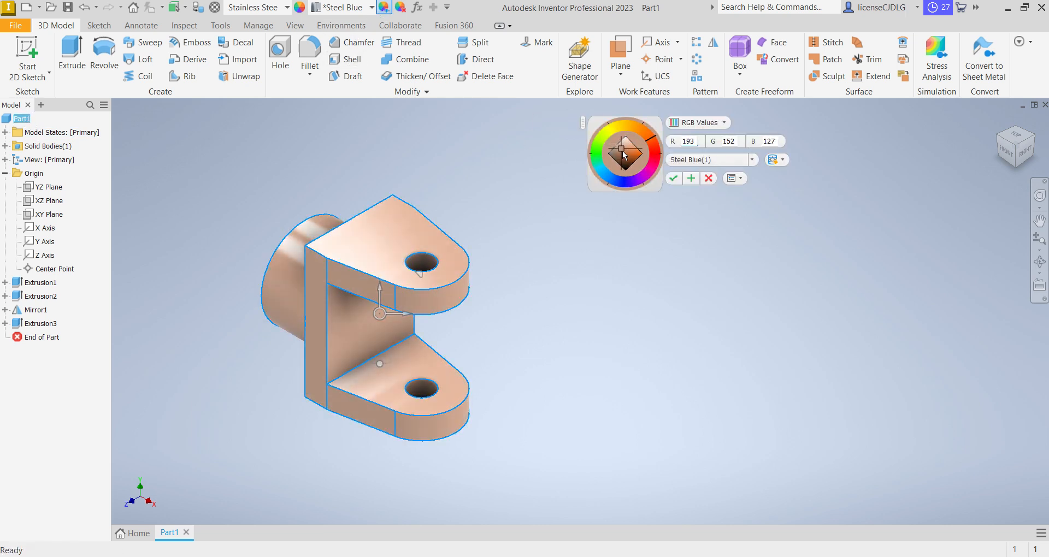
pyautogui.click(629, 157)
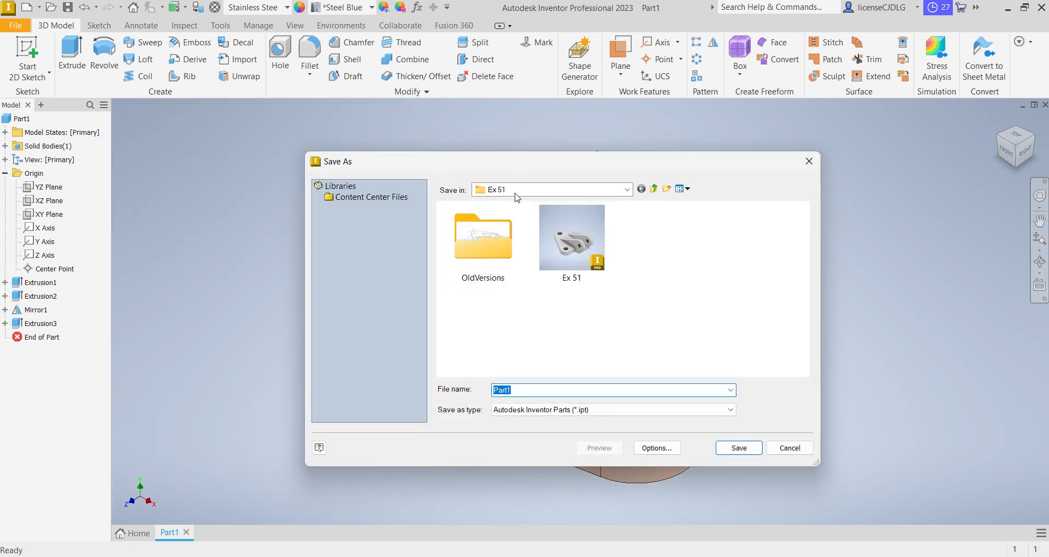
pyautogui.moveTo(654, 189)
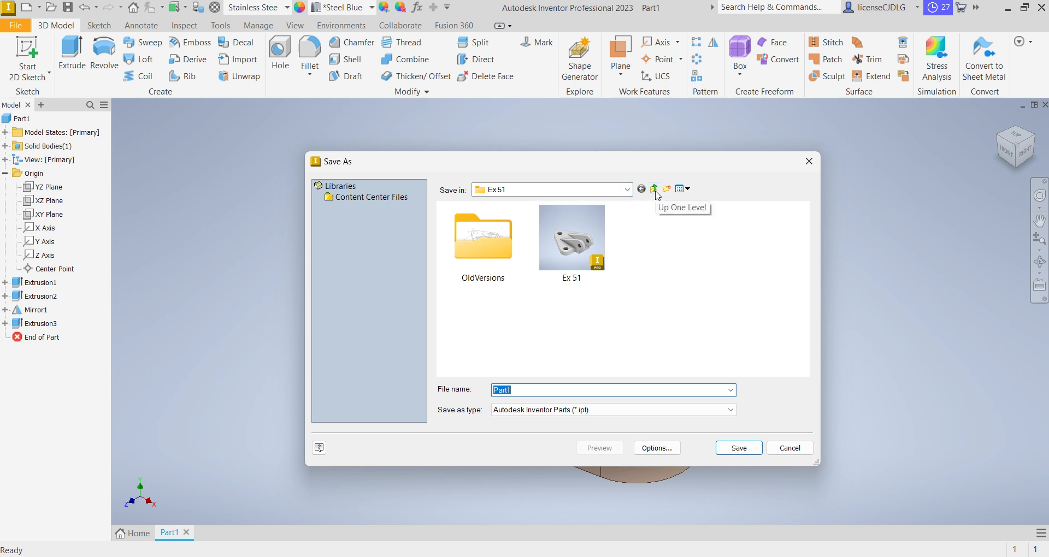
# - Create an 'updated' folder inside Universal joint and save the yoke there as 'Driving Yoke'
pyautogui.click(654, 188)
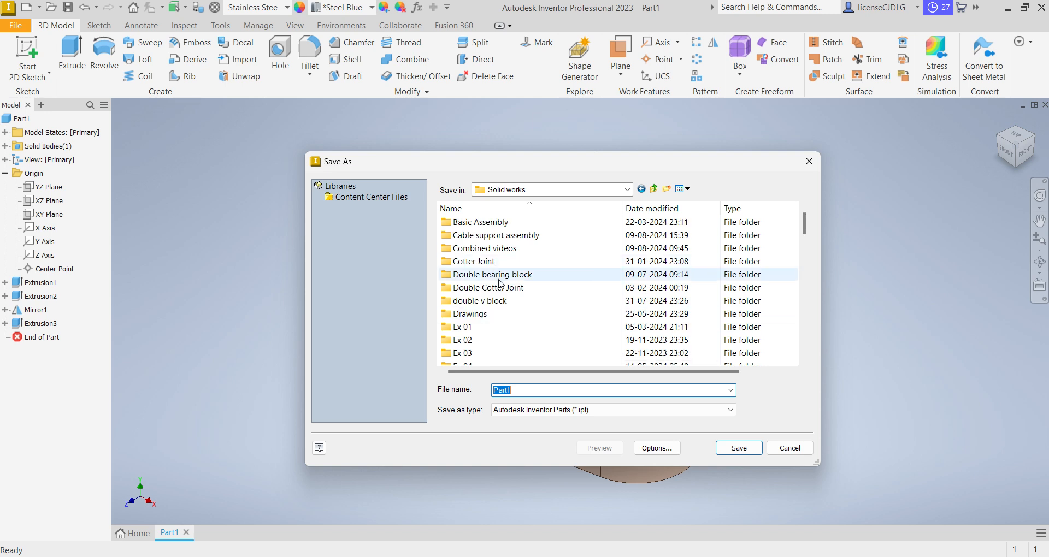
pyautogui.click(653, 189)
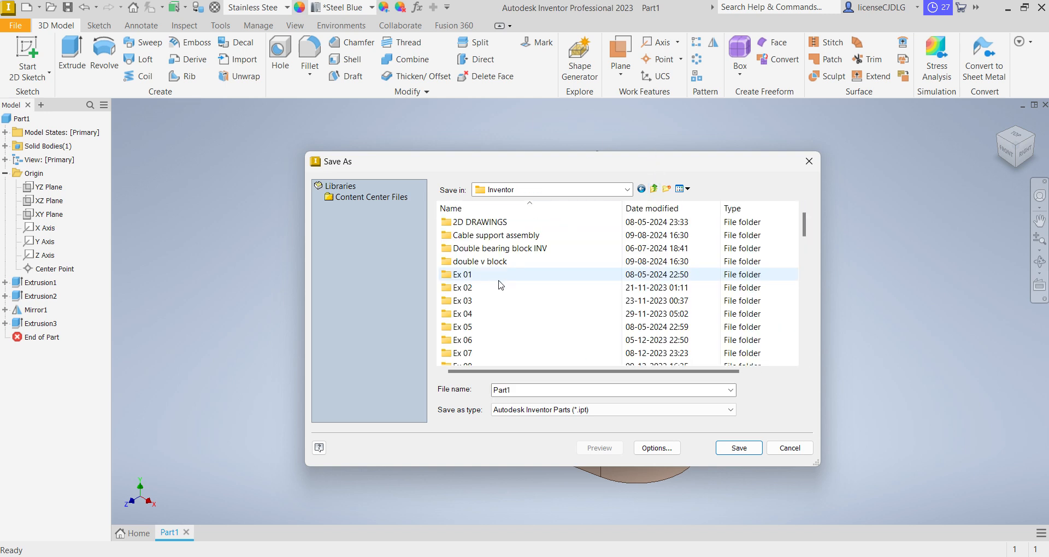
pyautogui.scroll(-3)
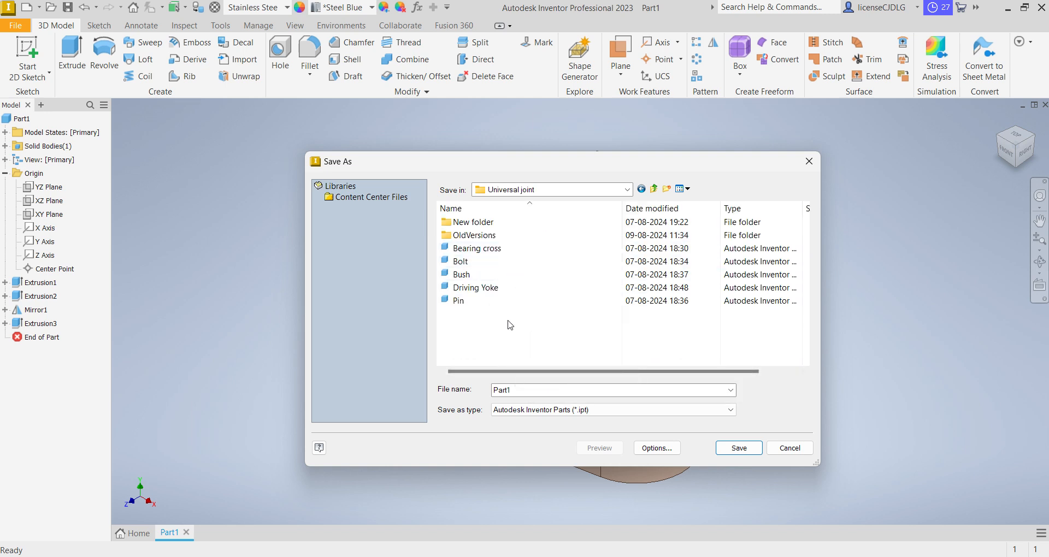
pyautogui.moveTo(554, 331)
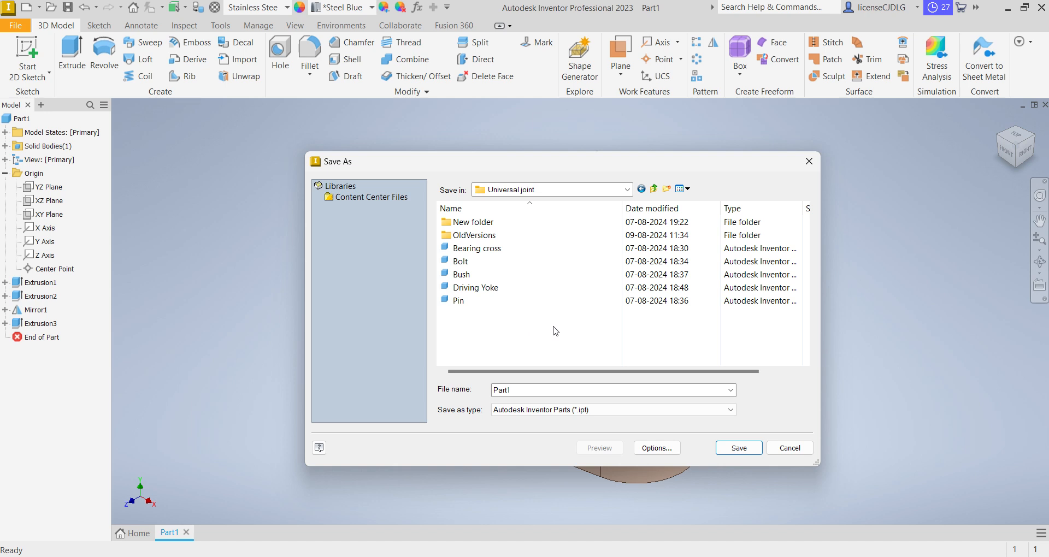
pyautogui.click(459, 300)
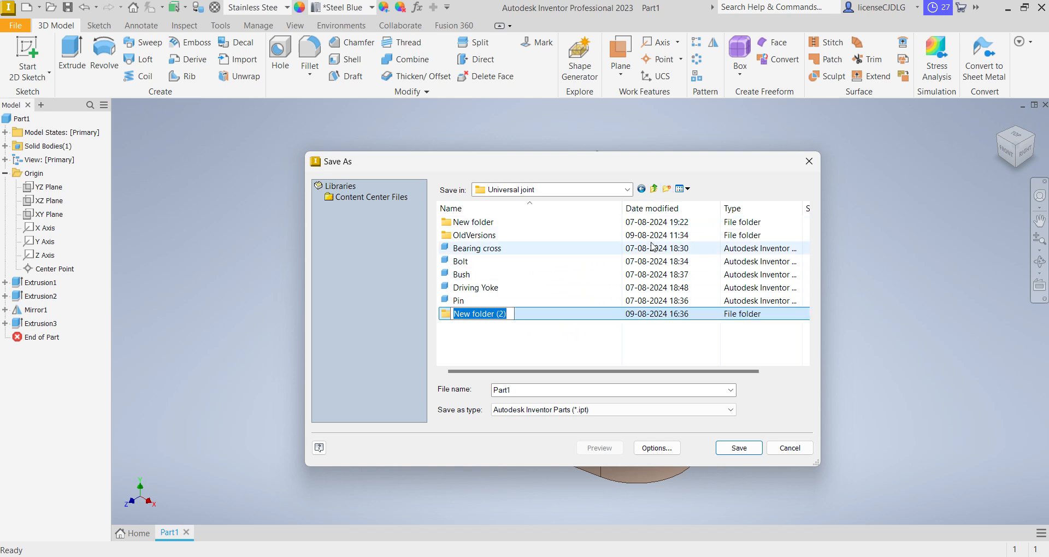
pyautogui.write('updated')
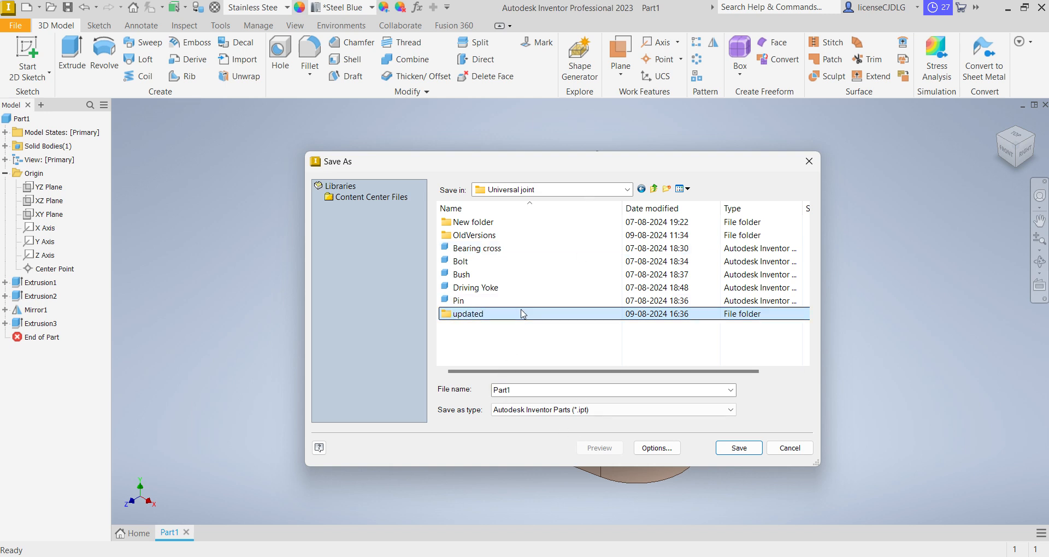
pyautogui.doubleClick(466, 314)
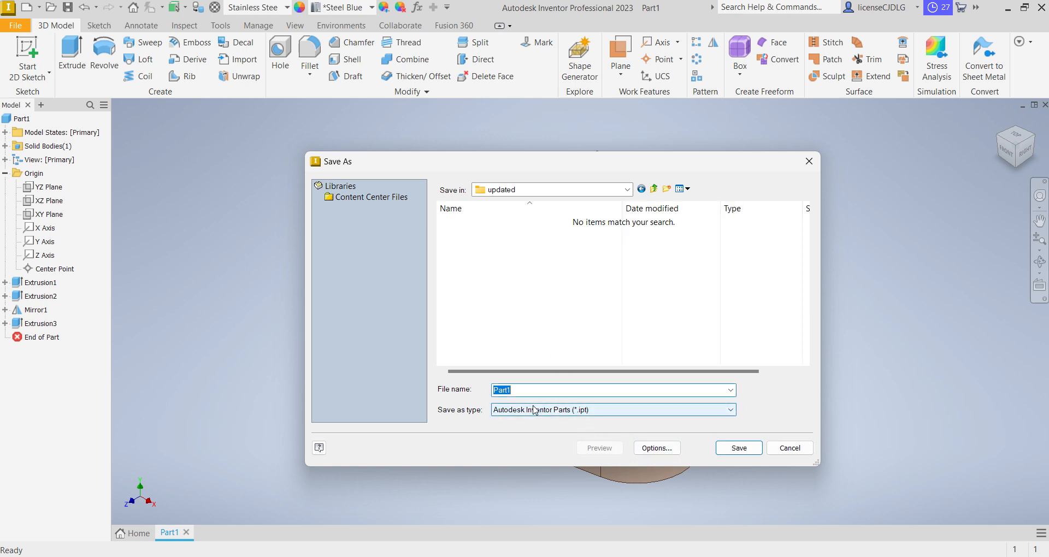
pyautogui.write('Dr')
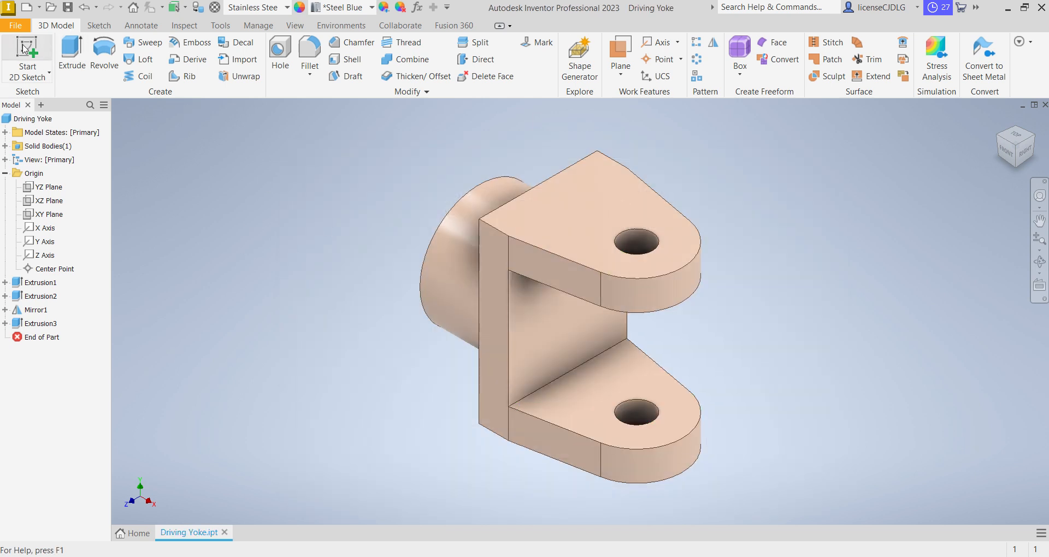
# - Save As, replacing 'Driving' with 'Driven' to store the copy as Driven Yoke.ipt
pyautogui.click(15, 25)
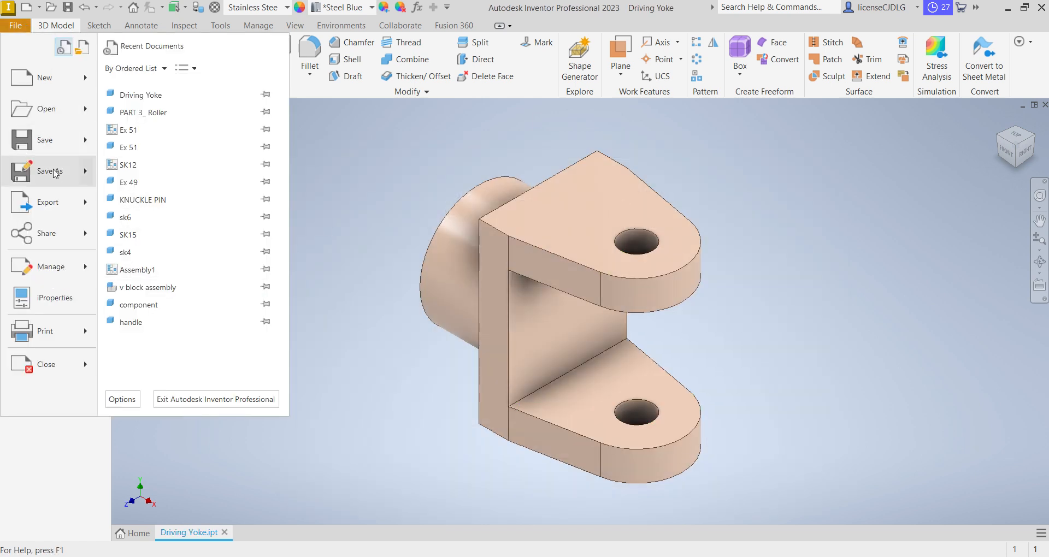
pyautogui.click(50, 171)
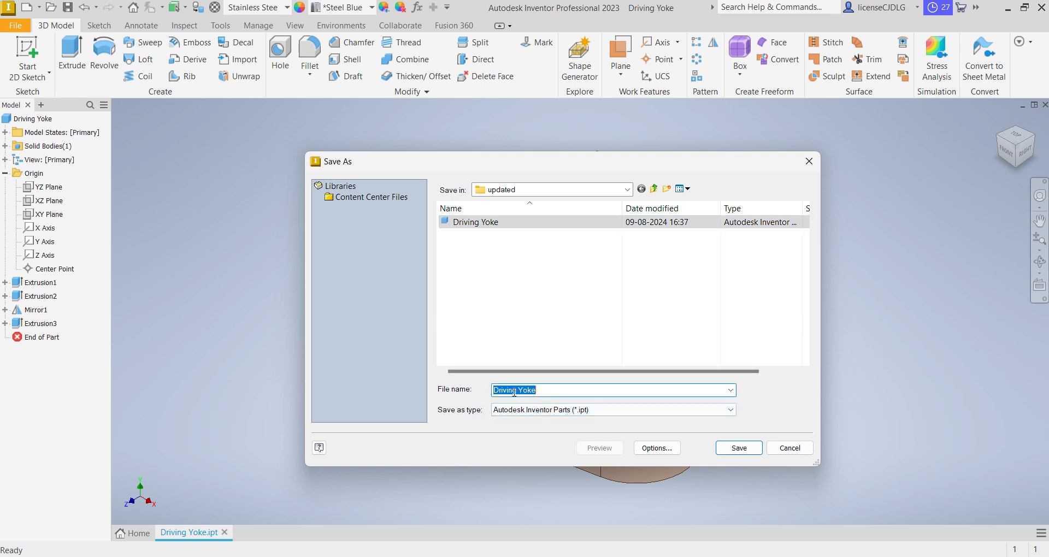
pyautogui.doubleClick(503, 390)
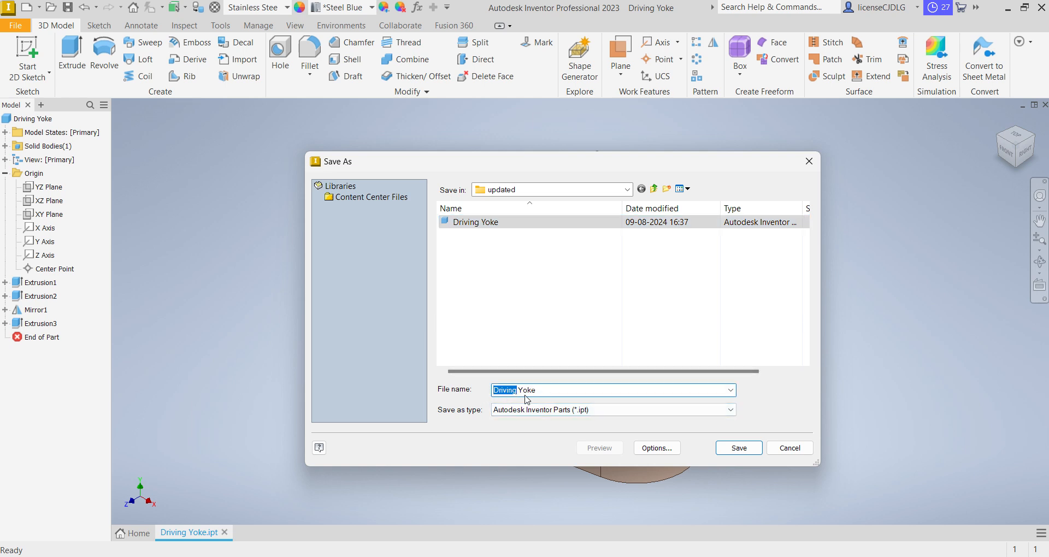
pyautogui.write('Dri')
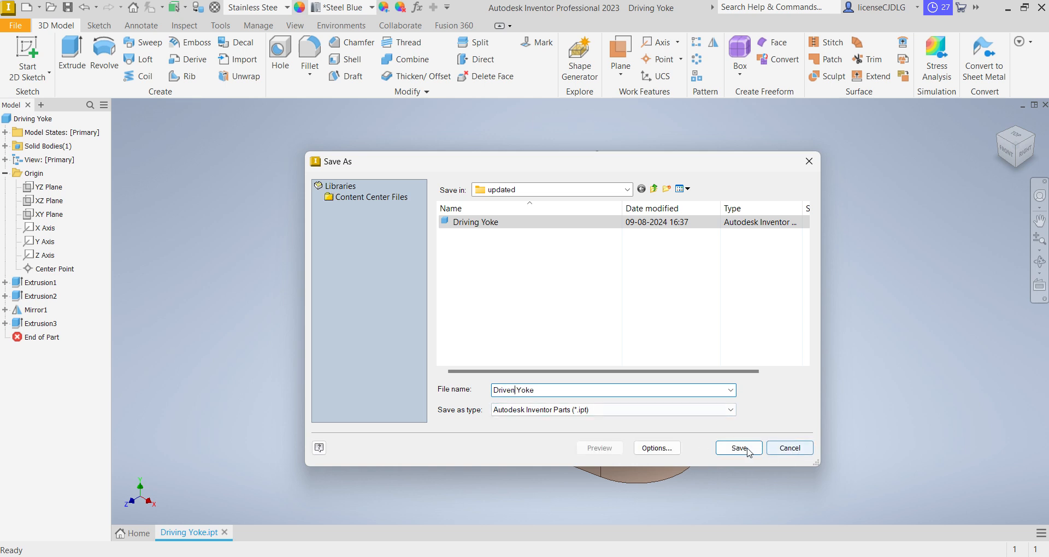
pyautogui.click(738, 447)
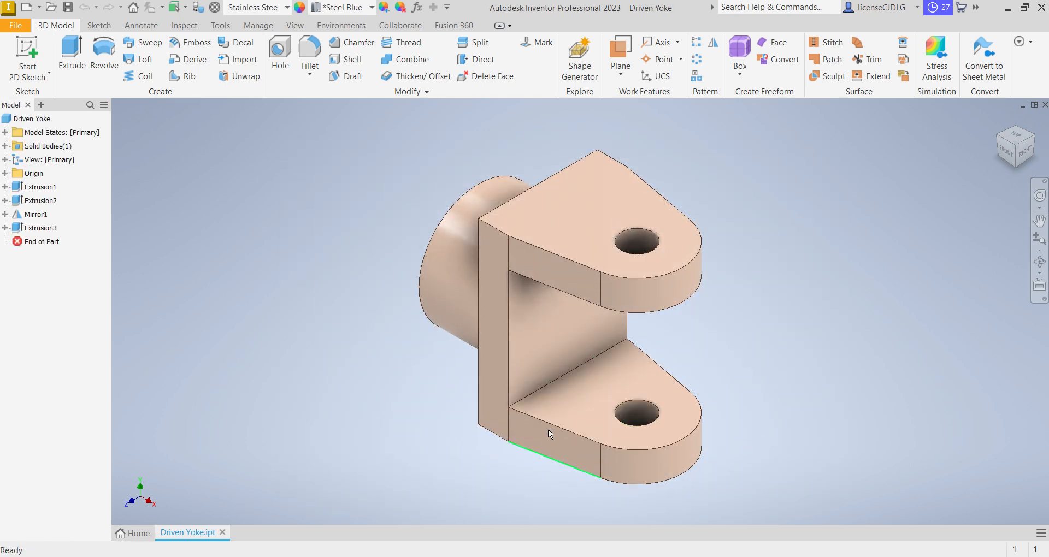
# - Apply the Steel Blue appearance to the Driven Yoke part
pyautogui.click(33, 119)
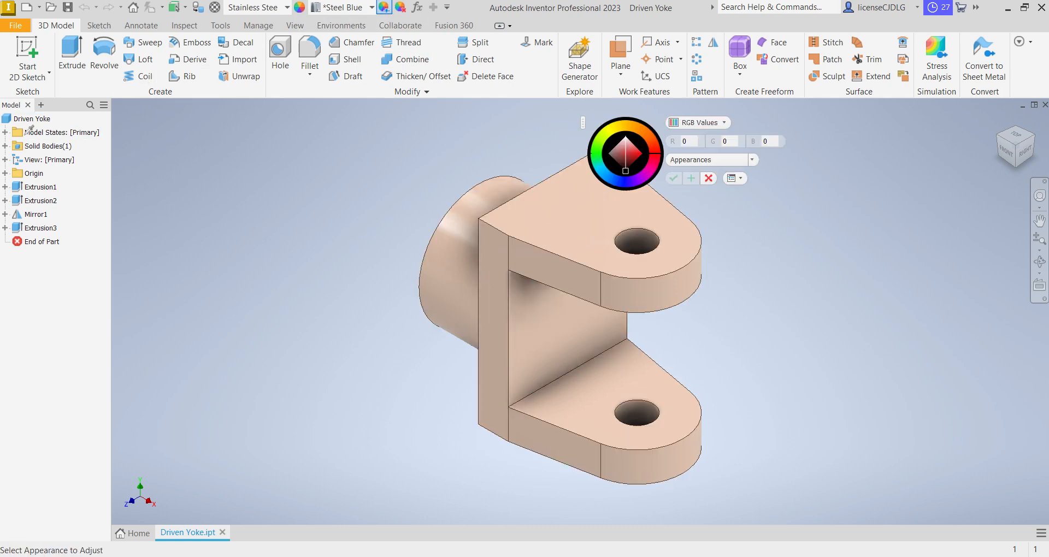
pyautogui.click(31, 119)
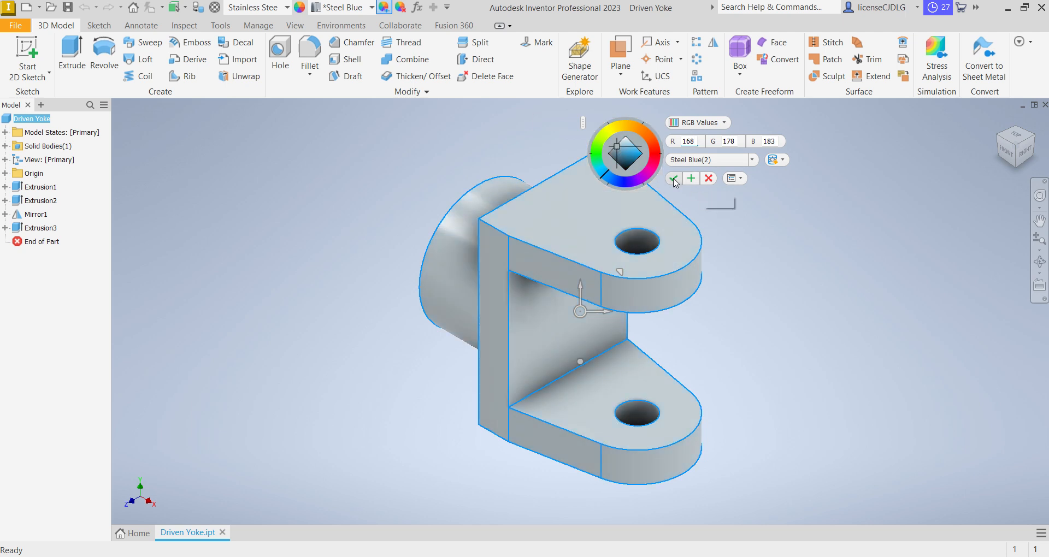
pyautogui.click(674, 178)
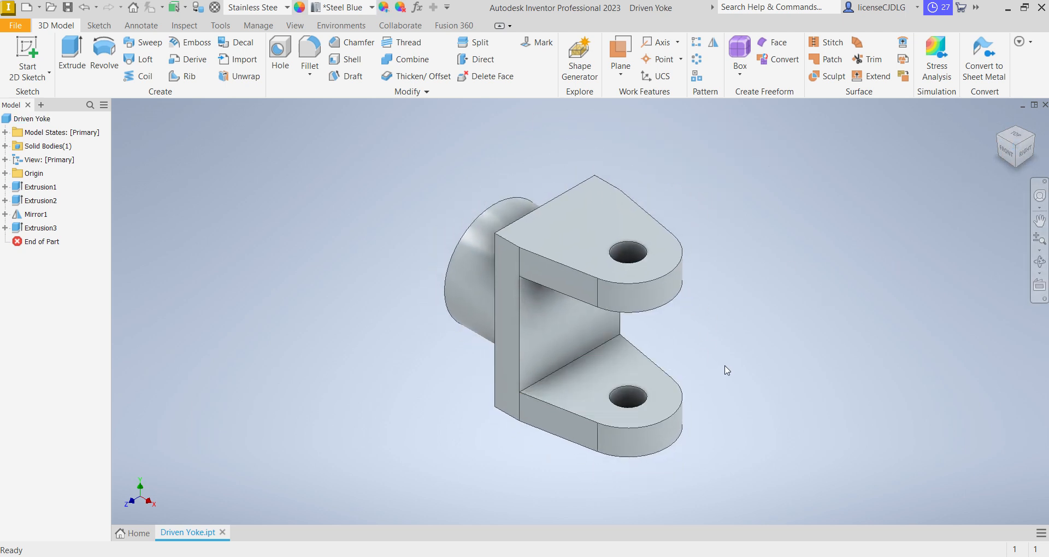
pyautogui.moveTo(385, 422)
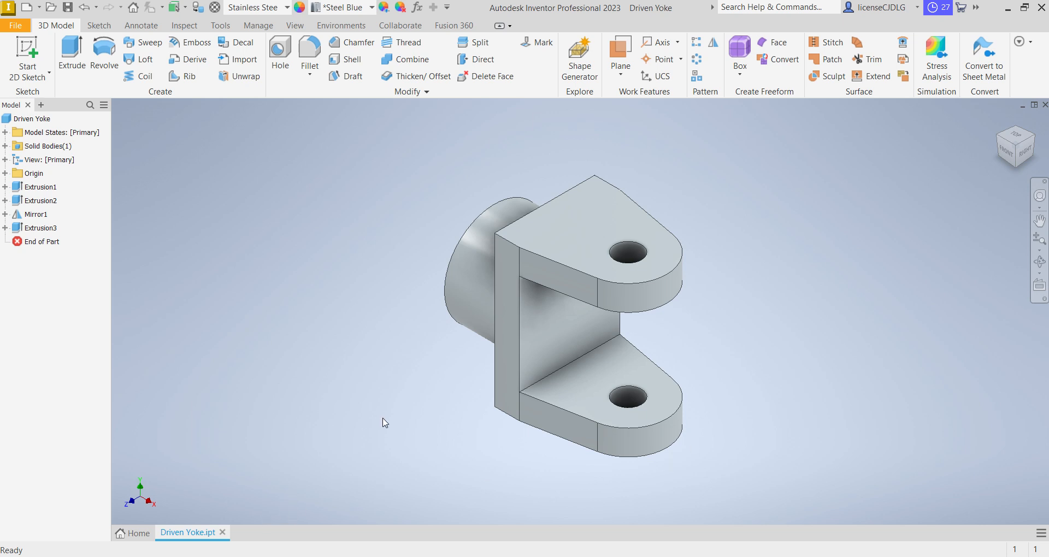
# - Switch to Adobe Acrobat to view the Assembly2.pdf universal joint drawing
pyautogui.click(27, 7)
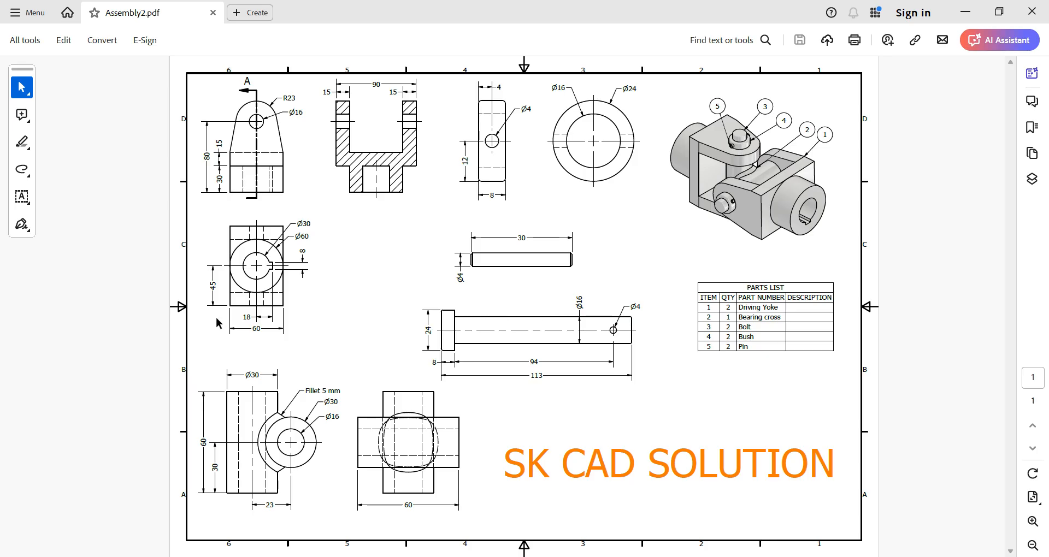
pyautogui.moveTo(473, 402)
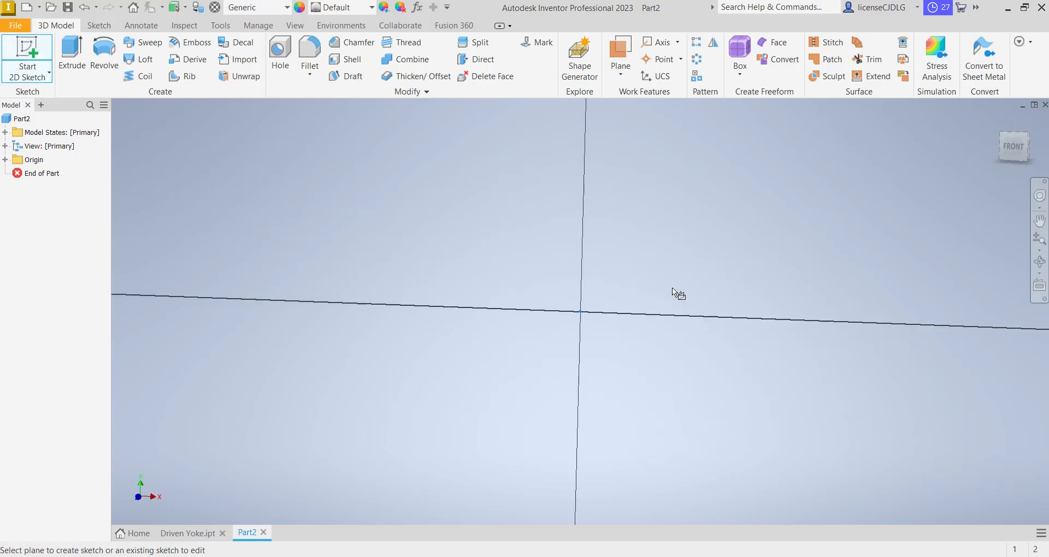
# - Sketch concentric 30 mm and 16 mm circles at the origin on the front plane
pyautogui.click(580, 312)
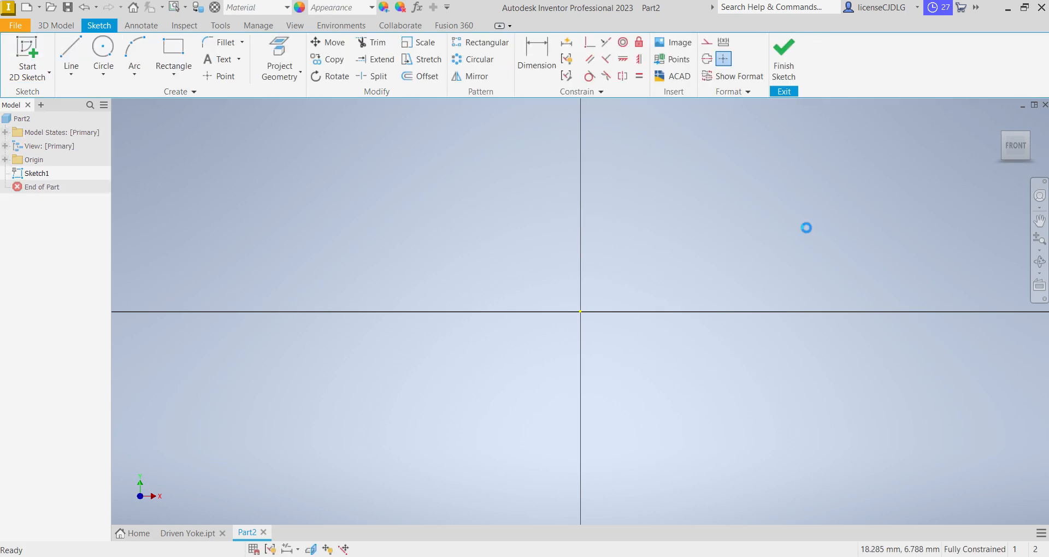
pyautogui.click(784, 59)
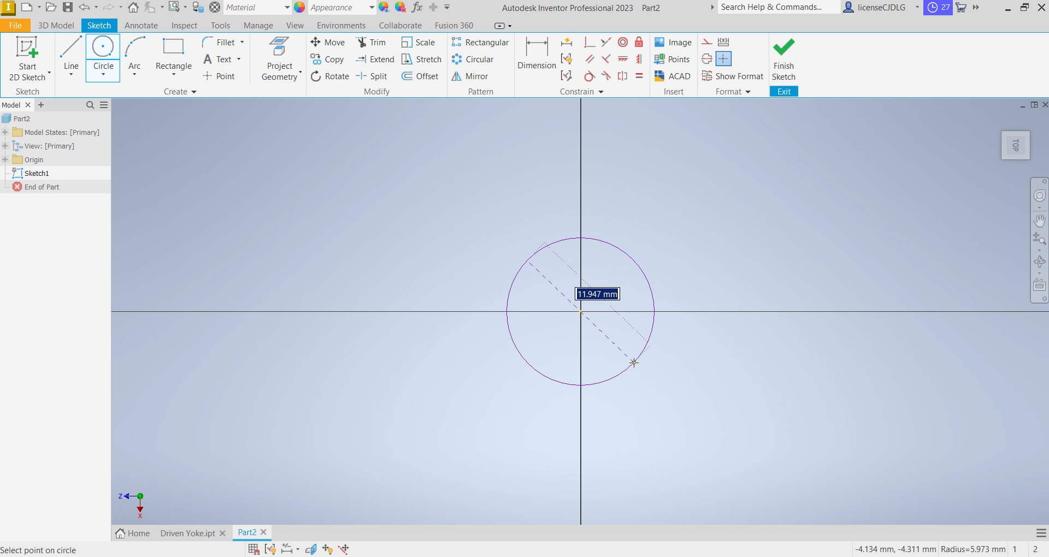
pyautogui.click(633, 363)
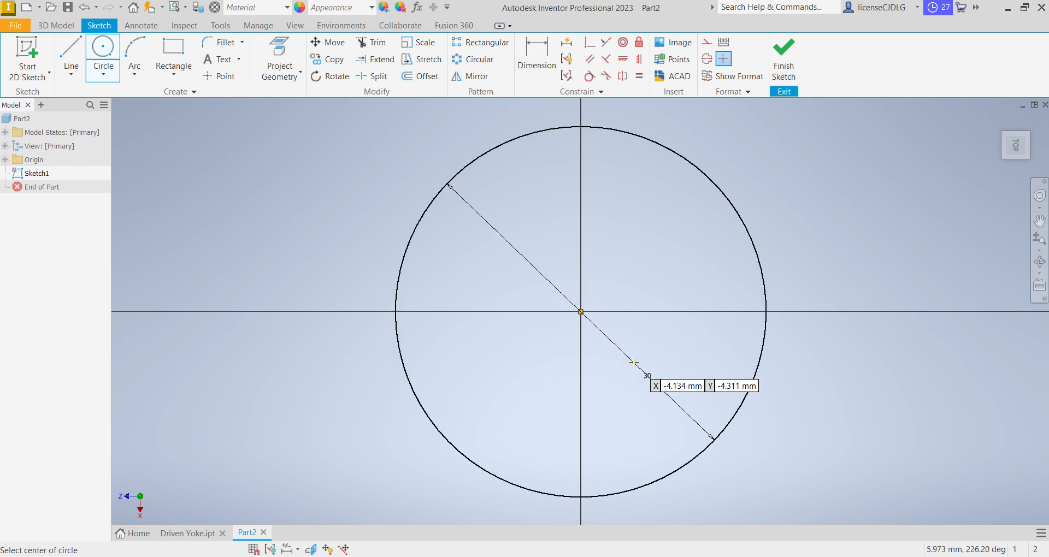
pyautogui.click(581, 313)
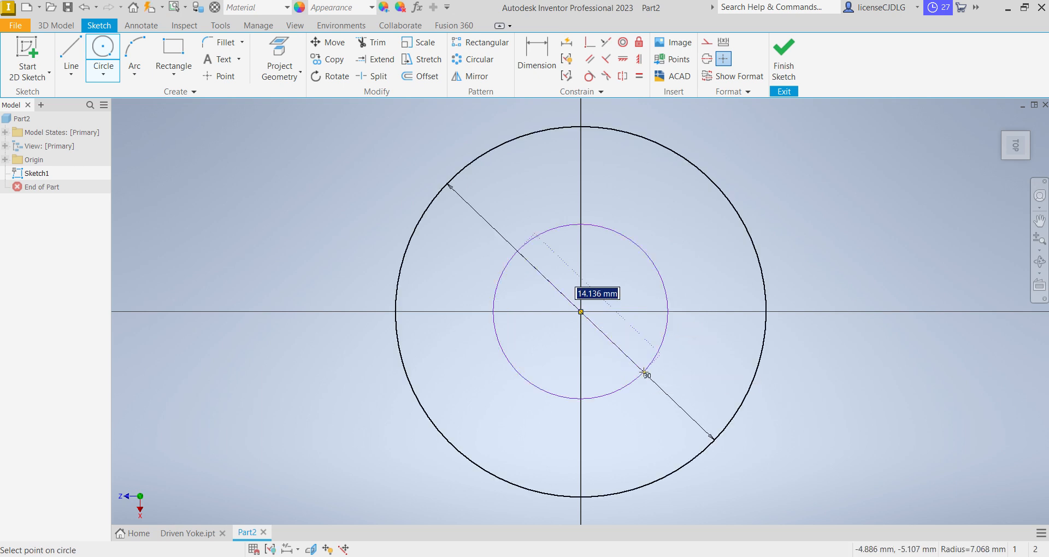
pyautogui.moveTo(644, 375)
pyautogui.write('16')
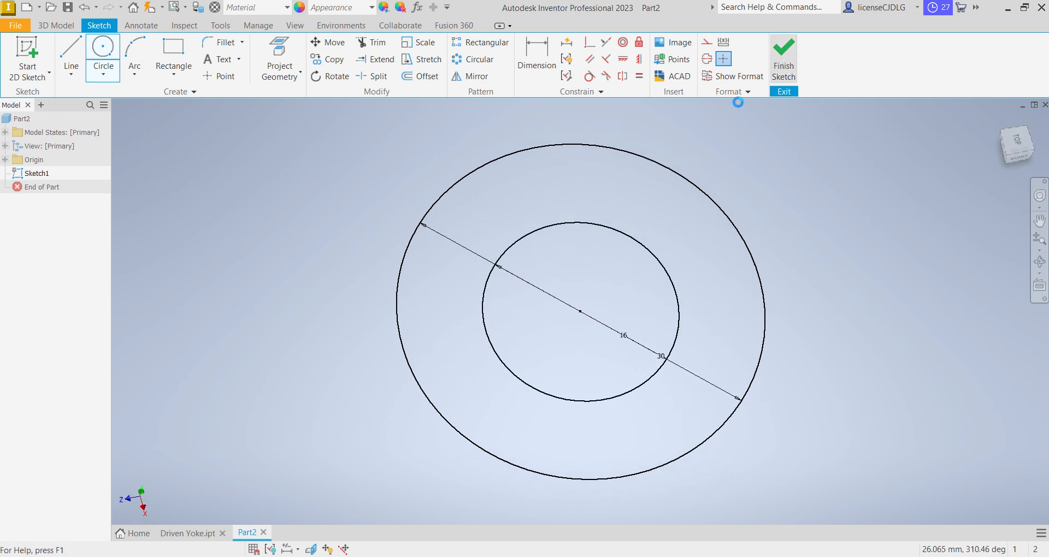
# - Extrude the ring between the circles symmetrically into a hollow tube
pyautogui.click(783, 57)
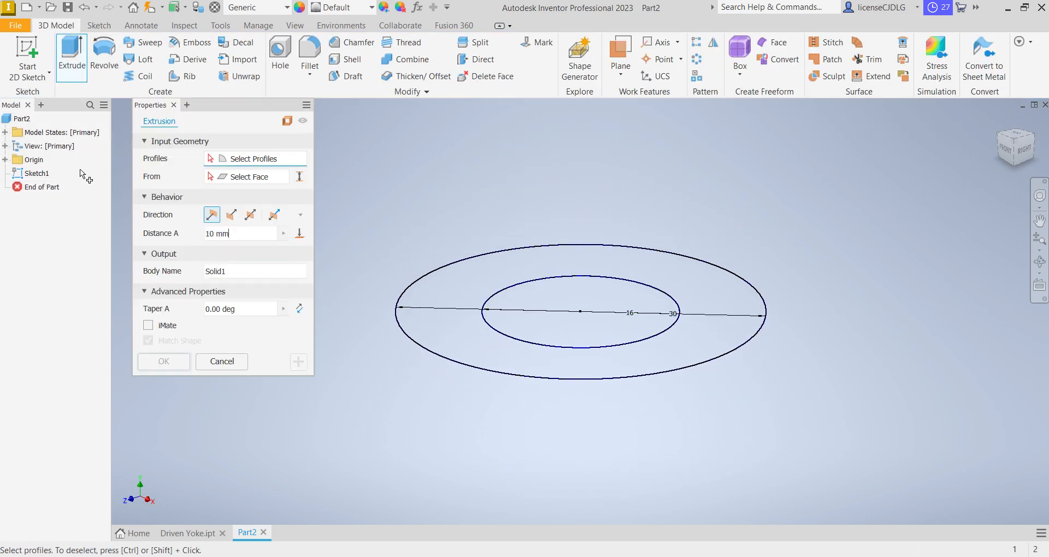
pyautogui.click(250, 214)
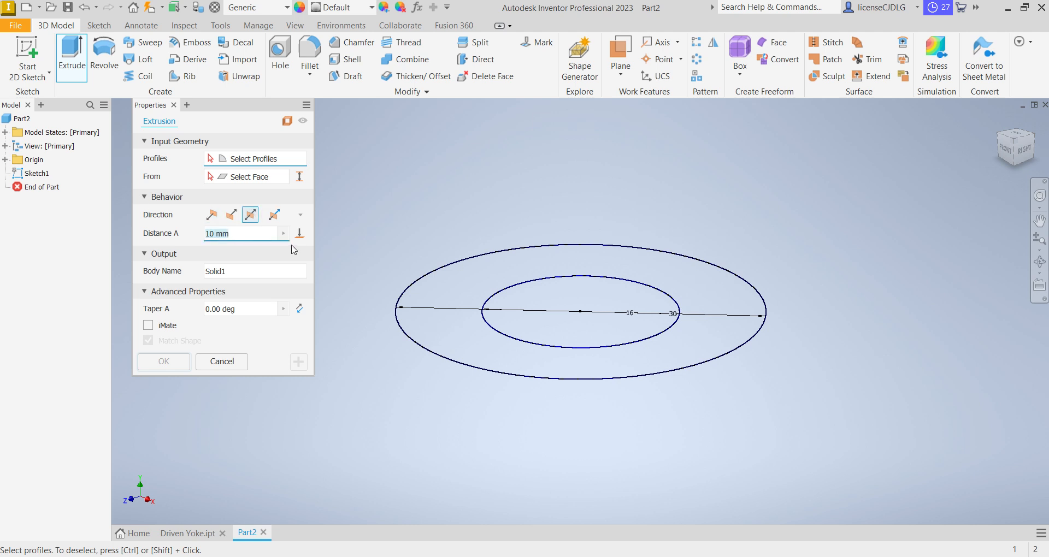
pyautogui.click(472, 325)
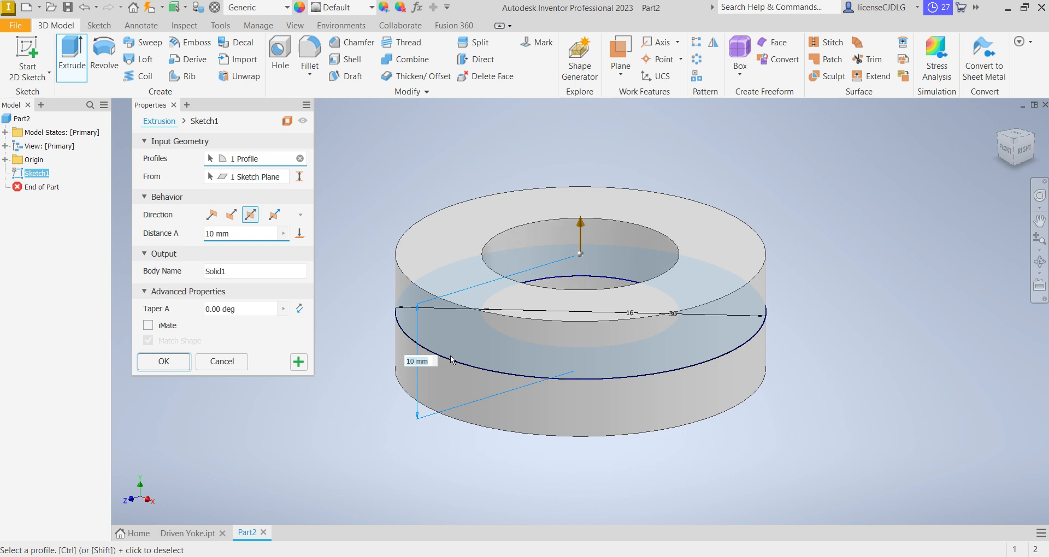
pyautogui.click(163, 361)
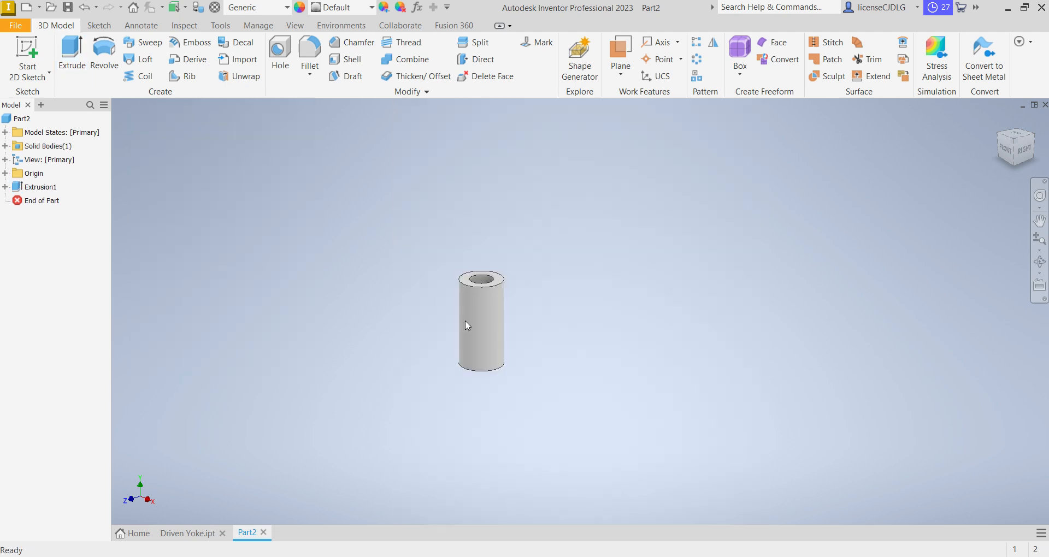
# - On the XY plane, sketch 30 and 16 mm concentric circles 23 mm from the tube axis
pyautogui.click(47, 201)
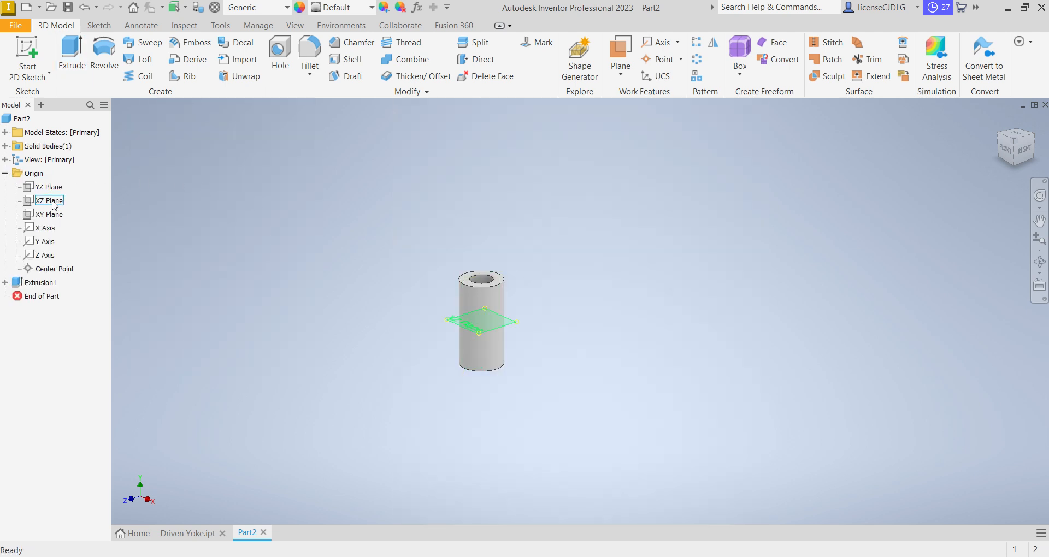
pyautogui.click(49, 214)
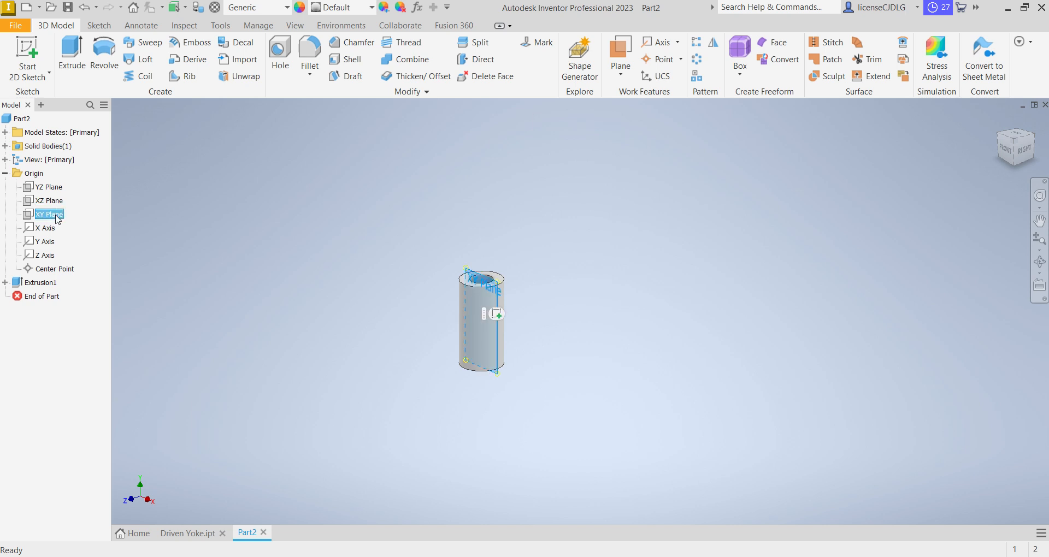
pyautogui.click(48, 214)
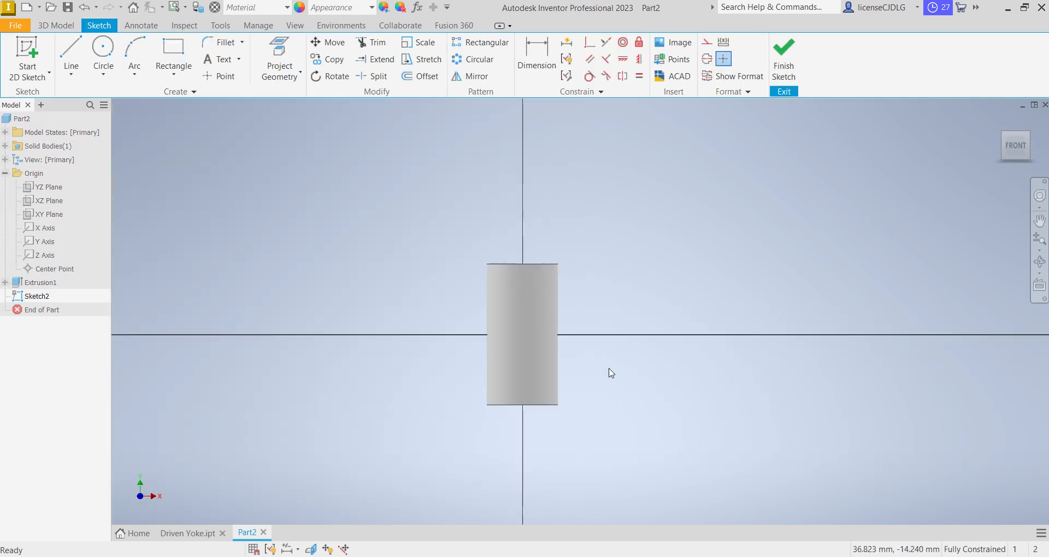
pyautogui.click(102, 58)
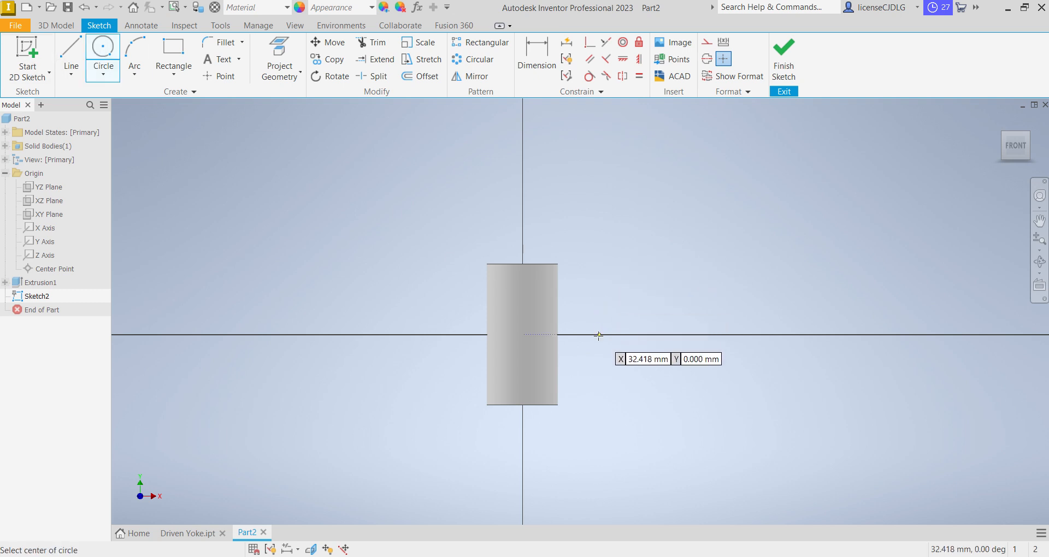
pyautogui.click(598, 334)
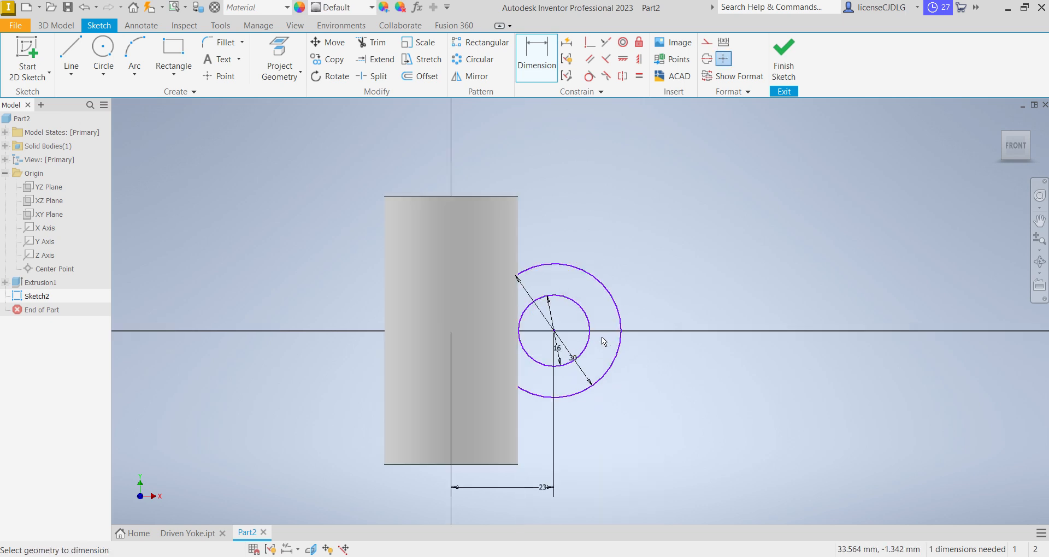
pyautogui.scroll(-3)
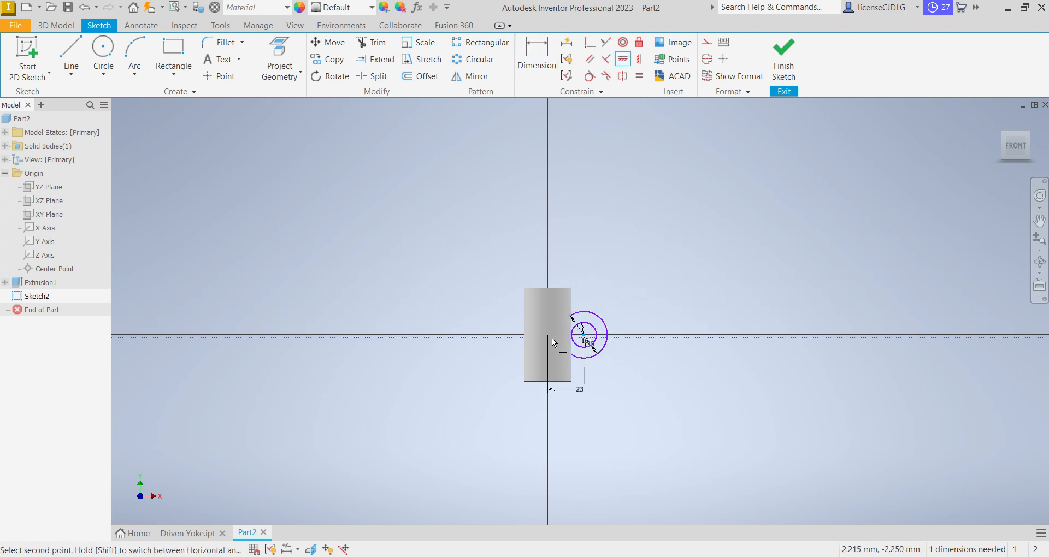
pyautogui.click(784, 59)
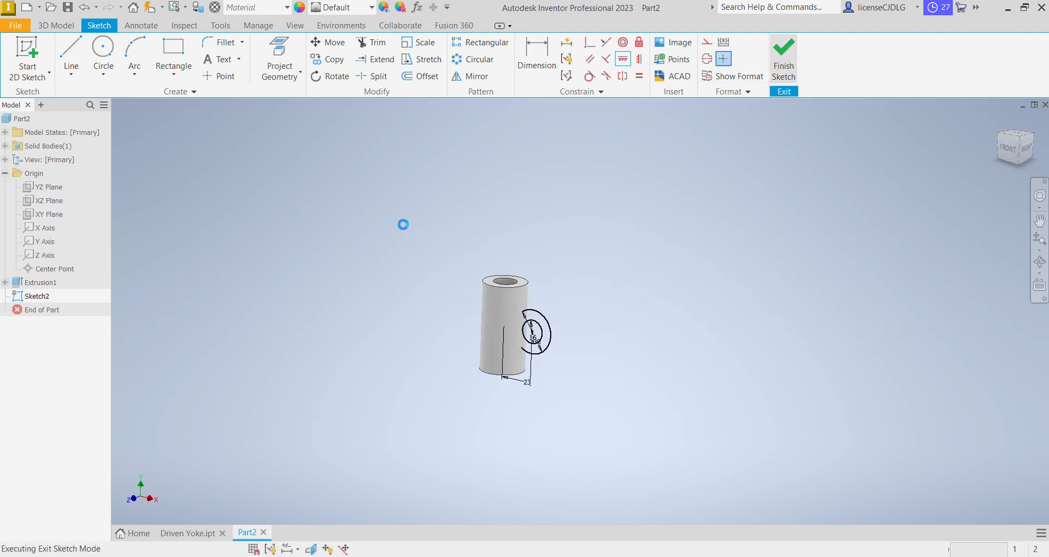
# - Extrude Sketch2's ring symmetrically by 60 mm to form the crossing tube
pyautogui.click(782, 57)
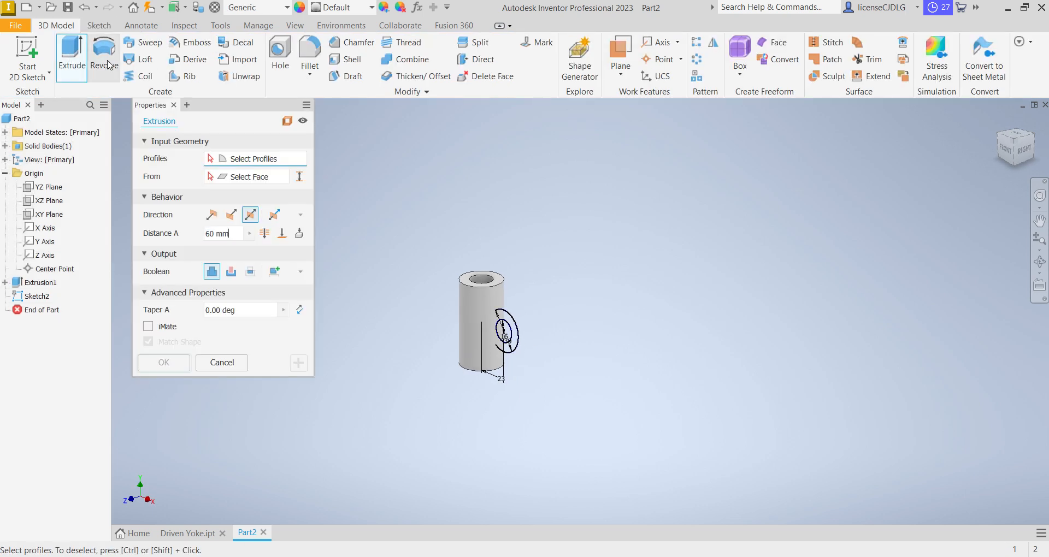
pyautogui.click(503, 329)
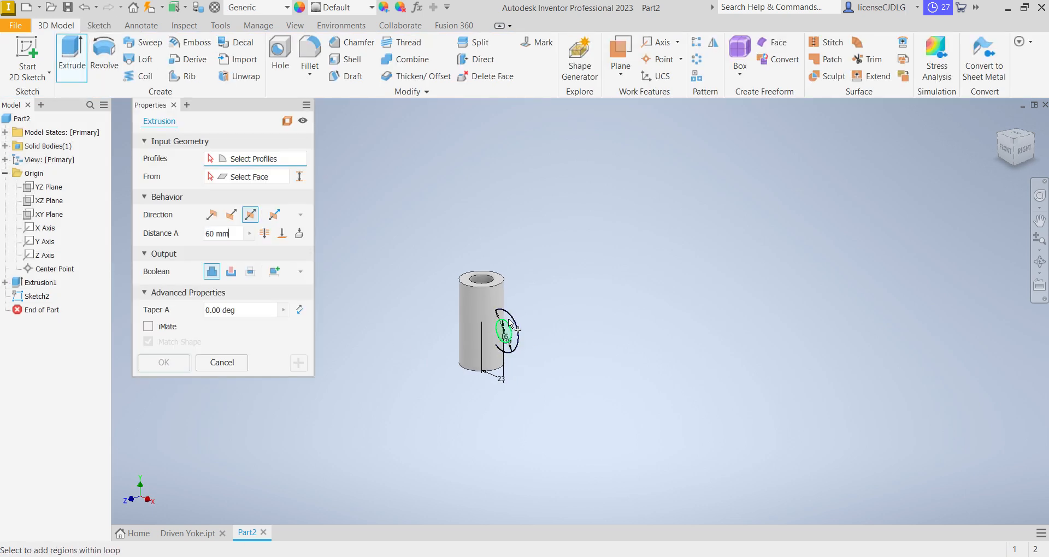
pyautogui.click(507, 328)
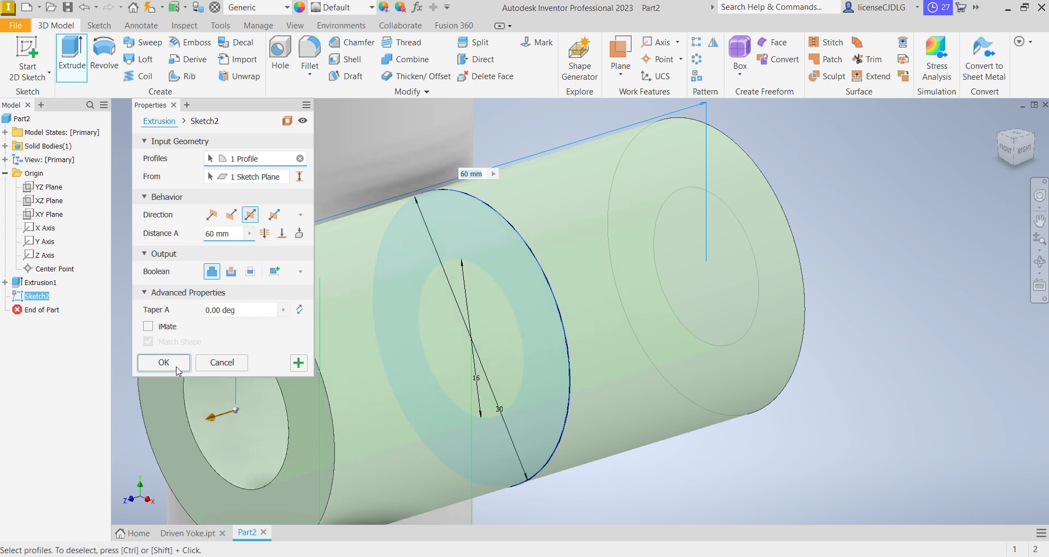
pyautogui.click(164, 361)
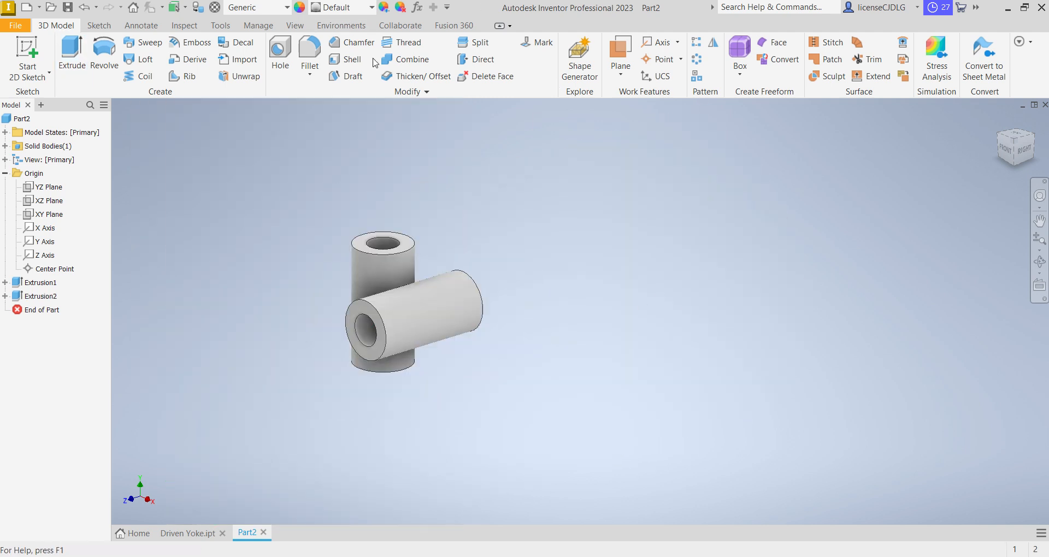
# - Fillet the edge where the two tubes meet with a 5 mm radius
pyautogui.click(309, 50)
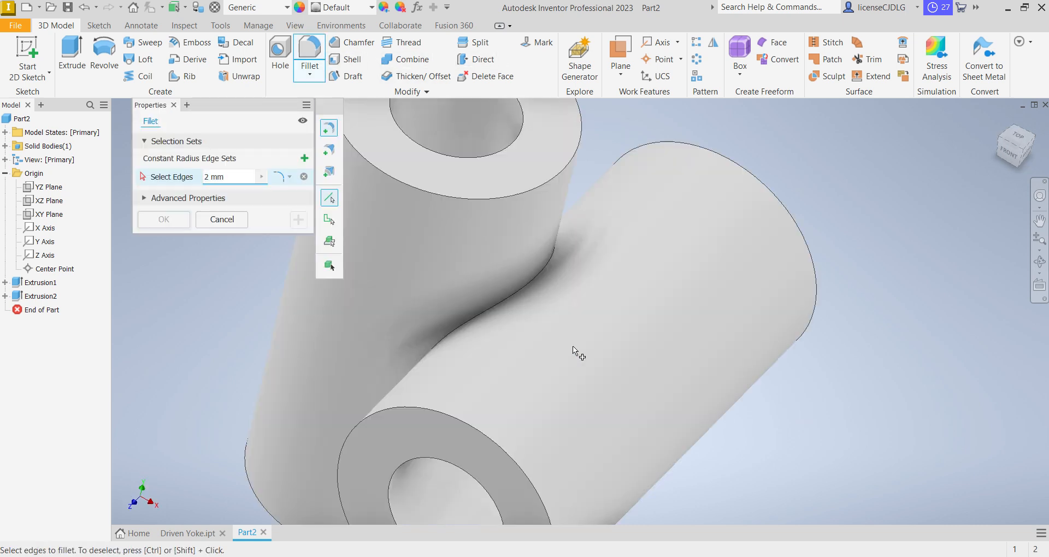
pyautogui.click(542, 293)
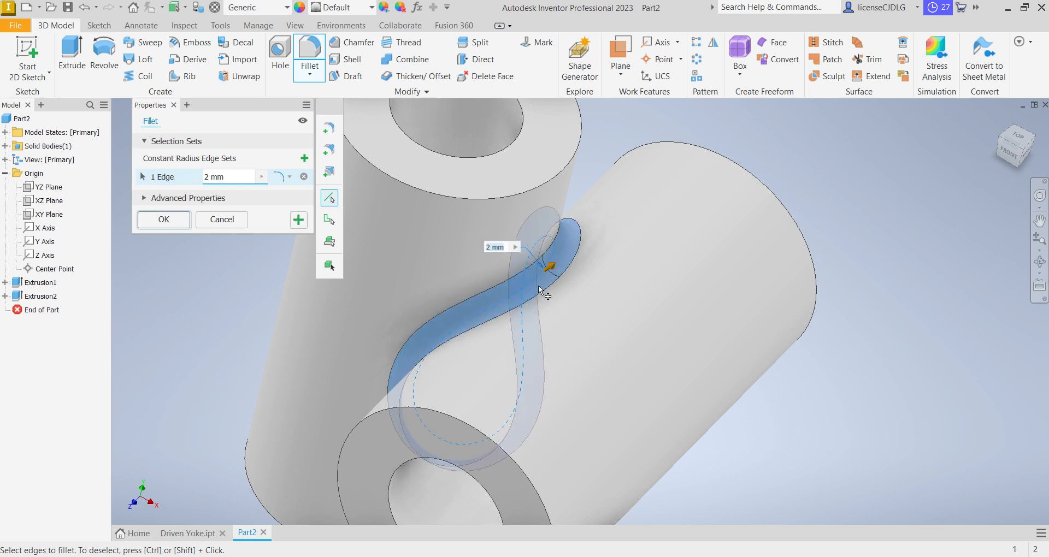
pyautogui.write('5')
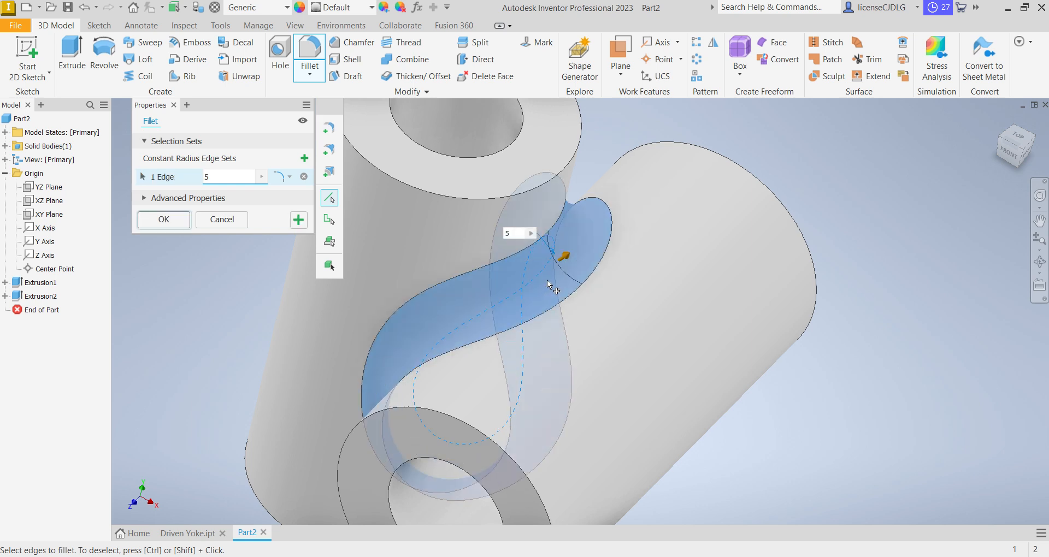
pyautogui.click(164, 219)
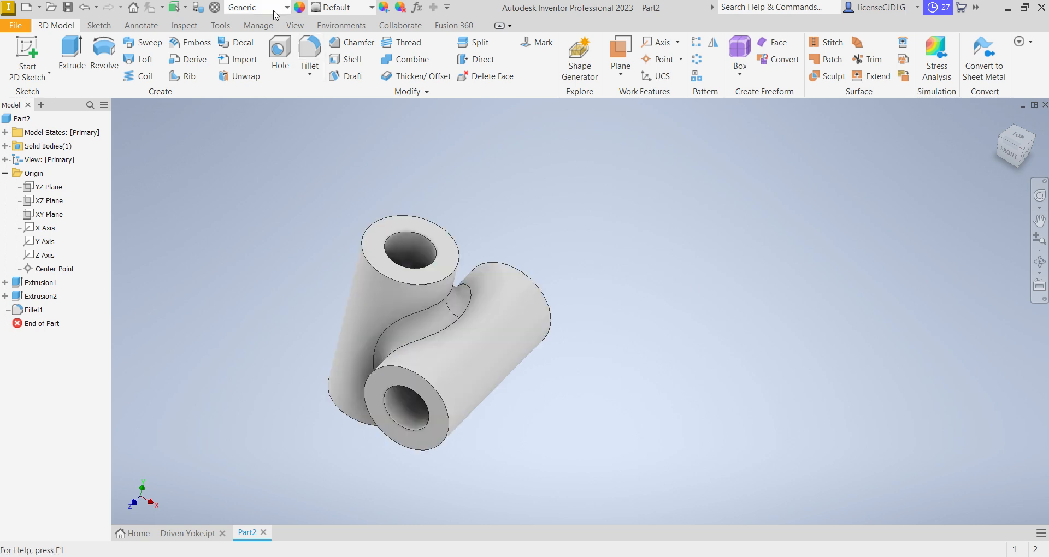
# - Set the bearing cross material to Stainless Steel and pick a green appearance colour
pyautogui.click(284, 7)
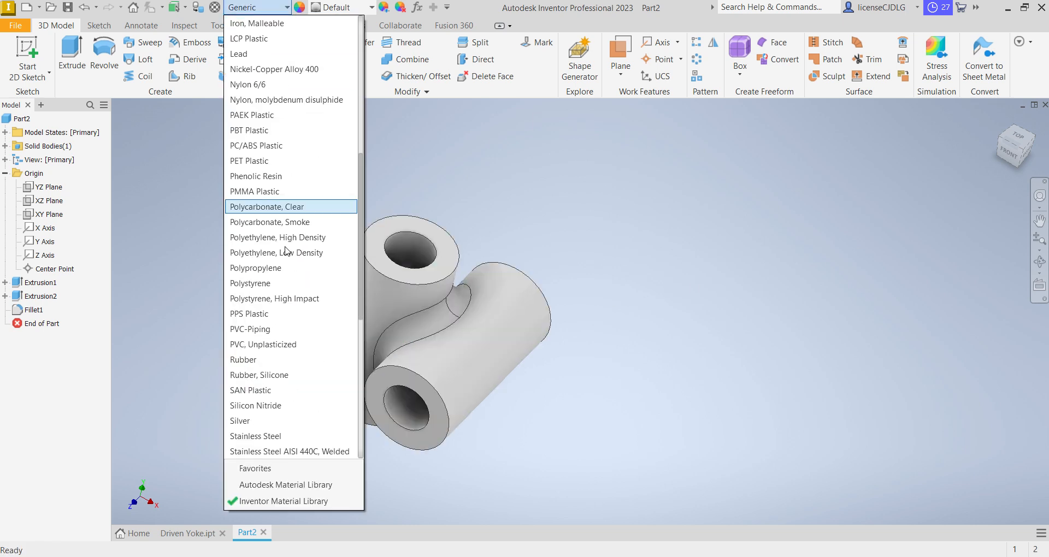
pyautogui.scroll(-3)
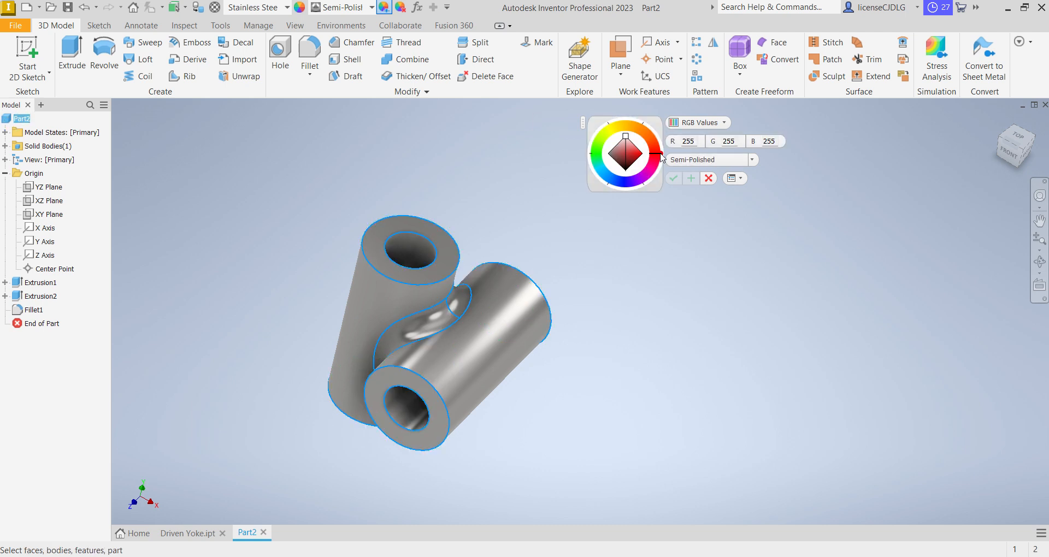
pyautogui.click(600, 151)
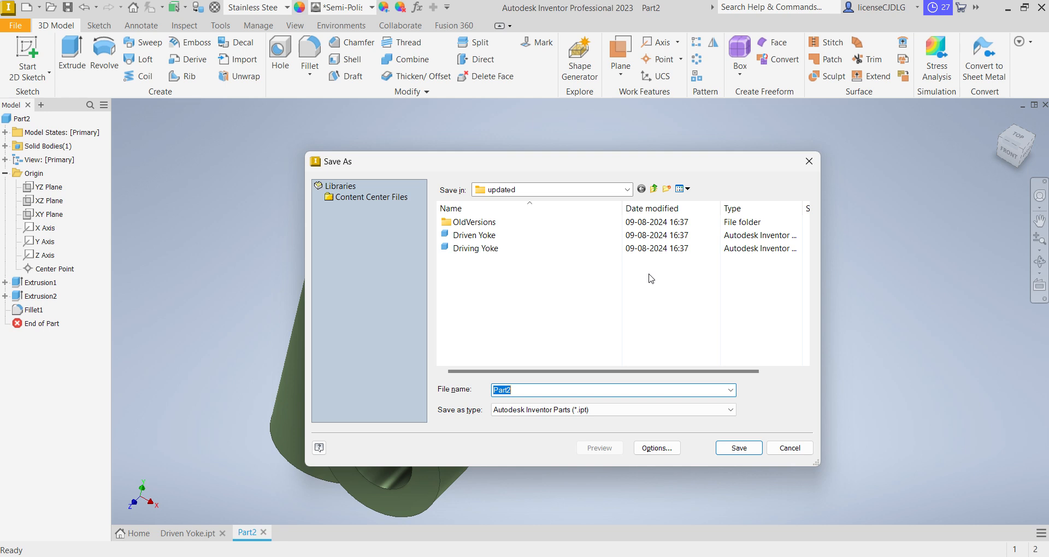
# - Save the green stainless-steel part as Bearing Cross.ipt
pyautogui.write('Bearing Cr')
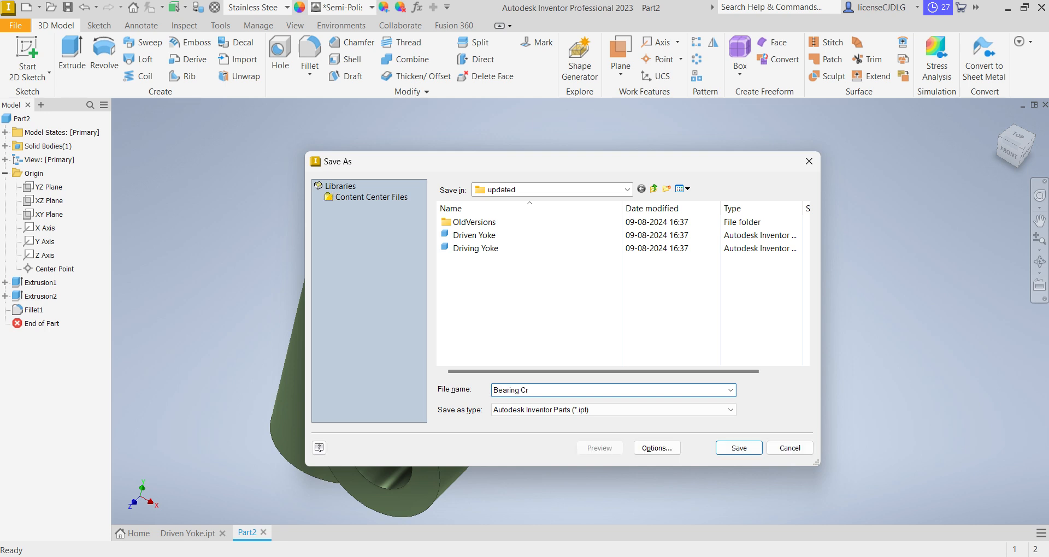
pyautogui.click(738, 448)
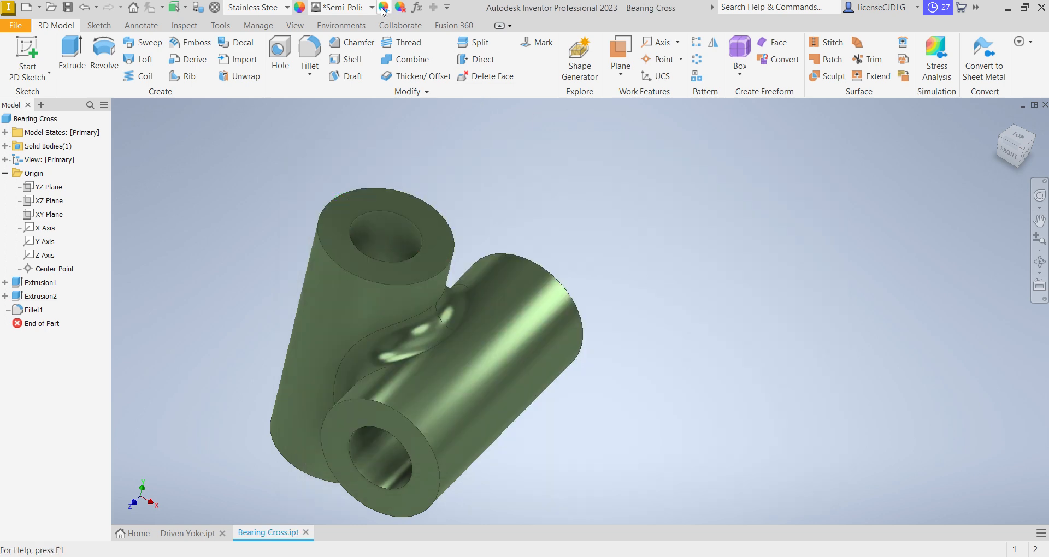
# - Adjust the bearing cross colour, trying green and purple tints before settling on light grey
pyautogui.click(383, 7)
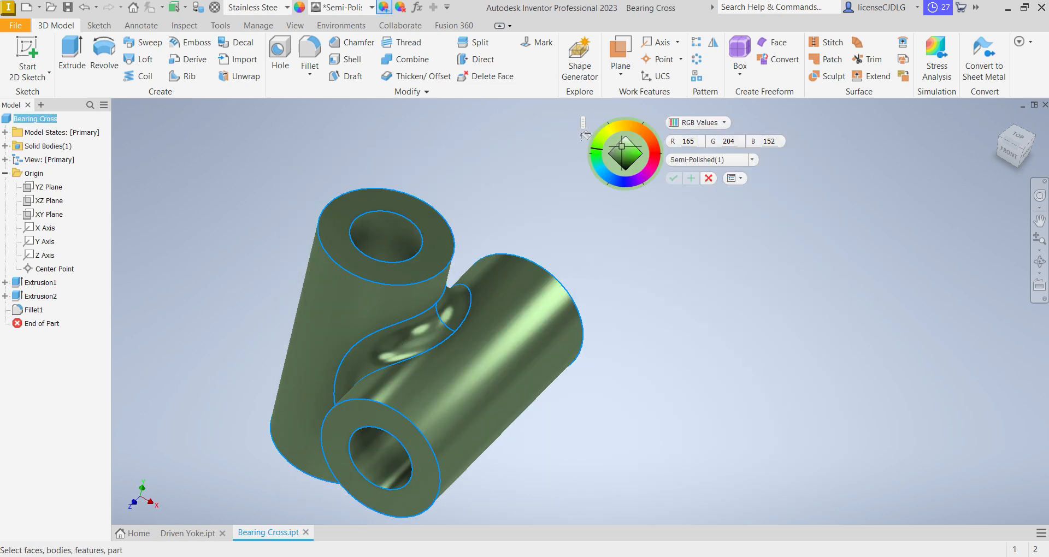
pyautogui.click(624, 146)
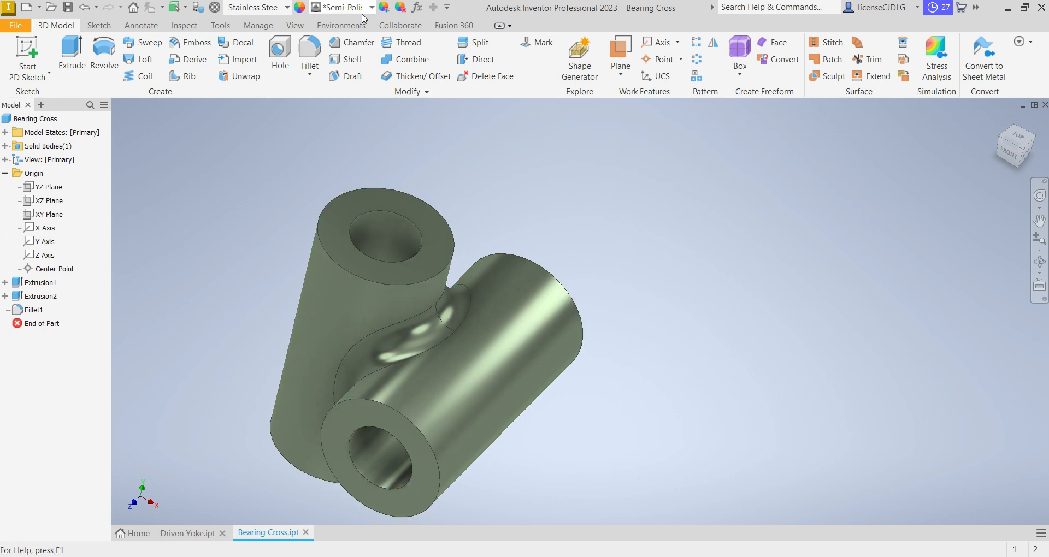
pyautogui.click(36, 118)
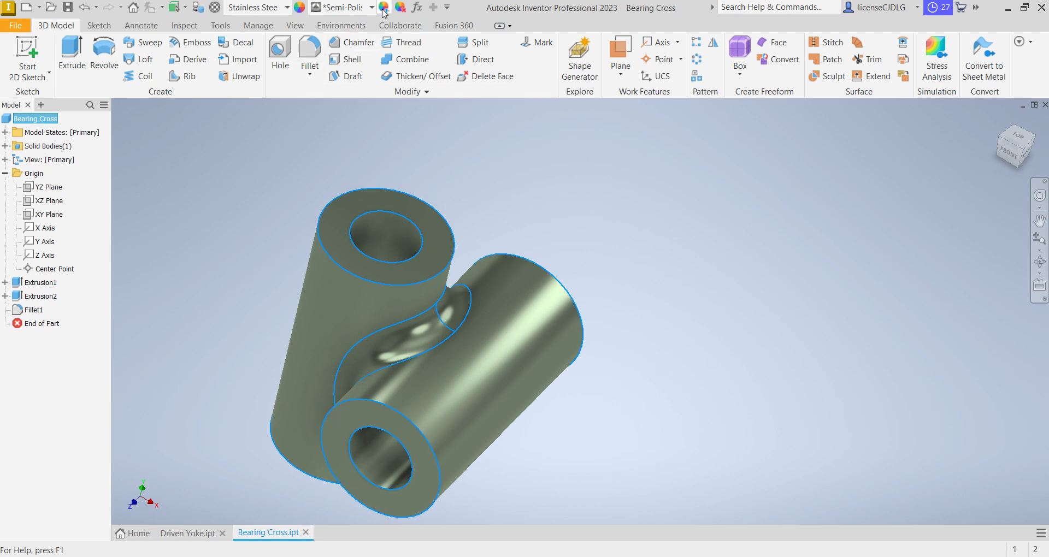
pyautogui.click(384, 7)
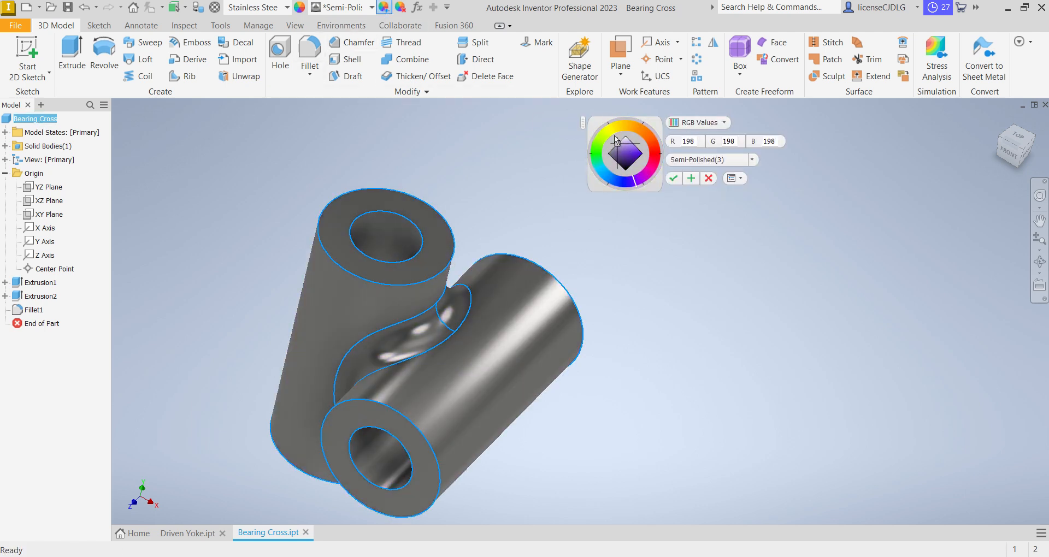
pyautogui.click(630, 129)
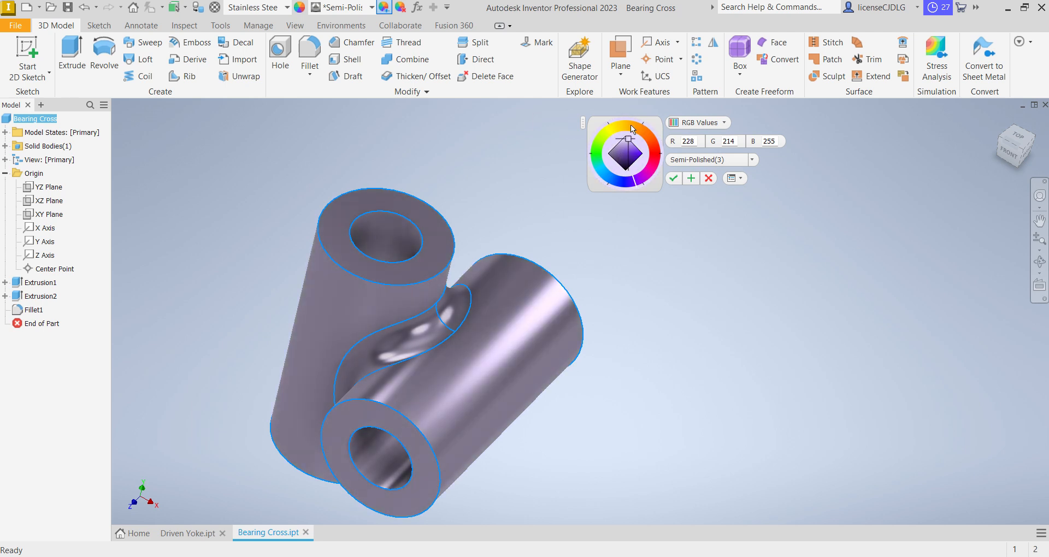
pyautogui.click(629, 125)
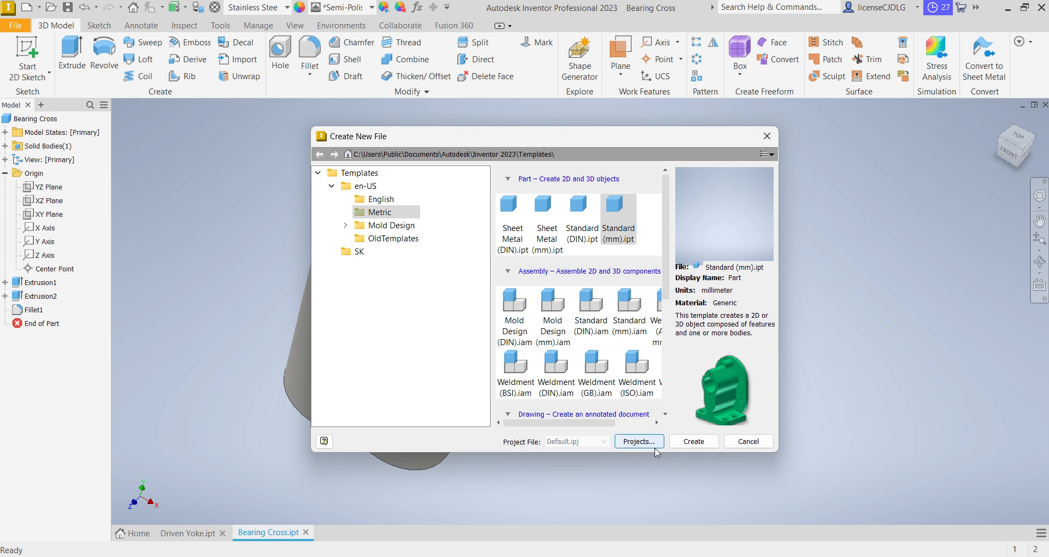
# - Create a Metric Standard (mm) part and start a 2D sketch on the front plane
pyautogui.click(693, 441)
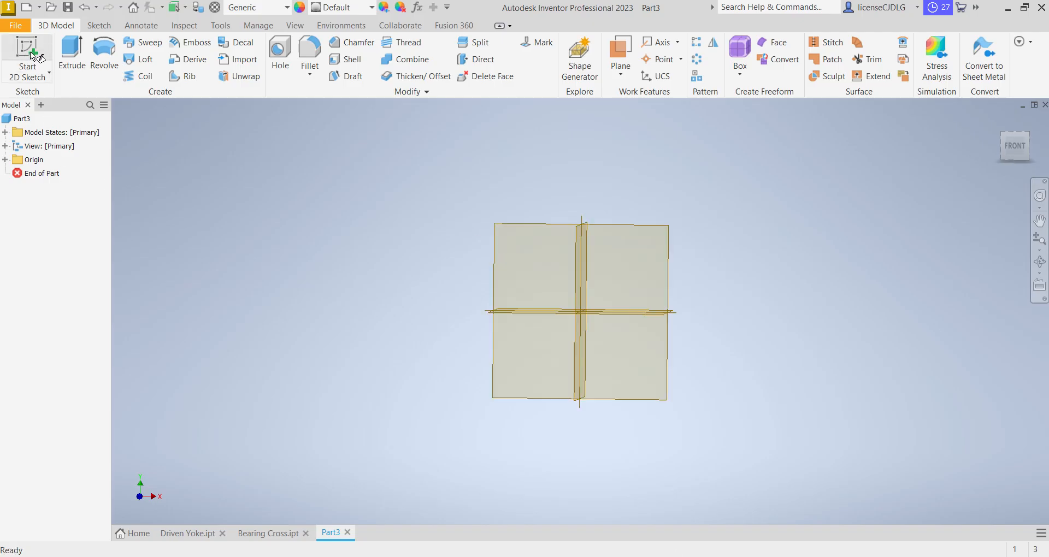
pyautogui.click(26, 54)
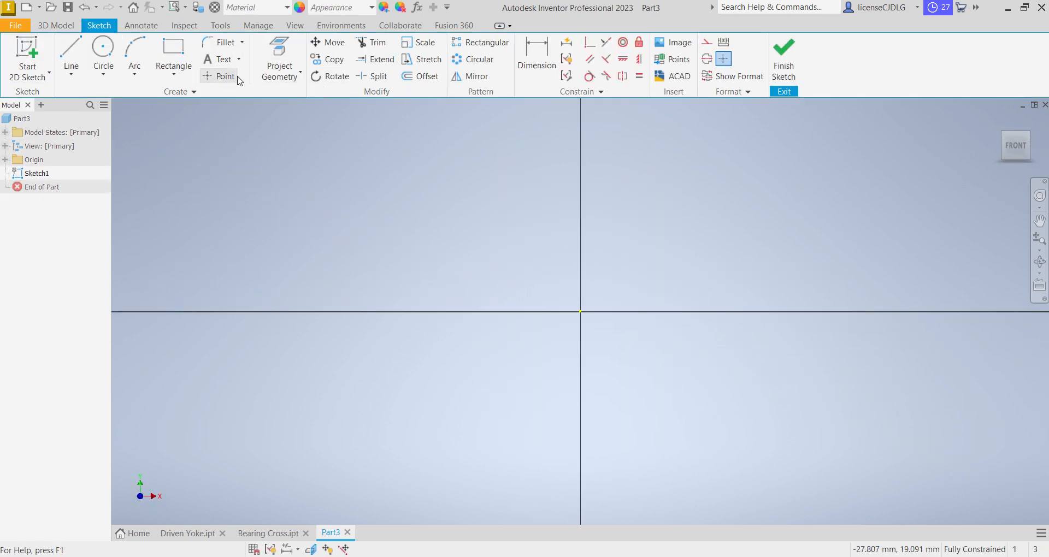
# - Project the X axis into Sketch1 and draw the stepped pin outline above it
pyautogui.click(5, 159)
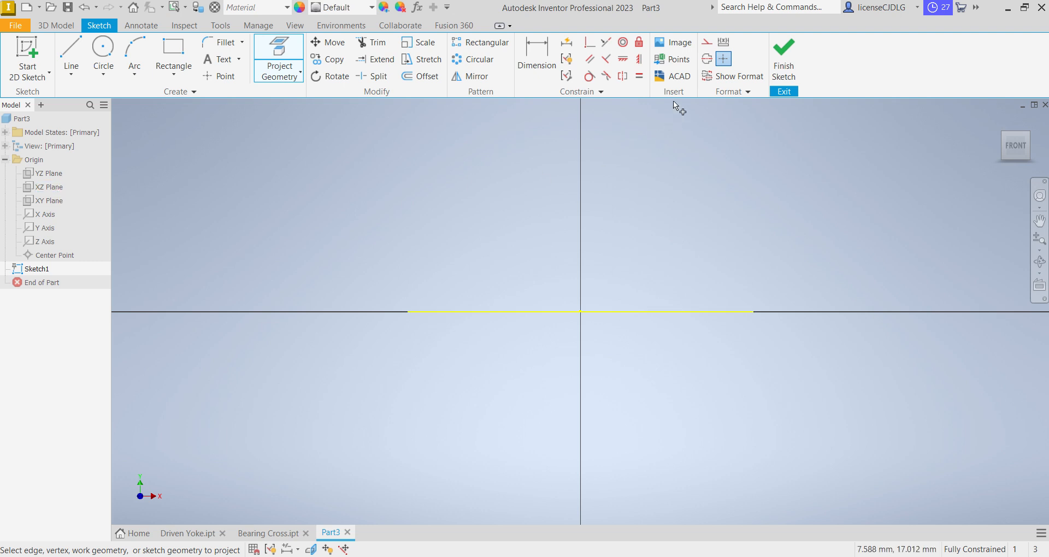
pyautogui.moveTo(610, 301)
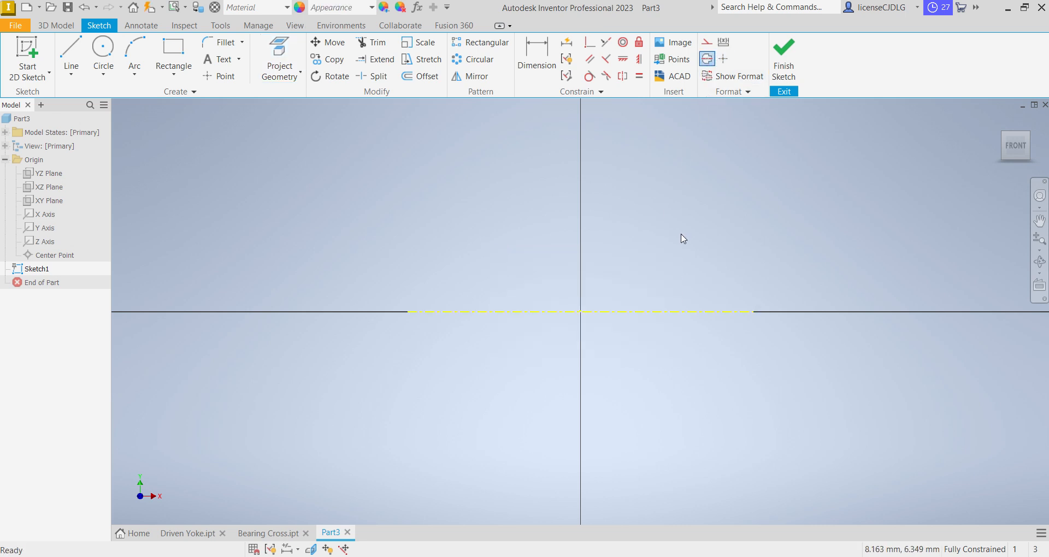
pyautogui.click(70, 54)
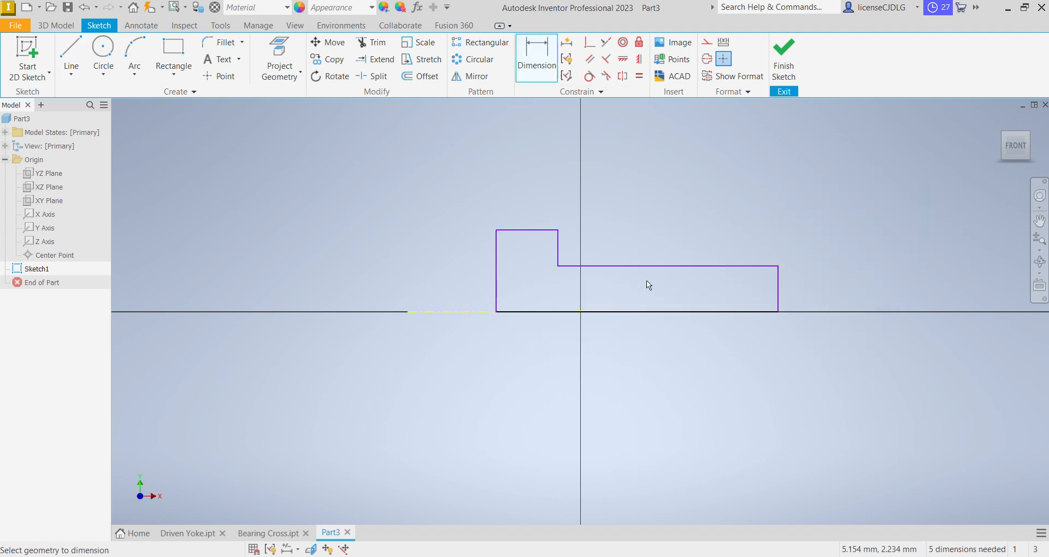
pyautogui.moveTo(539, 229)
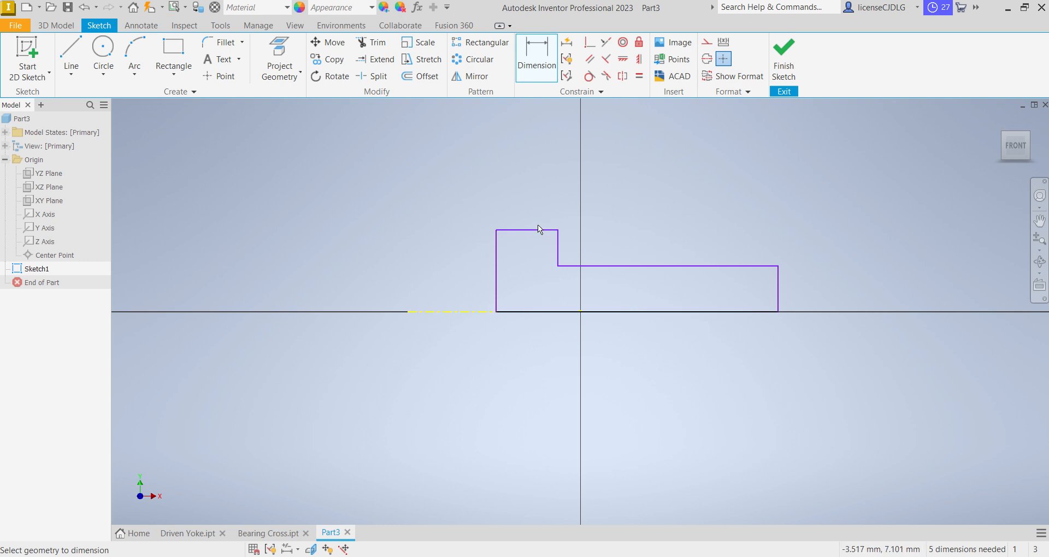
# - Dimension the pin profile: Ø24 head, Ø16 shank, 113 length and 8 head thickness
pyautogui.click(529, 229)
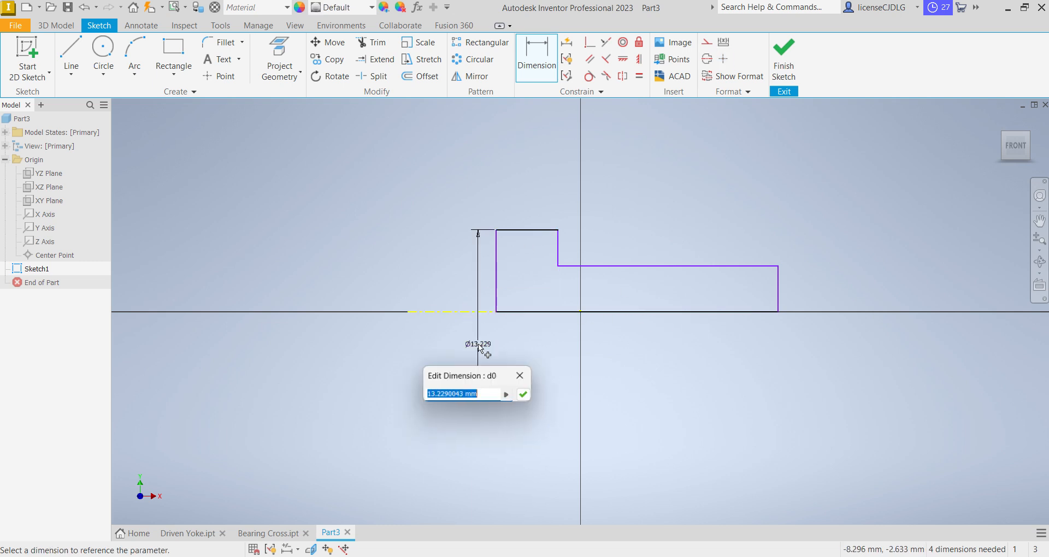
pyautogui.write('24')
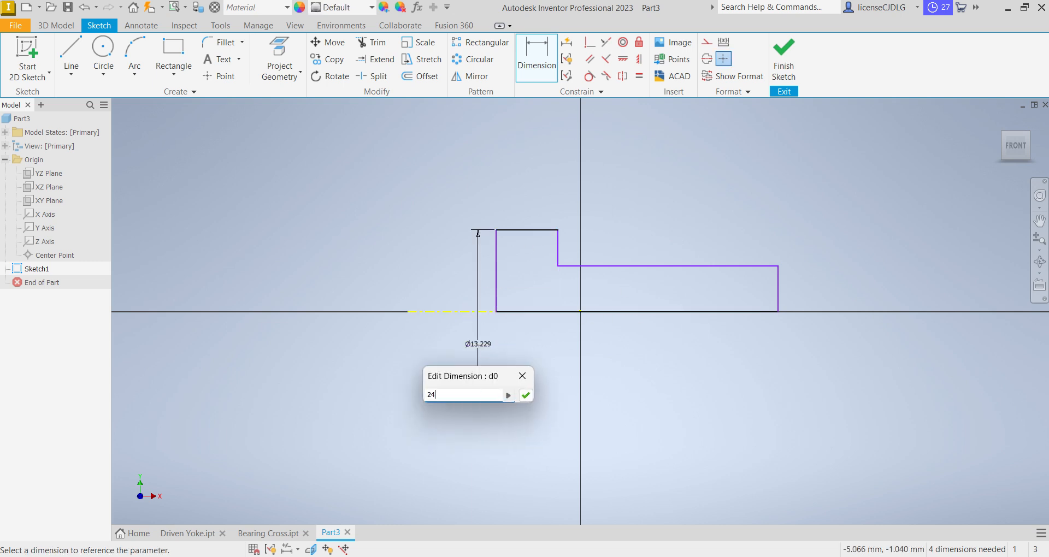
pyautogui.click(526, 394)
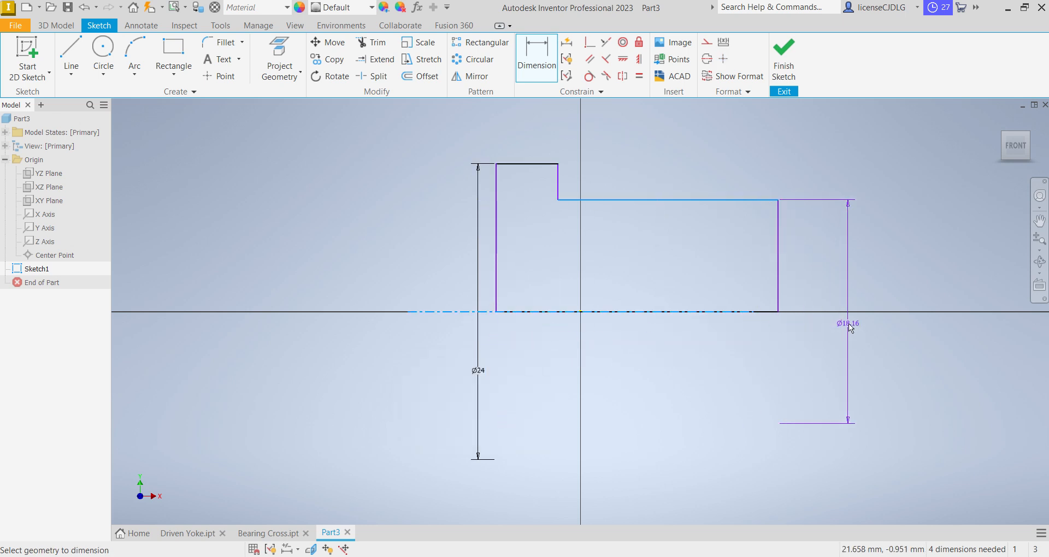
pyautogui.click(847, 324)
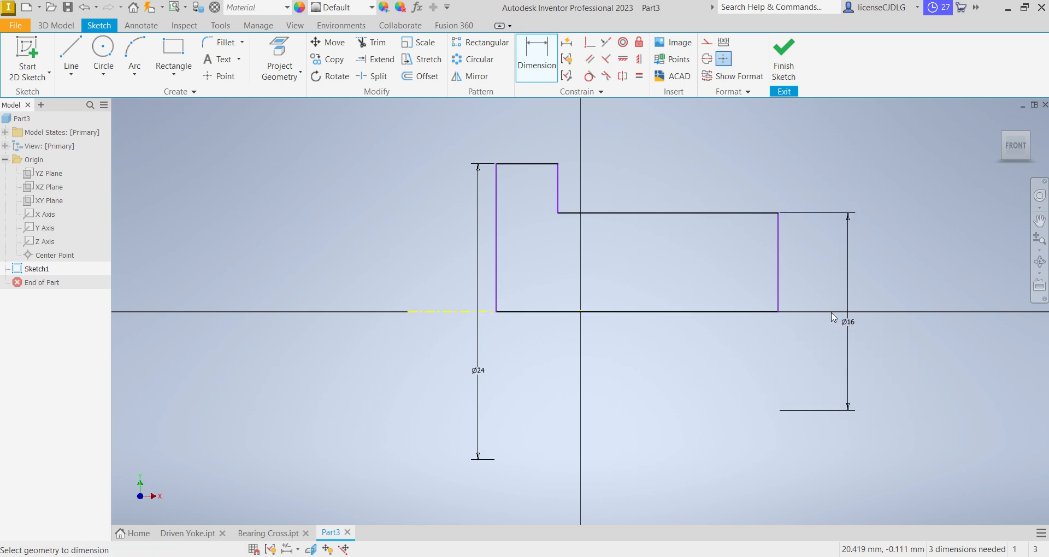
pyautogui.moveTo(503, 281)
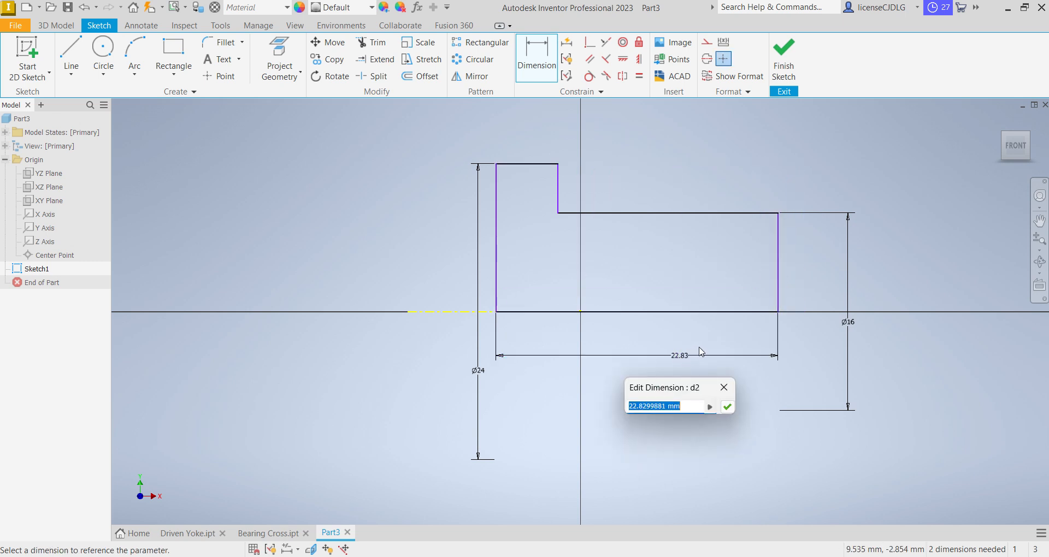
pyautogui.write('113')
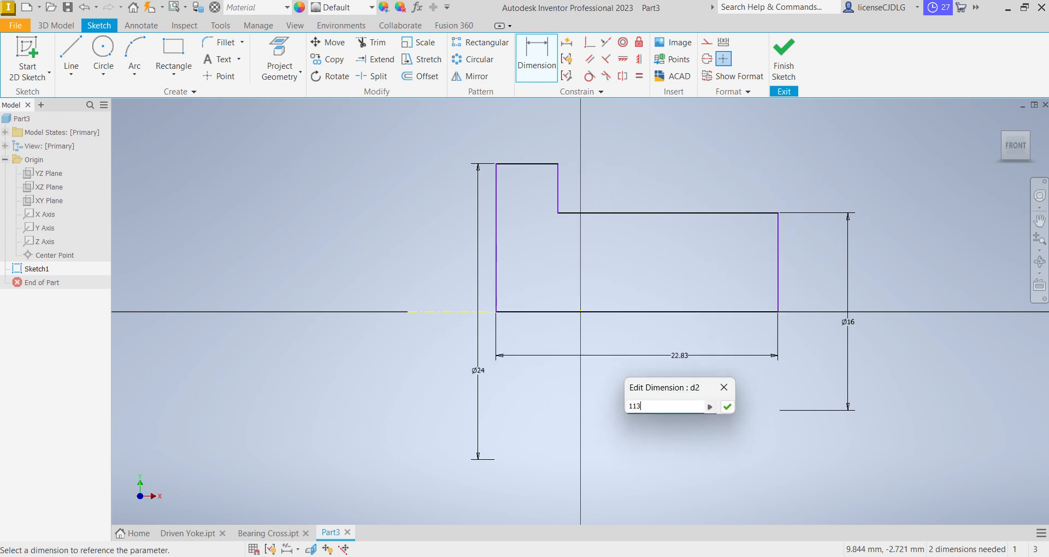
pyautogui.click(727, 407)
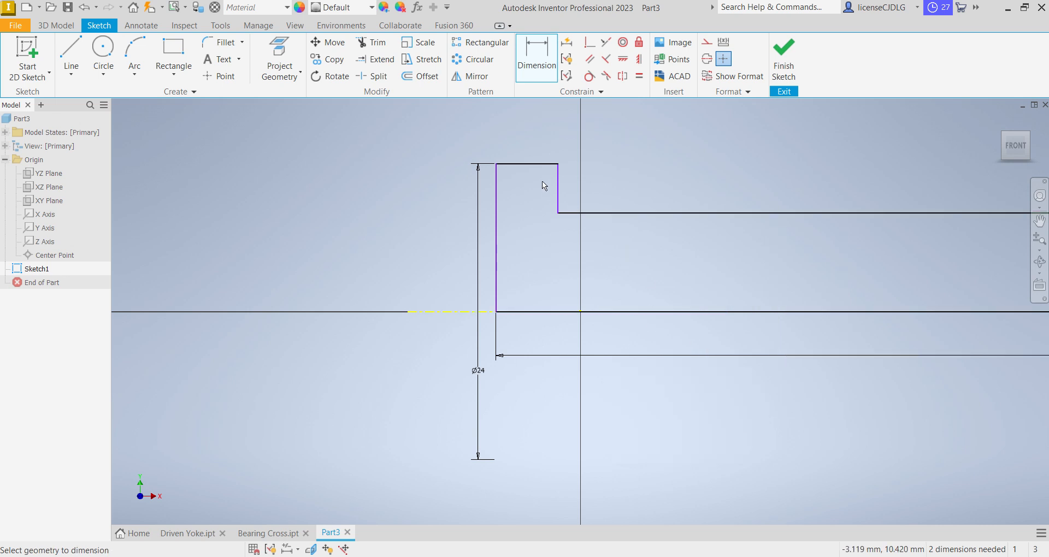
pyautogui.click(535, 143)
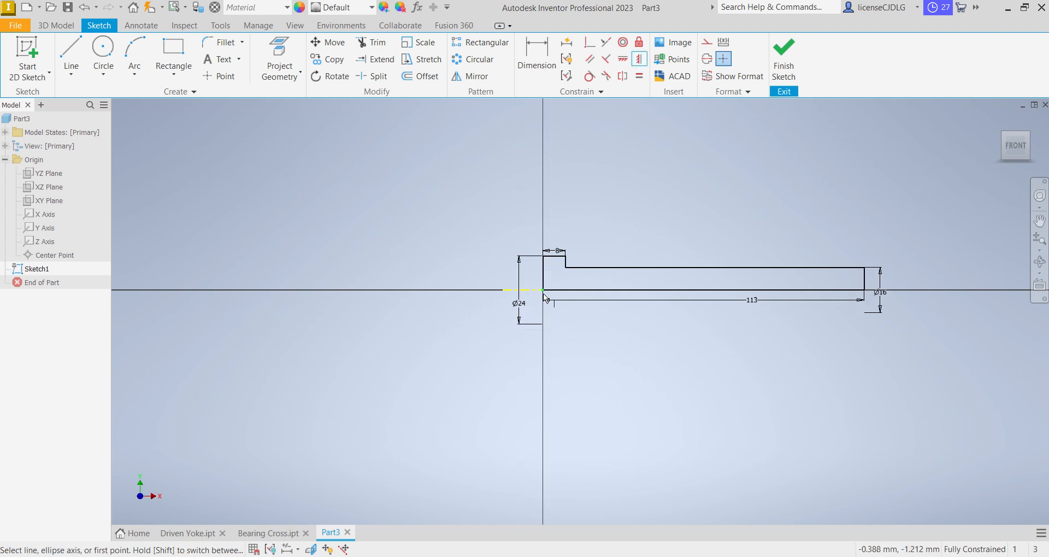
# - Finish the sketch and revolve the profile 360° about the axis into a solid pin
pyautogui.click(784, 70)
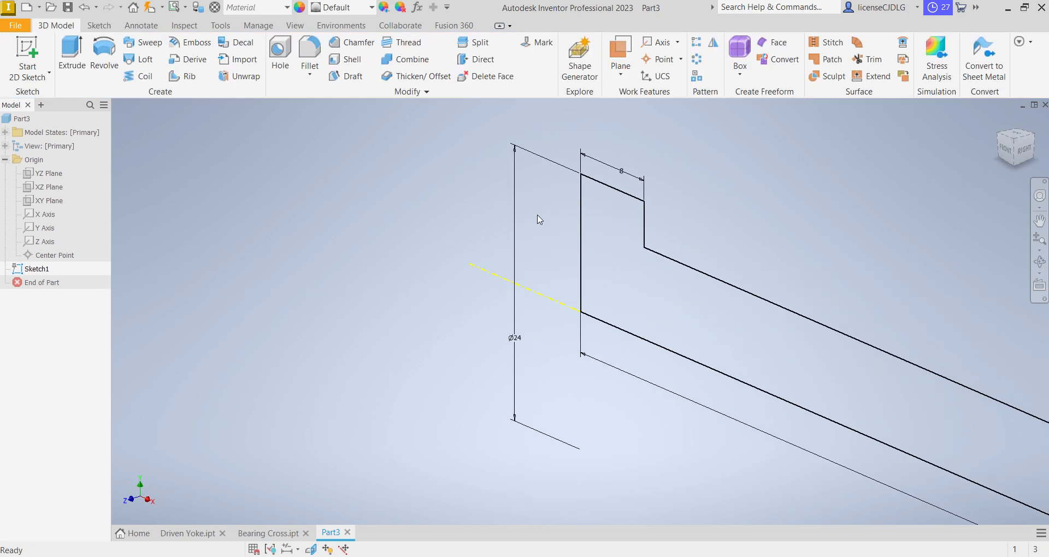
pyautogui.click(104, 53)
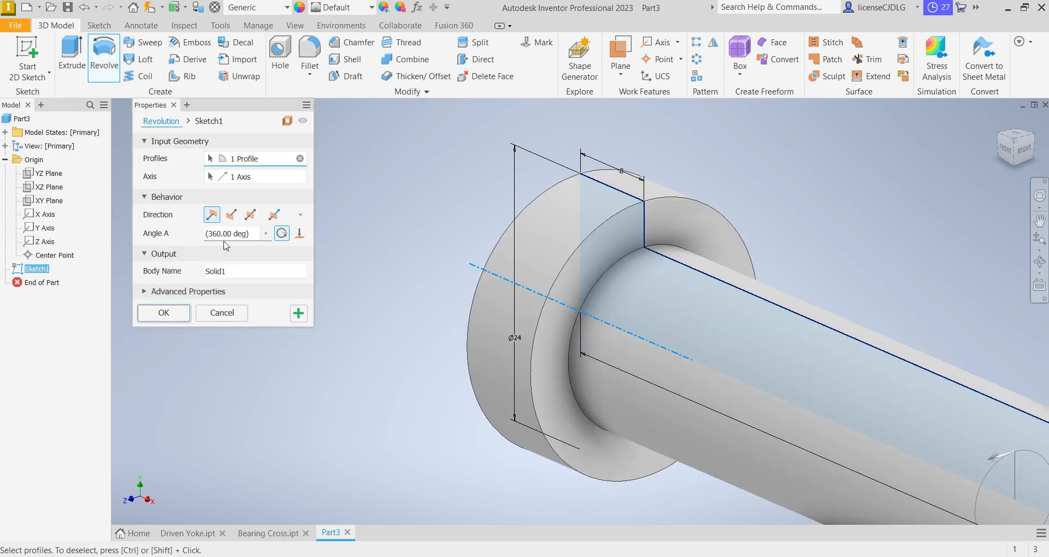
pyautogui.click(163, 312)
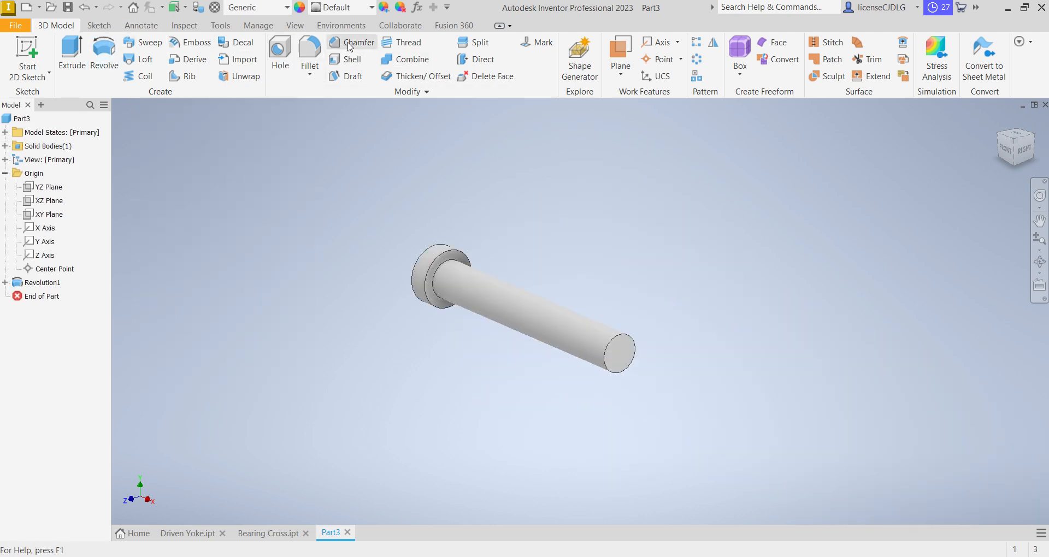
pyautogui.click(351, 42)
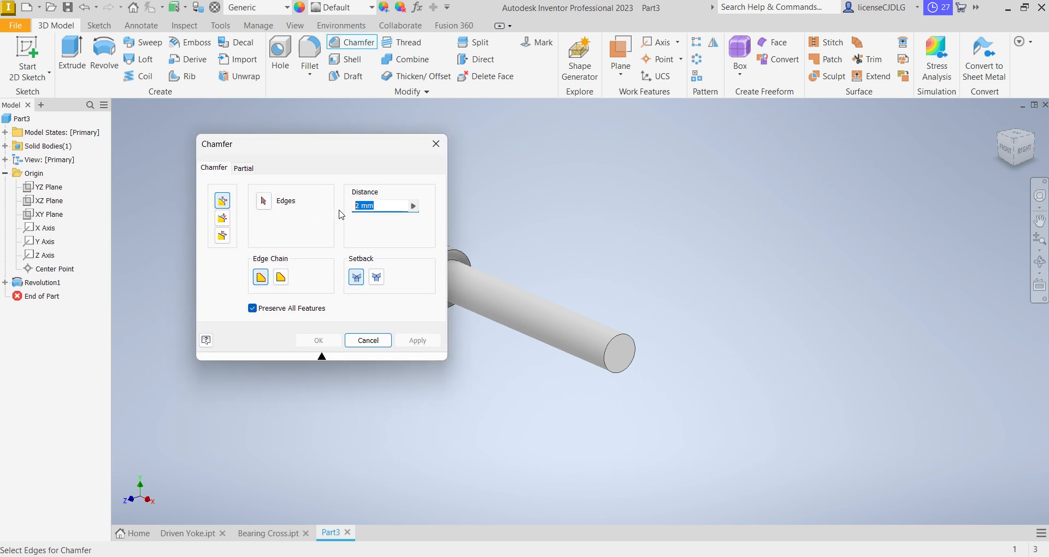
pyautogui.write('0.5')
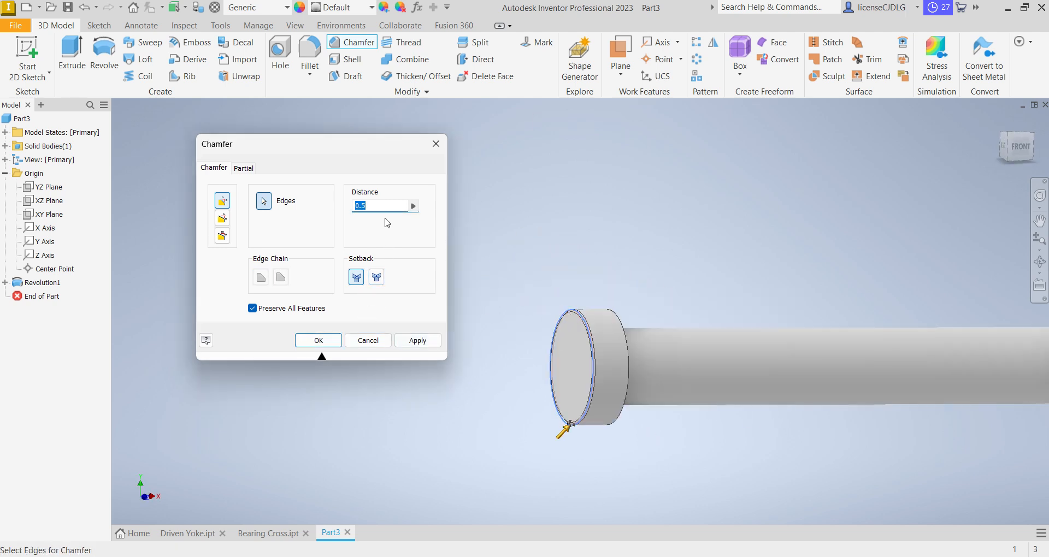
pyautogui.click(318, 340)
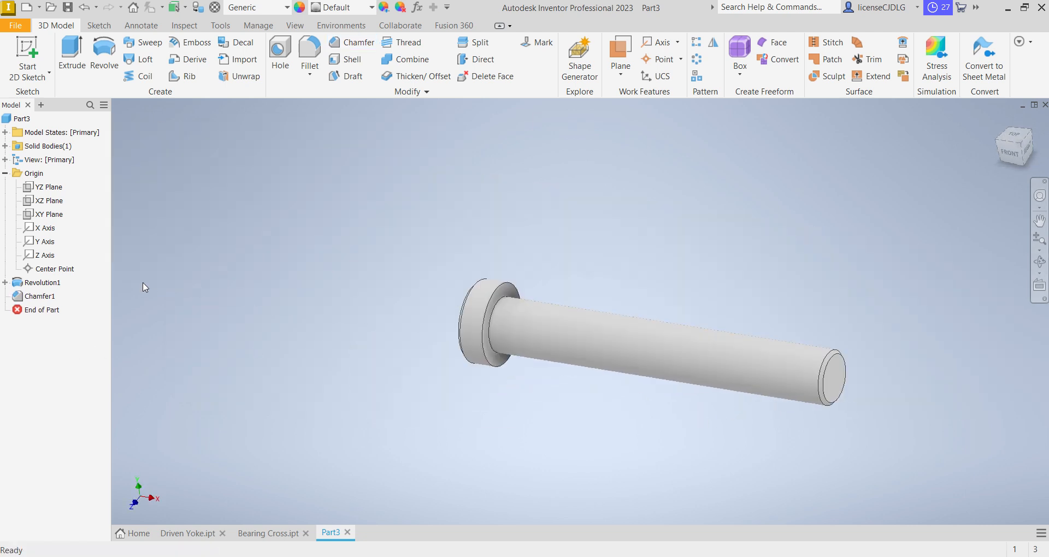
pyautogui.moveTo(110, 256)
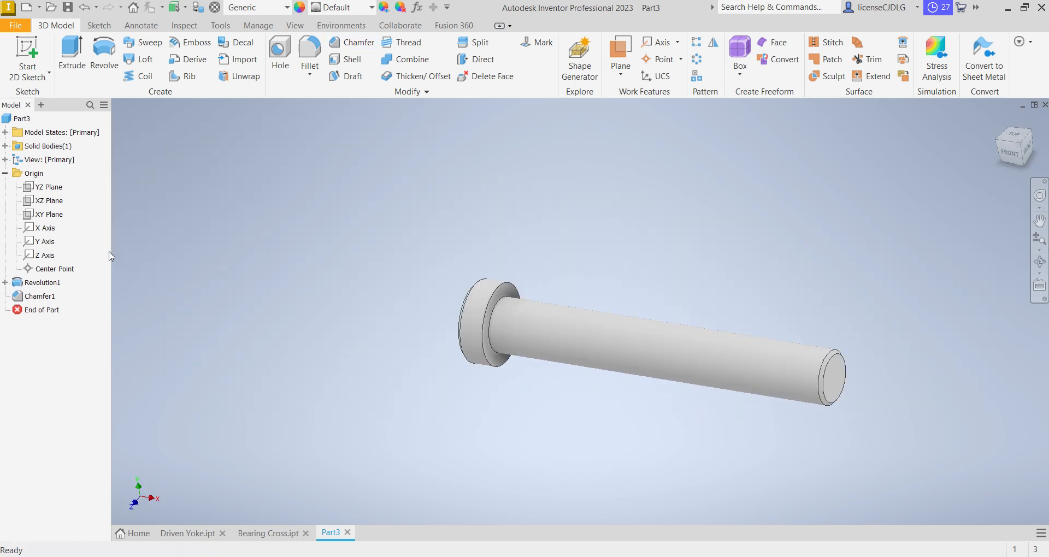
pyautogui.moveTo(53, 207)
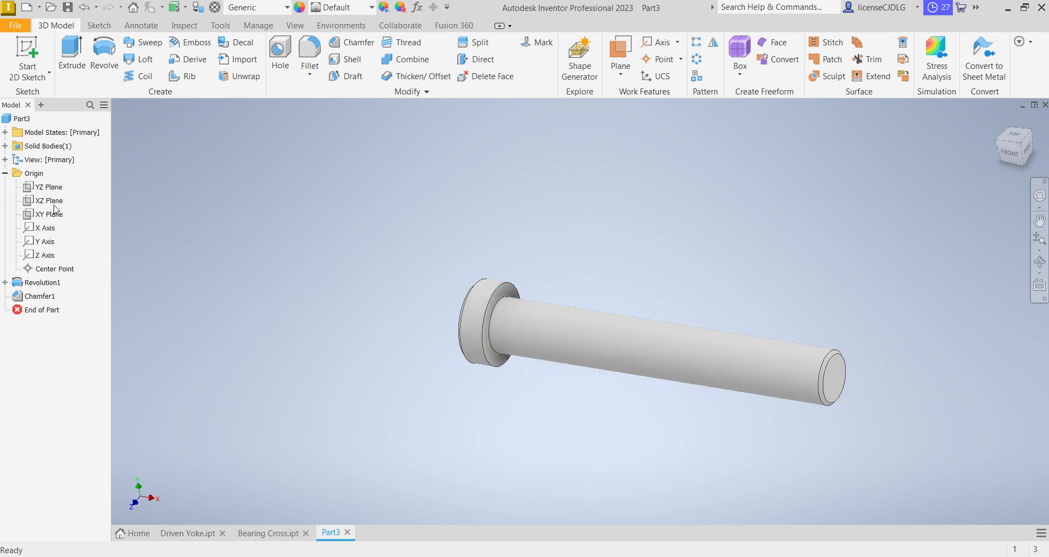
# - On an origin plane, sketch a circle centred on the pin axis, 94 mm from the head
pyautogui.rightClick(45, 200)
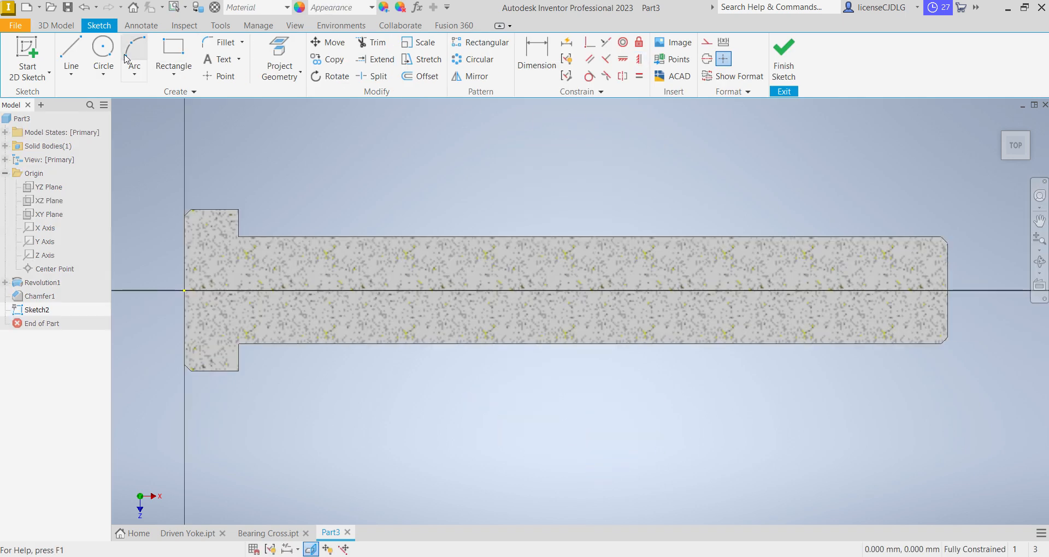
pyautogui.click(102, 51)
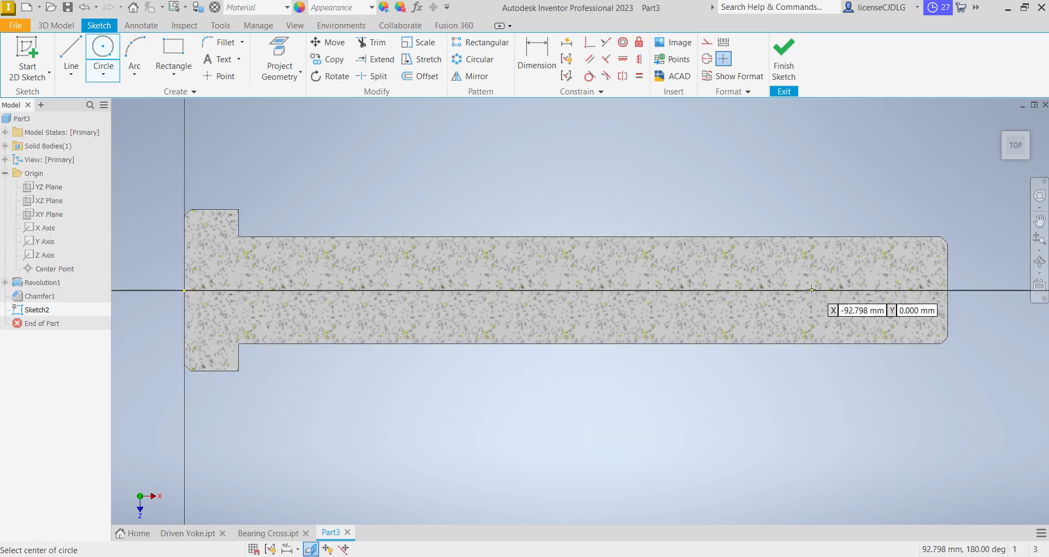
pyautogui.click(813, 290)
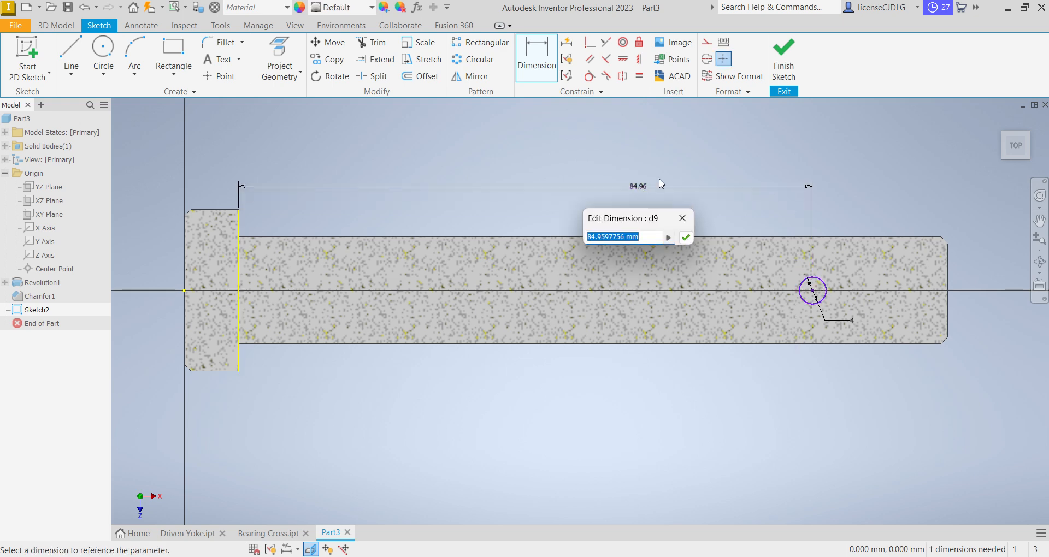
pyautogui.write('94')
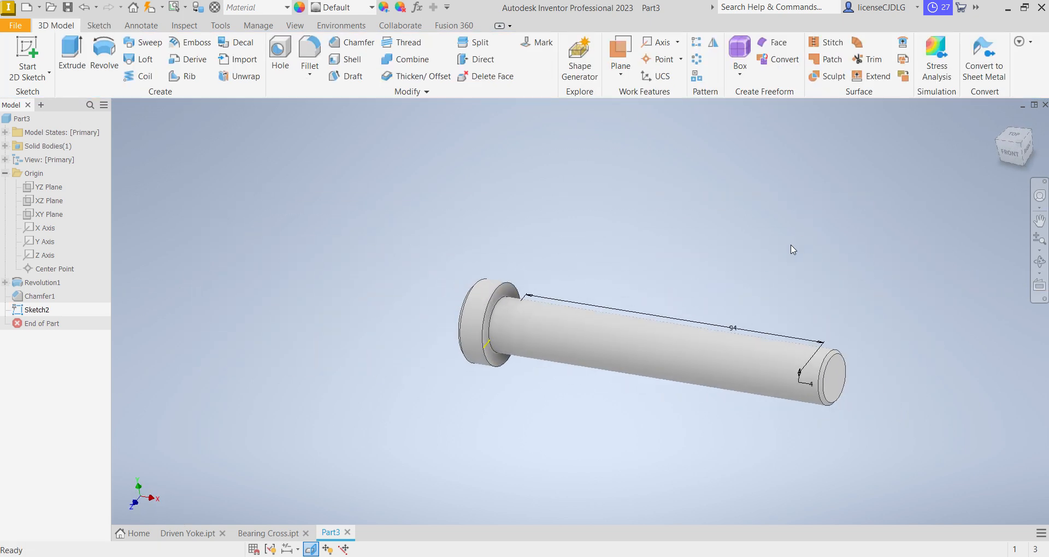
# - Extrude the circle as a symmetric cut, making a cross hole through the shank
pyautogui.click(71, 56)
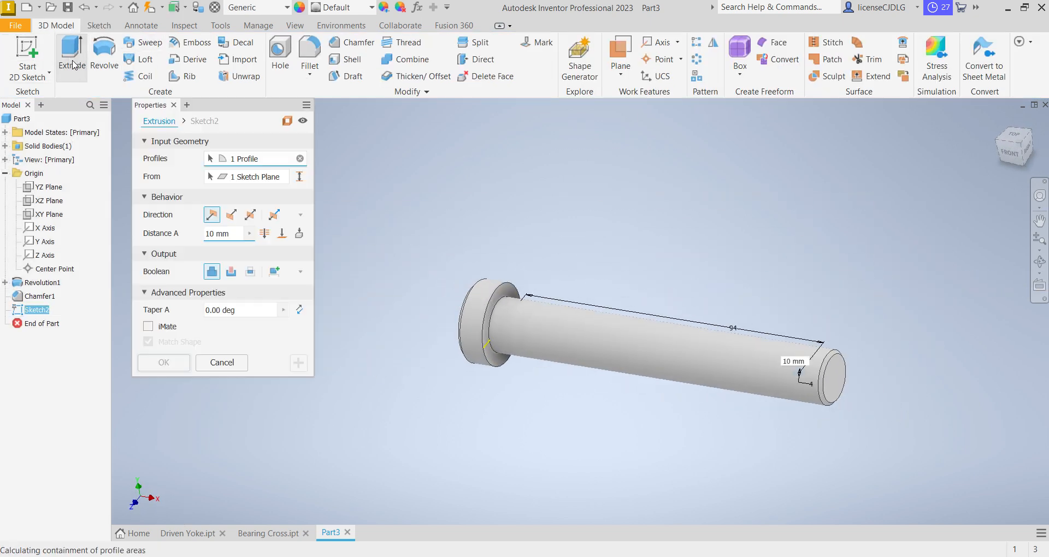
pyautogui.click(230, 215)
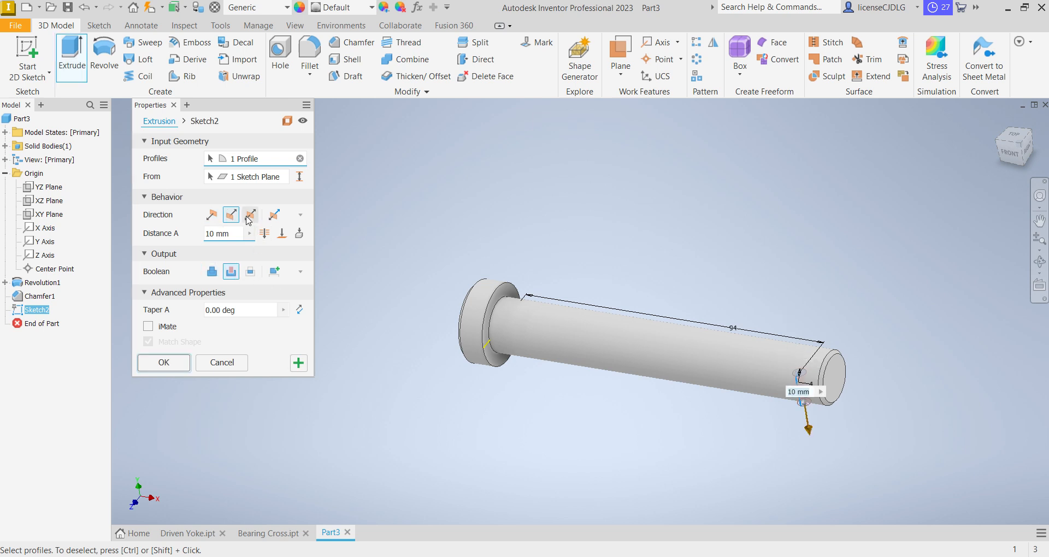
pyautogui.click(250, 214)
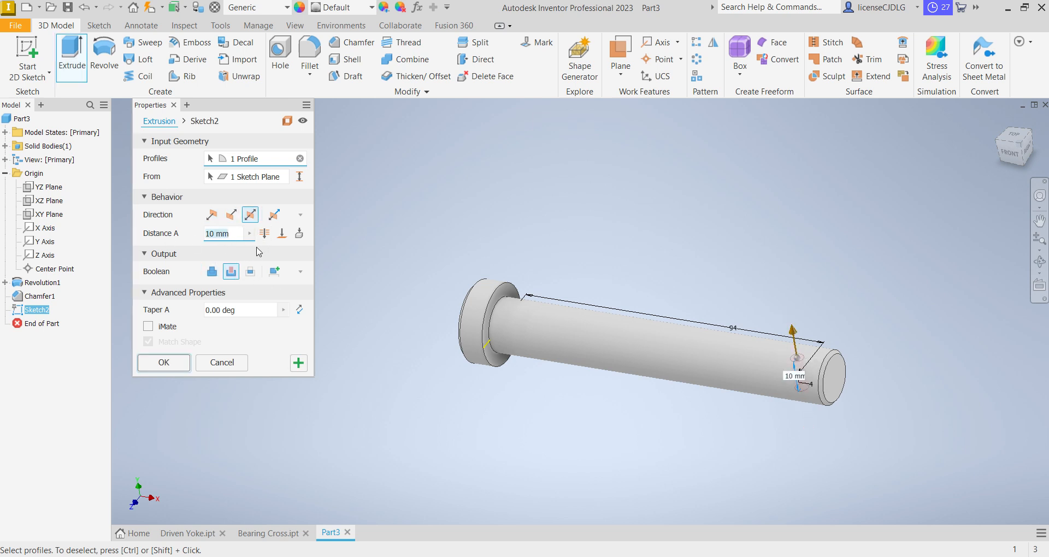
pyautogui.click(163, 362)
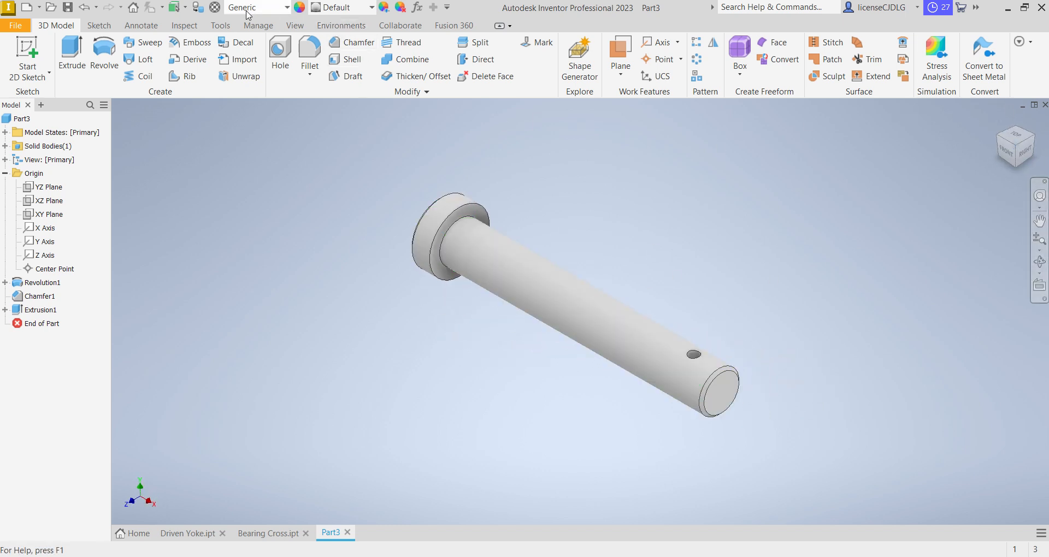
# - Set the pin to Stainless Steel and recolour its appearance warm grey (R221 G217 B201)
pyautogui.click(257, 7)
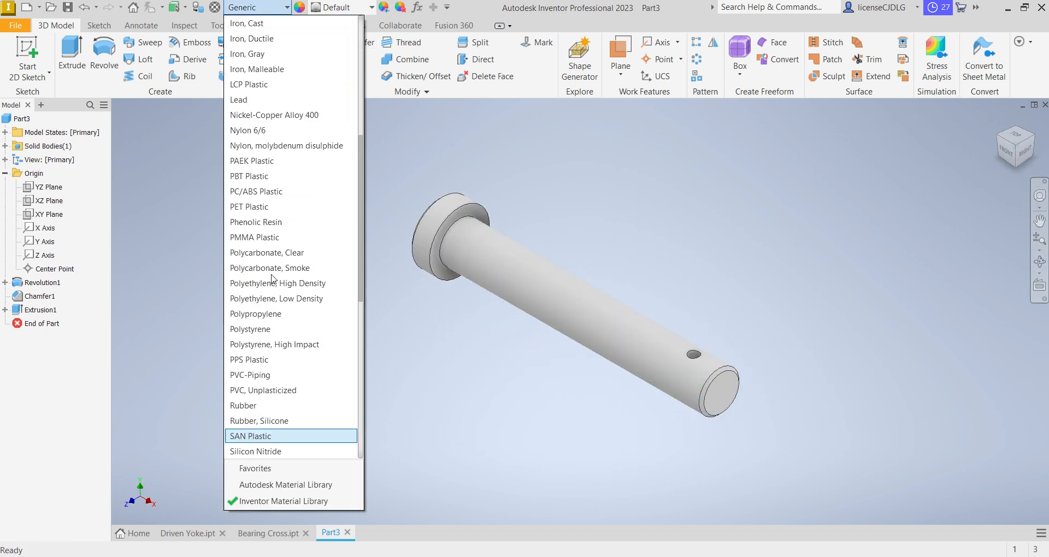
pyautogui.scroll(-3)
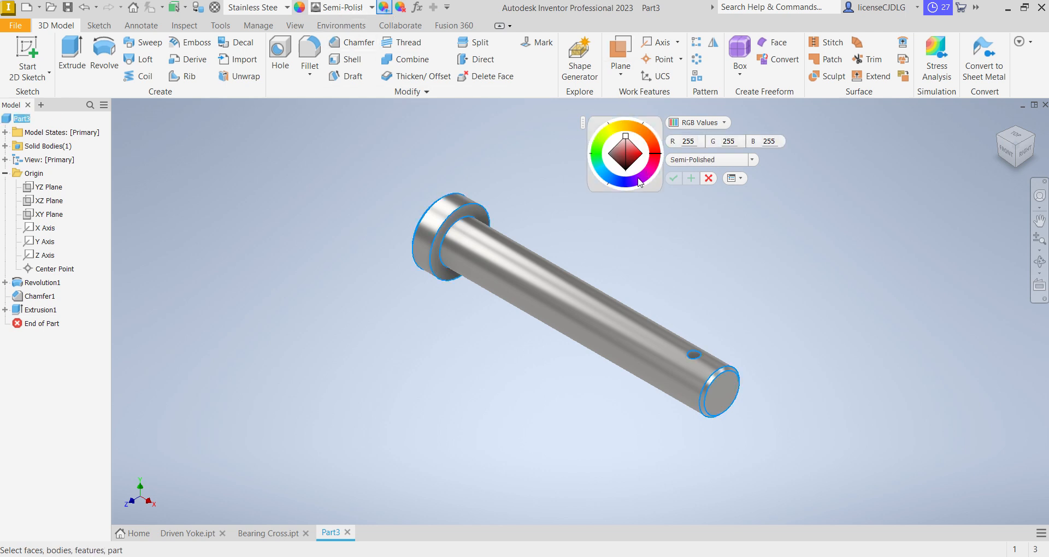
pyautogui.click(612, 131)
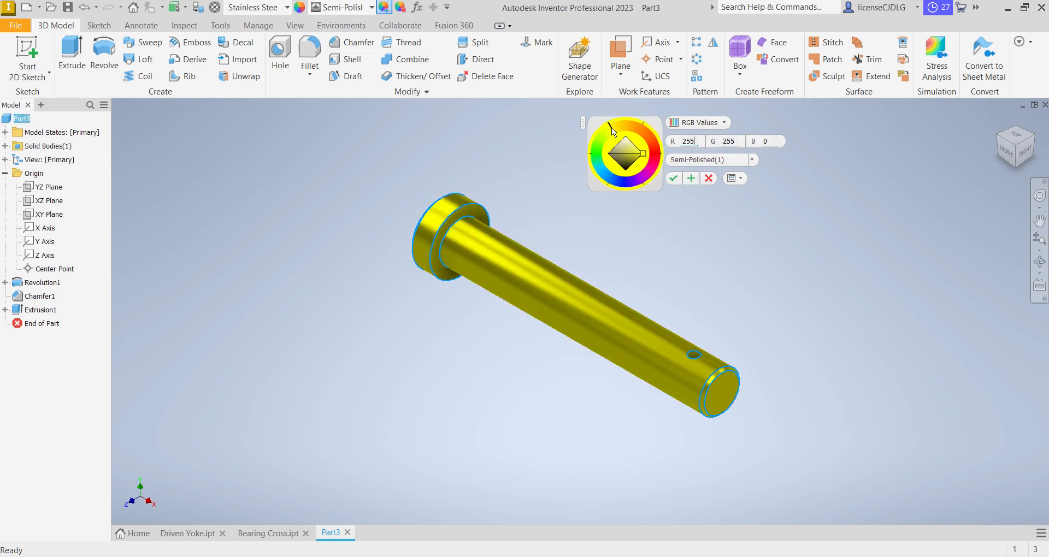
pyautogui.click(622, 146)
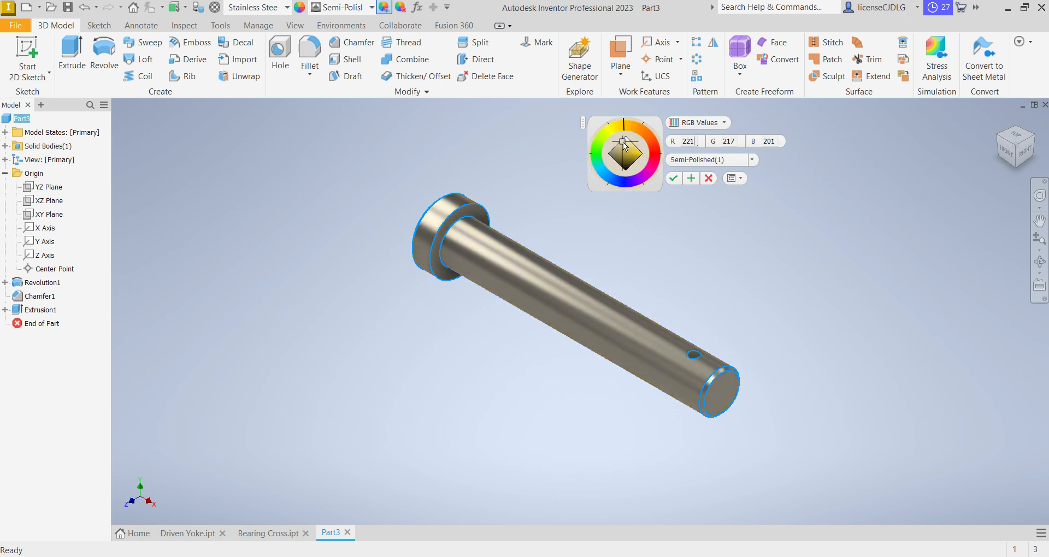
pyautogui.click(673, 178)
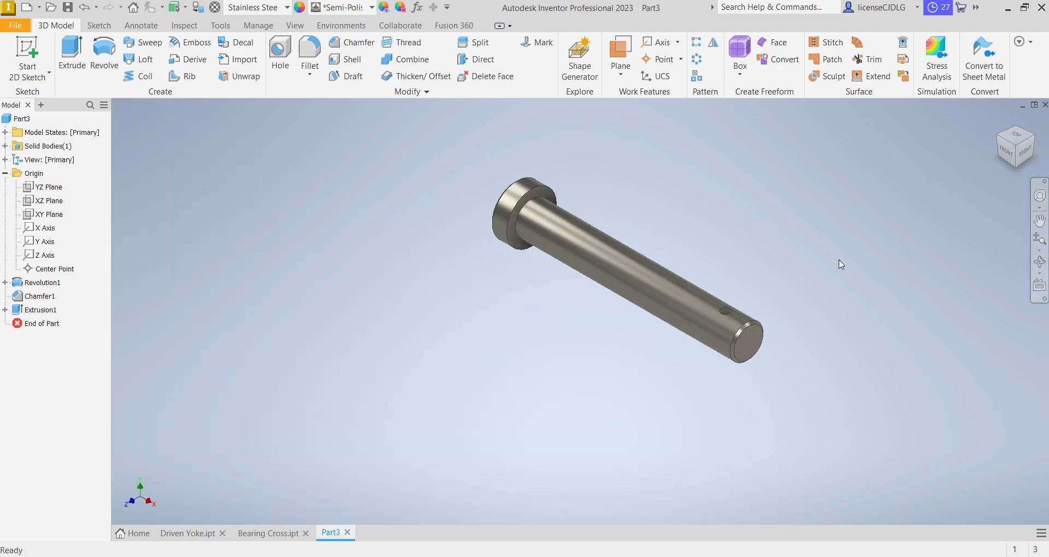
# - Save the pin as Bolt.ipt in the updated folder
pyautogui.click(67, 7)
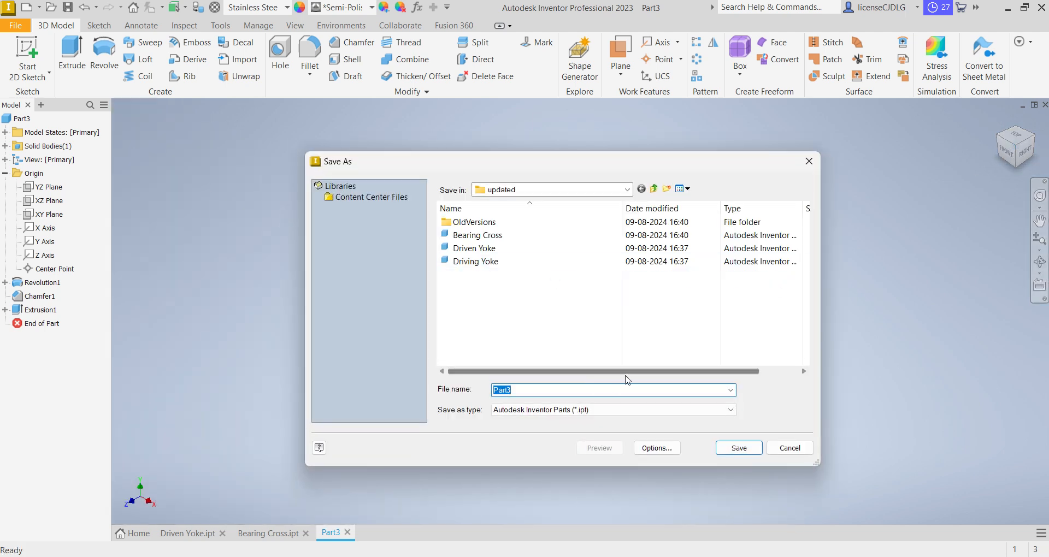
pyautogui.write('Bol')
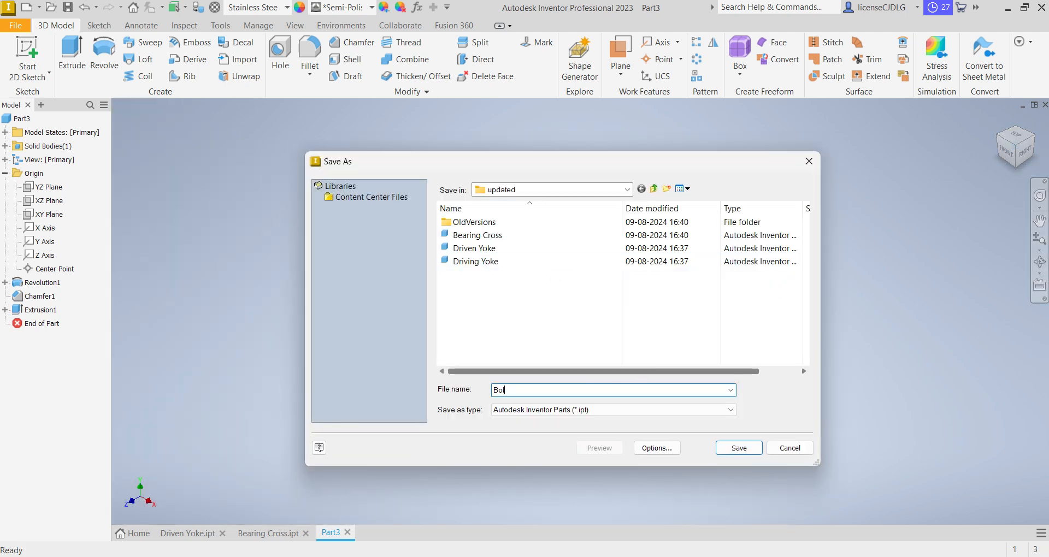
pyautogui.click(738, 448)
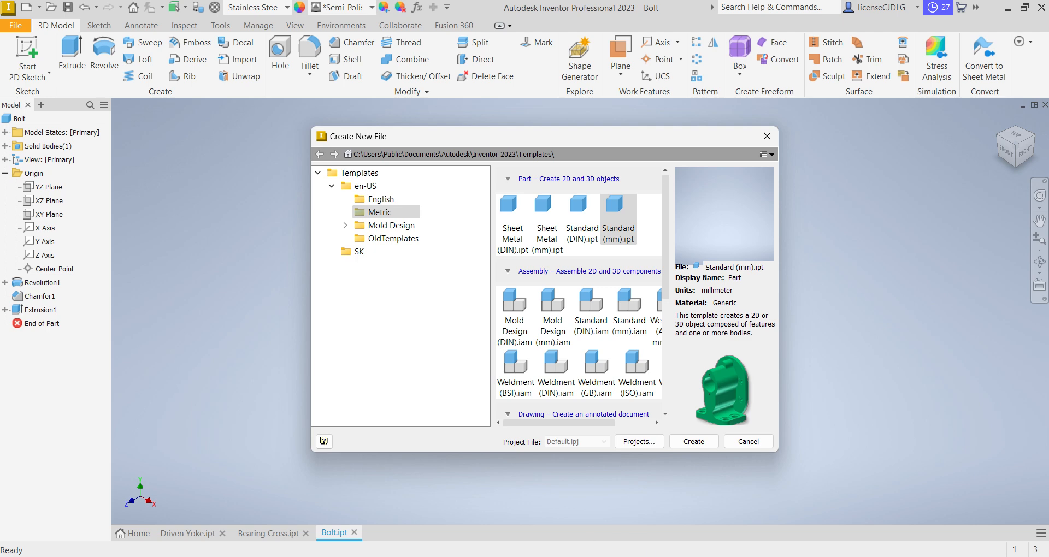
# - Create a new metric part and sketch origin-centred circles dimensioned 16 and 24
pyautogui.click(693, 441)
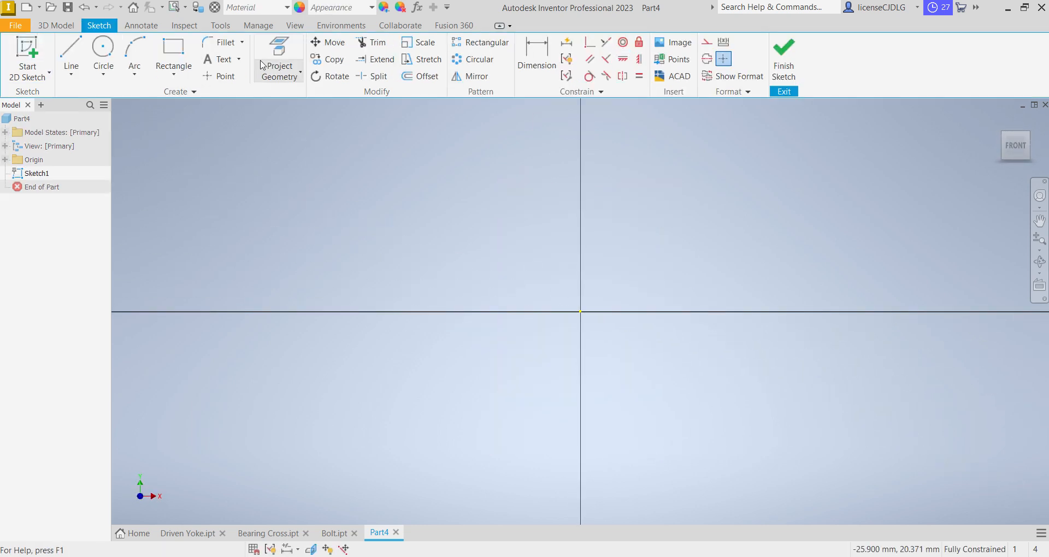
pyautogui.click(102, 51)
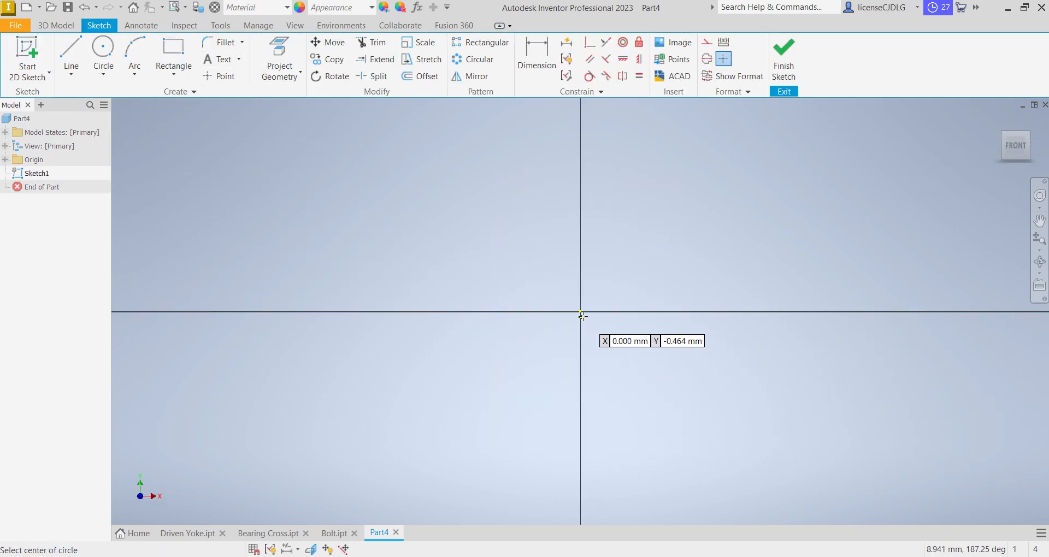
pyautogui.click(580, 316)
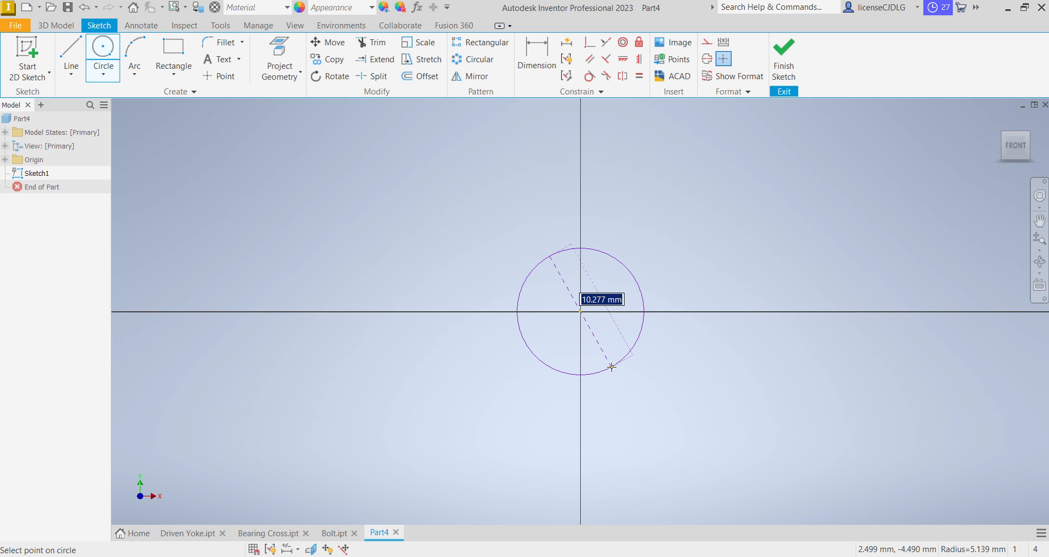
pyautogui.click(612, 367)
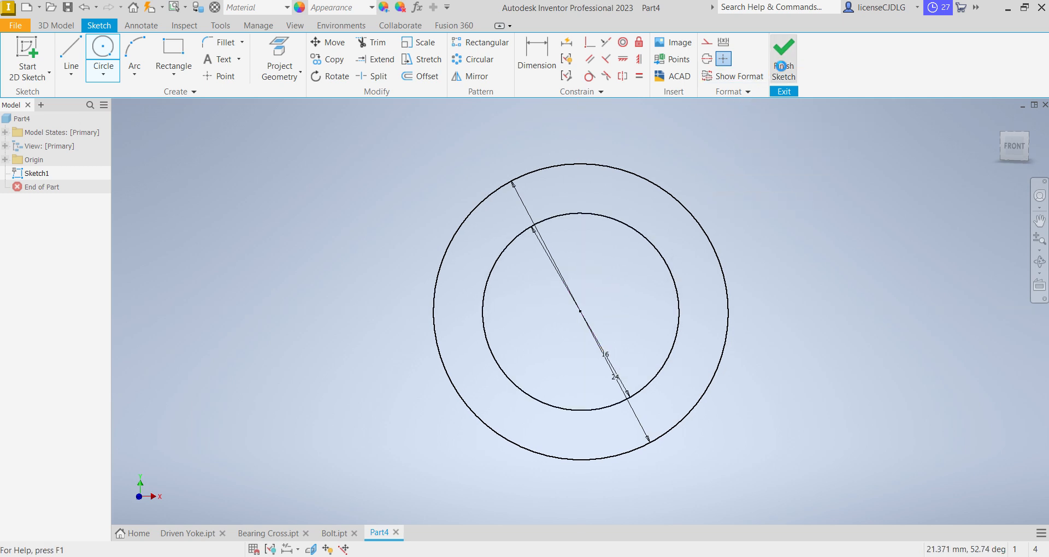
# - Extrude the concentric-circle ring symmetrically into a 10 mm bush, then start Sketch2 on an origin plane
pyautogui.click(783, 59)
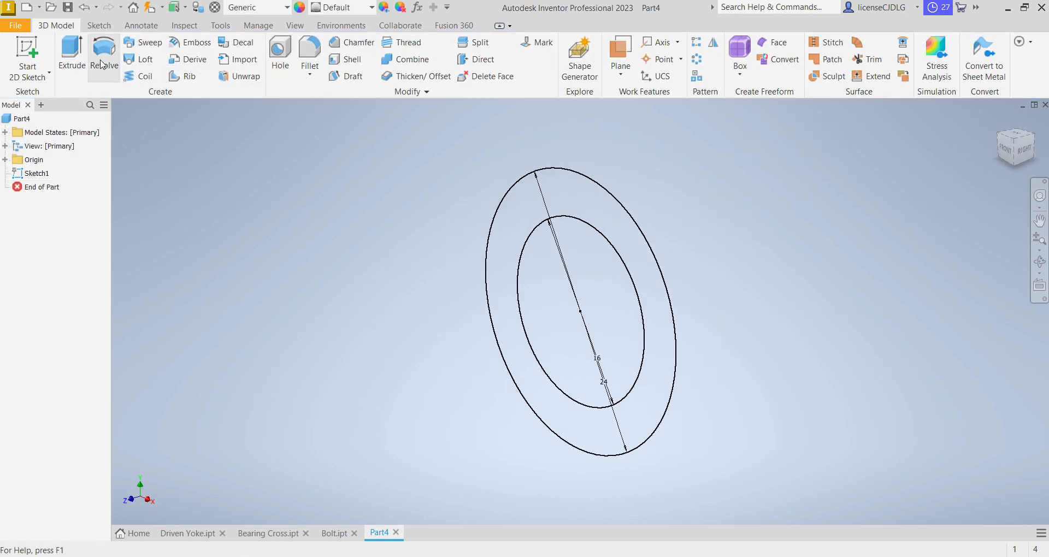
pyautogui.click(71, 55)
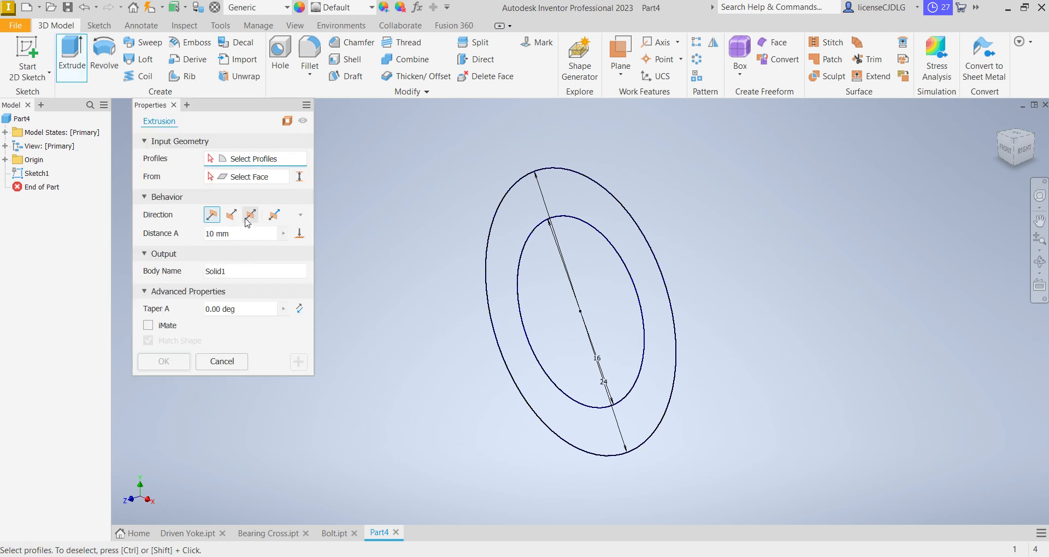
pyautogui.click(251, 215)
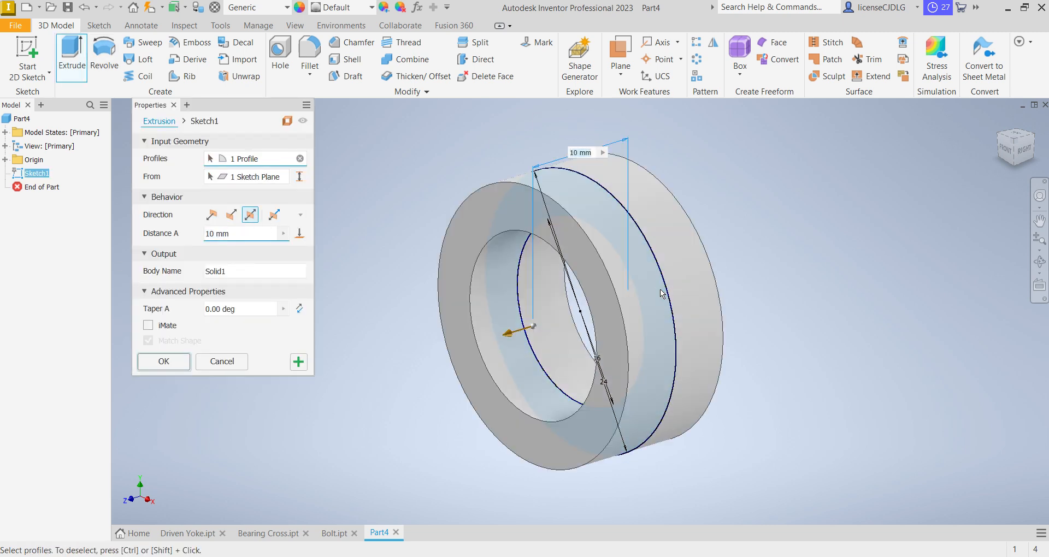
pyautogui.click(164, 361)
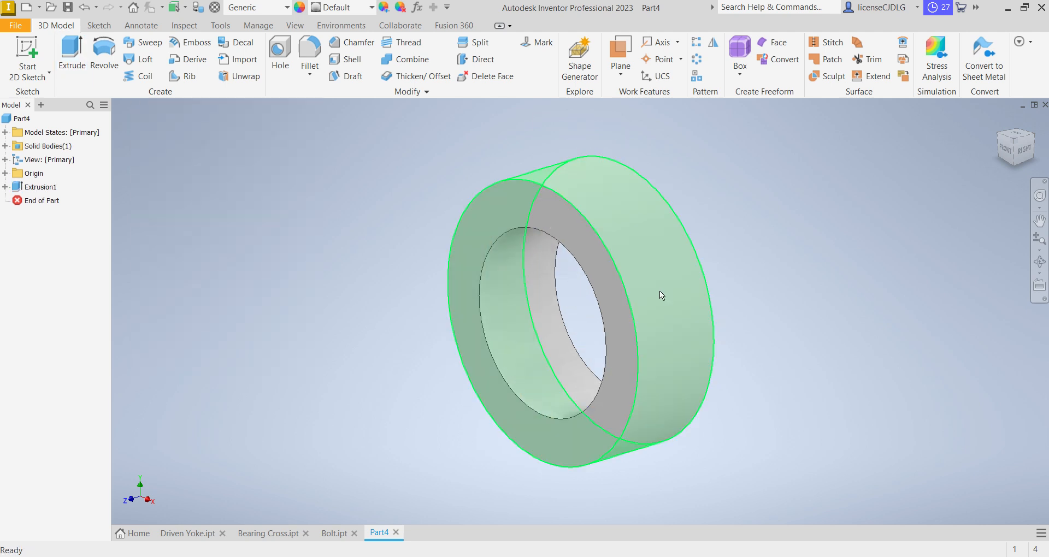
pyautogui.click(49, 200)
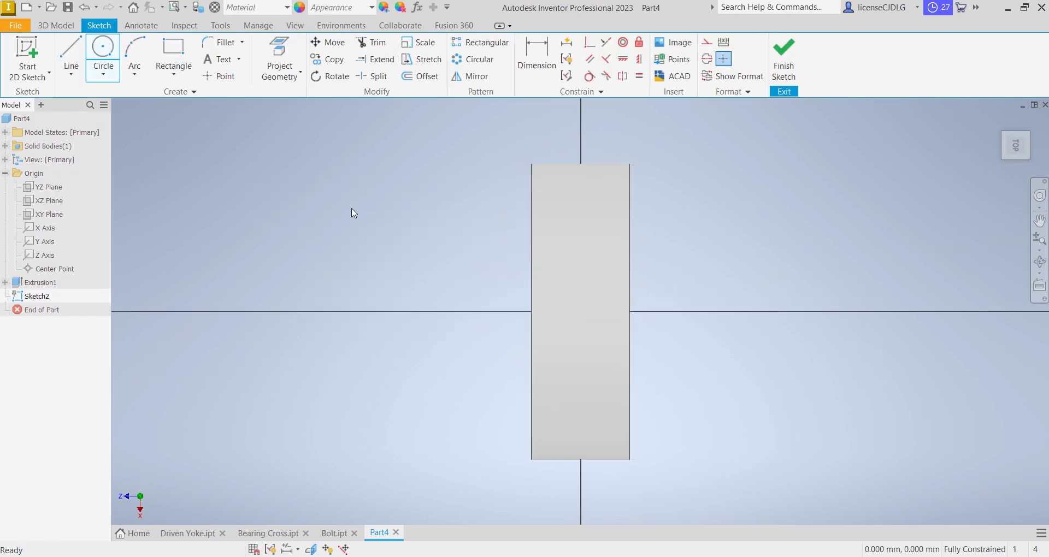
# - Sketch a small center-point circle of size 4 inside the ring
pyautogui.rightClick(353, 213)
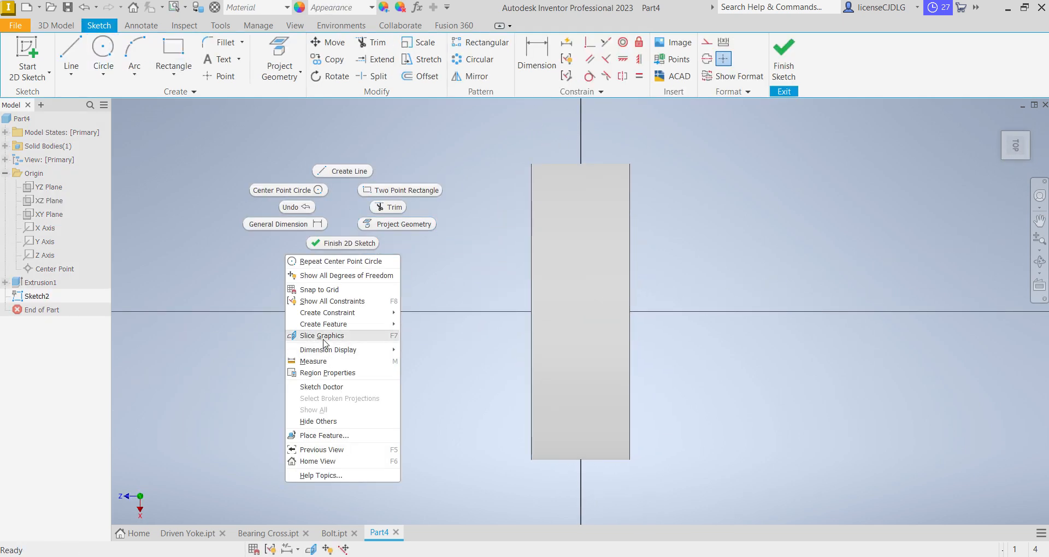
pyautogui.click(322, 334)
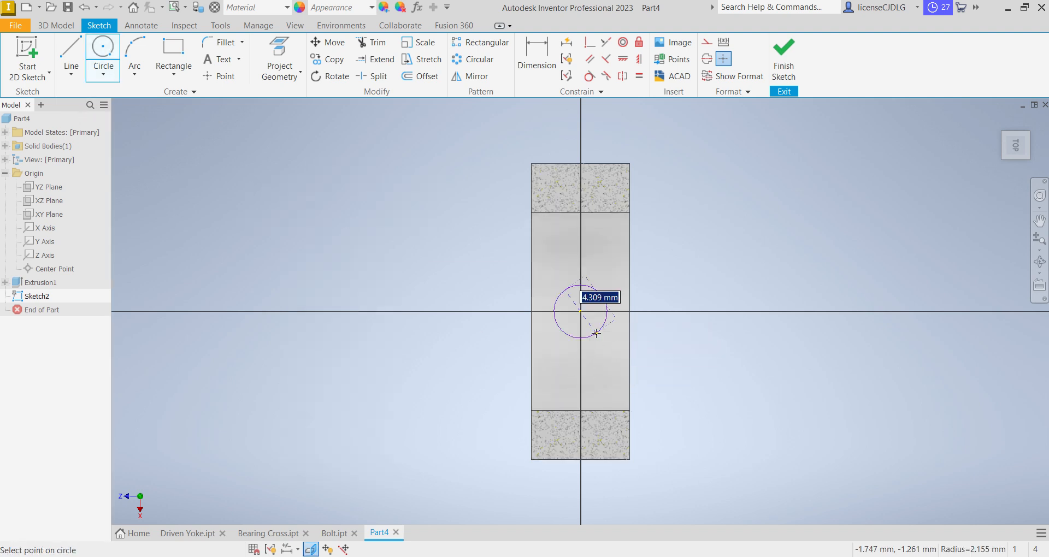
pyautogui.write('4')
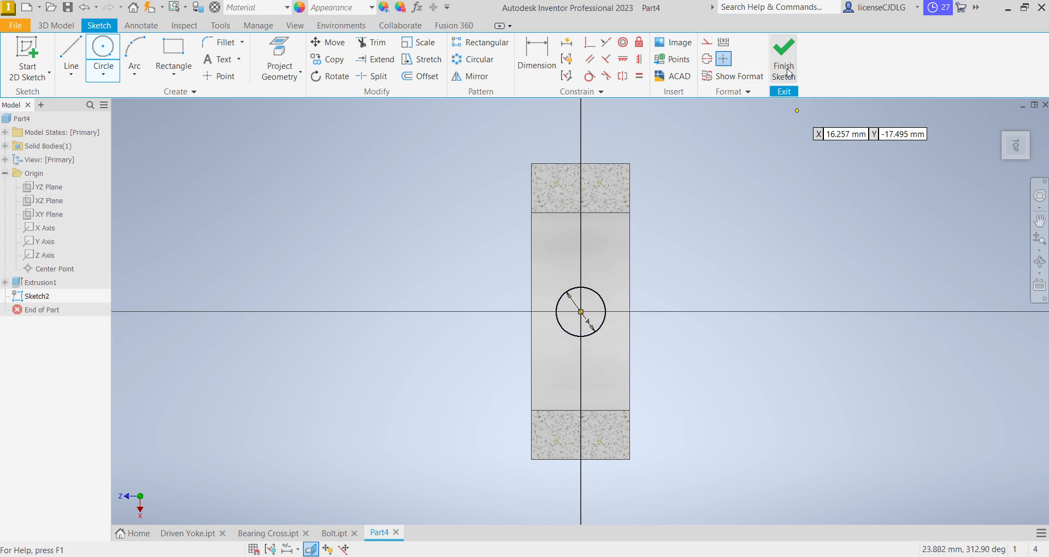
# - Cut the small circle symmetrically 8 mm through both ring walls
pyautogui.click(783, 60)
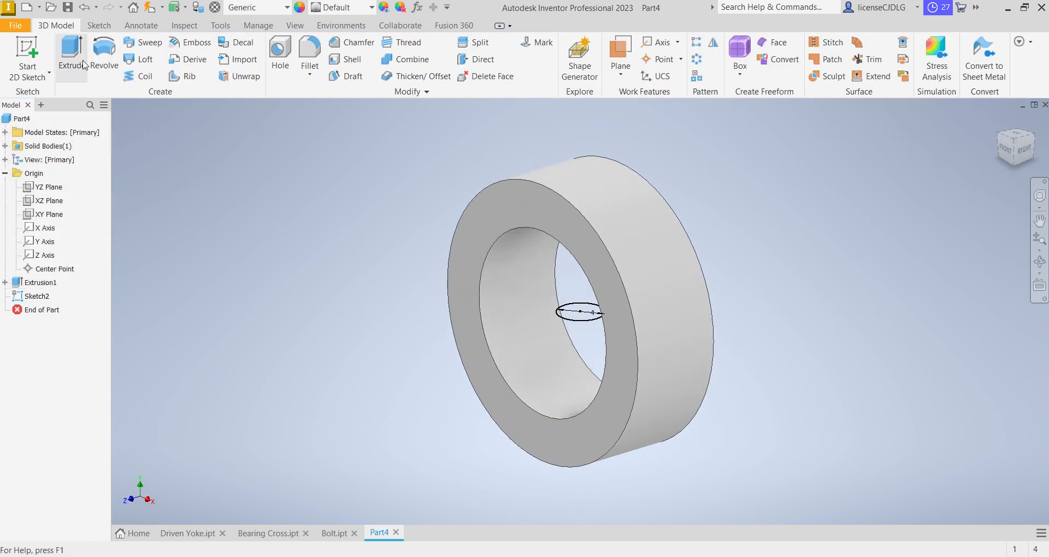
pyautogui.click(71, 53)
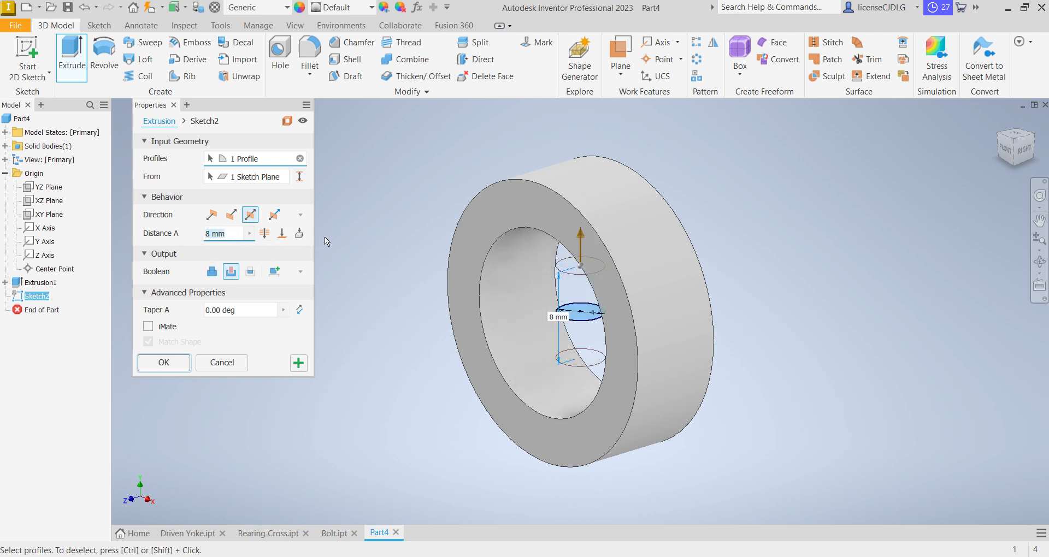
pyautogui.click(163, 363)
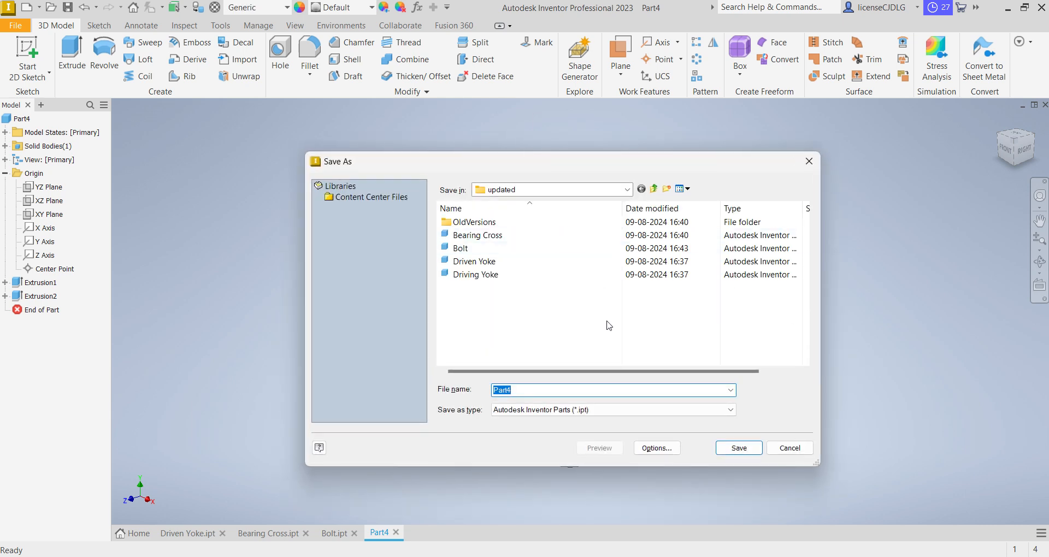
# - Save the ring part as bush.ipt
pyautogui.write('bu')
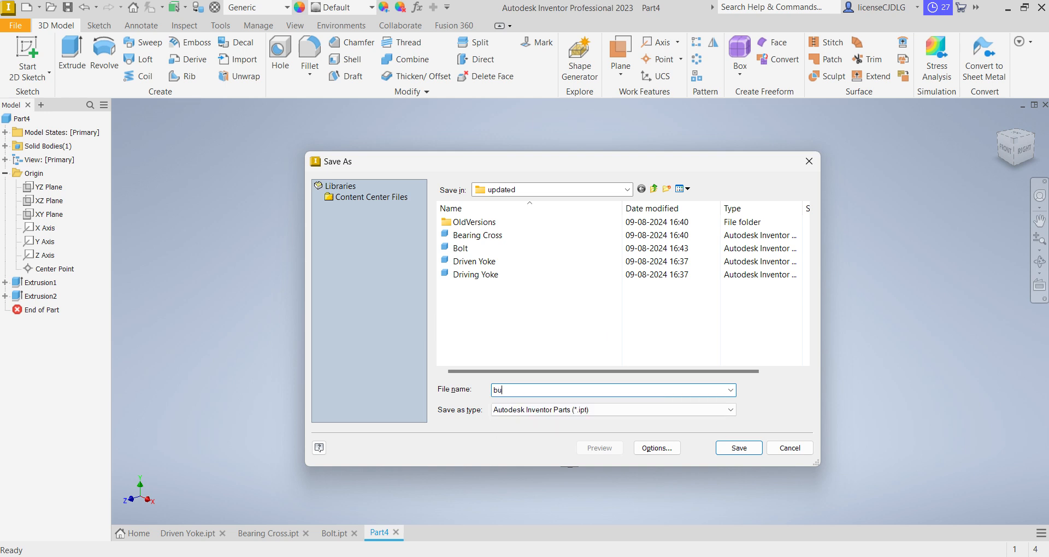
pyautogui.click(738, 448)
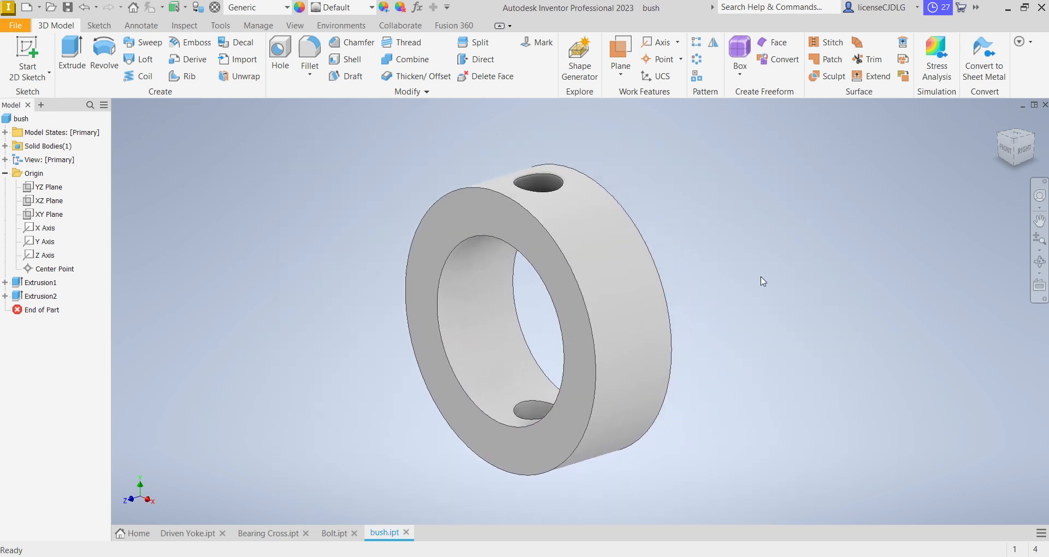
pyautogui.click(254, 7)
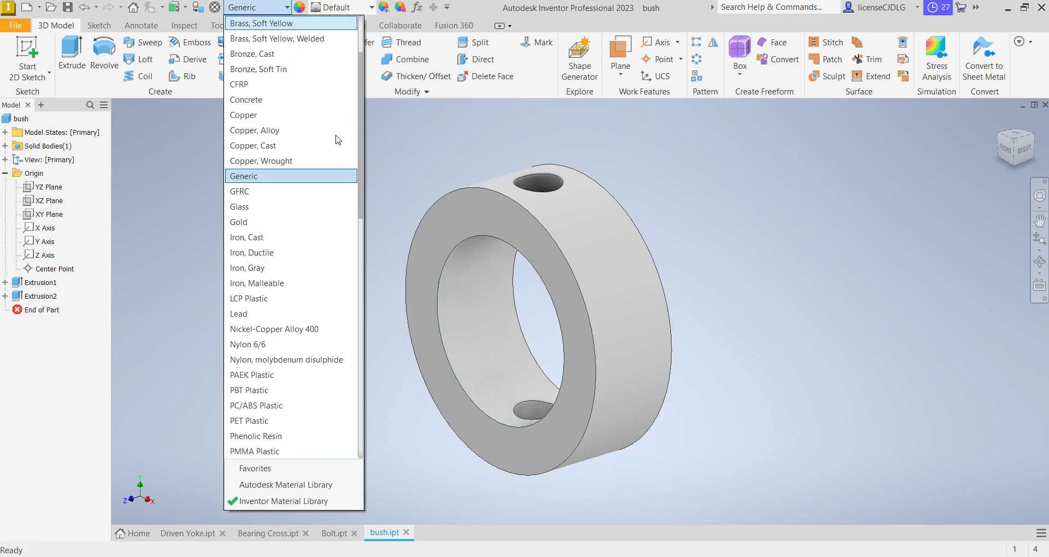
pyautogui.moveTo(274, 238)
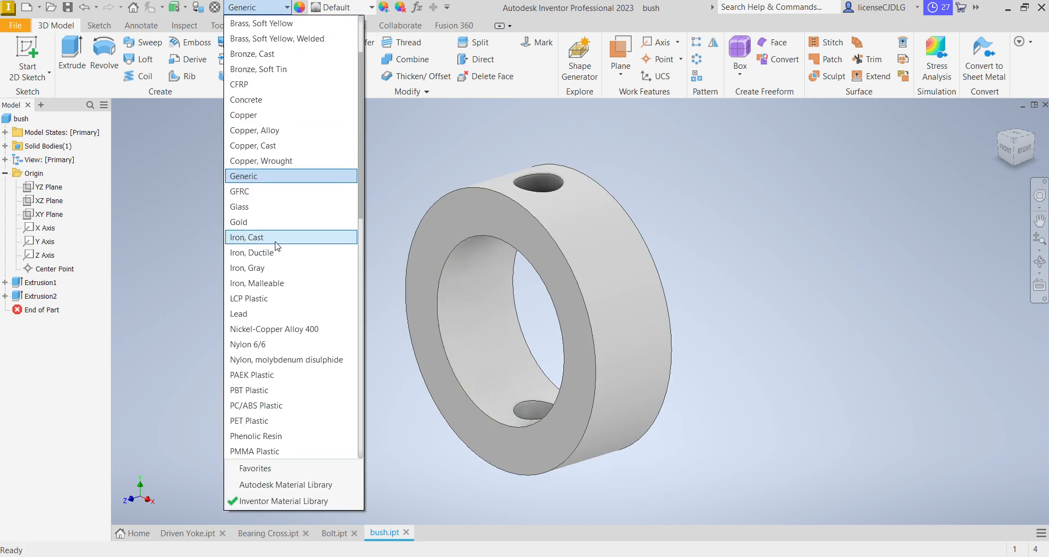
pyautogui.moveTo(239, 221)
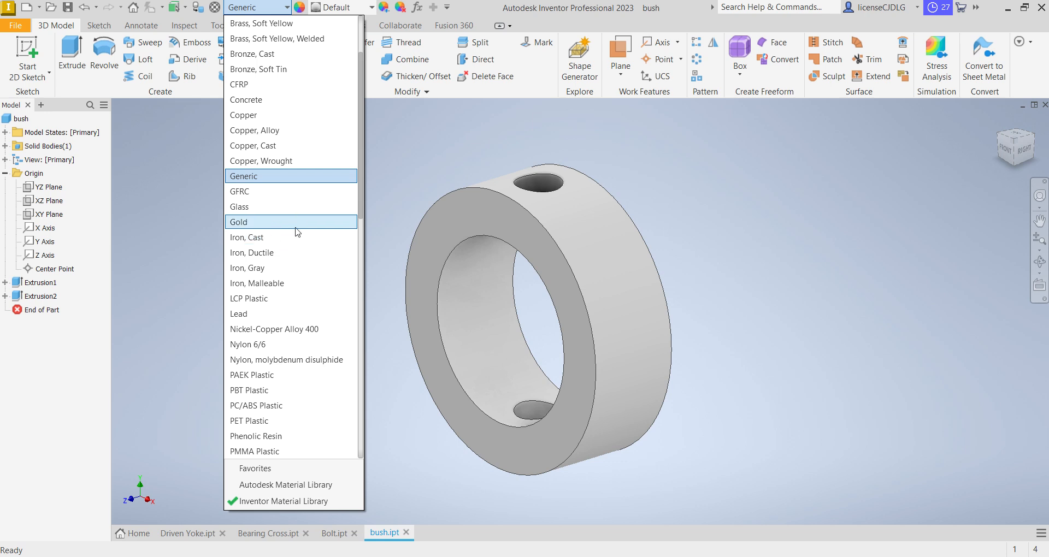
pyautogui.moveTo(310, 230)
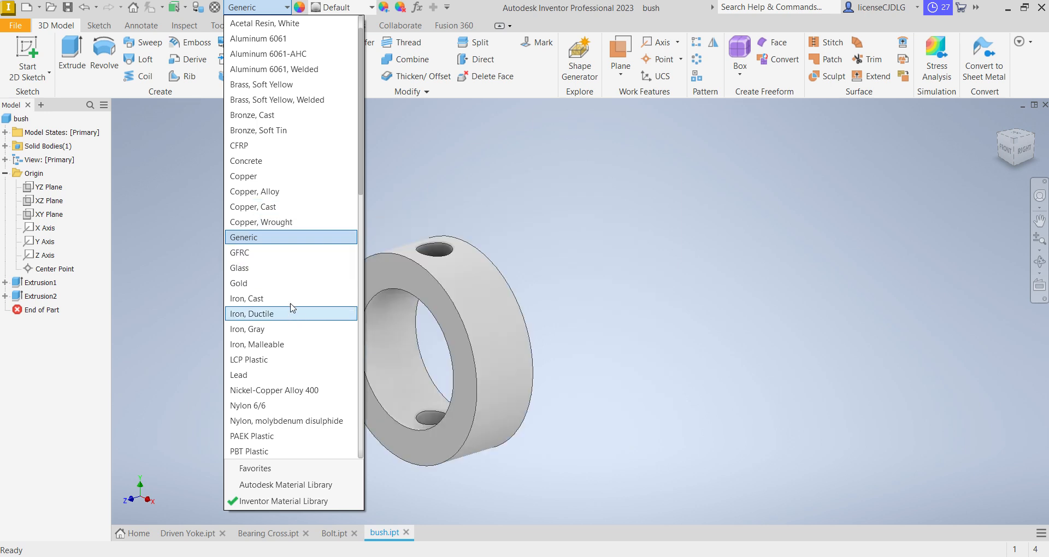
# - Give the bush Stainless Steel material and a Sky Blue Dark appearance
pyautogui.scroll(-3)
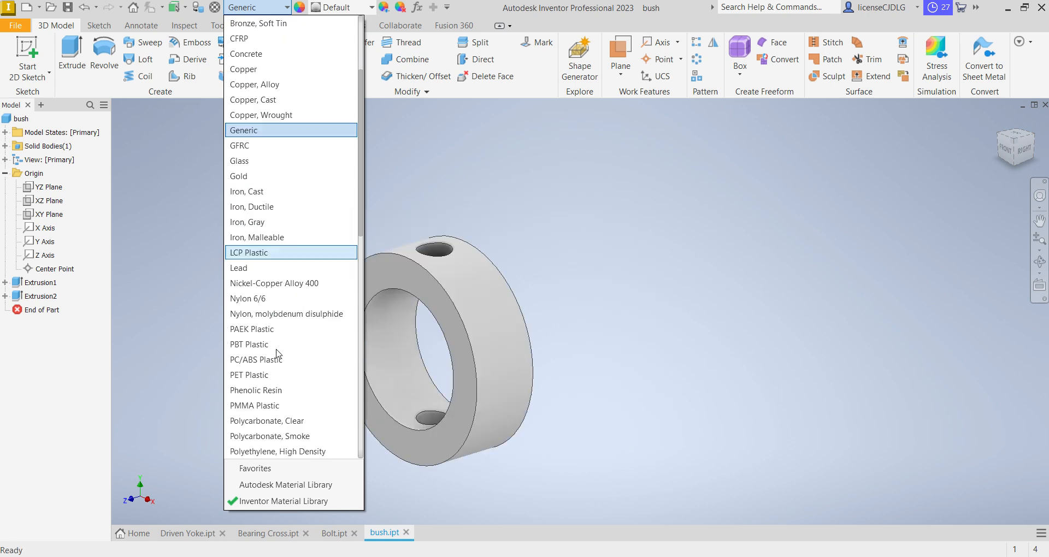
pyautogui.scroll(-3)
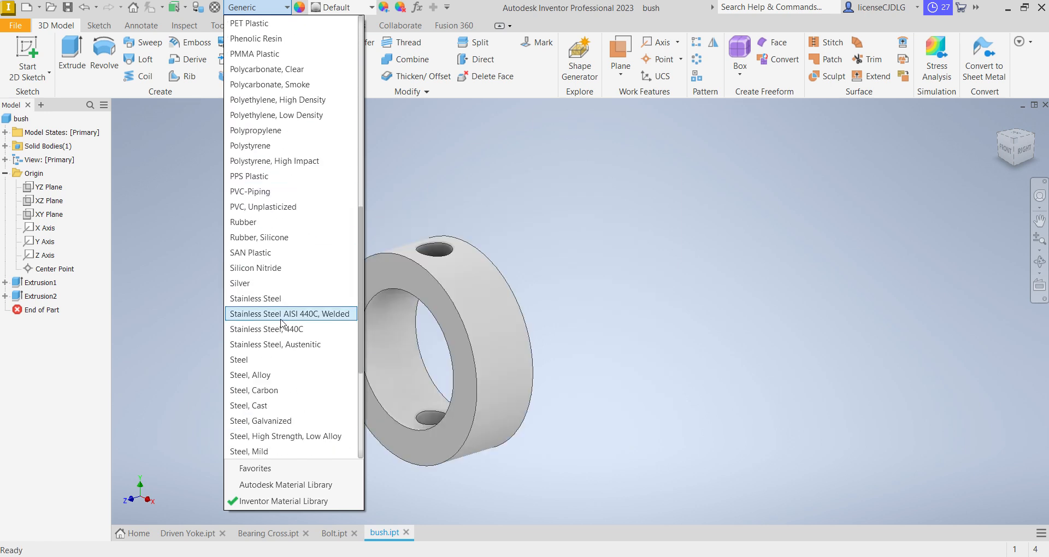
pyautogui.click(290, 313)
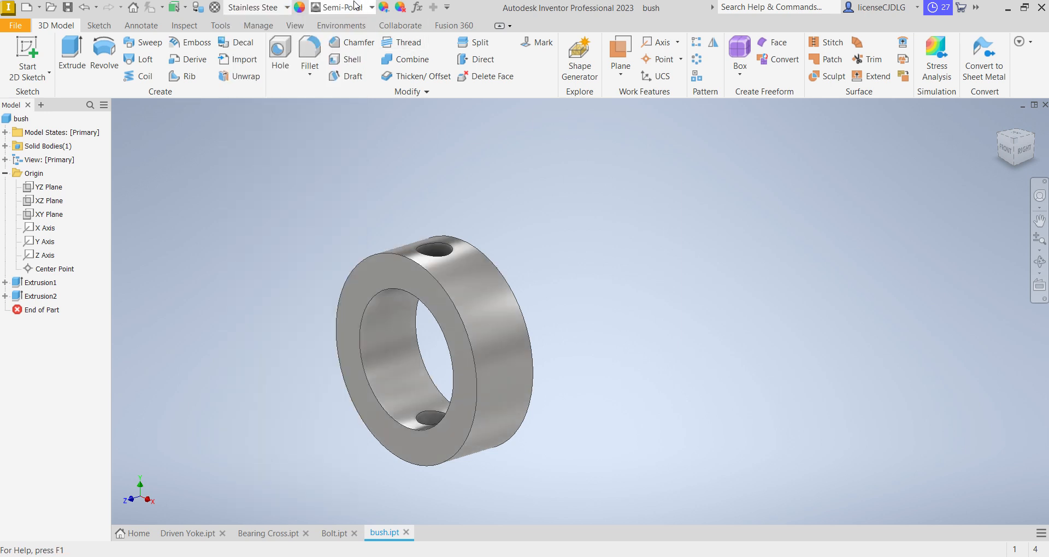
pyautogui.click(370, 7)
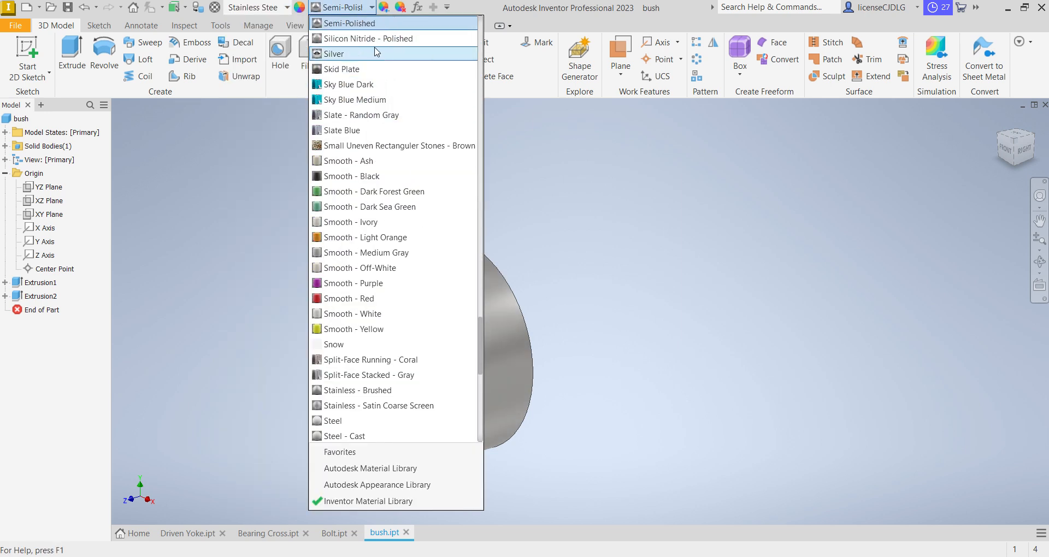
pyautogui.moveTo(370, 69)
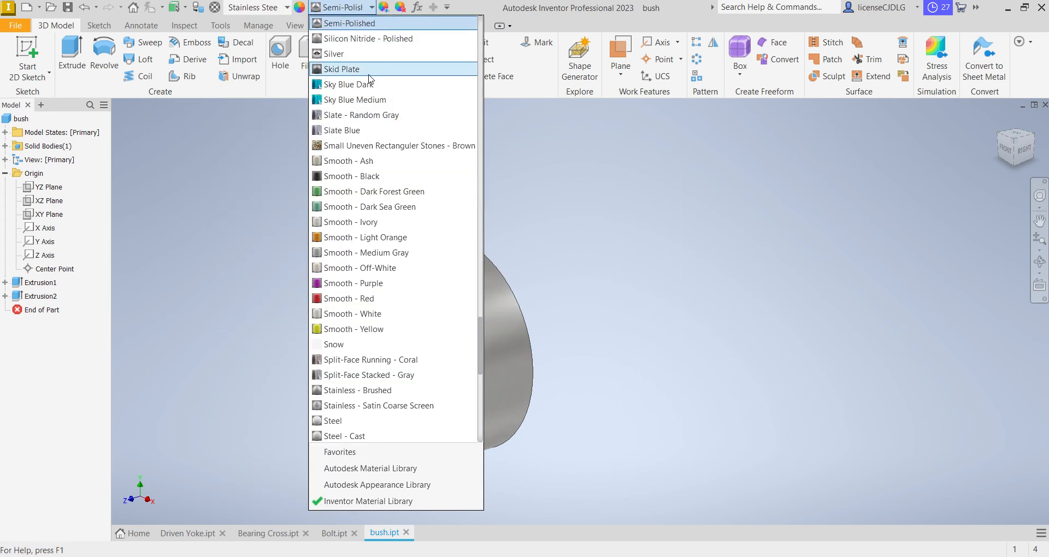
pyautogui.click(349, 85)
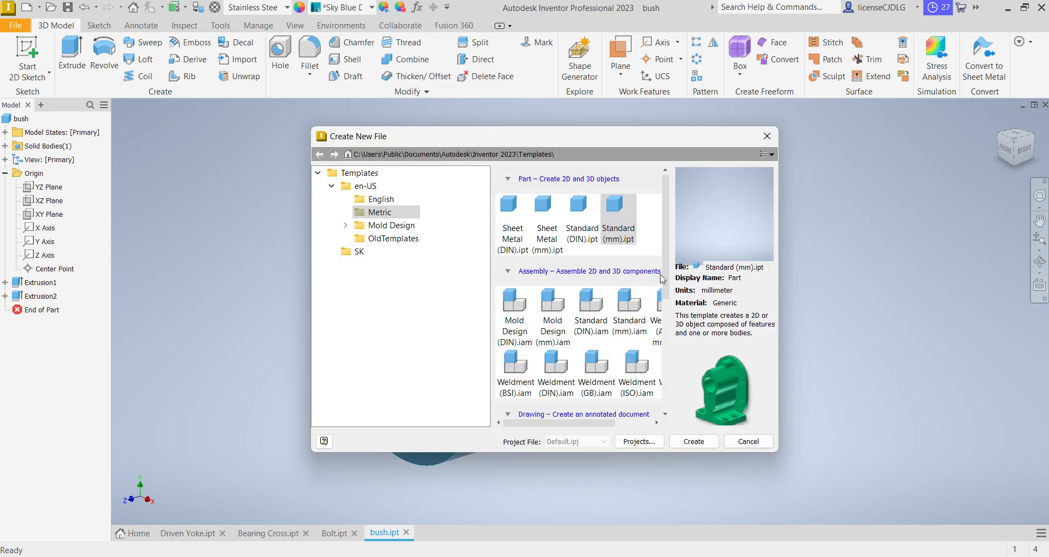
# - Create a Standard (mm) part and extrude an origin-centred circle symmetrically into a rod
pyautogui.click(693, 441)
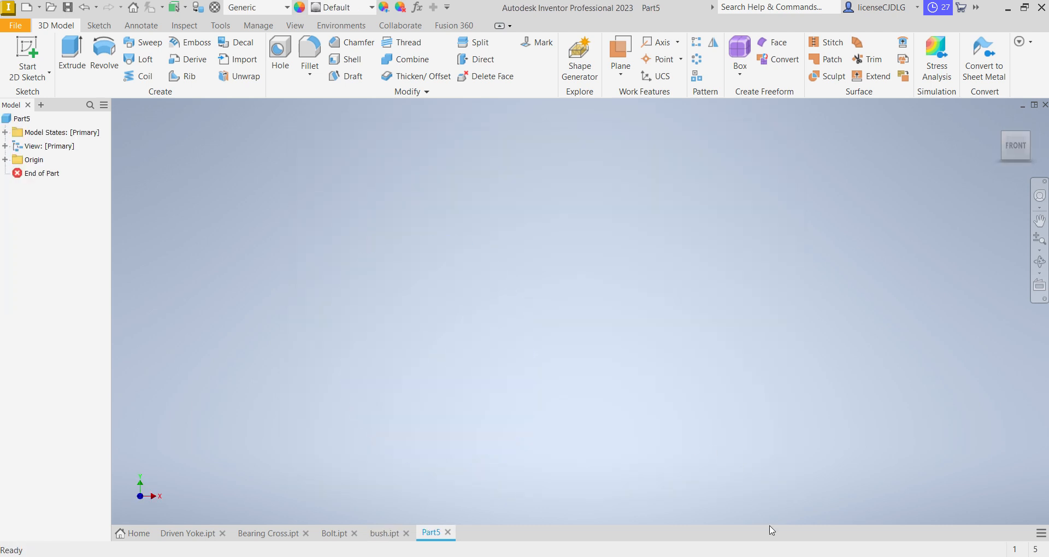
pyautogui.moveTo(353, 208)
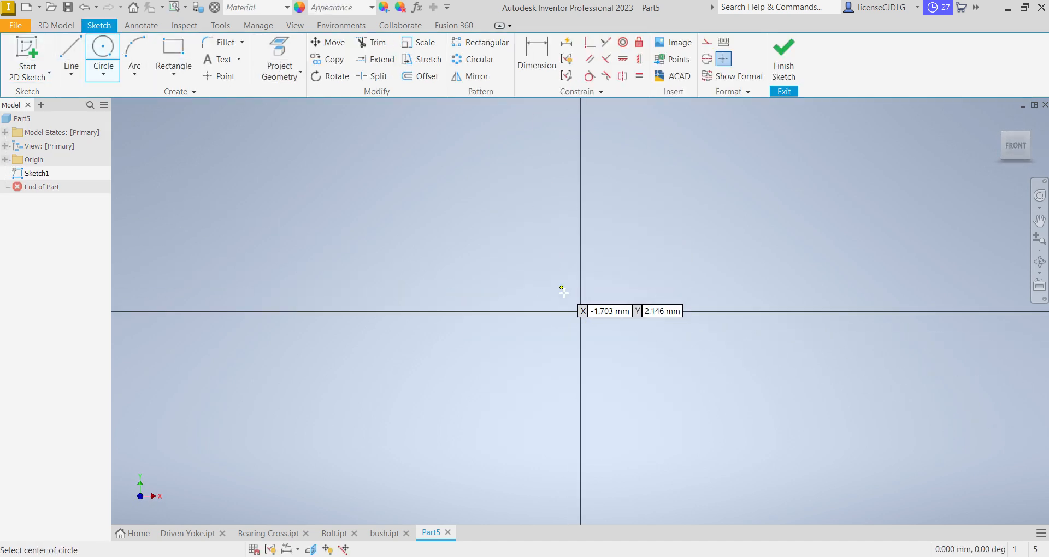
pyautogui.click(580, 311)
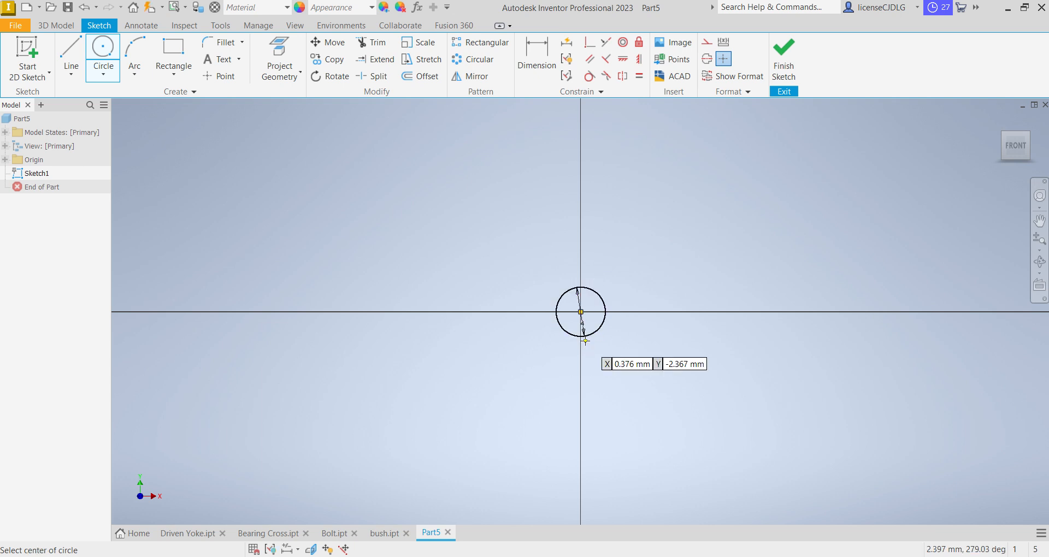
pyautogui.click(783, 56)
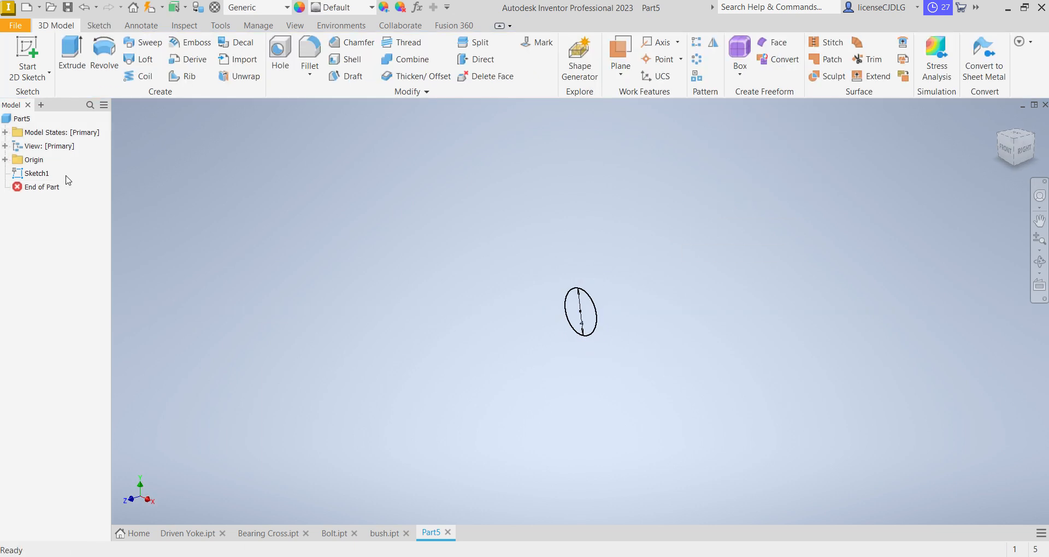
pyautogui.click(71, 51)
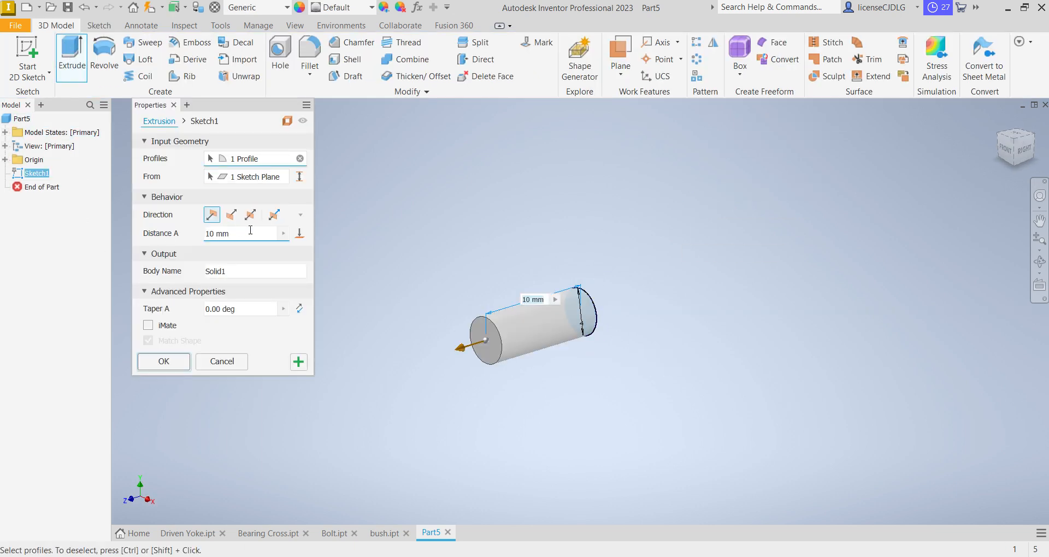
pyautogui.click(250, 215)
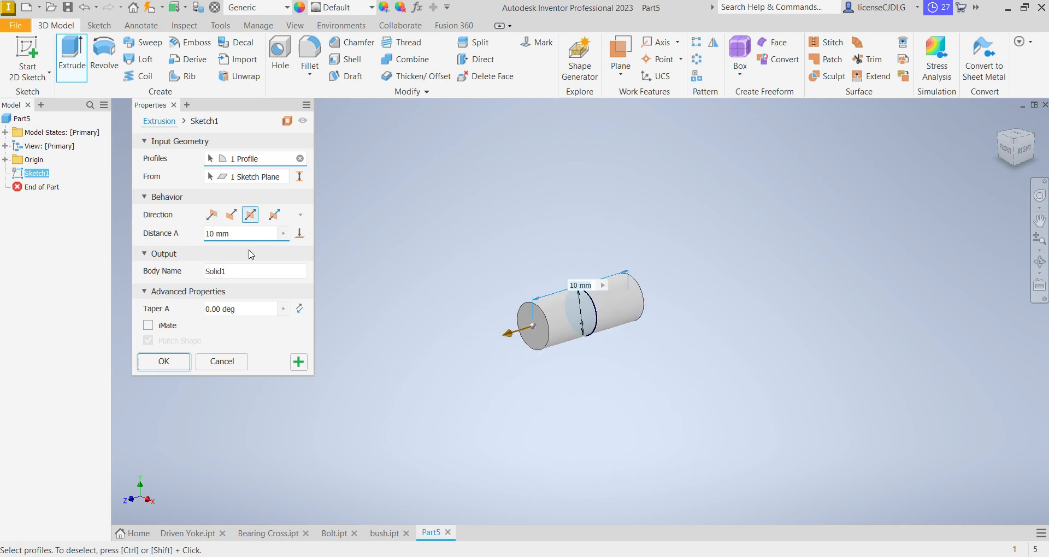
pyautogui.moveTo(265, 265)
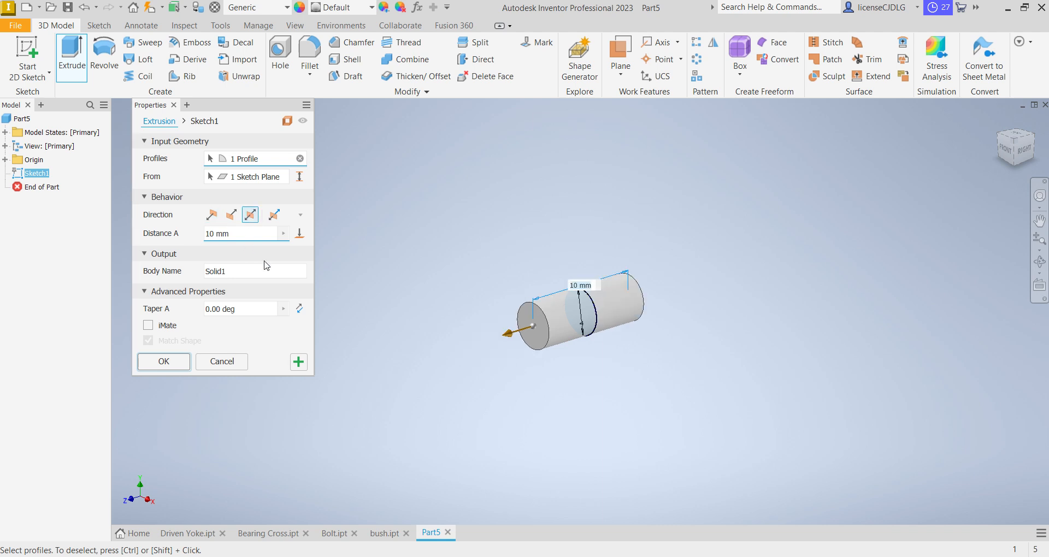
pyautogui.click(163, 361)
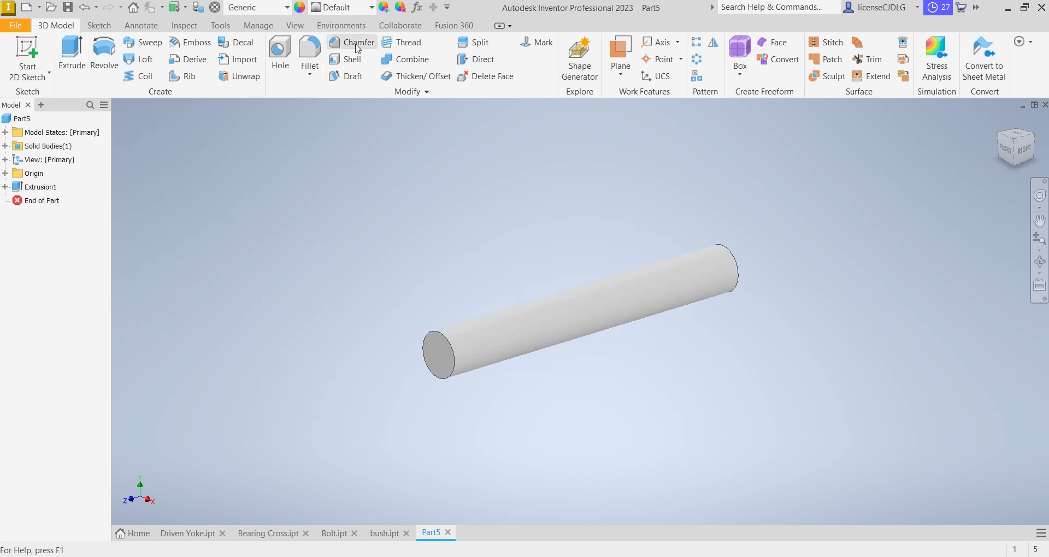
# - Chamfer both circular end edges of the rod by 0.5 mm
pyautogui.click(357, 42)
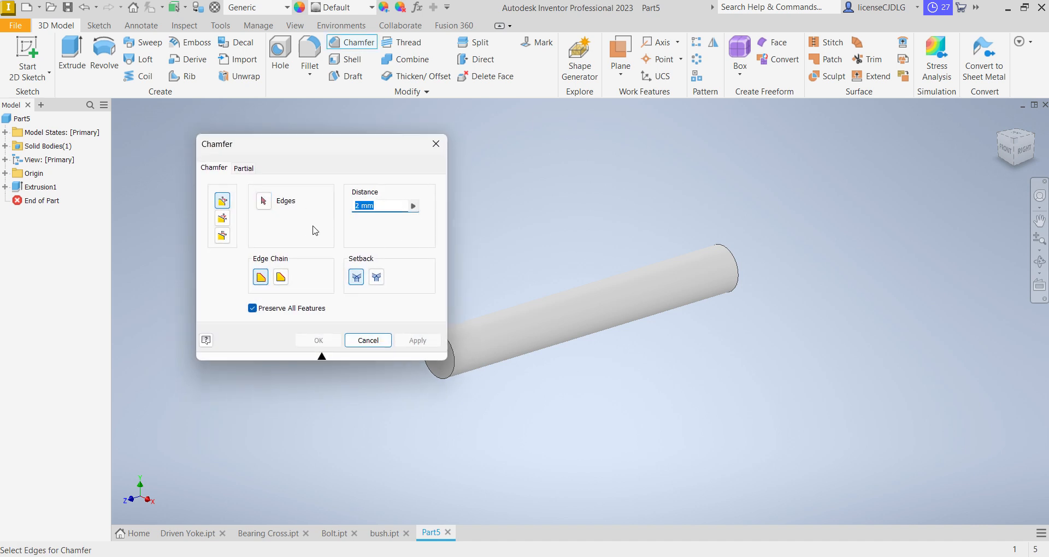
pyautogui.write('0.5')
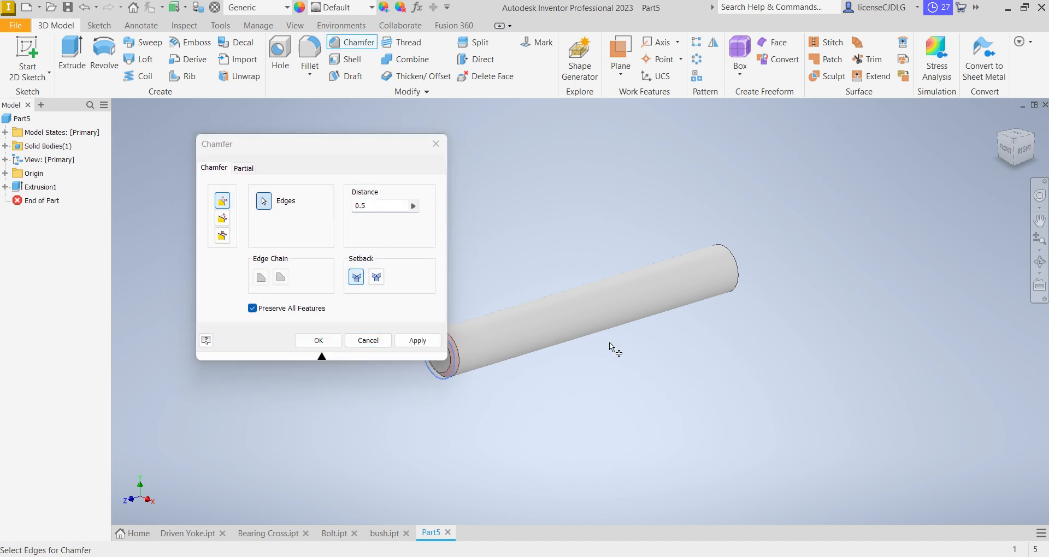
pyautogui.click(728, 257)
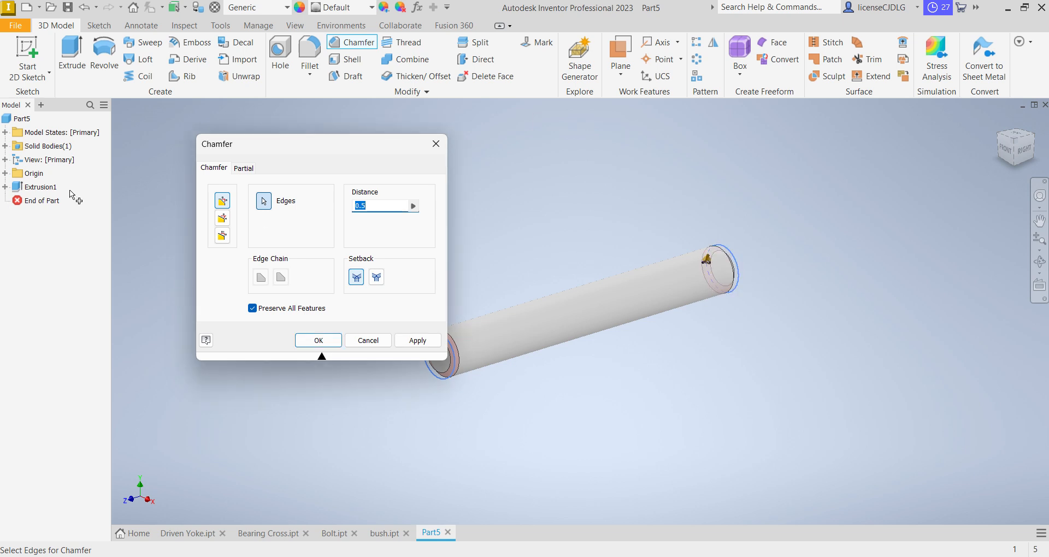
pyautogui.click(318, 341)
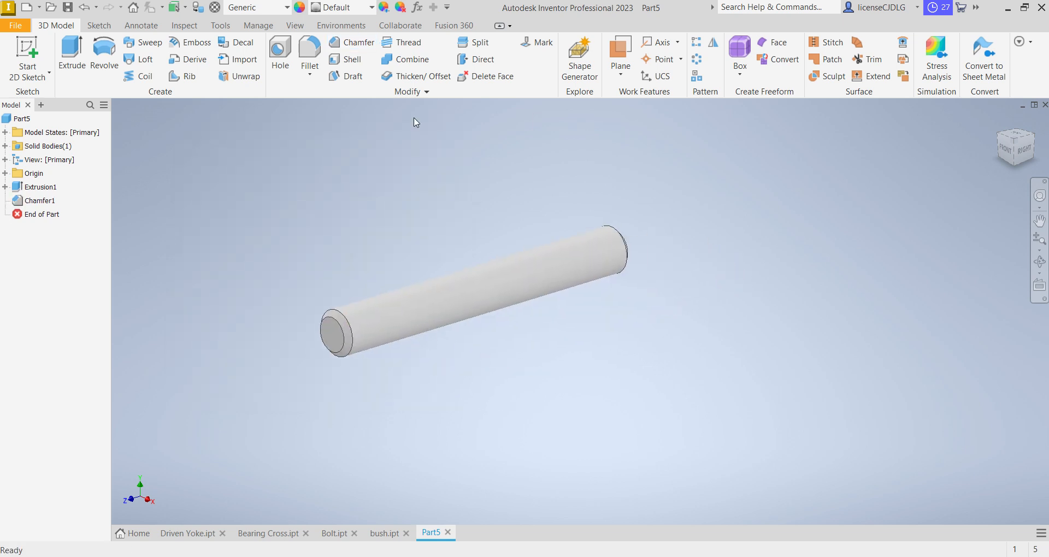
pyautogui.click(254, 7)
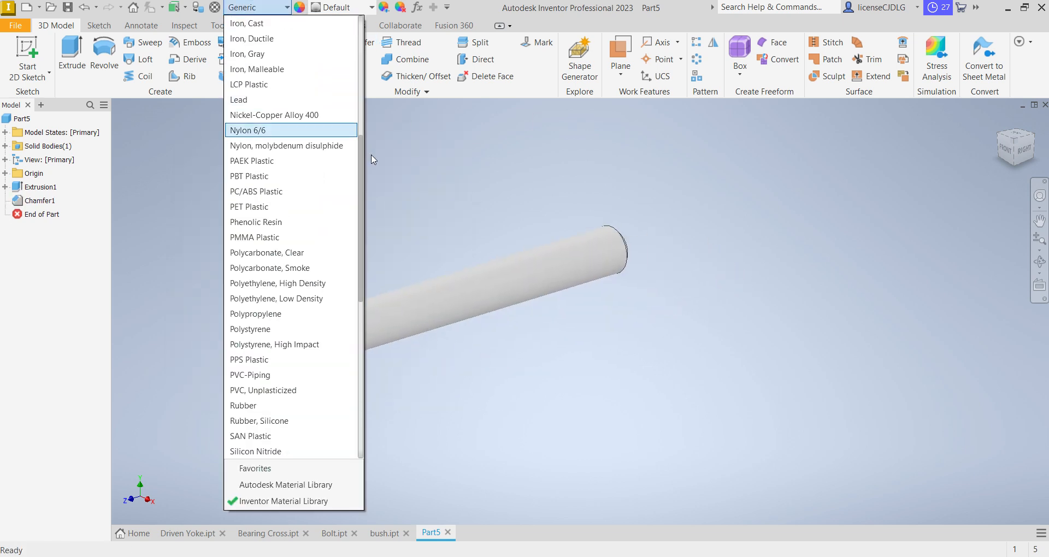
pyautogui.moveTo(300, 314)
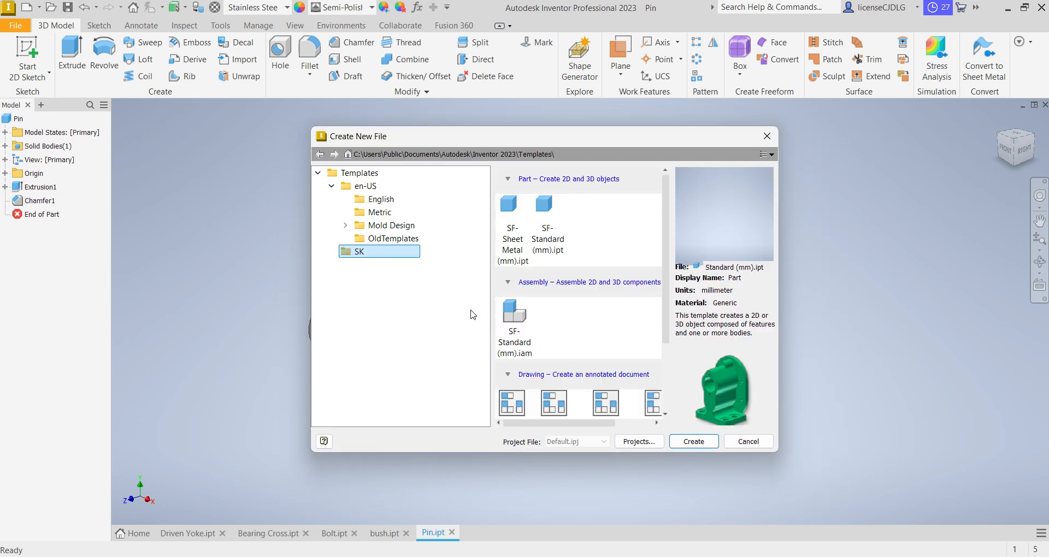
# - Create a new assembly from the Metric Standard assembly template
pyautogui.click(379, 212)
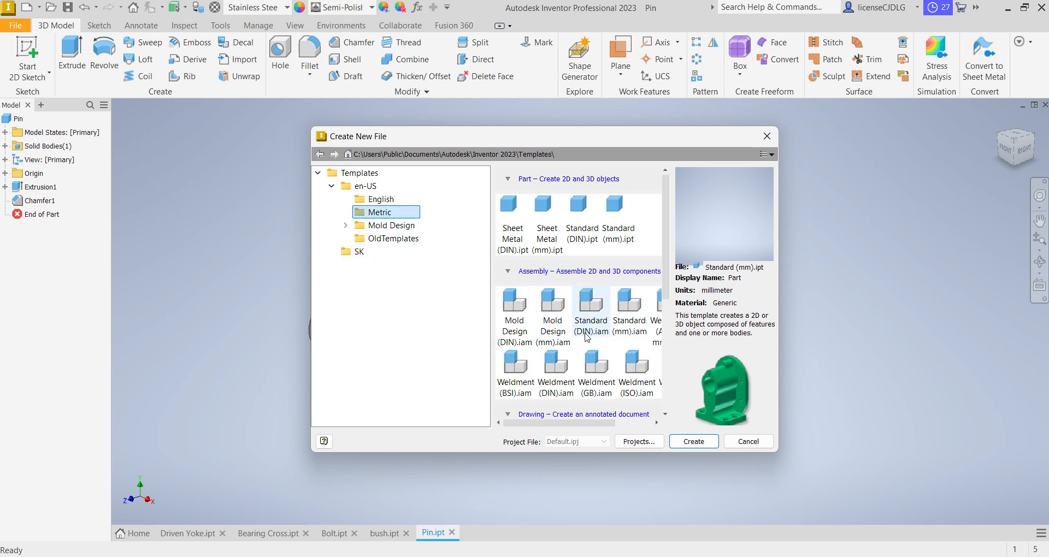
pyautogui.click(628, 310)
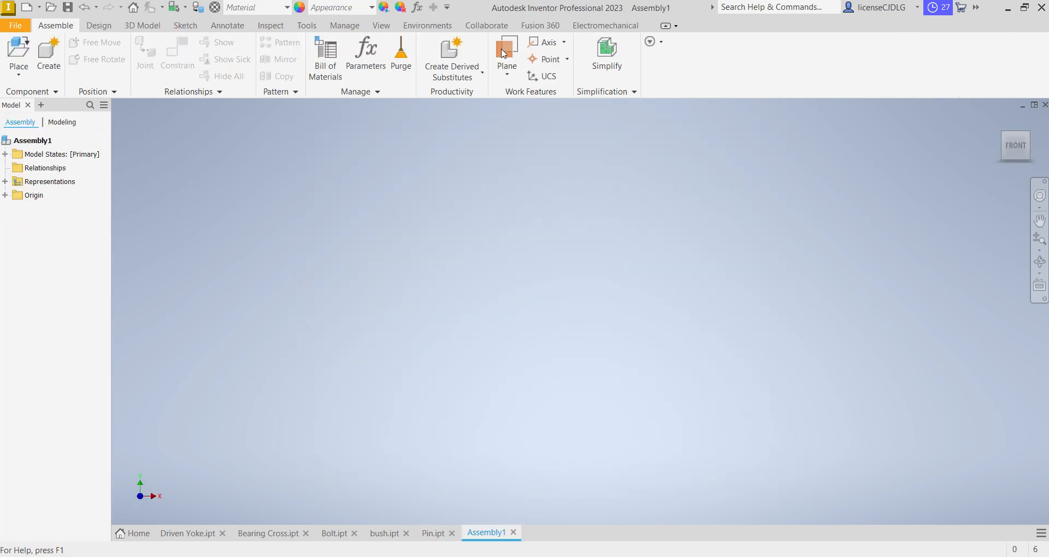
# - Place Driven Yoke from Inventor > Universal joint > updated as the first component
pyautogui.click(18, 54)
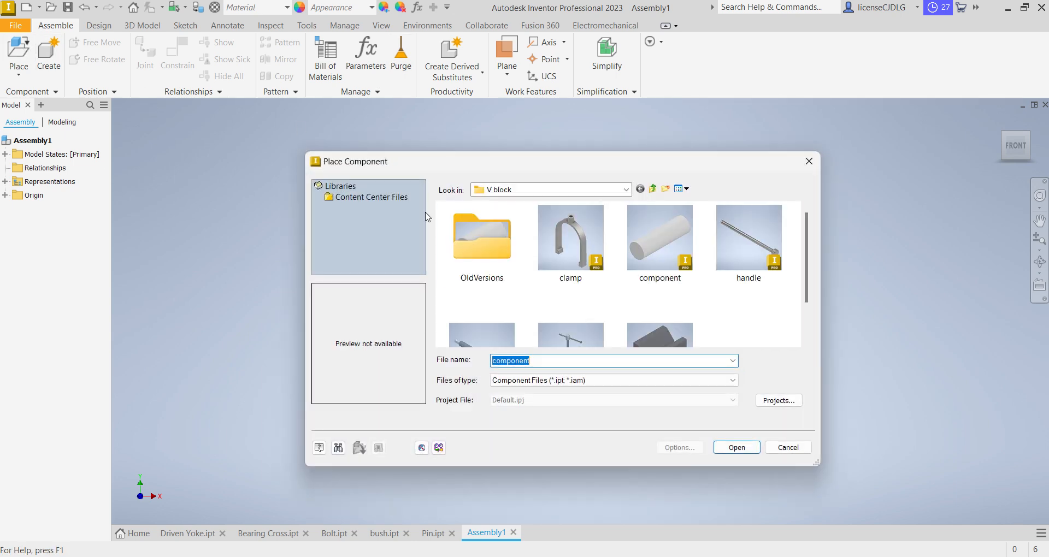
pyautogui.click(652, 189)
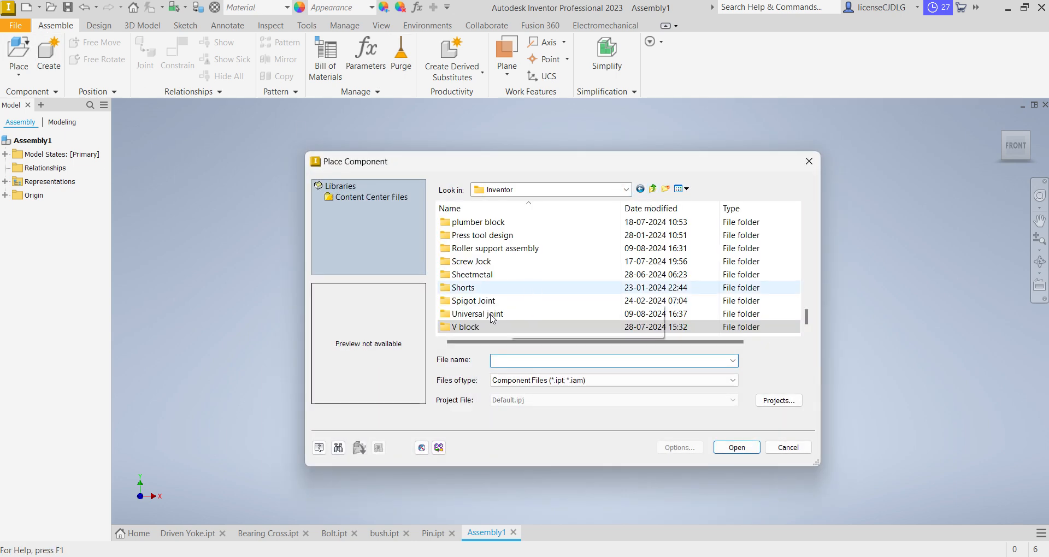
pyautogui.doubleClick(476, 313)
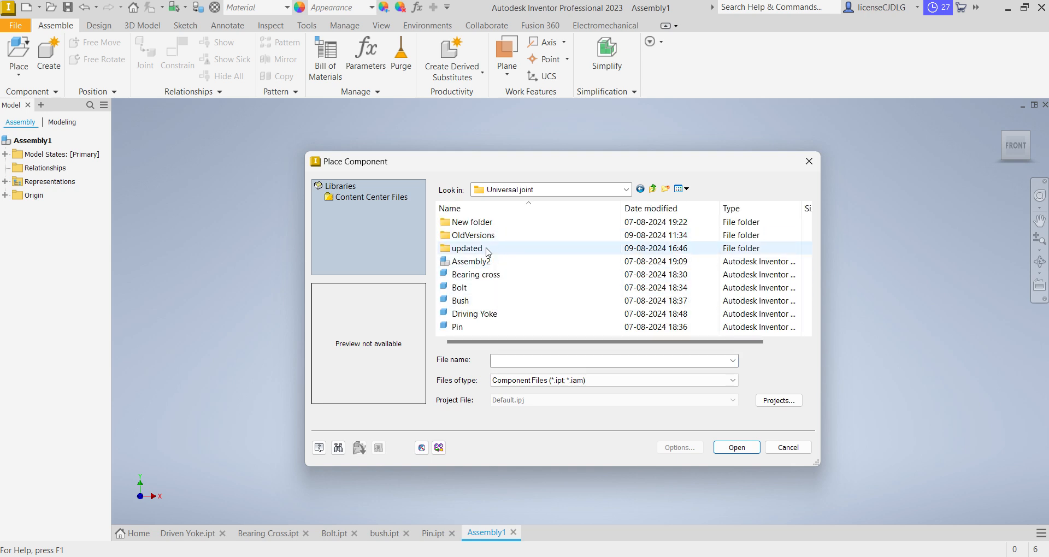
pyautogui.doubleClick(467, 248)
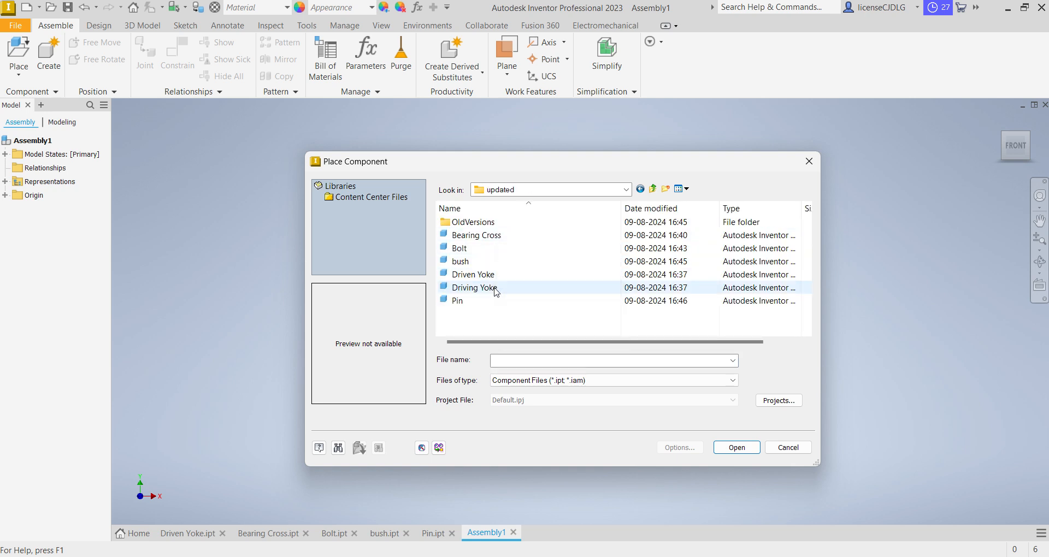
pyautogui.click(473, 274)
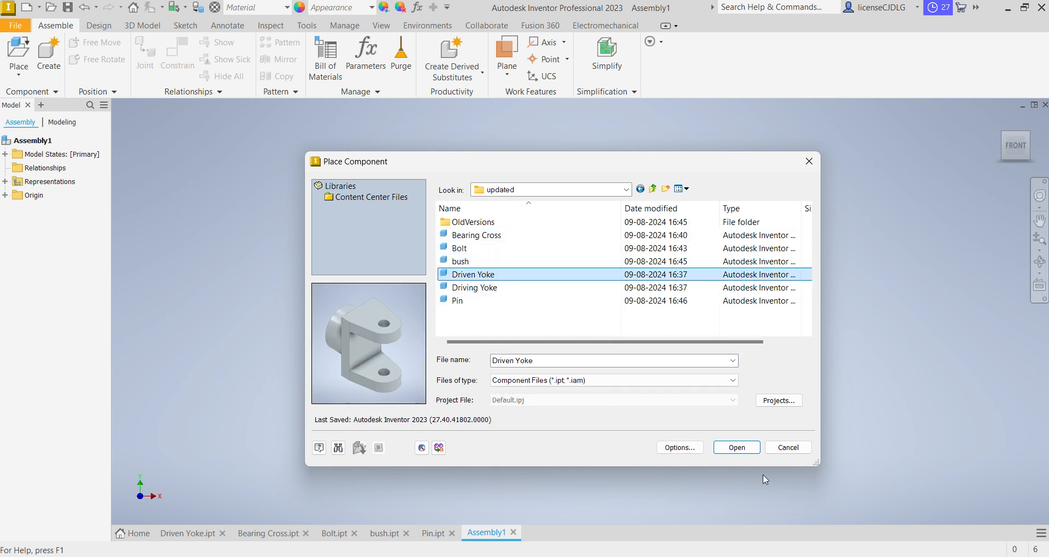
pyautogui.click(736, 447)
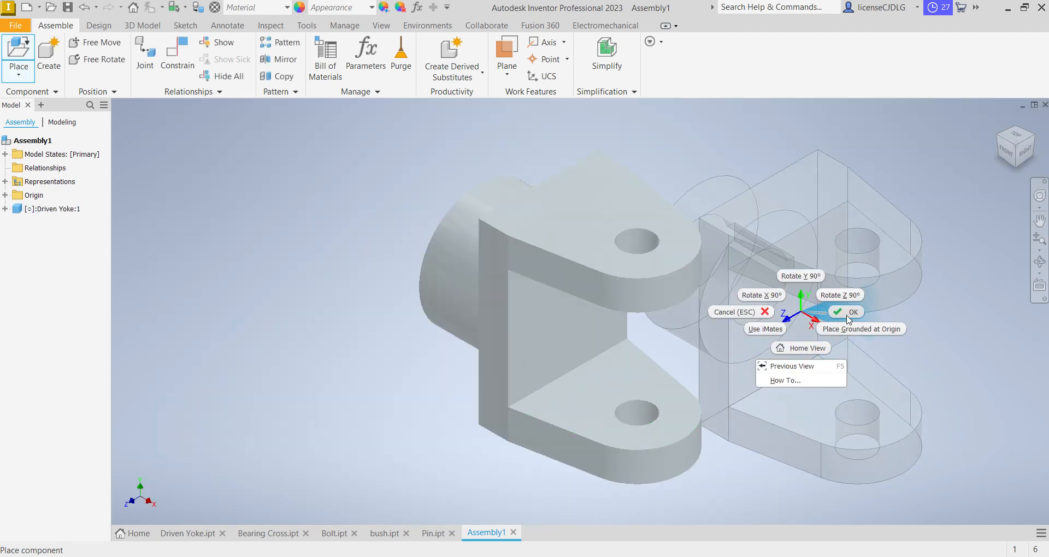
pyautogui.click(852, 312)
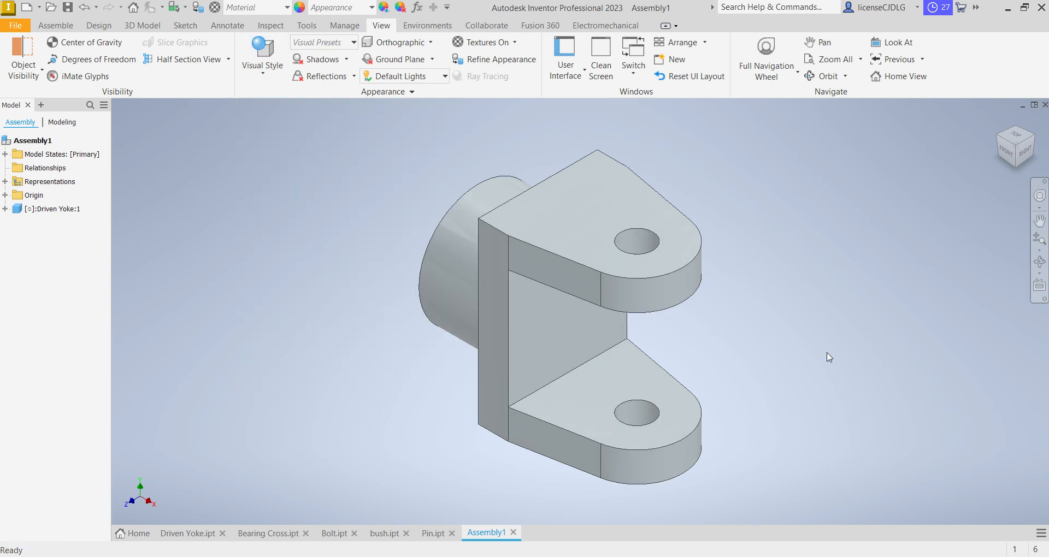
pyautogui.scroll(-3)
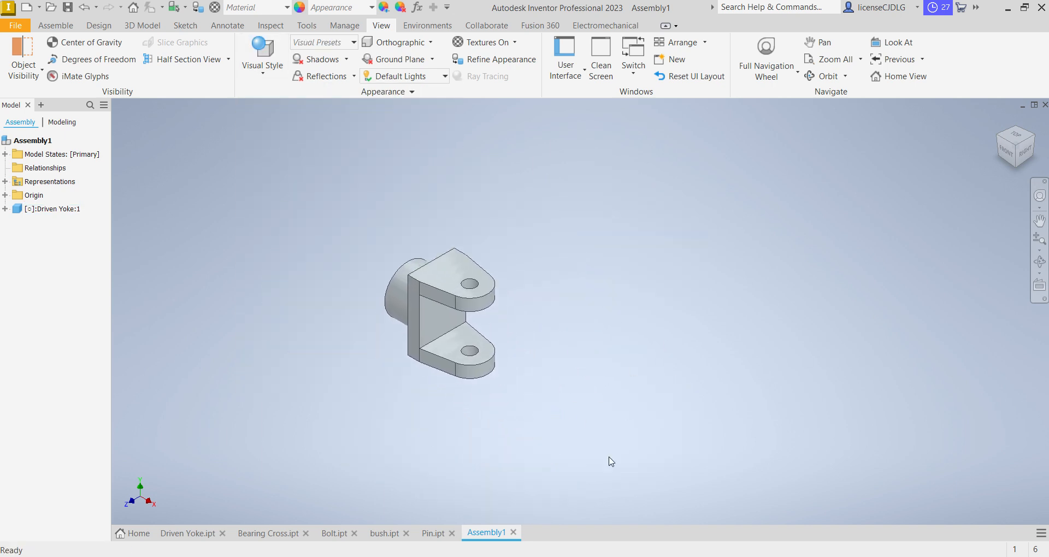
pyautogui.moveTo(519, 386)
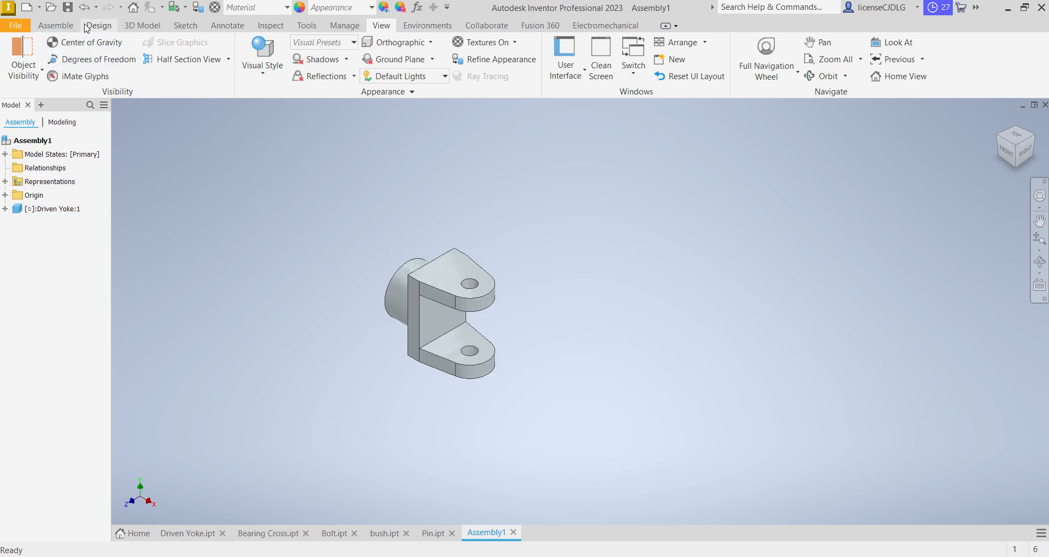
# - Mate the Driven Yoke's YZ Plane to the assembly's YZ Plane
pyautogui.click(56, 25)
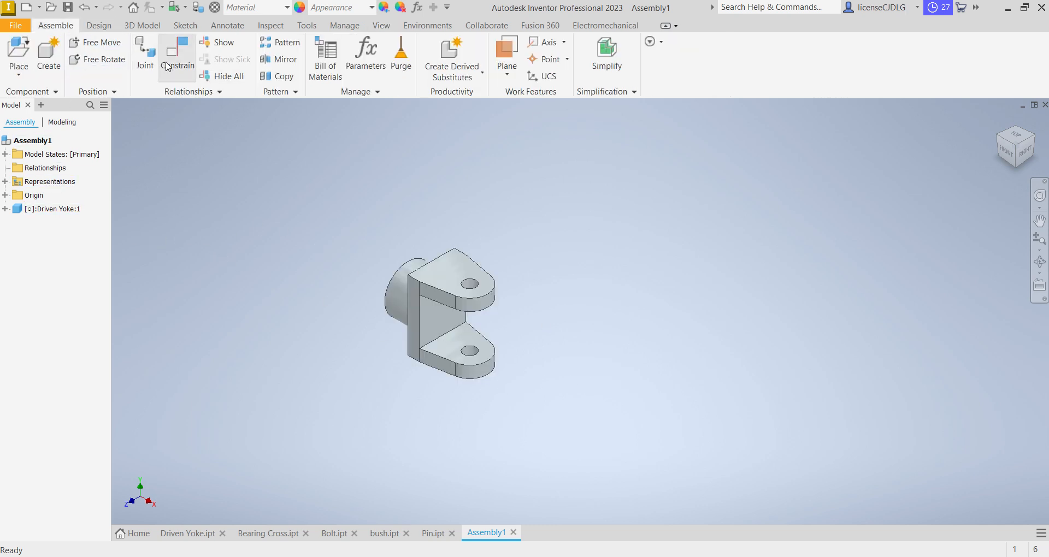
pyautogui.click(176, 55)
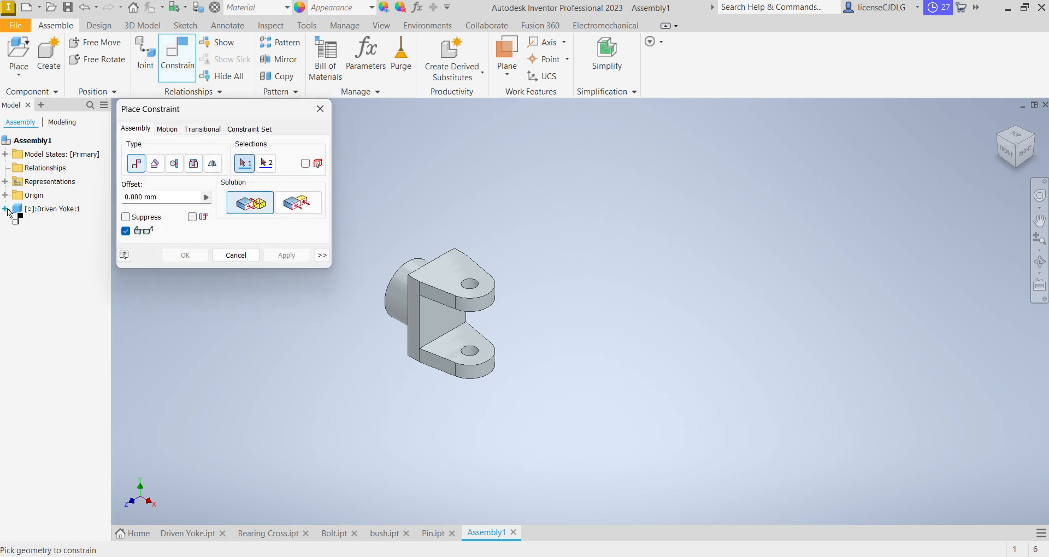
pyautogui.click(6, 195)
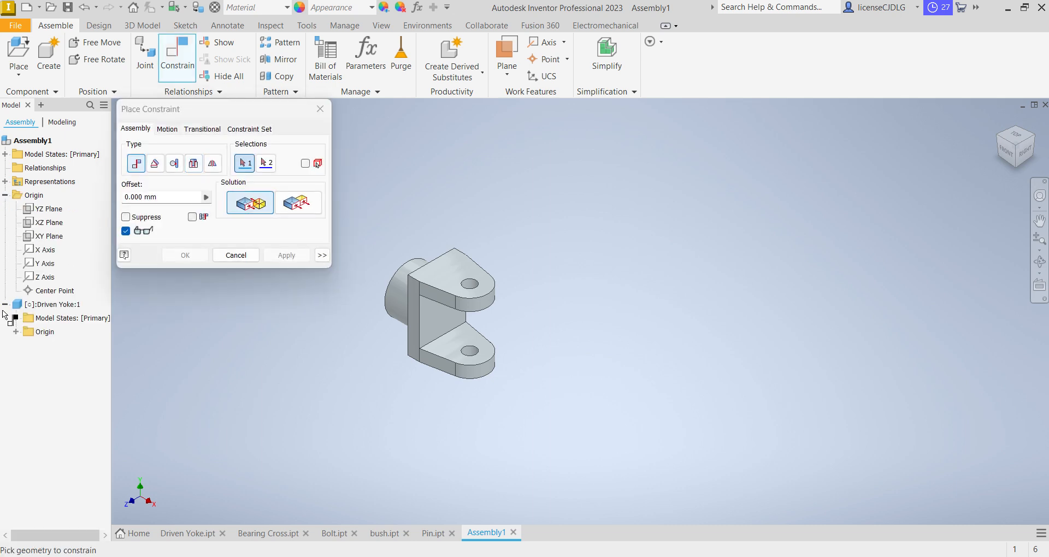
pyautogui.click(51, 208)
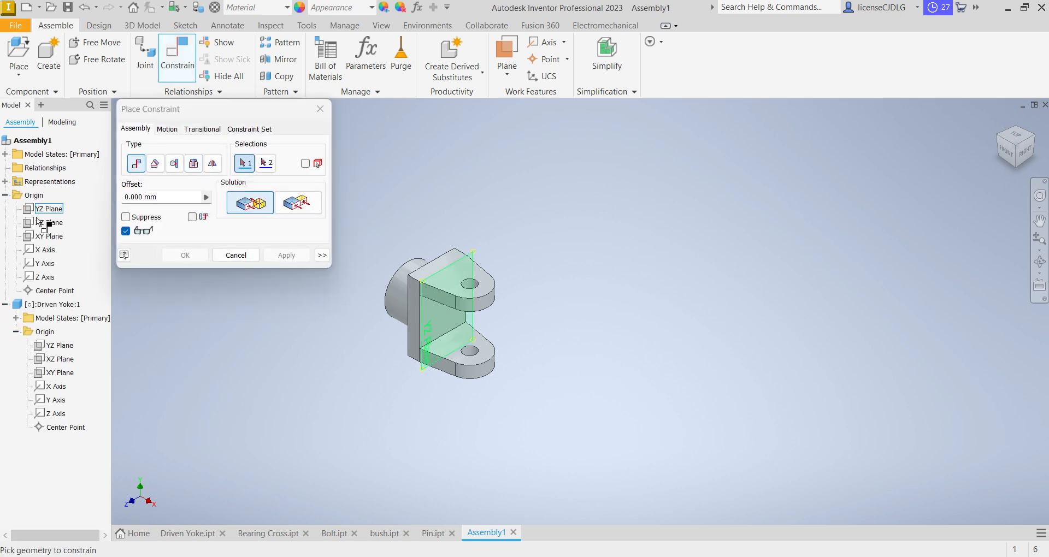
pyautogui.click(49, 208)
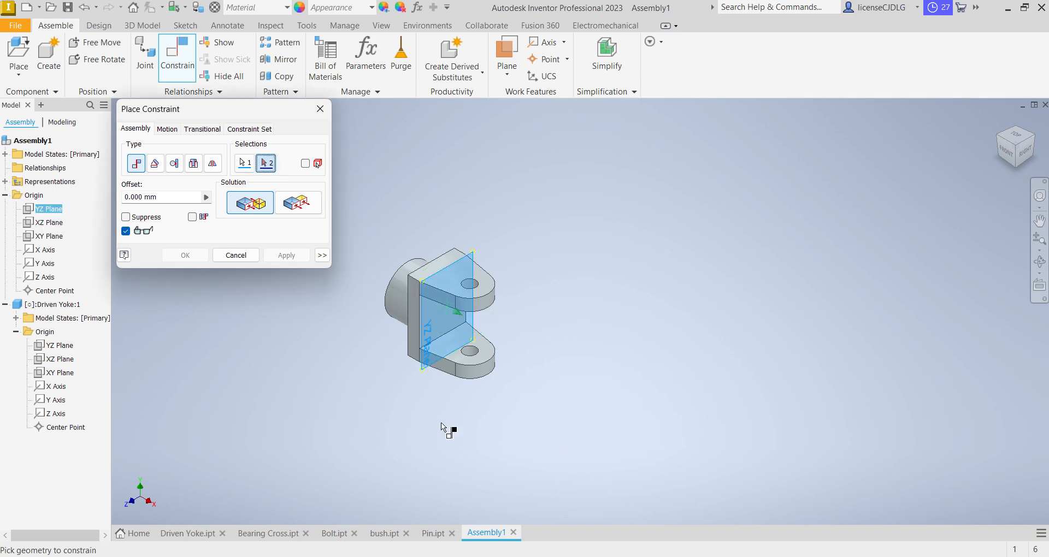
pyautogui.moveTo(441, 301); pyautogui.dragTo(462, 308)
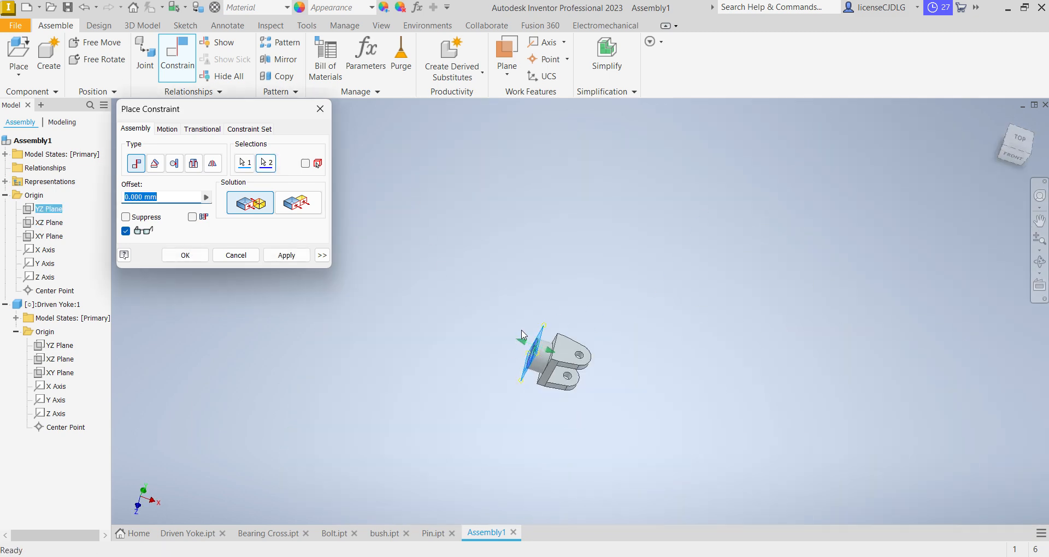
pyautogui.click(286, 255)
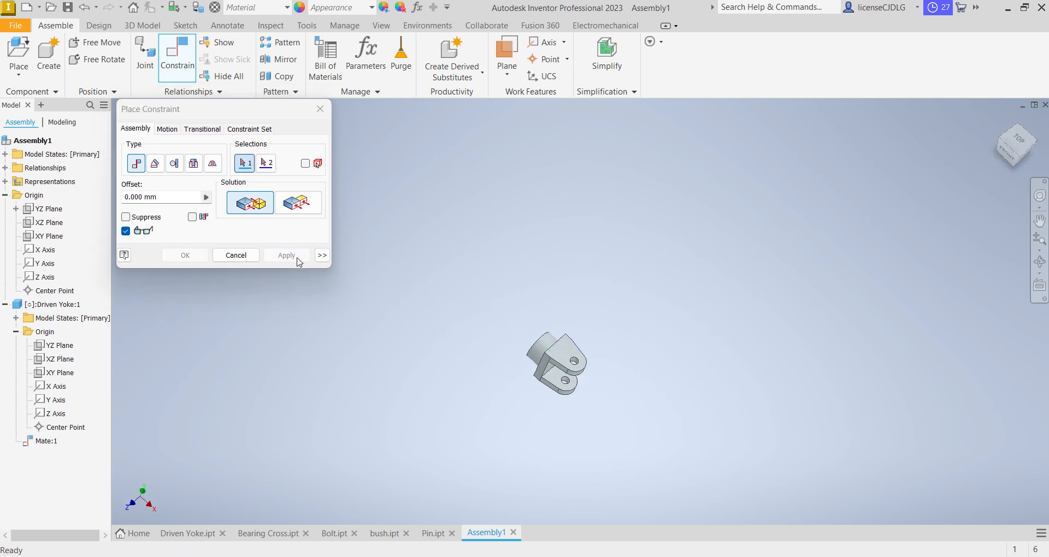
# - Mate the yoke's XZ and XY Planes to the assembly's matching origin planes
pyautogui.click(49, 222)
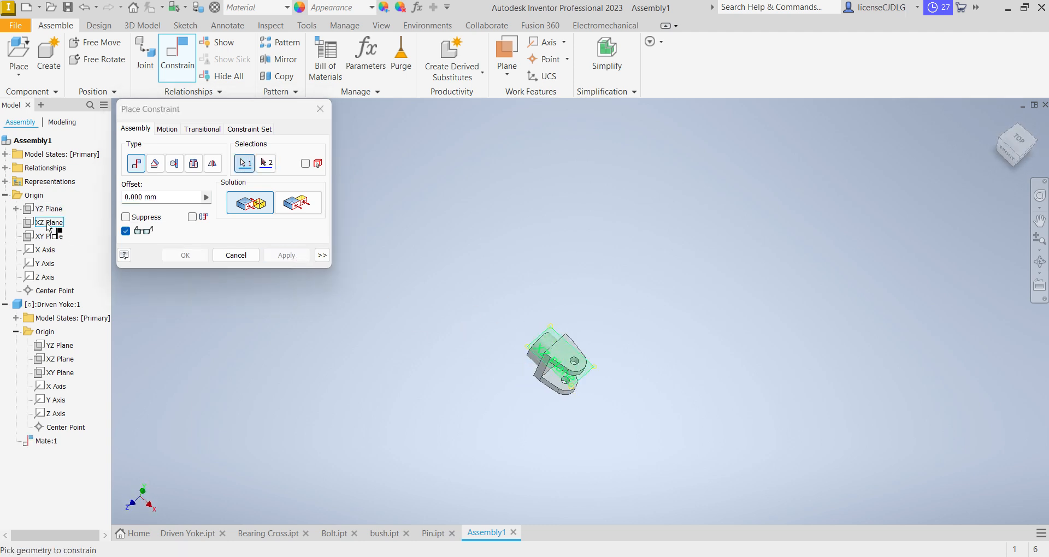
pyautogui.click(55, 358)
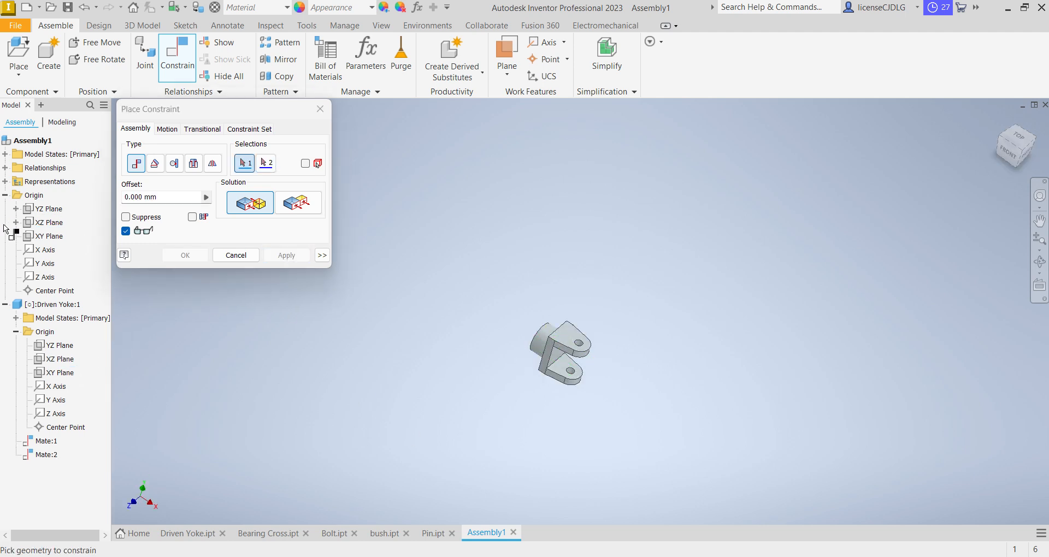
pyautogui.click(48, 236)
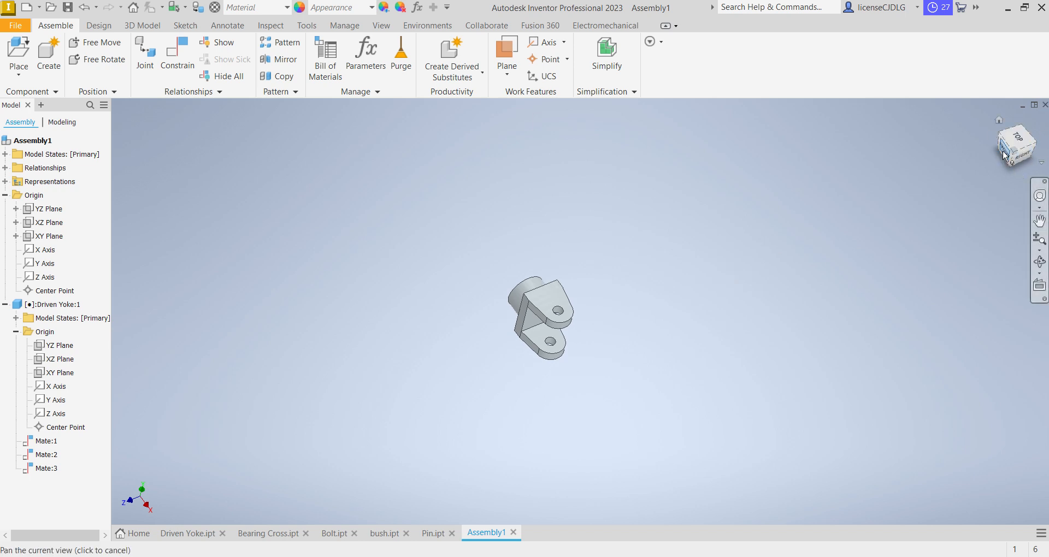
pyautogui.click(1015, 144)
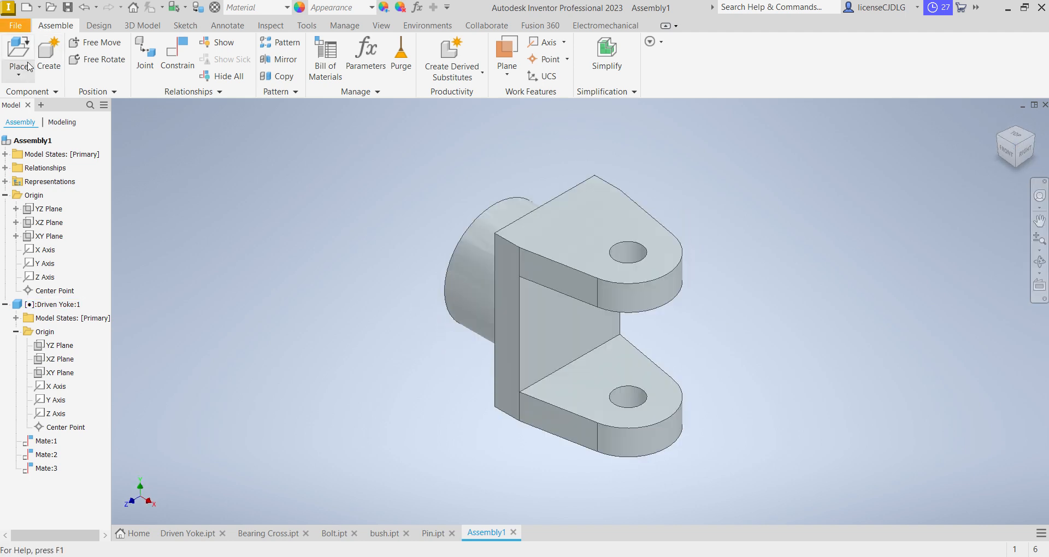
# - Place the Driving Yoke from the updated folder beside the Driven Yoke
pyautogui.click(18, 53)
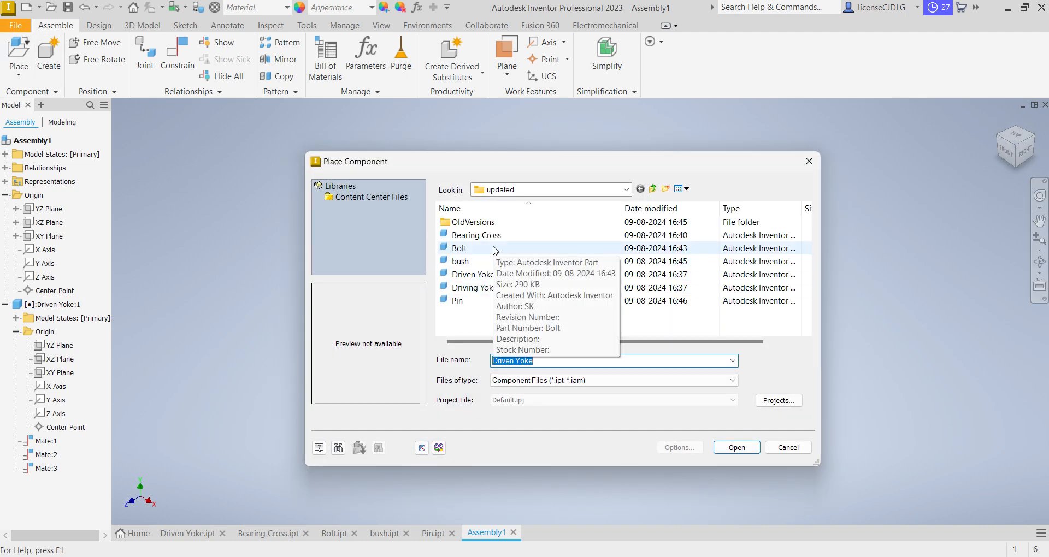
pyautogui.click(473, 287)
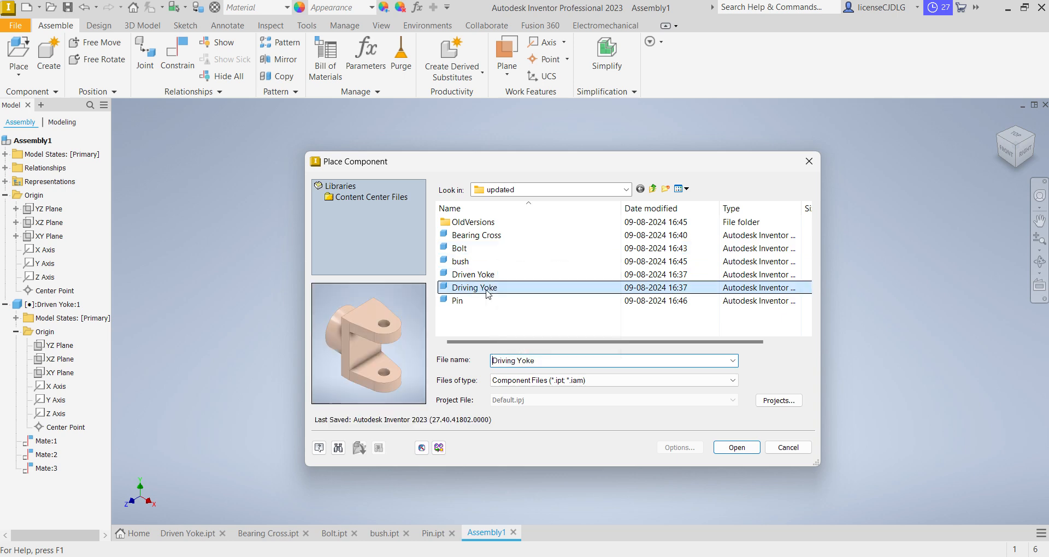
pyautogui.click(735, 447)
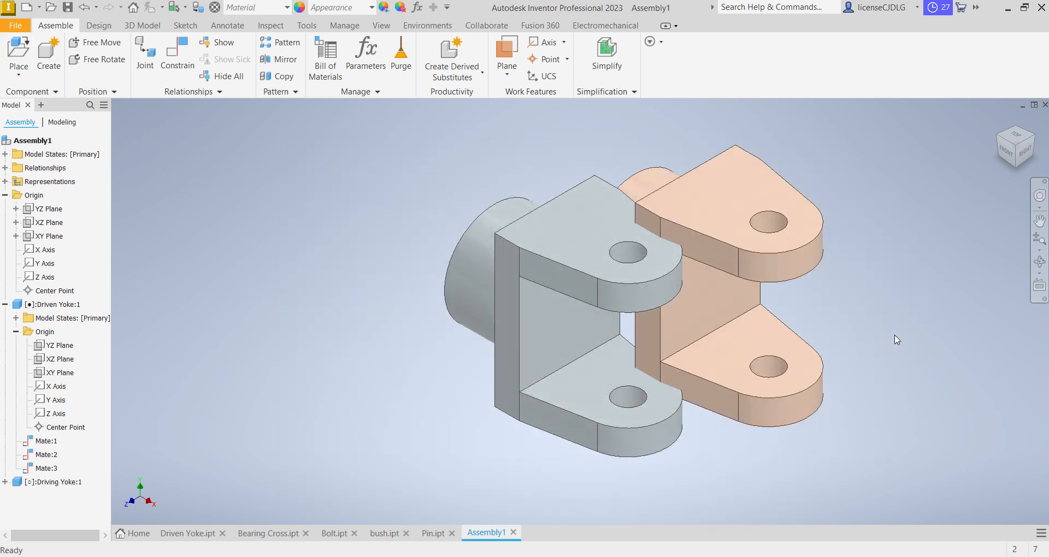
pyautogui.click(177, 55)
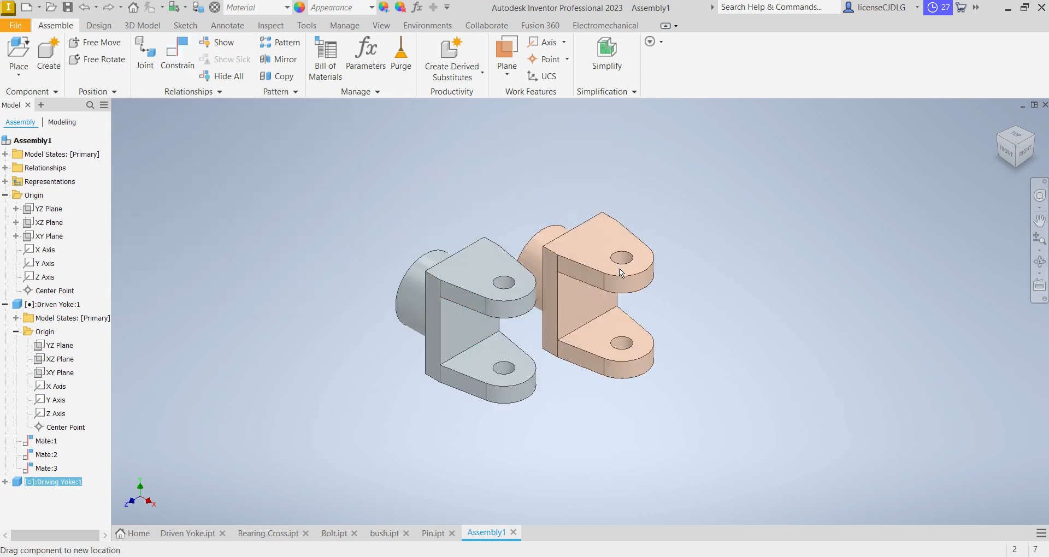
# - Place the Bearing Cross part into Assembly1 beside the yokes
pyautogui.click(18, 54)
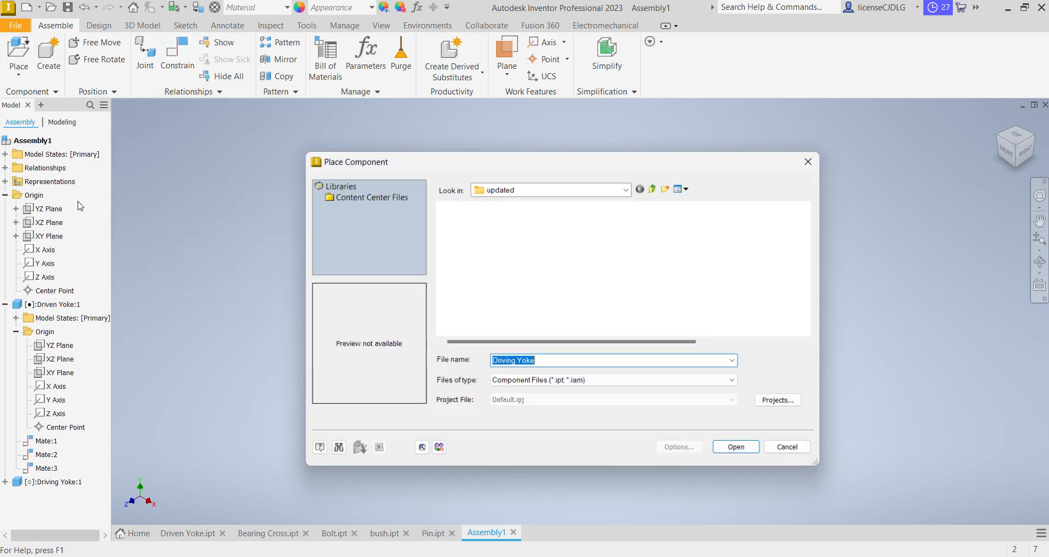
pyautogui.click(476, 235)
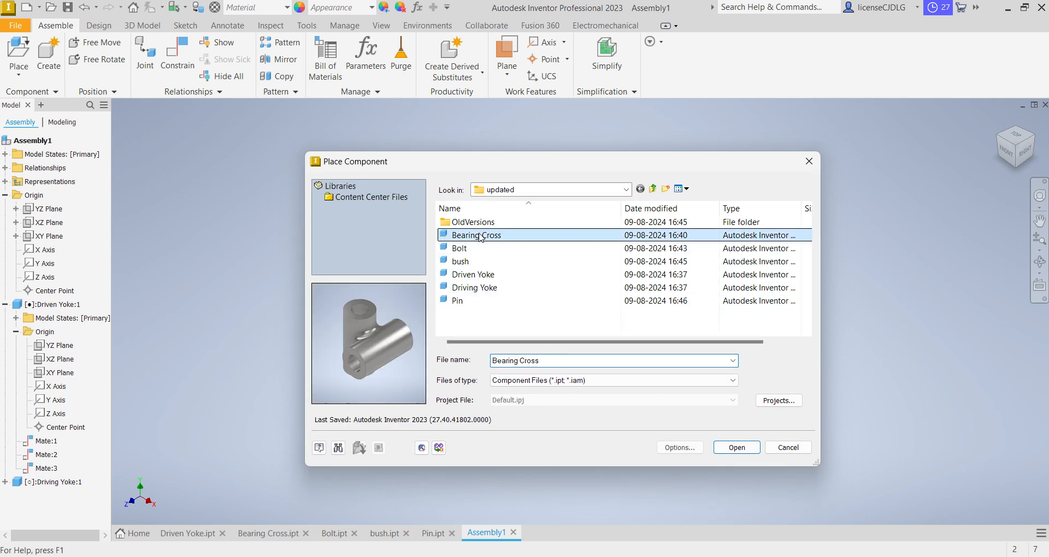
pyautogui.click(735, 447)
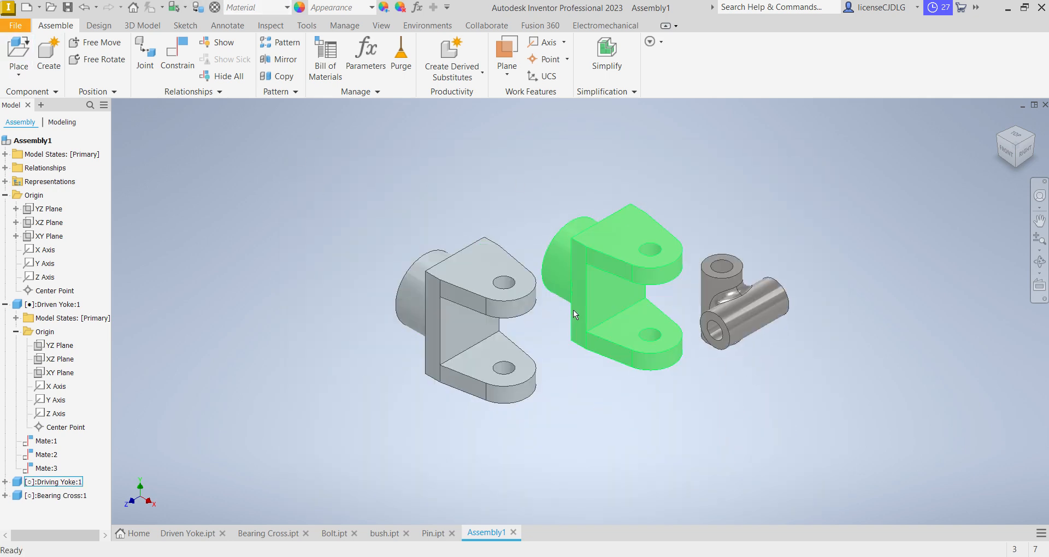
pyautogui.click(176, 54)
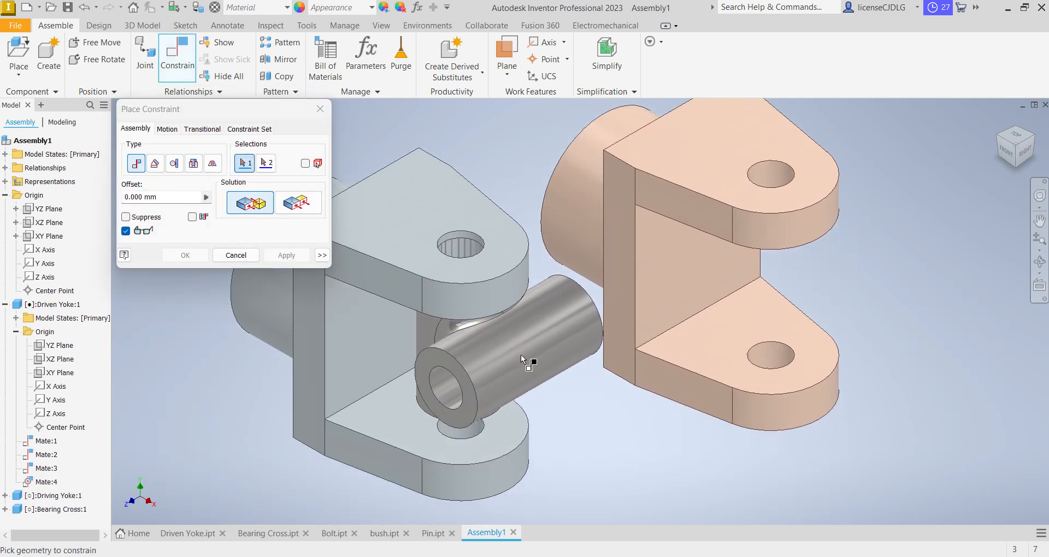
# - Mate the Bearing Cross inside the Driven Yoke and align its arm with the Driving Yoke hole
pyautogui.click(529, 362)
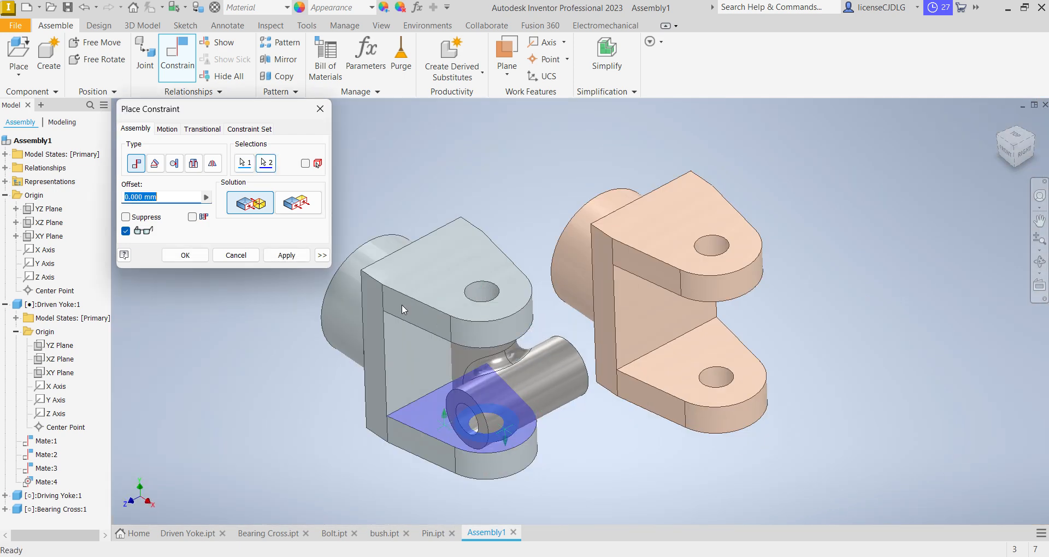
pyautogui.click(689, 368)
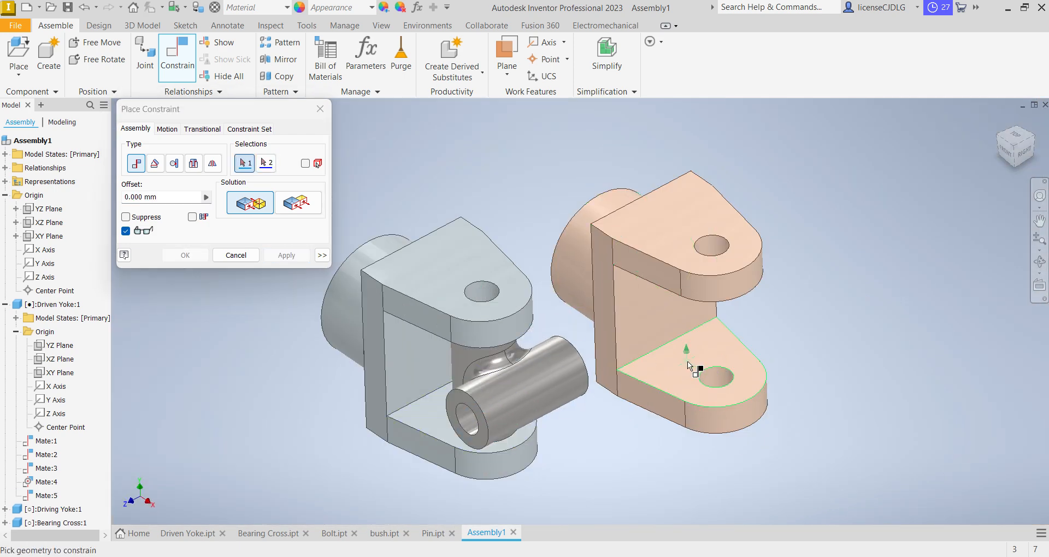
pyautogui.click(471, 425)
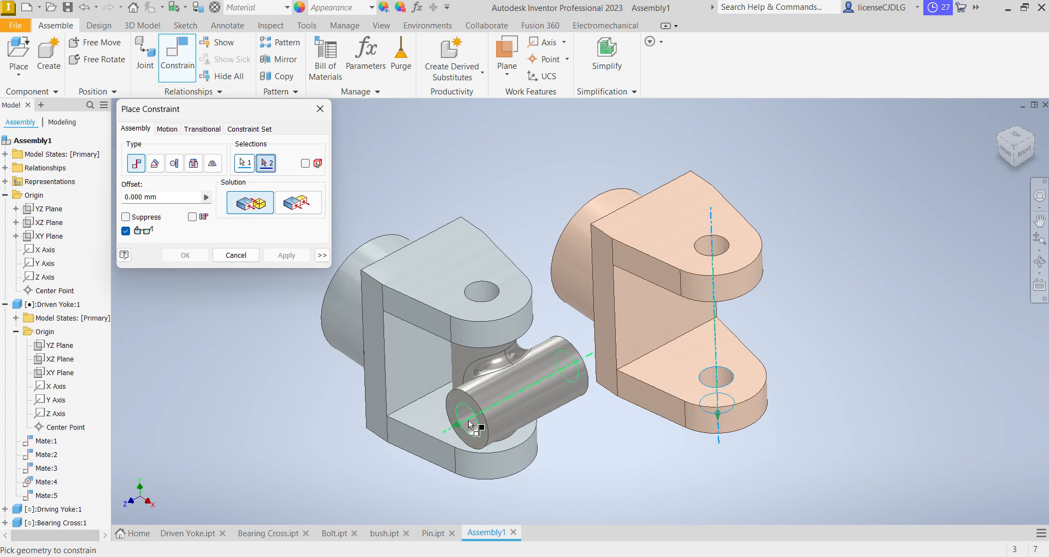
pyautogui.click(482, 429)
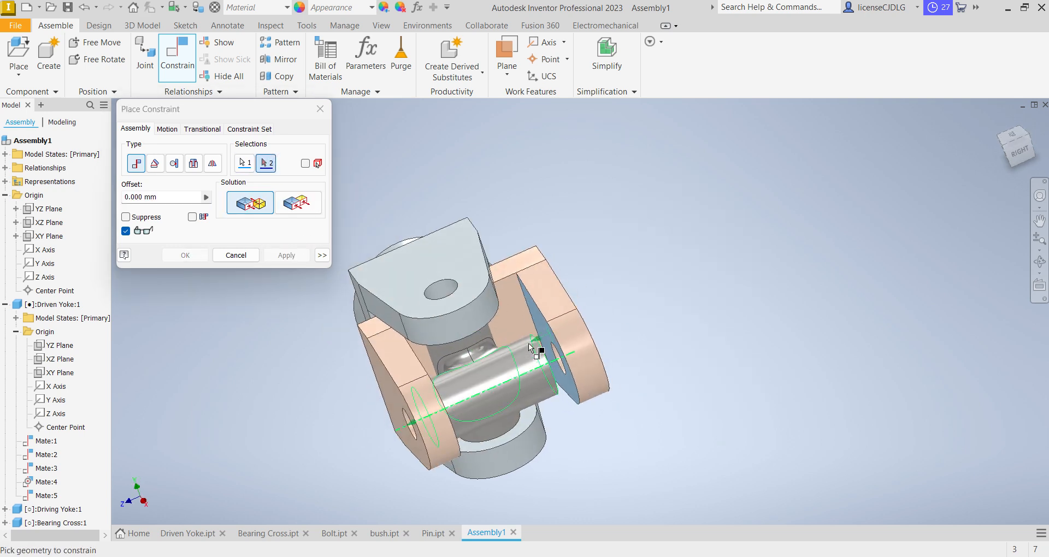
pyautogui.click(285, 255)
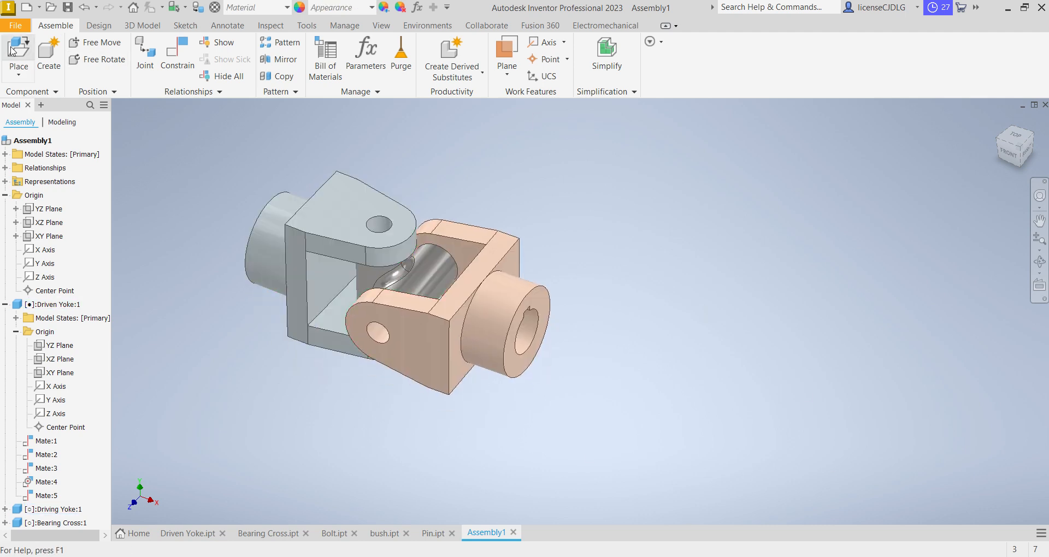
# - Insert the Bolt, bush and Pin, then mate the bolt to the grey yoke's top hole
pyautogui.click(18, 50)
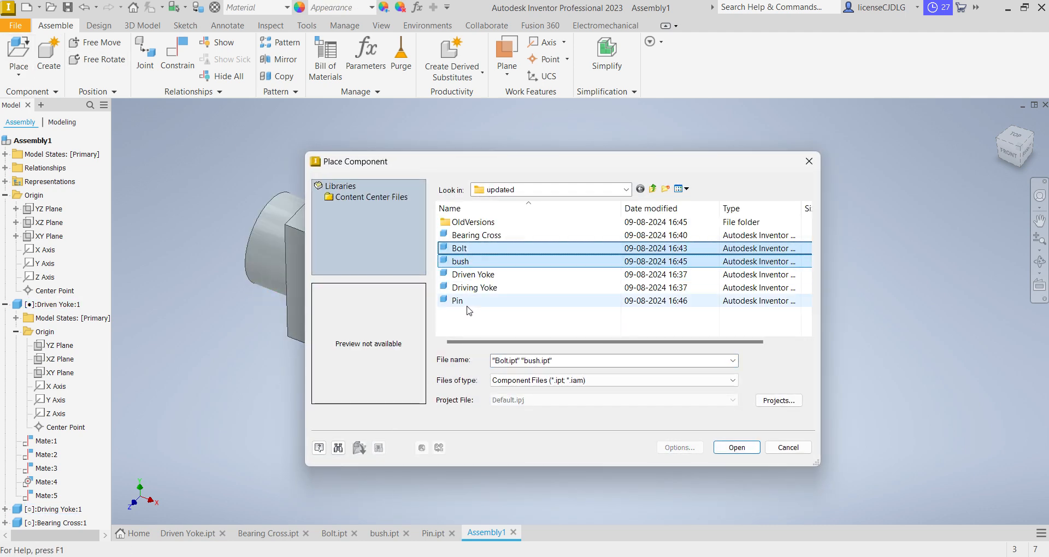
pyautogui.click(736, 447)
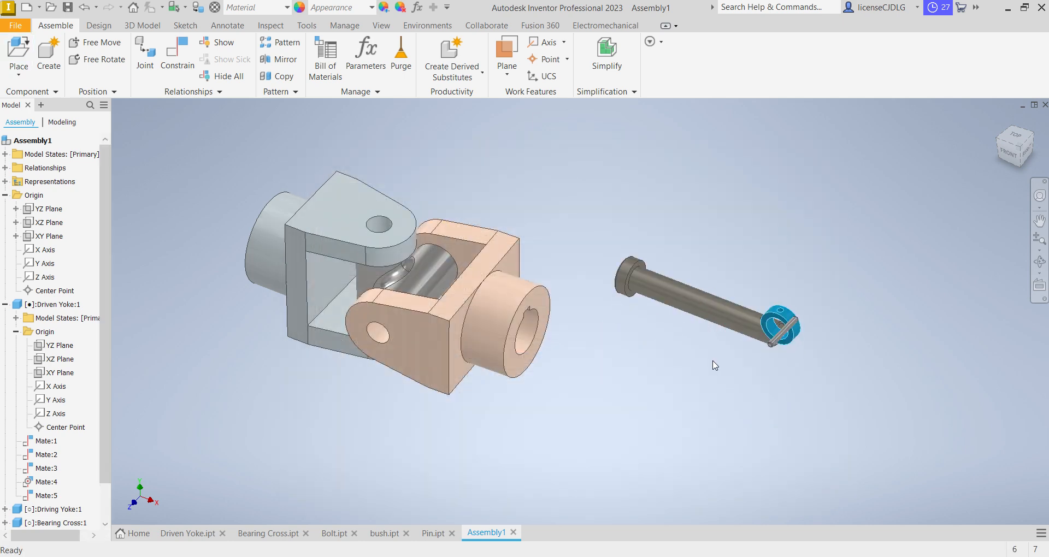
pyautogui.click(177, 54)
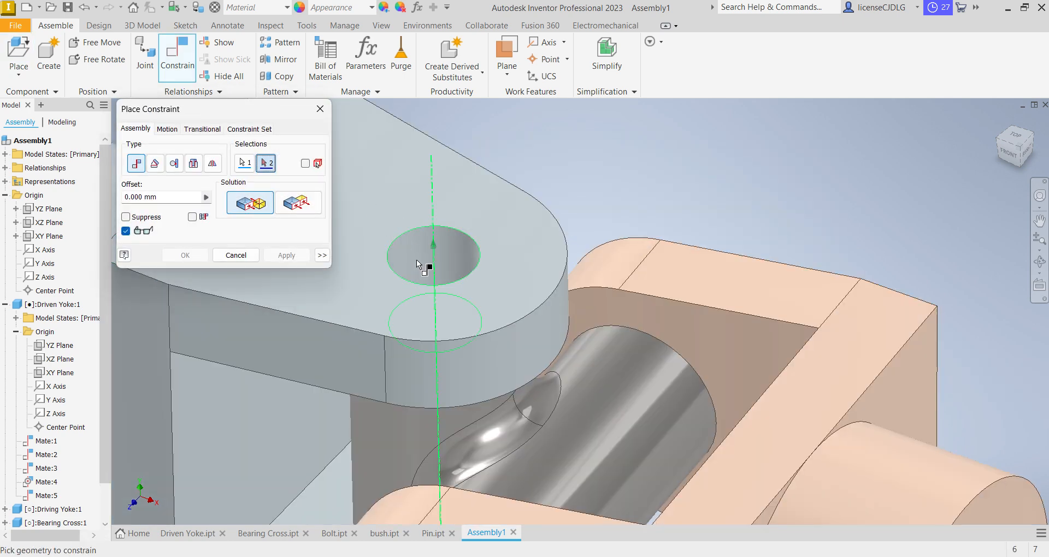
pyautogui.click(285, 255)
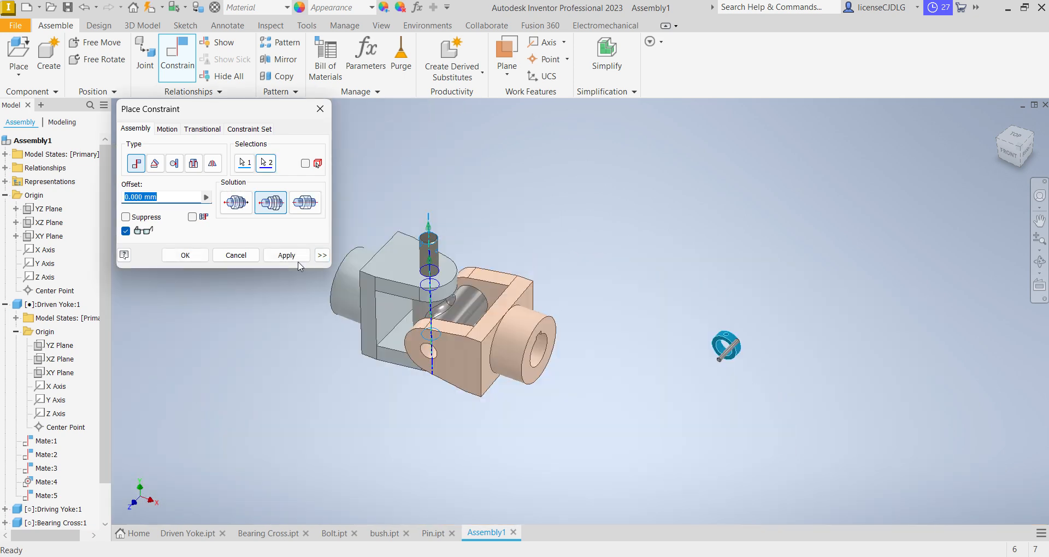
pyautogui.click(286, 255)
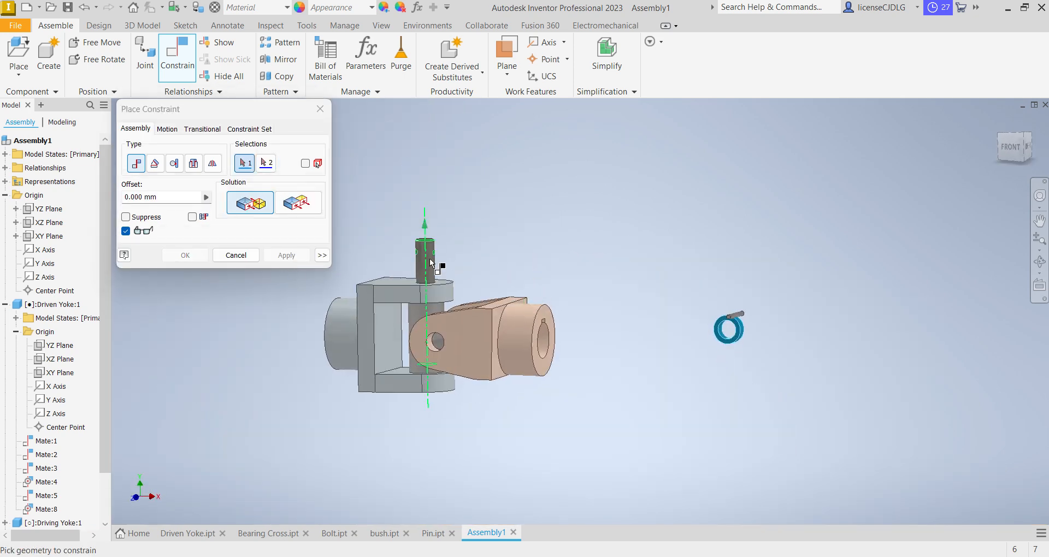
pyautogui.click(194, 164)
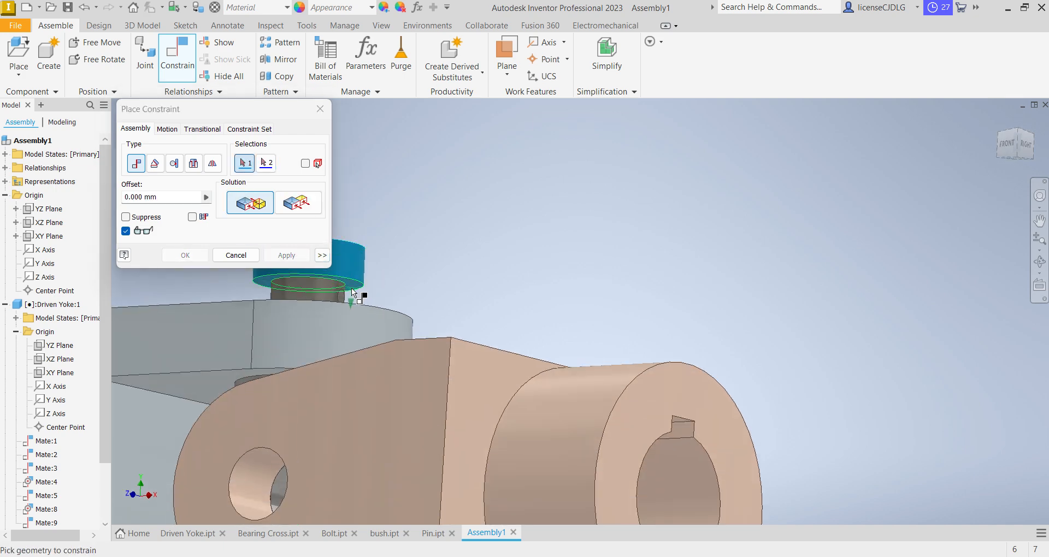
# - Seat the bush on the yoke face and centre the pin in the bush
pyautogui.click(285, 255)
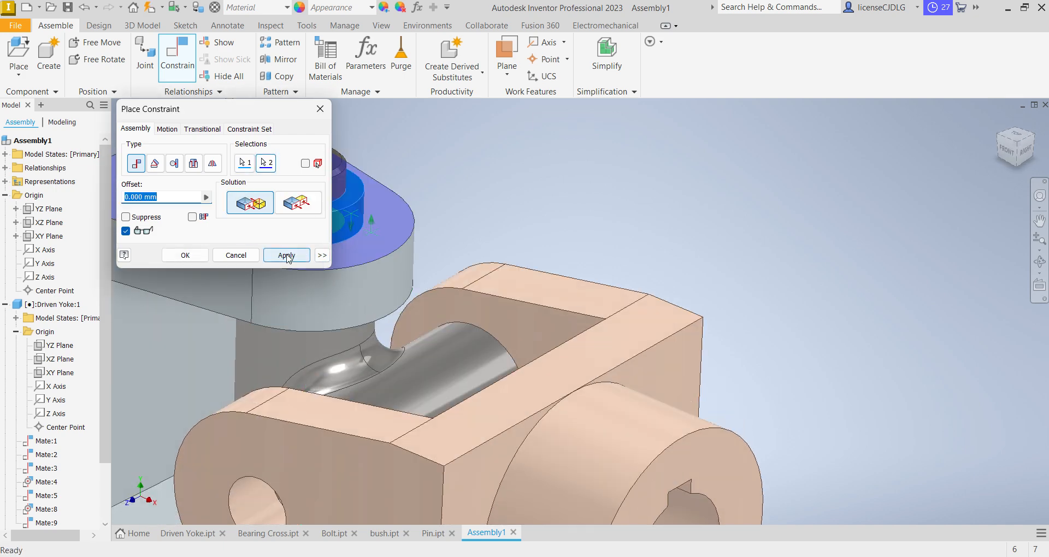
pyautogui.click(286, 255)
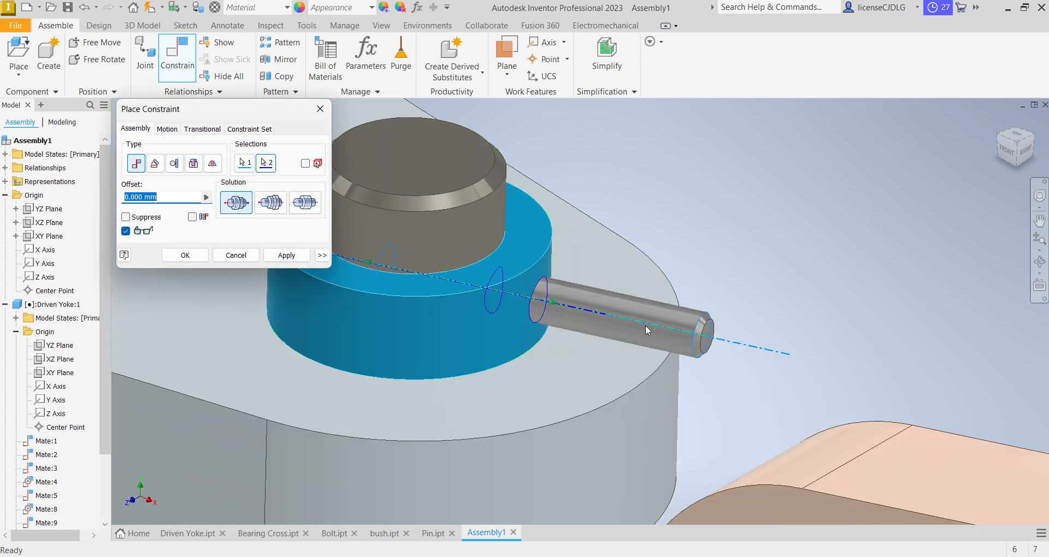
pyautogui.click(173, 163)
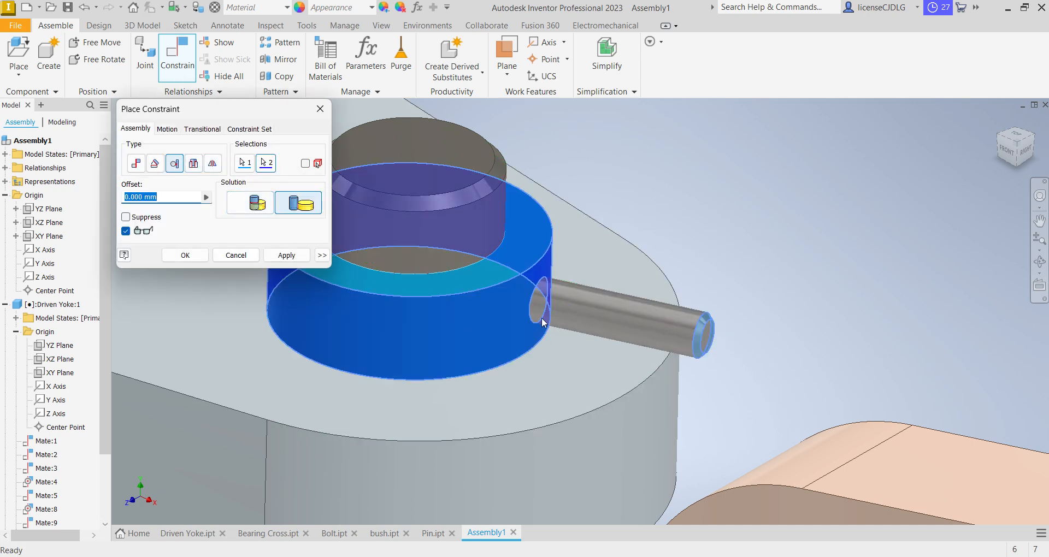
pyautogui.click(184, 255)
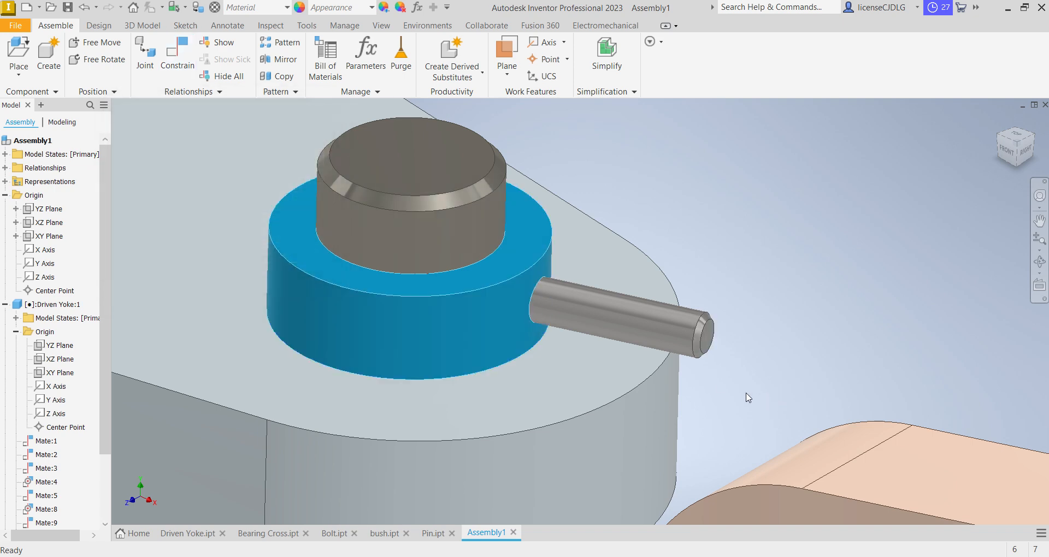
# - Constrain the pin with a 15 offset, trying -15 as well
pyautogui.click(177, 53)
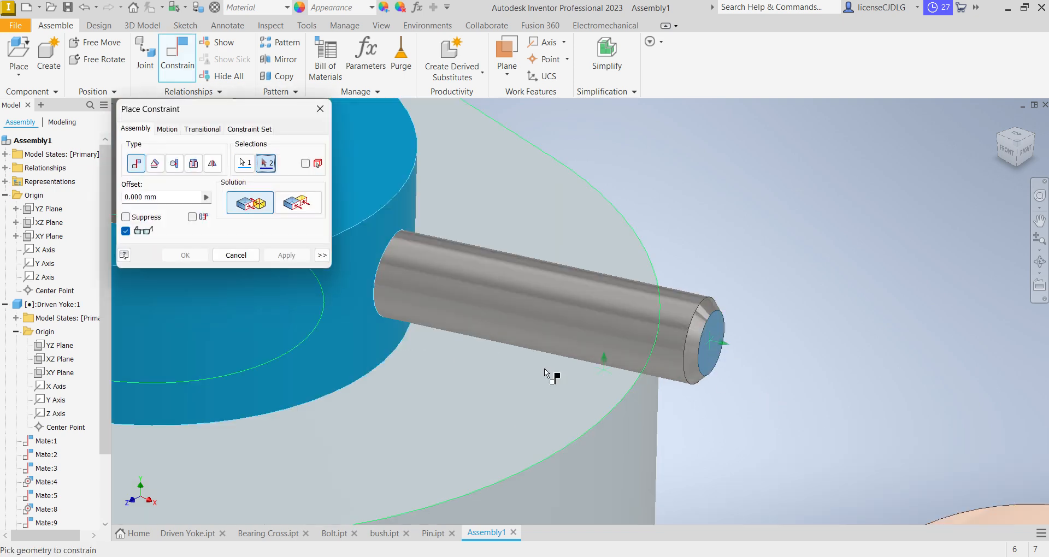
pyautogui.moveTo(548, 374); pyautogui.dragTo(509, 334)
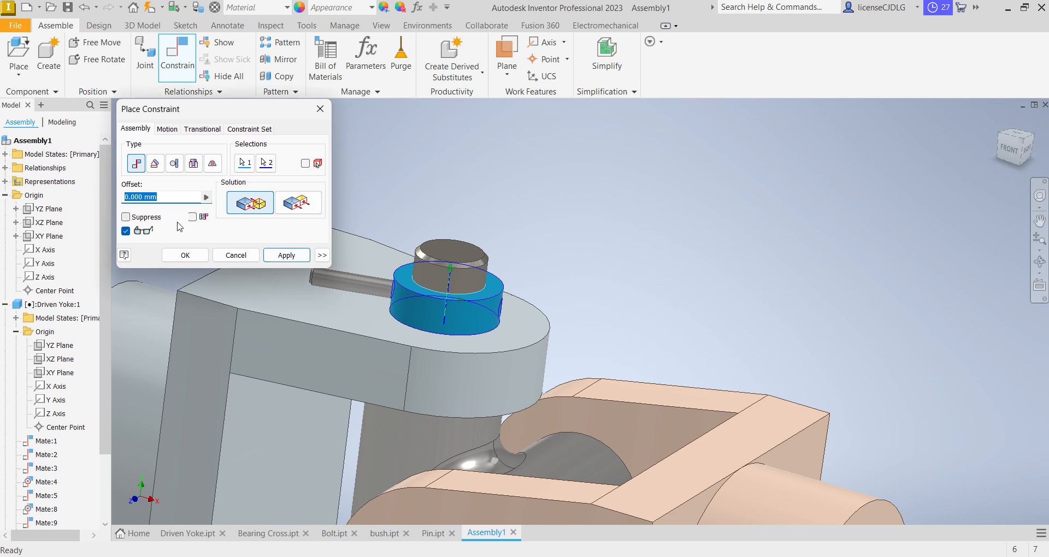
pyautogui.write('15')
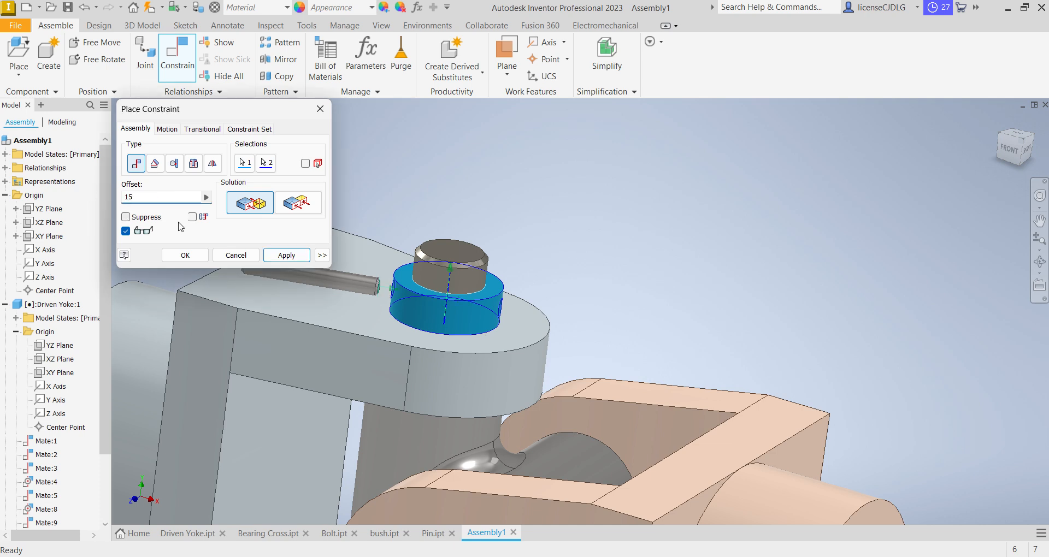
pyautogui.write('-15')
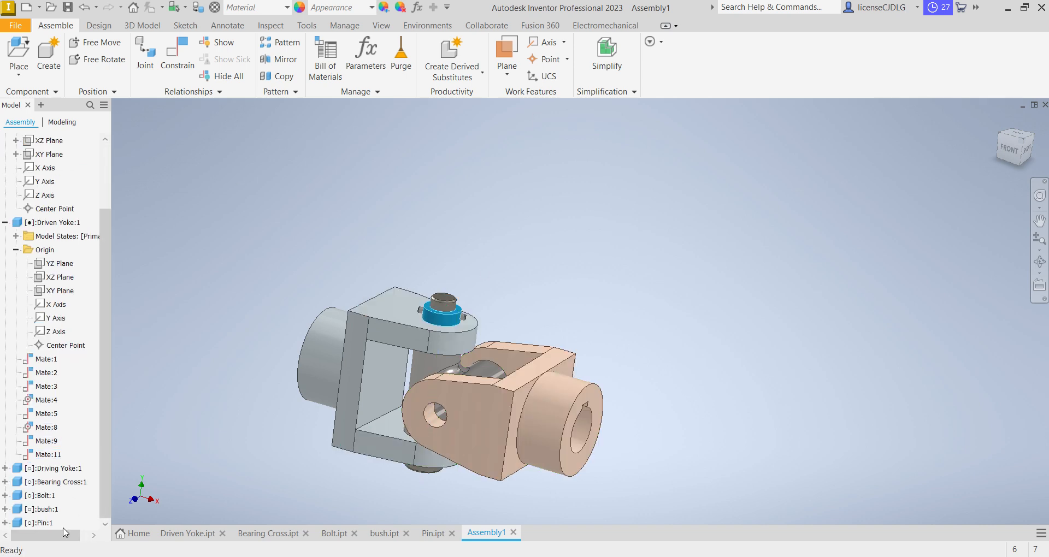
# - Place a second Bolt, bush and Pin set and mate the bolt into the Driving Yoke hole
pyautogui.click(40, 509)
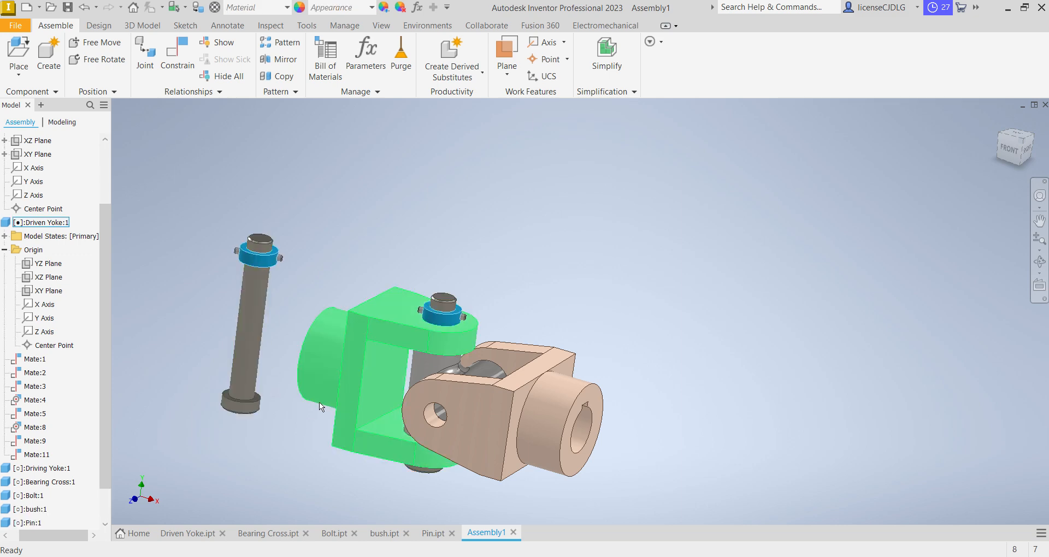
pyautogui.click(177, 54)
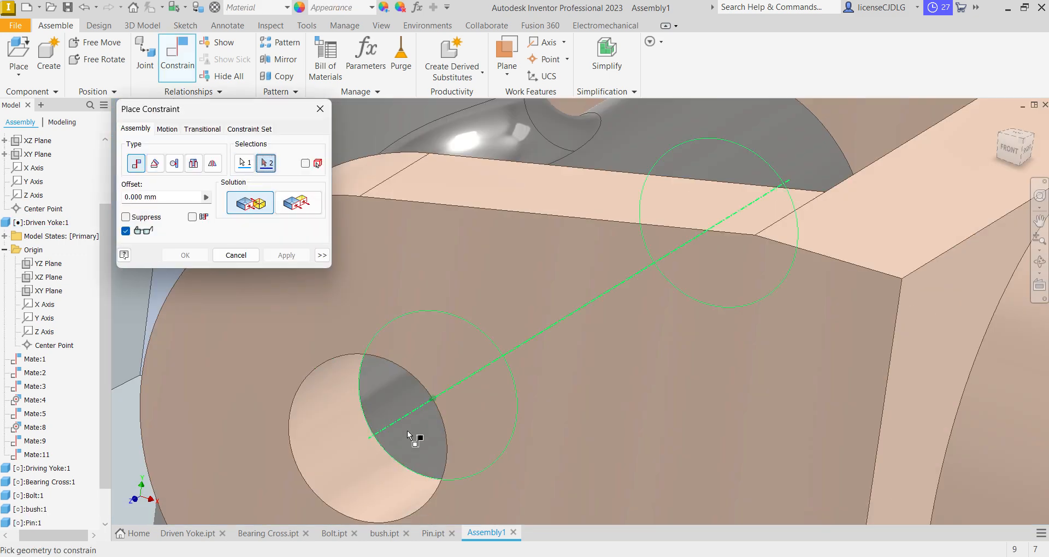
pyautogui.click(285, 255)
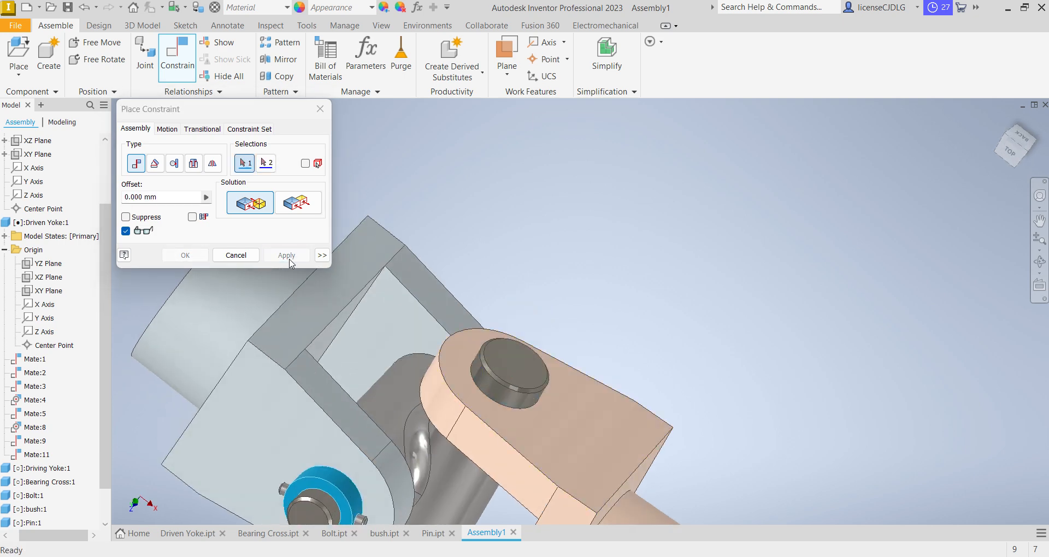
pyautogui.click(235, 255)
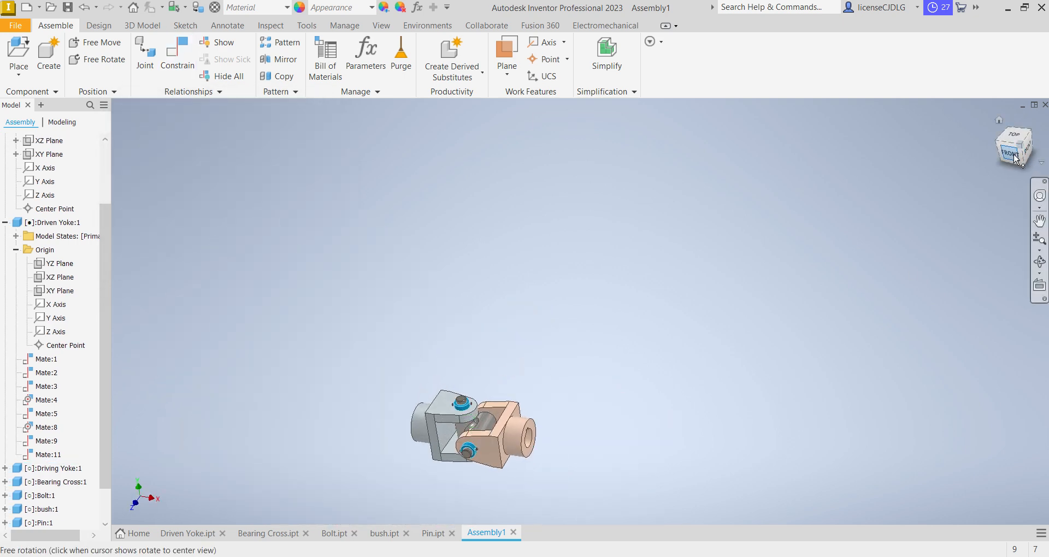
pyautogui.click(1013, 147)
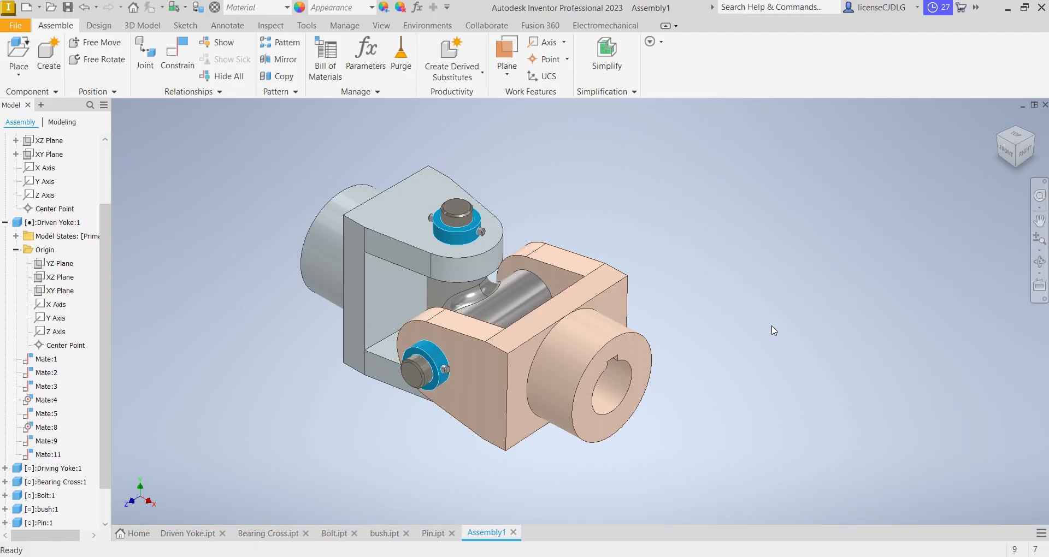
pyautogui.moveTo(774, 330); pyautogui.dragTo(719, 396)
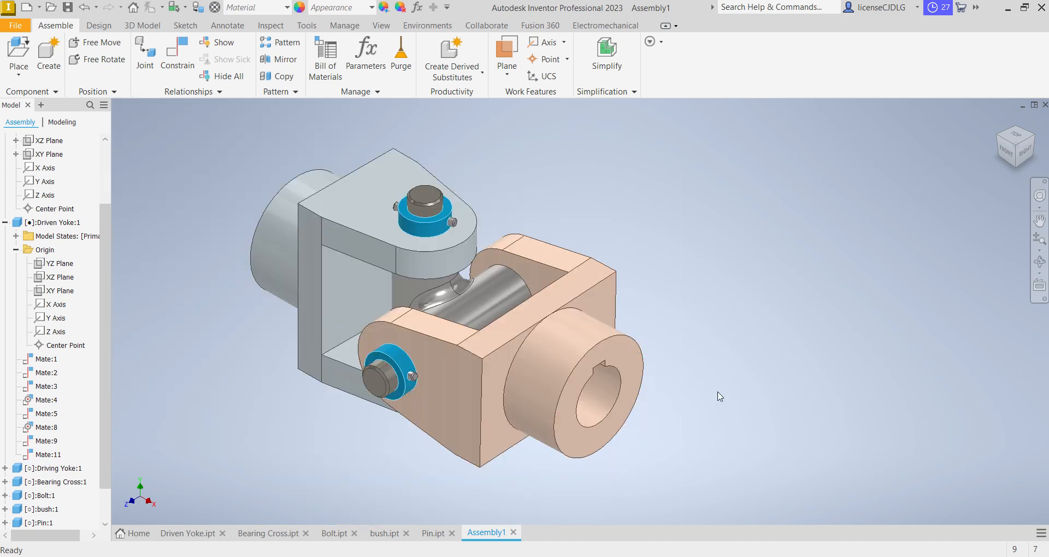
pyautogui.moveTo(719, 396); pyautogui.dragTo(699, 378)
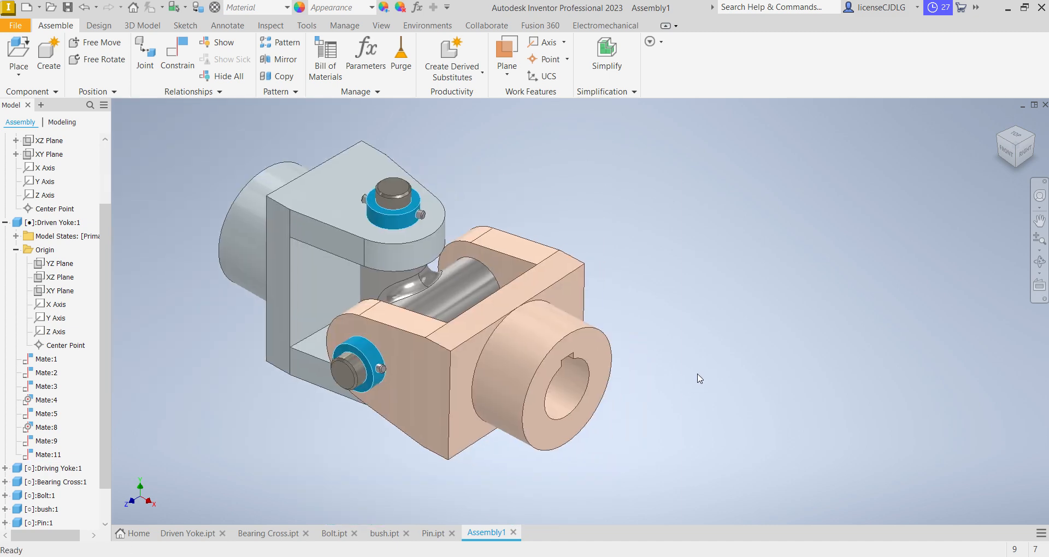
pyautogui.moveTo(698, 322)
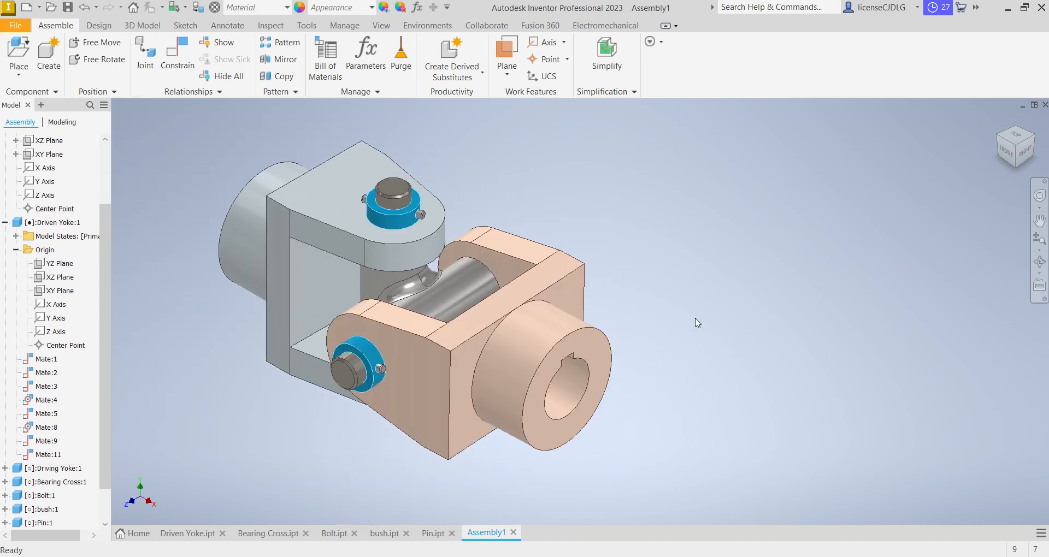